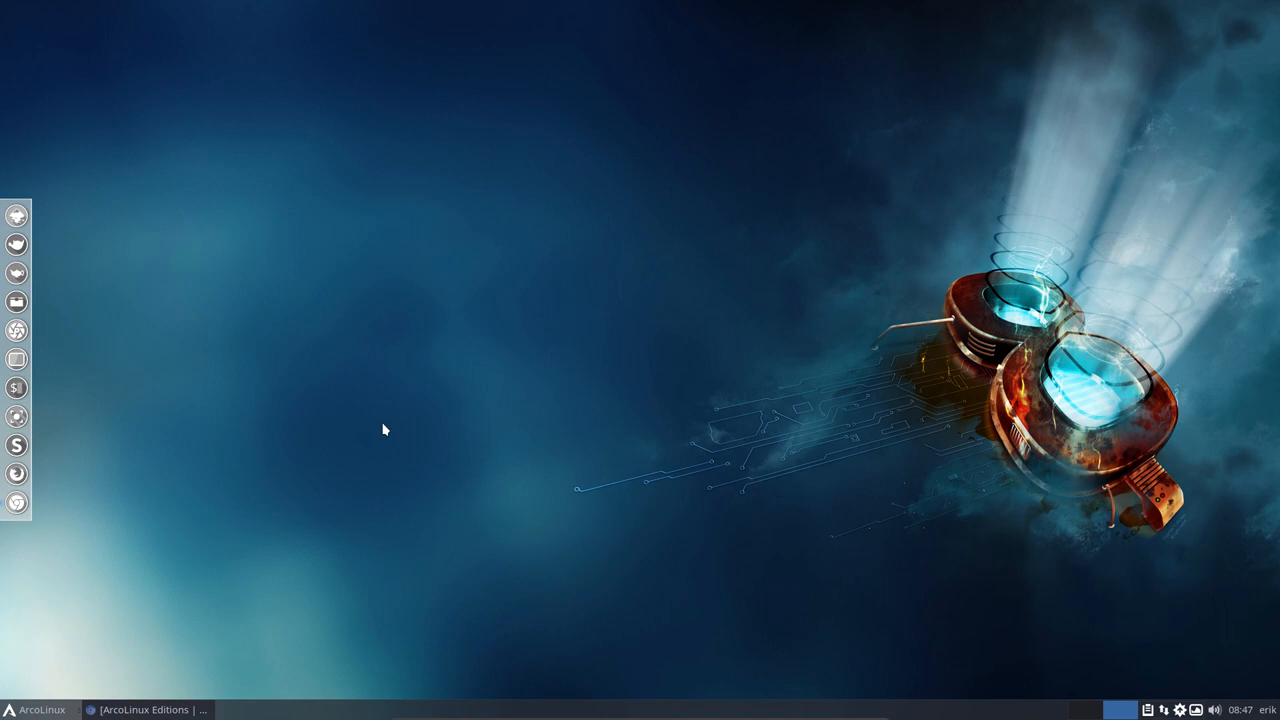
pyautogui.moveTo(299, 414)
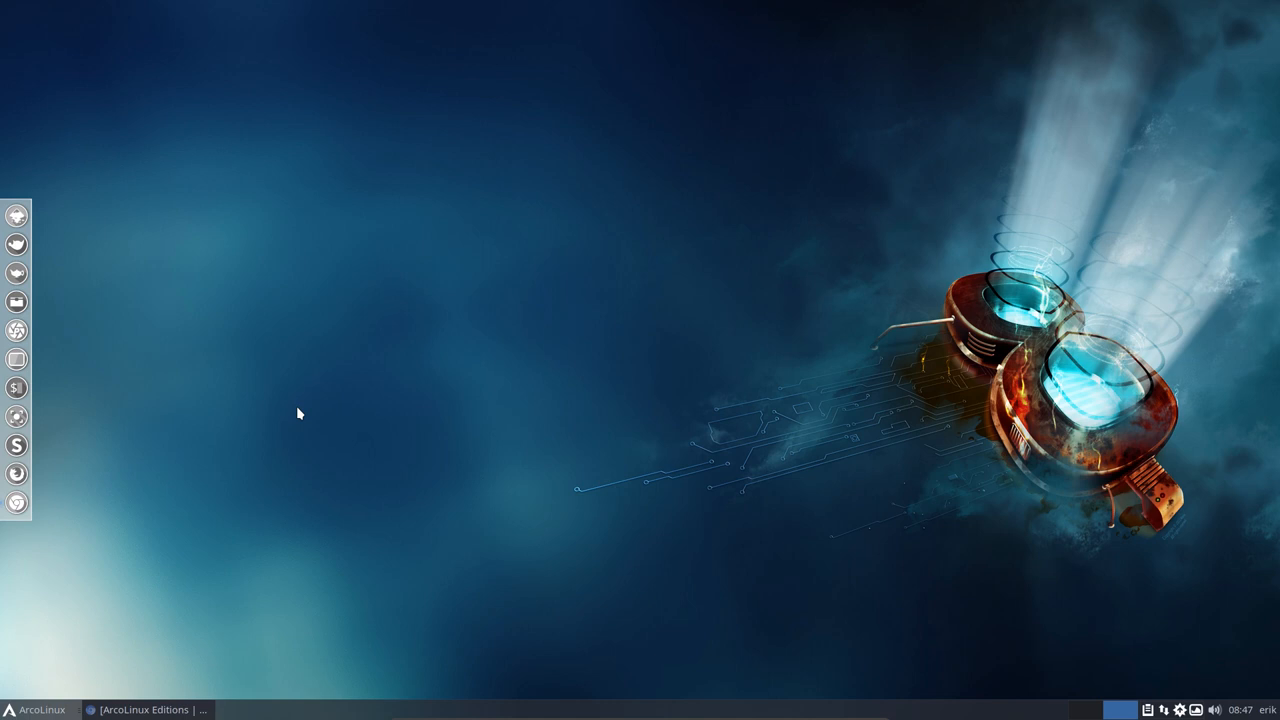
pyautogui.moveTo(296, 400)
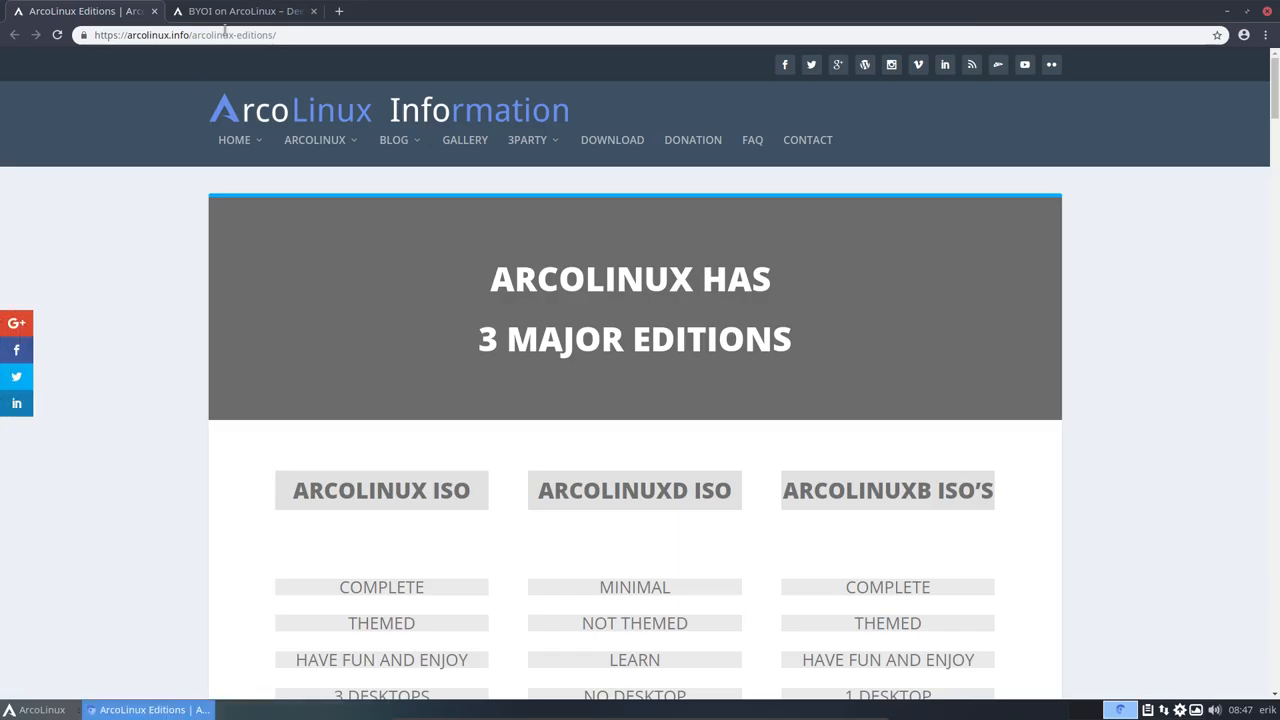
# Step: Switch to the BYOI Deepin article, view its screenshot enlarged, and scroll to the procedure
pyautogui.click(245, 11)
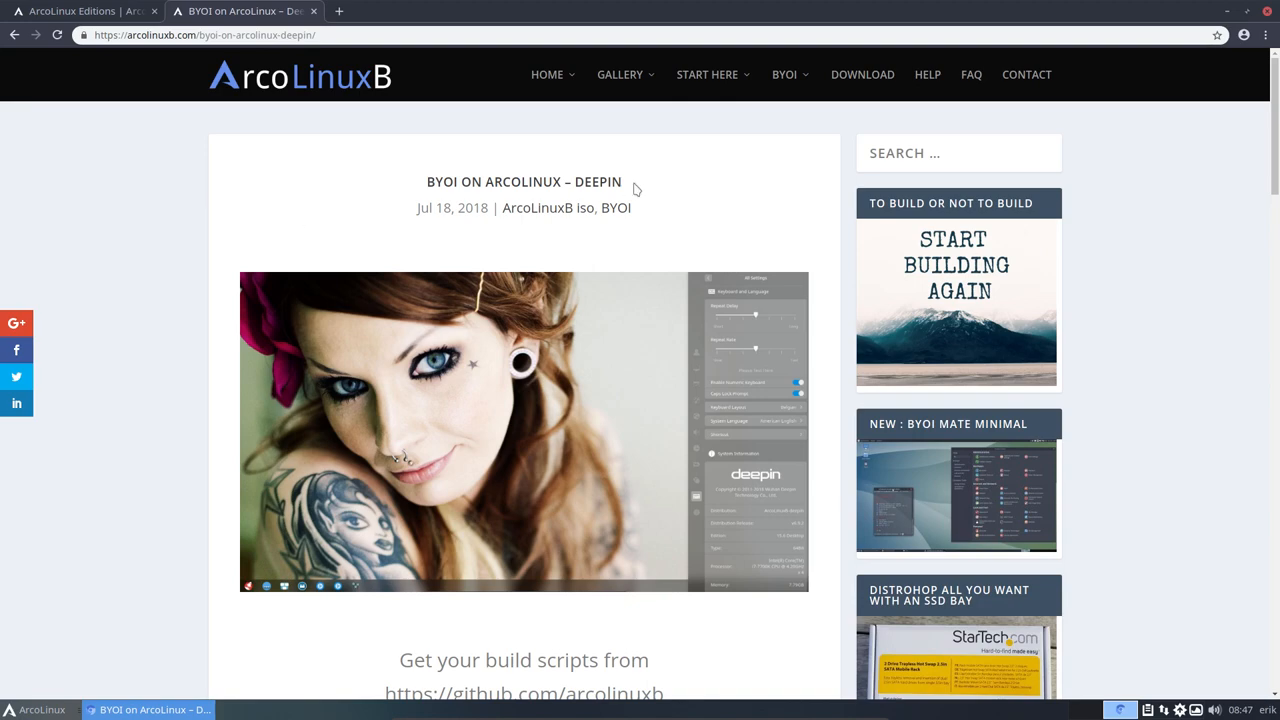
pyautogui.moveTo(575, 181)
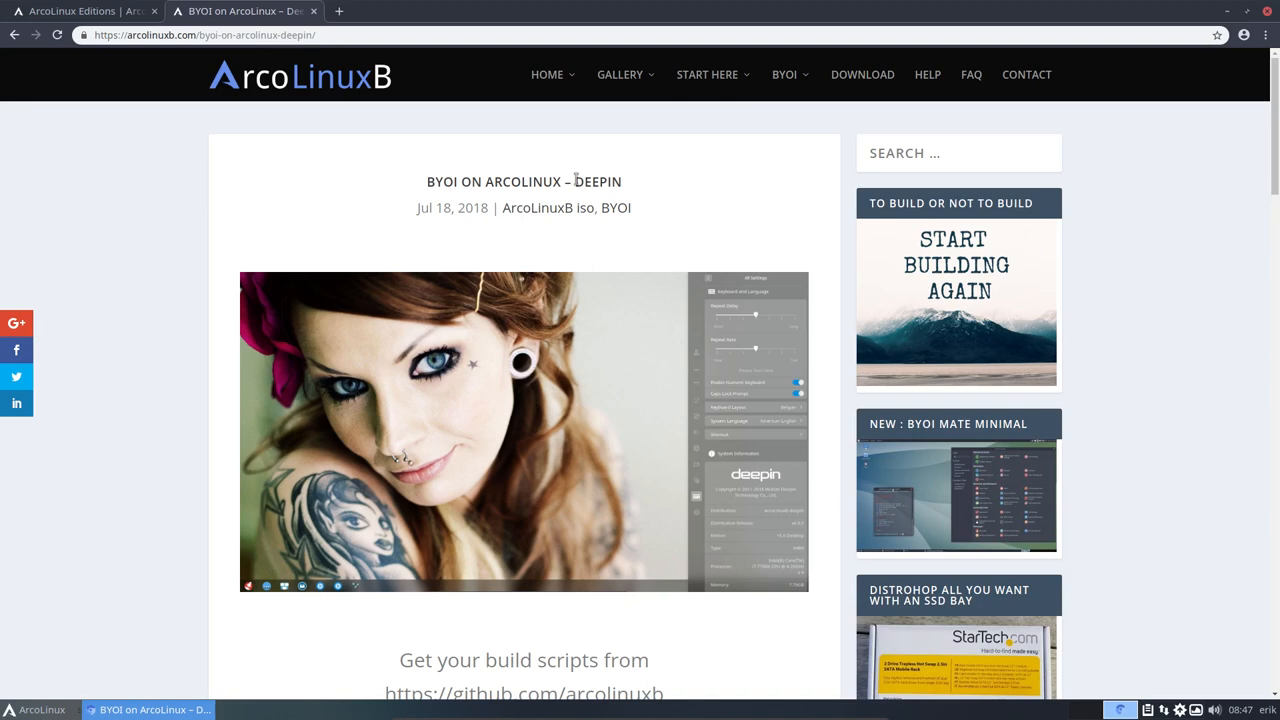
pyautogui.click(523, 431)
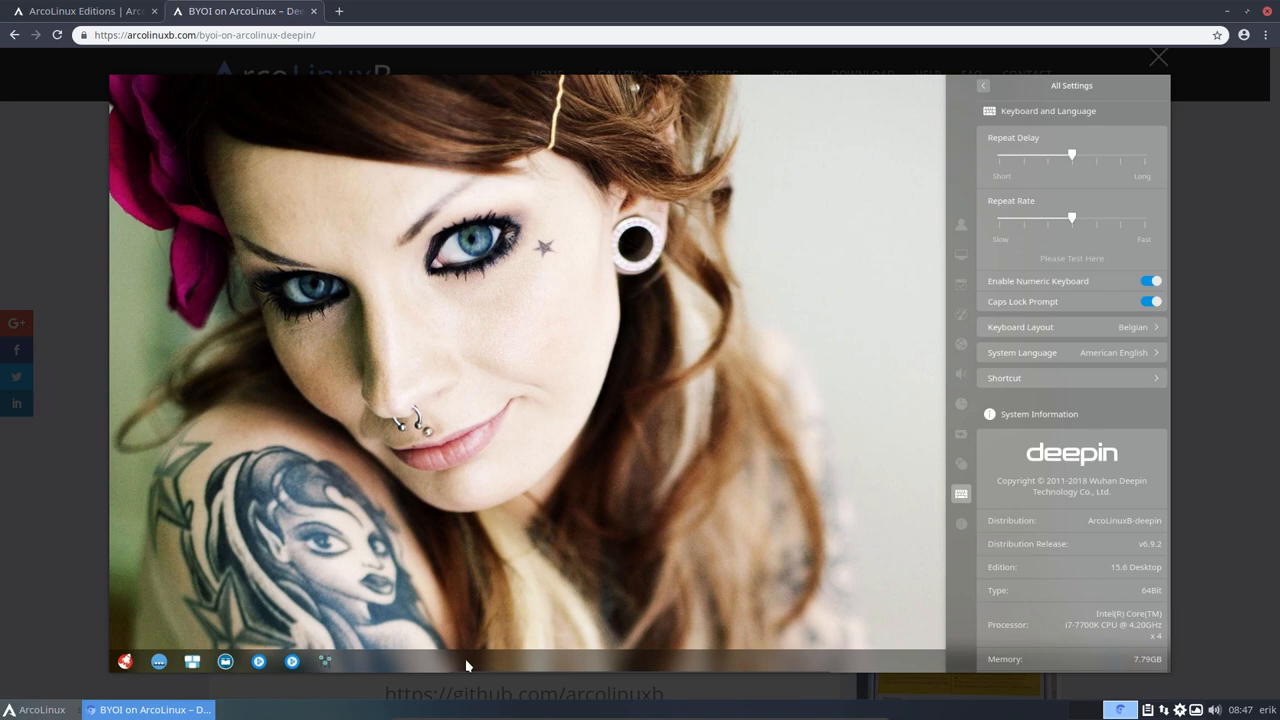
pyautogui.moveTo(163, 648)
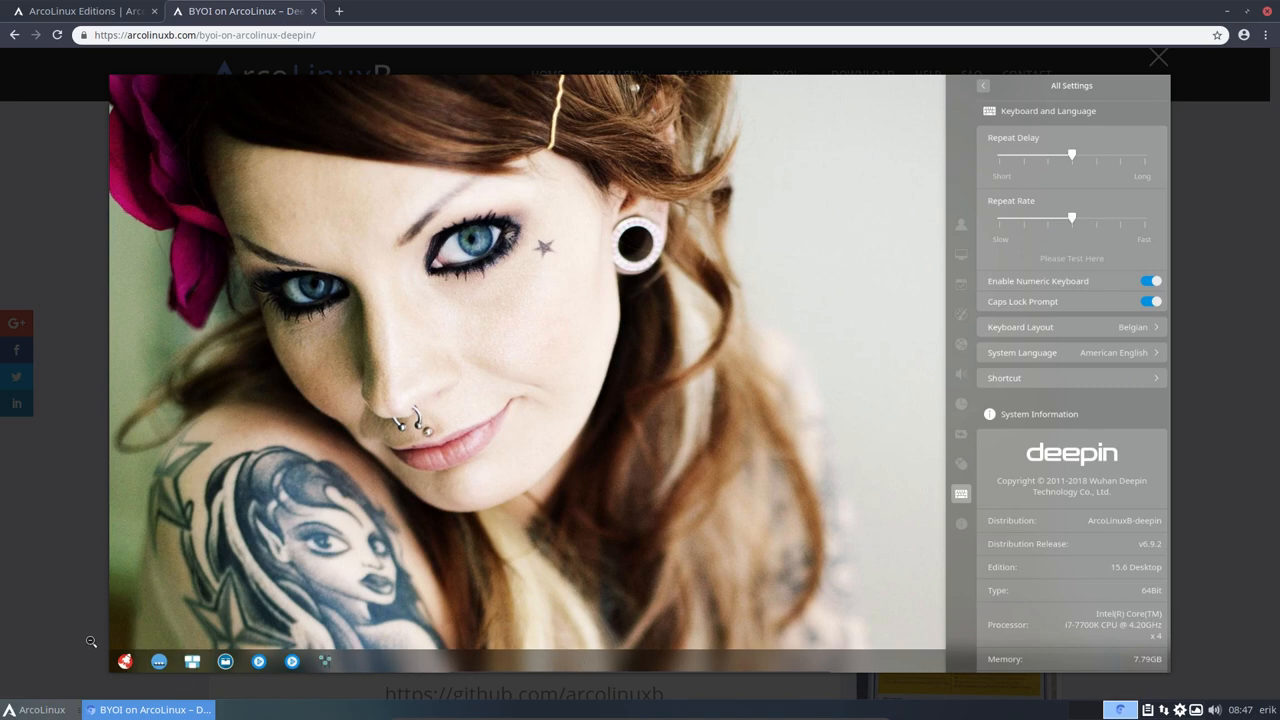
pyautogui.click(1154, 57)
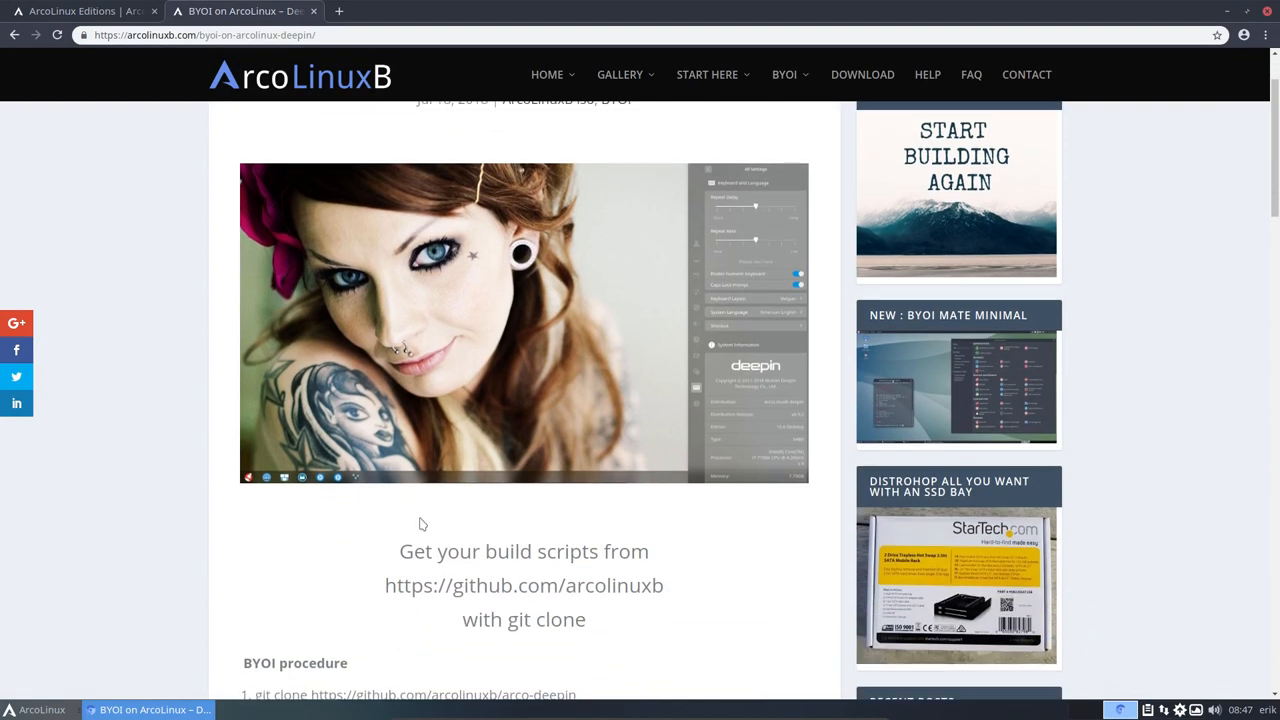
pyautogui.scroll(-3)
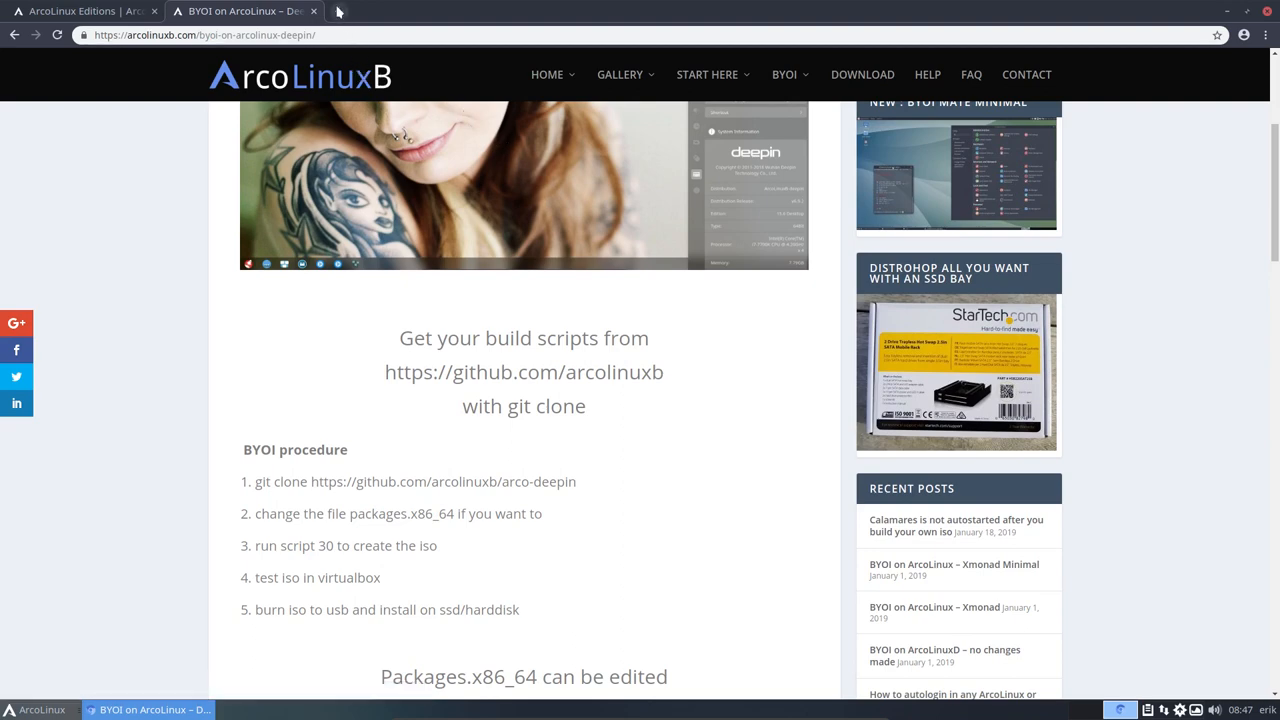
# Step: Open arcolinuxd.com in a new tab and go to the Phase 3 Deepin articles category
pyautogui.rightClick(560, 192)
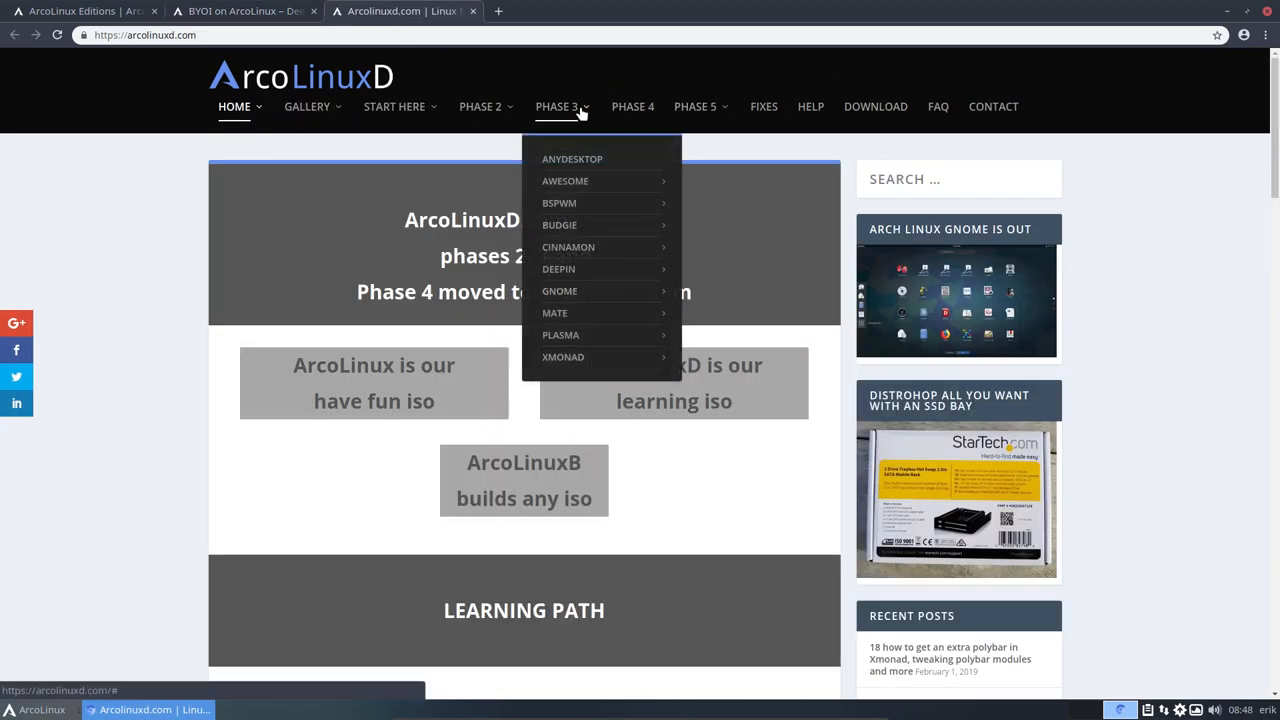
pyautogui.moveTo(558, 269)
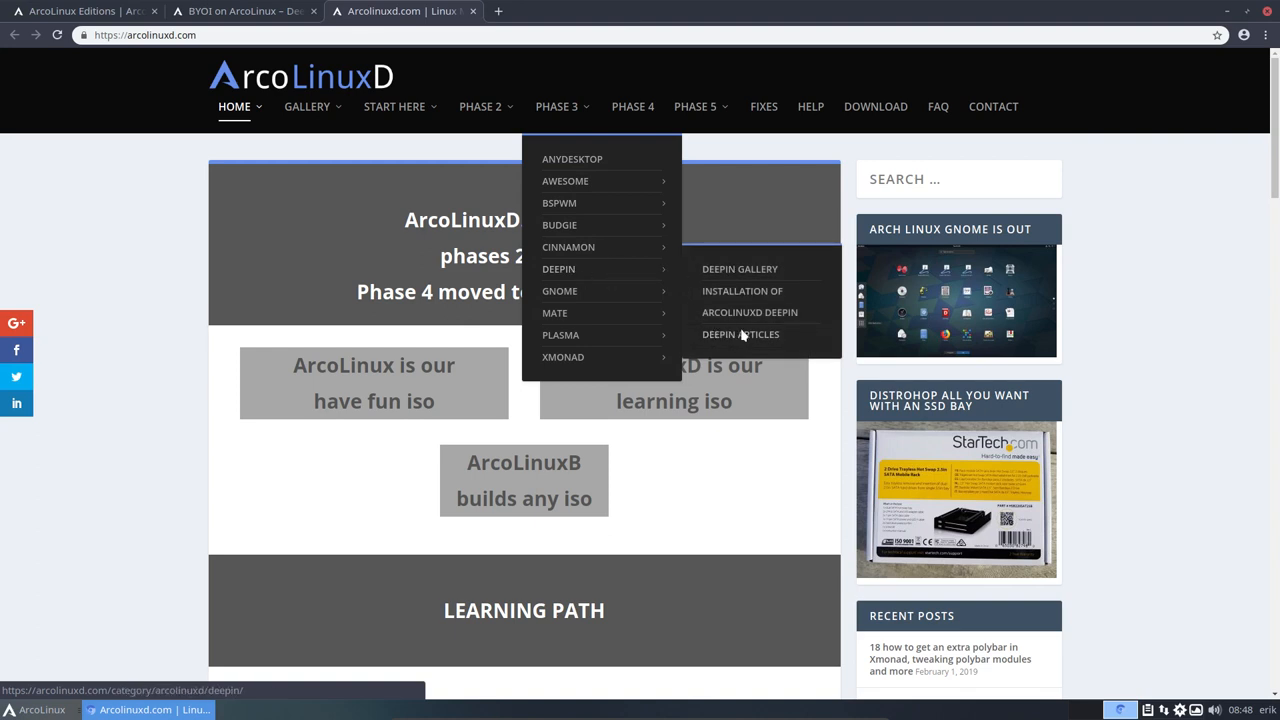
pyautogui.click(740, 334)
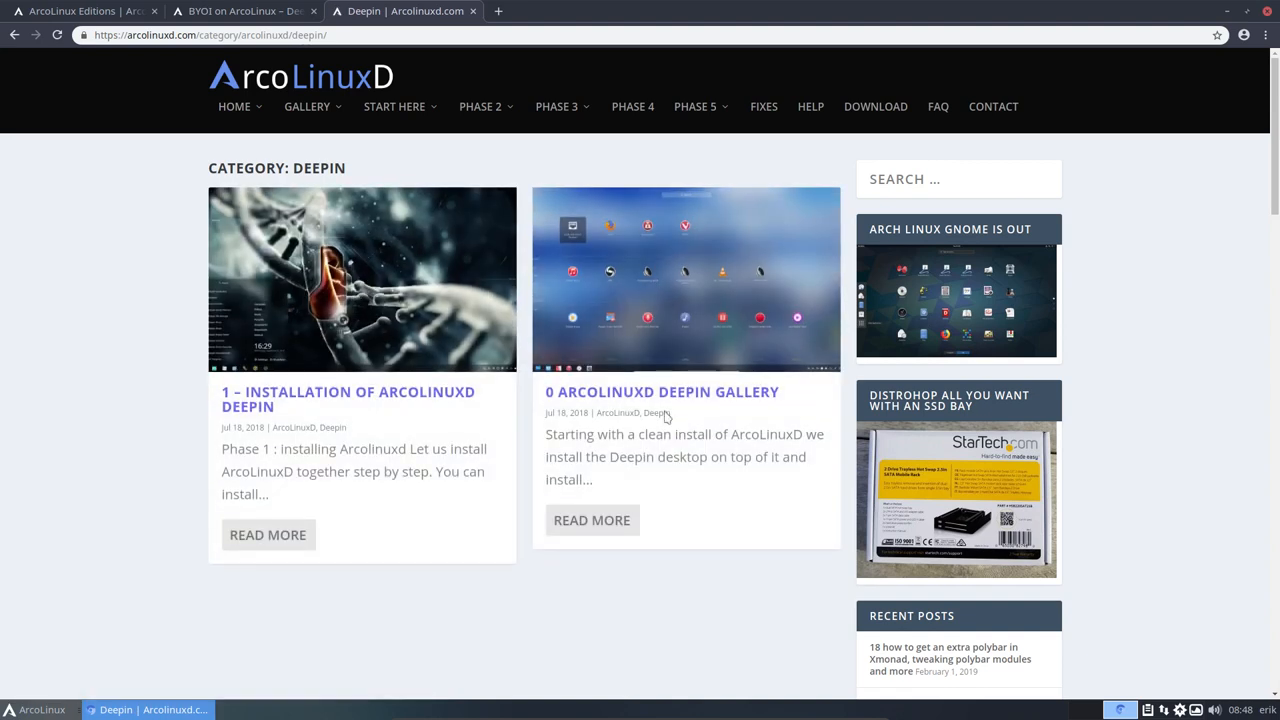
pyautogui.click(563, 106)
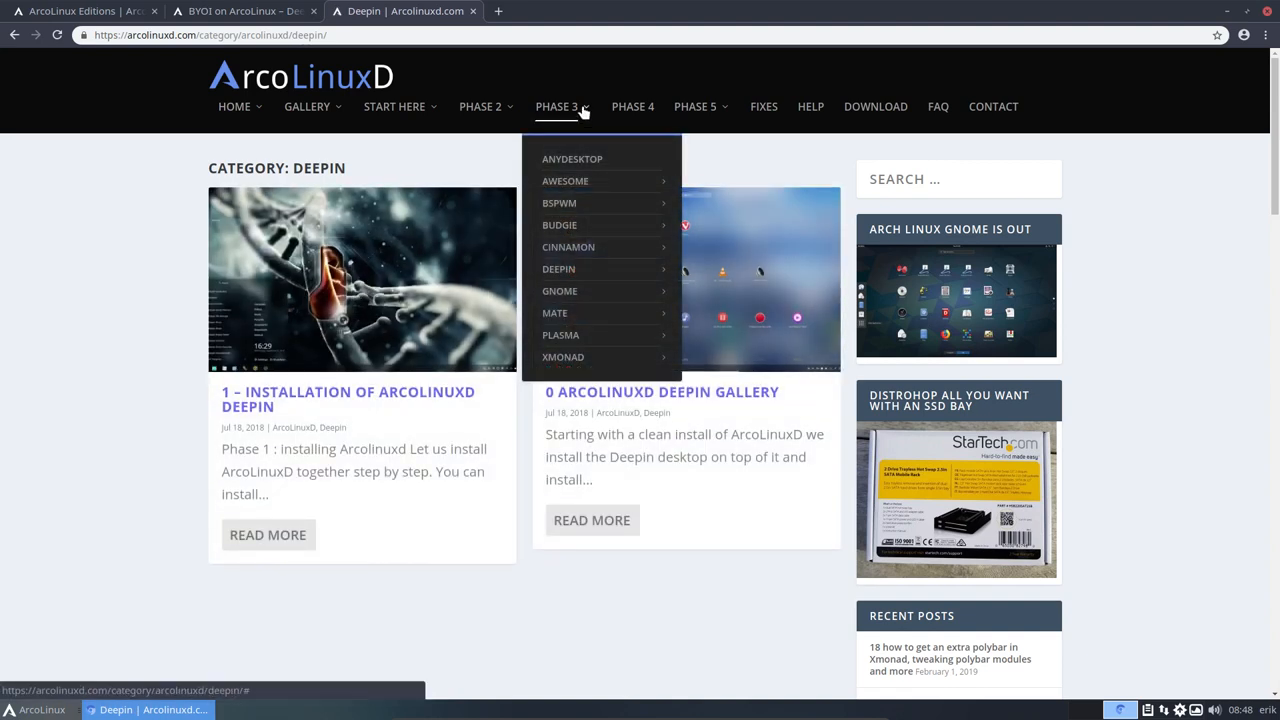
pyautogui.moveTo(545, 458)
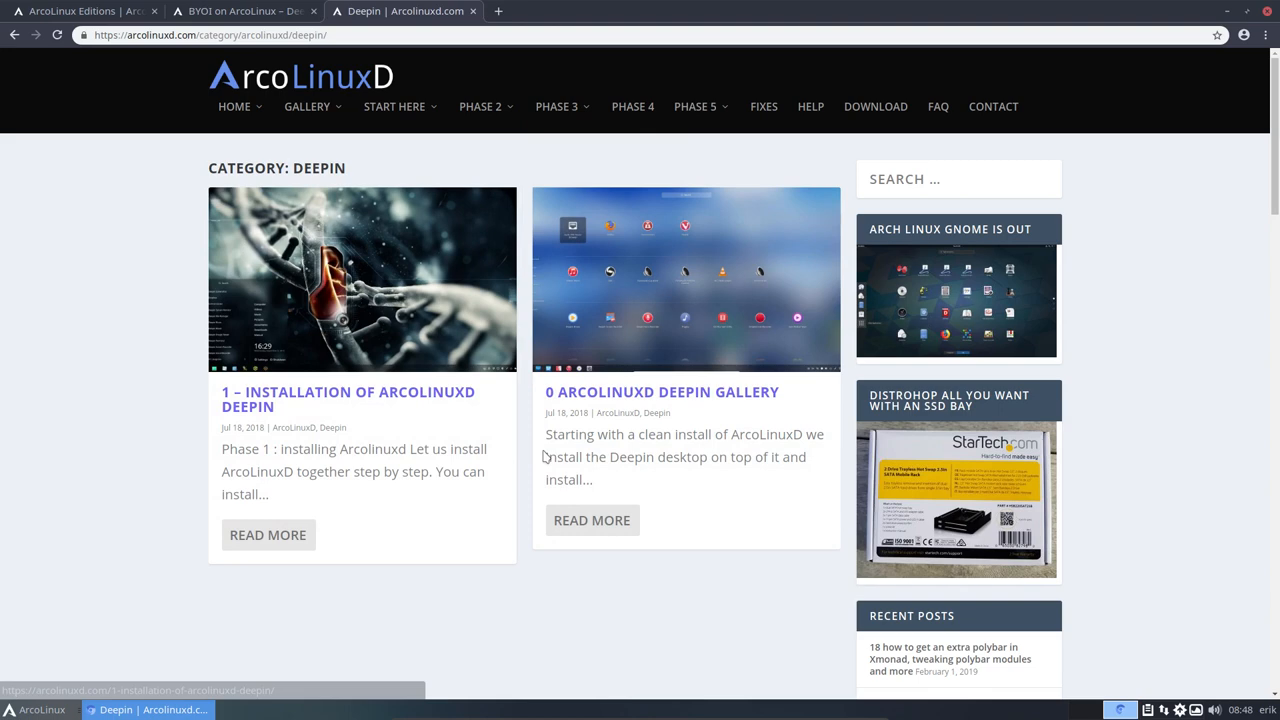
pyautogui.moveTo(347, 398)
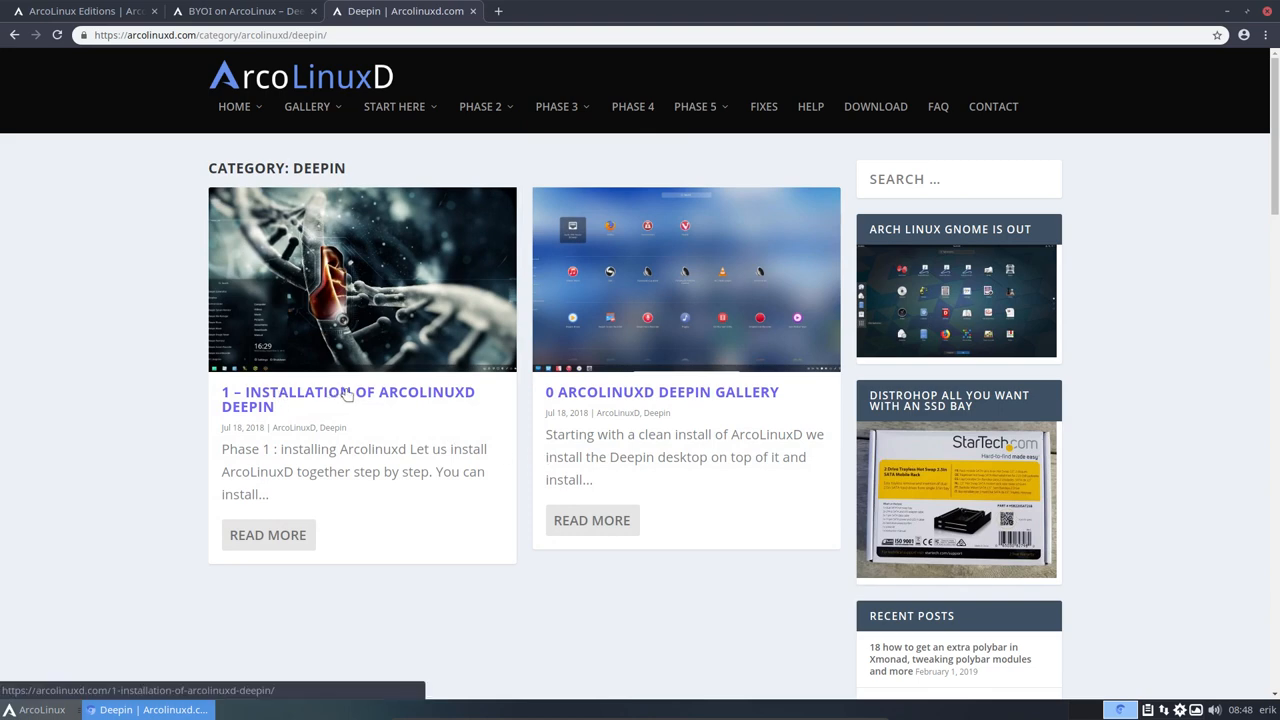
pyautogui.moveTo(463, 395)
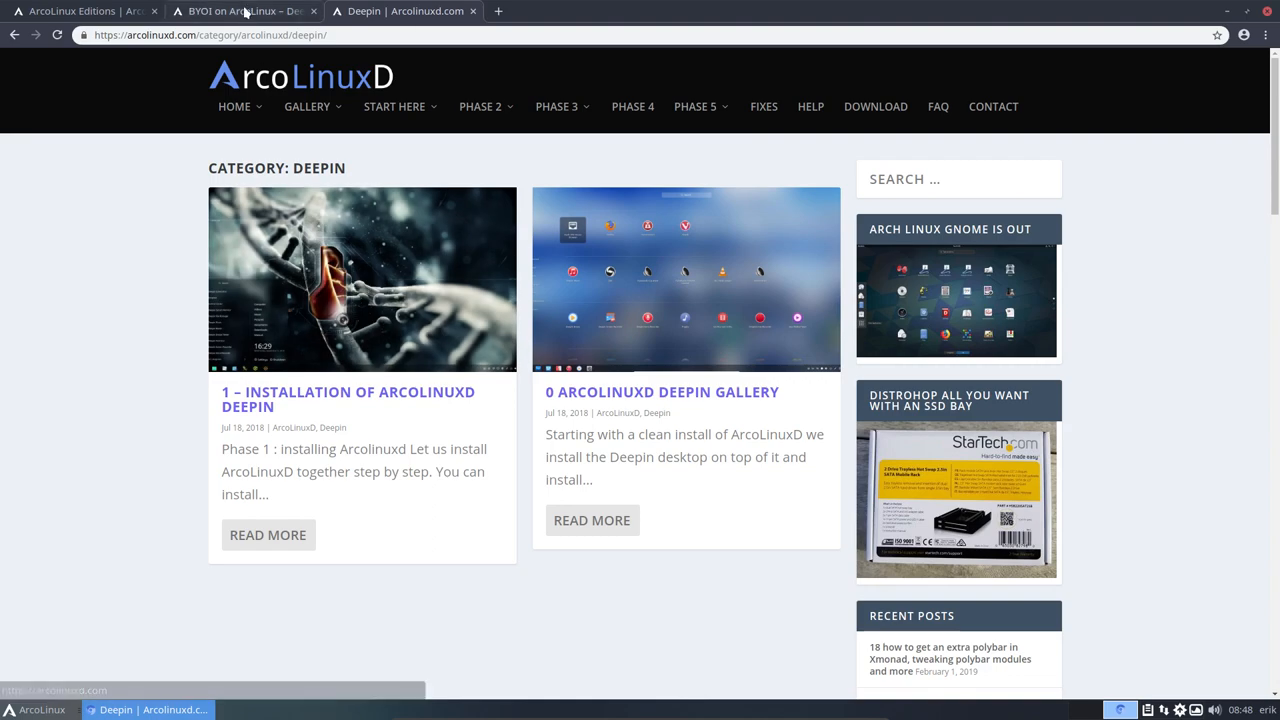
# Step: Return to the BYOI Deepin article and read past its sneak-preview video to the Xfce notes
pyautogui.click(245, 11)
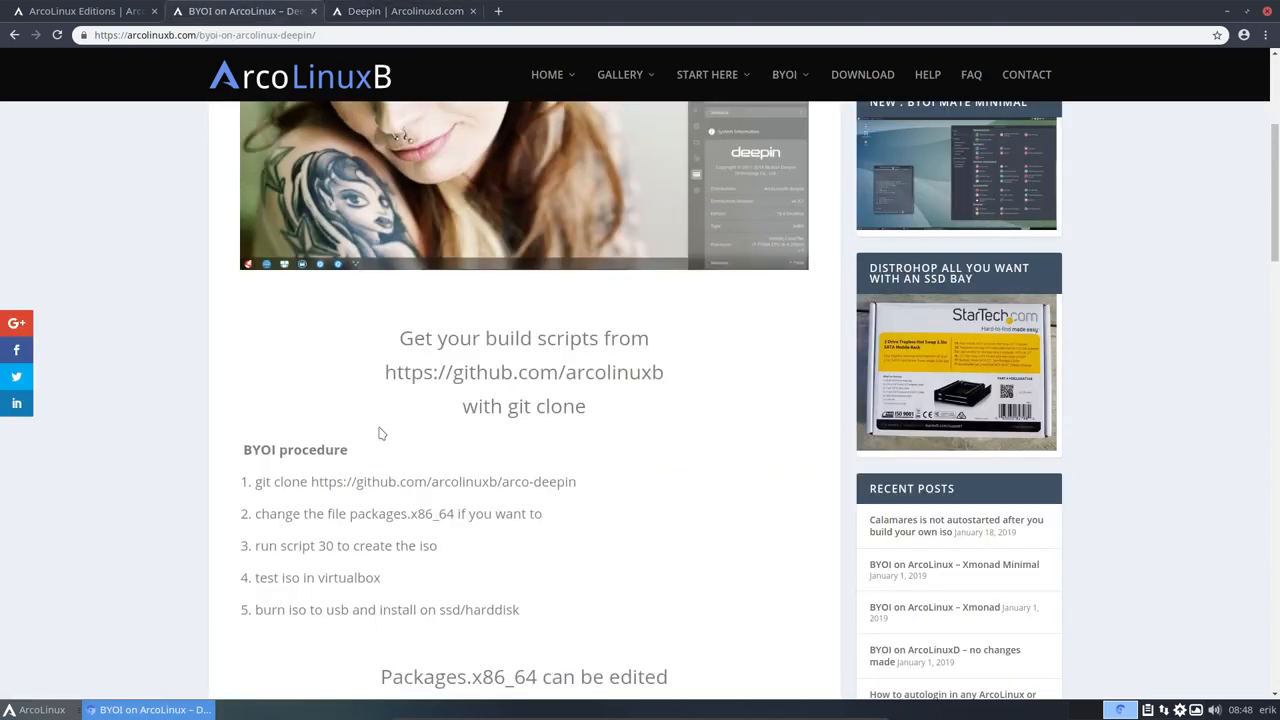
pyautogui.scroll(-3)
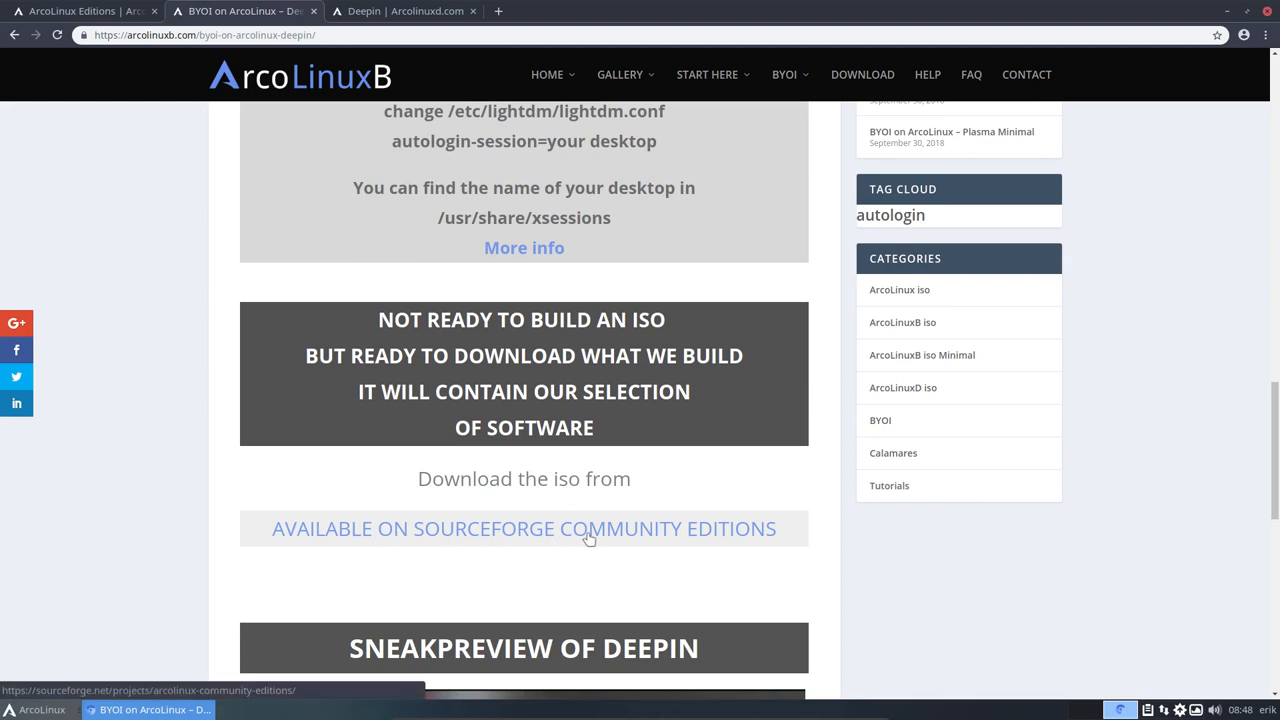
pyautogui.moveTo(598, 538)
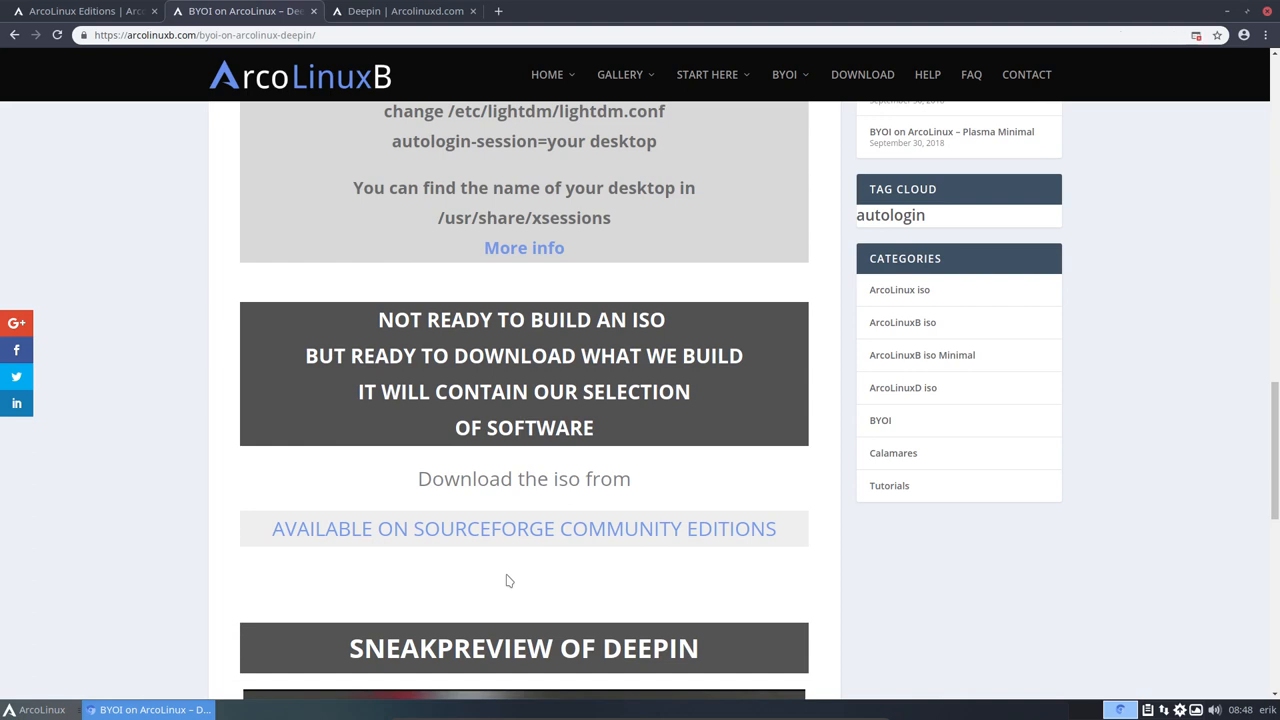
pyautogui.moveTo(349, 542)
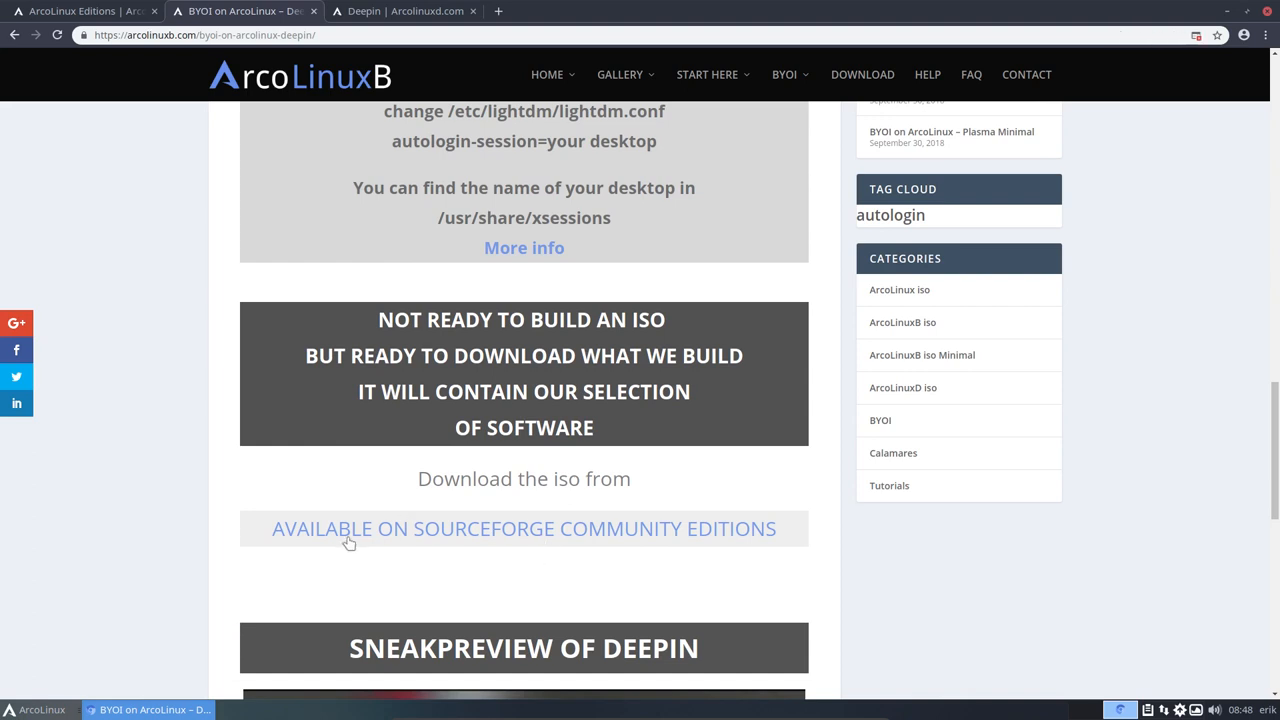
pyautogui.scroll(-3)
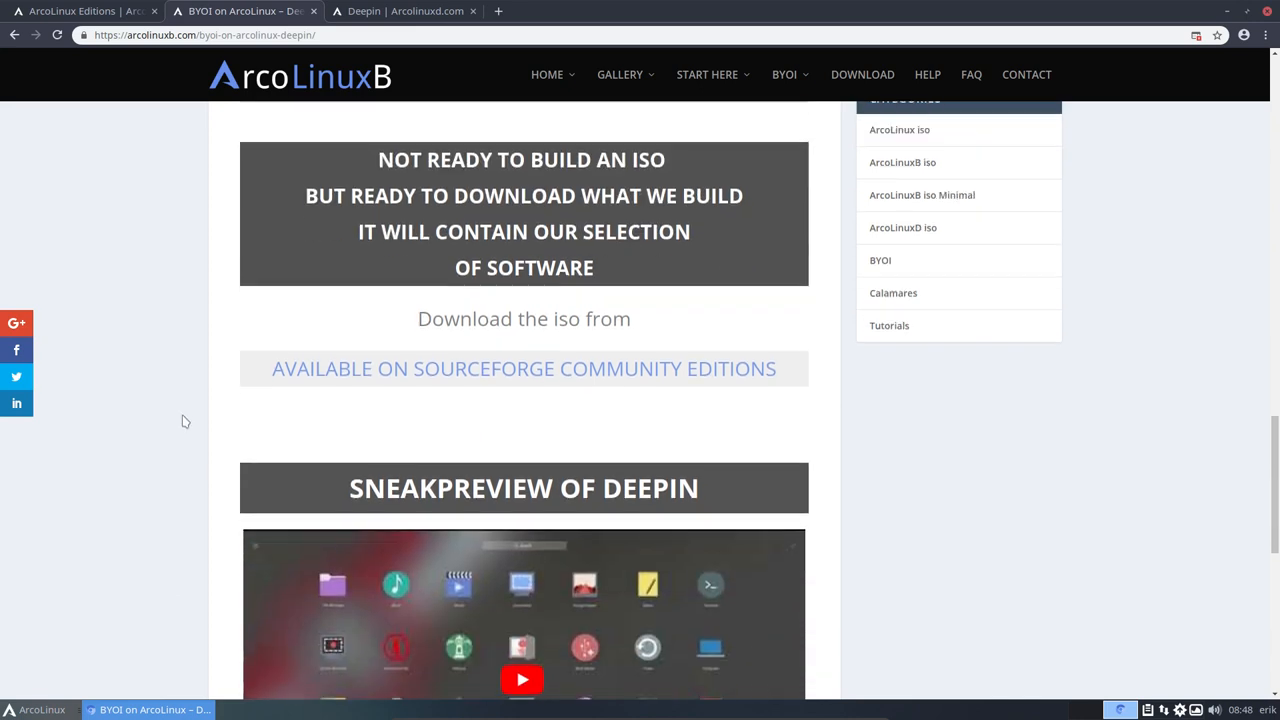
pyautogui.scroll(-3)
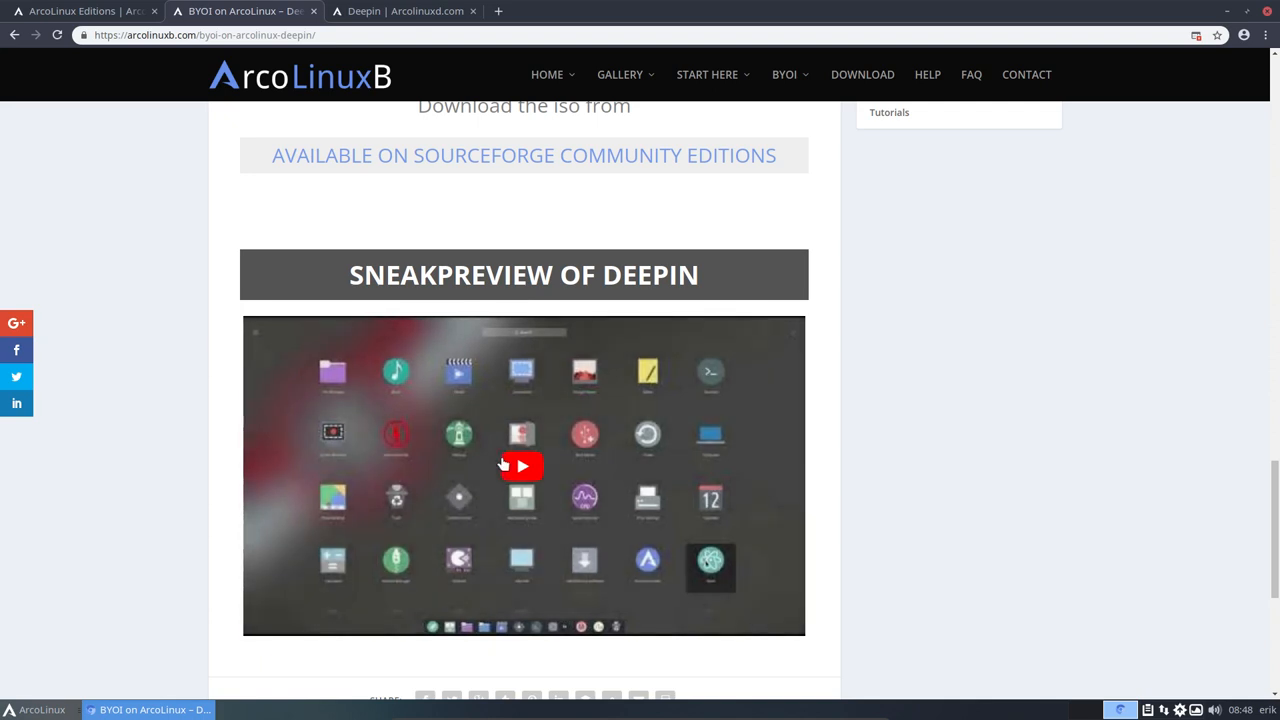
pyautogui.moveTo(495, 478)
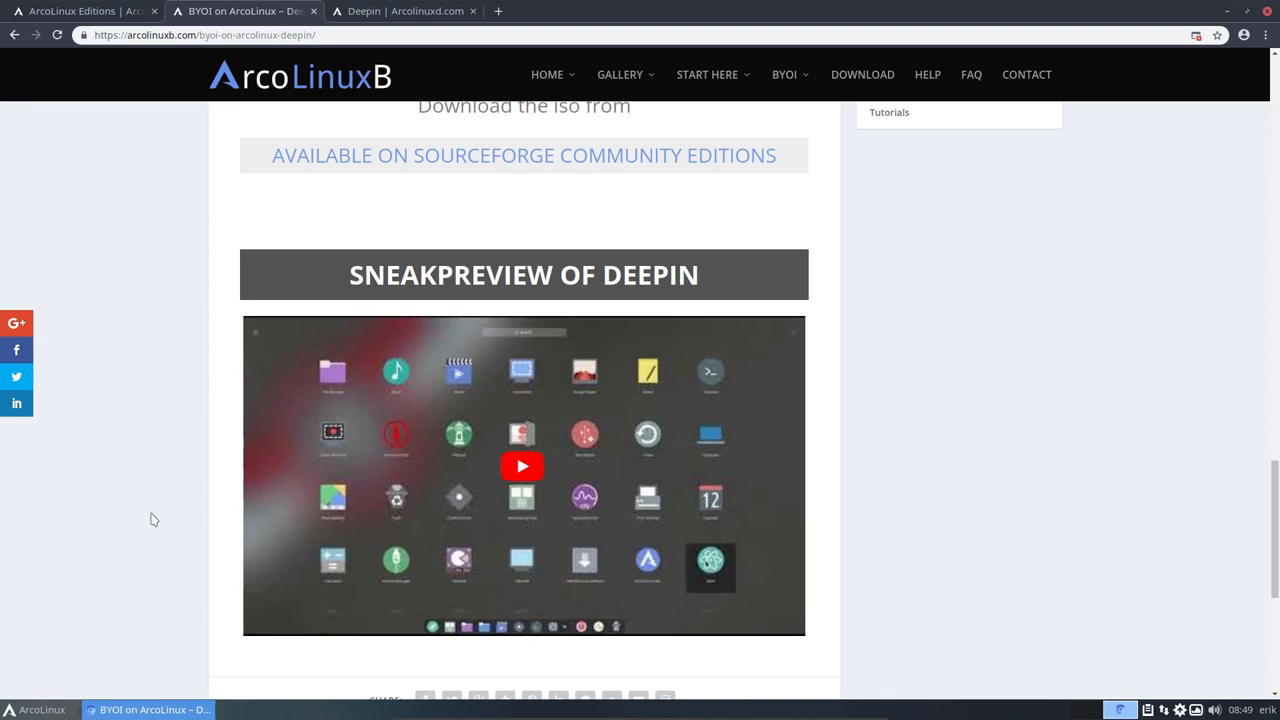
pyautogui.moveTo(194, 452)
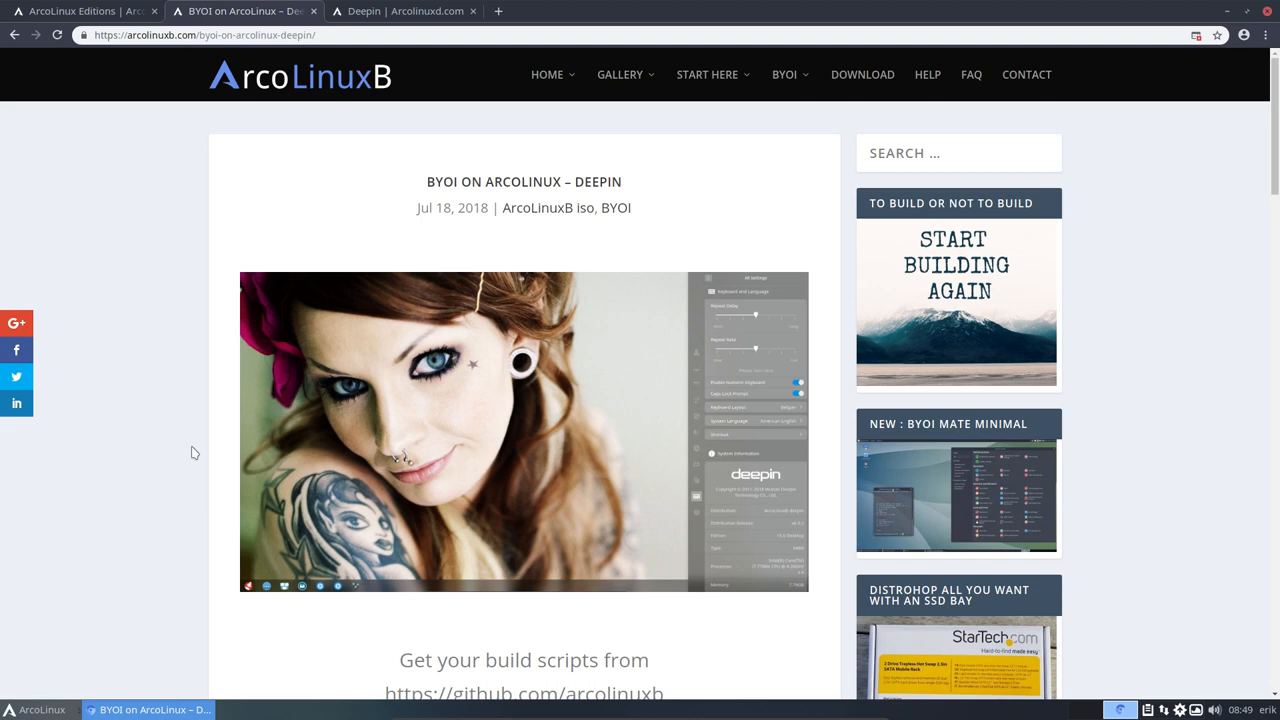
pyautogui.moveTo(586, 579)
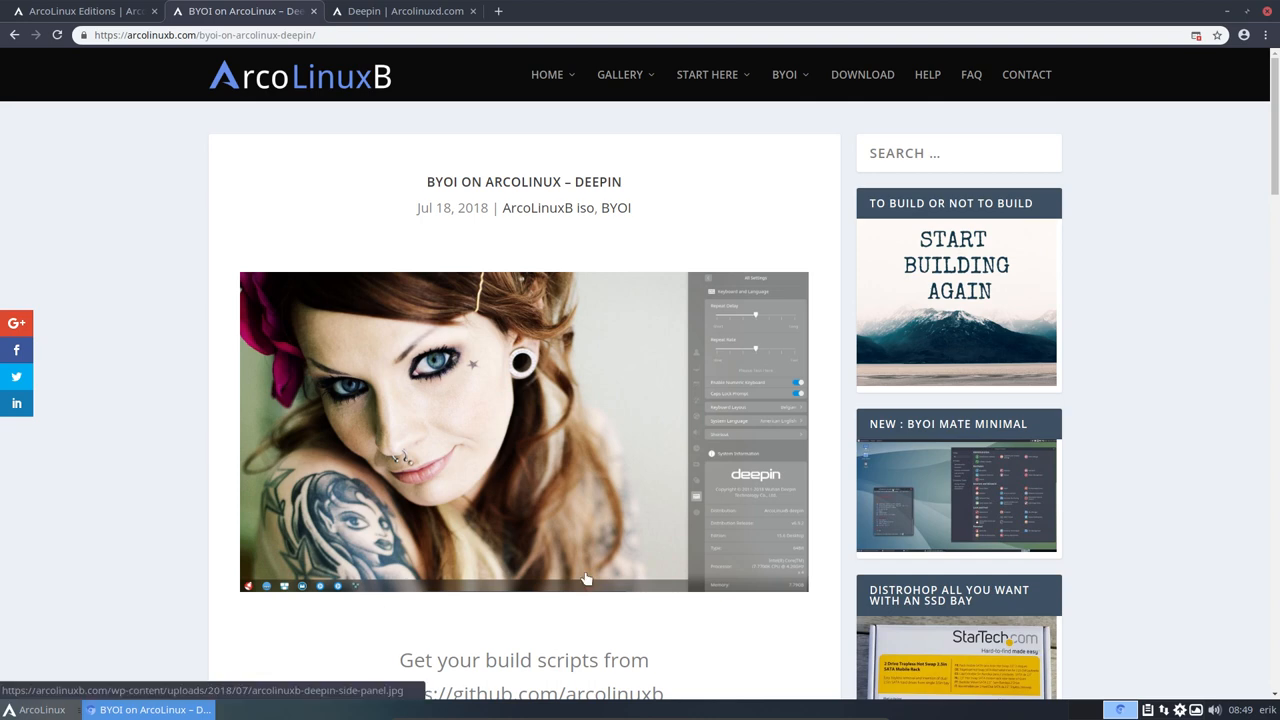
pyautogui.moveTo(575, 571)
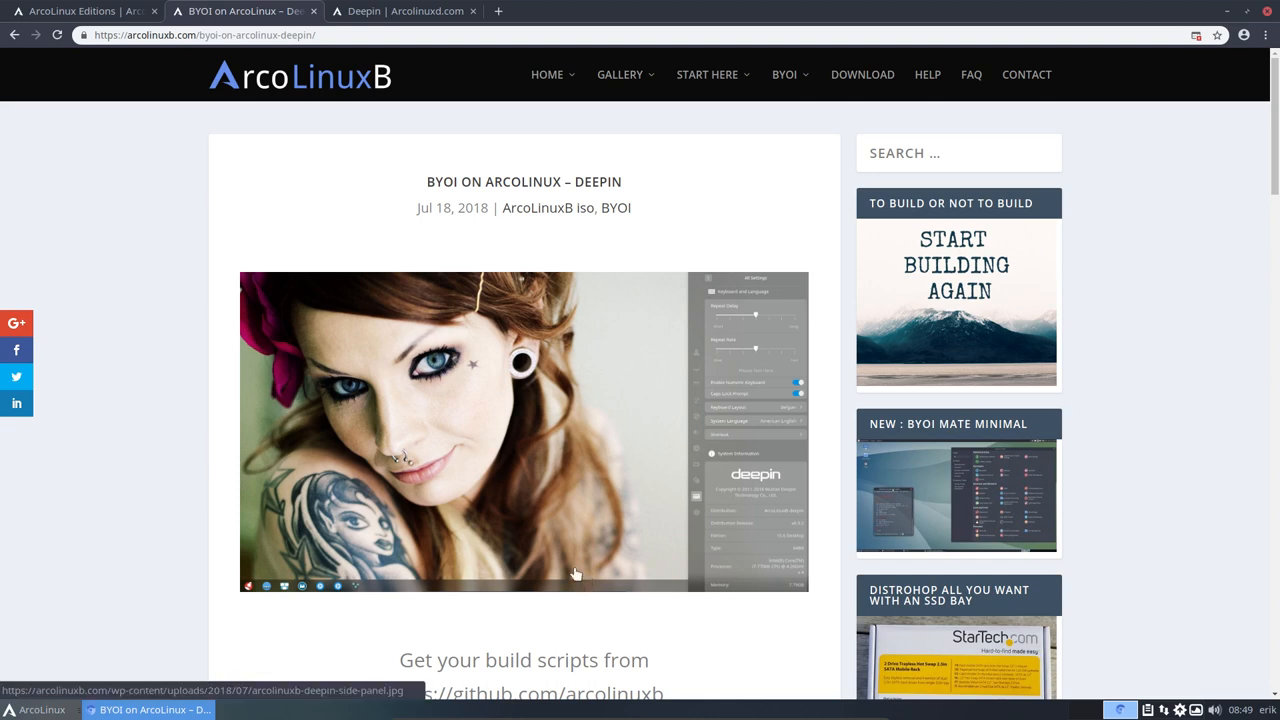
pyautogui.moveTo(378, 623)
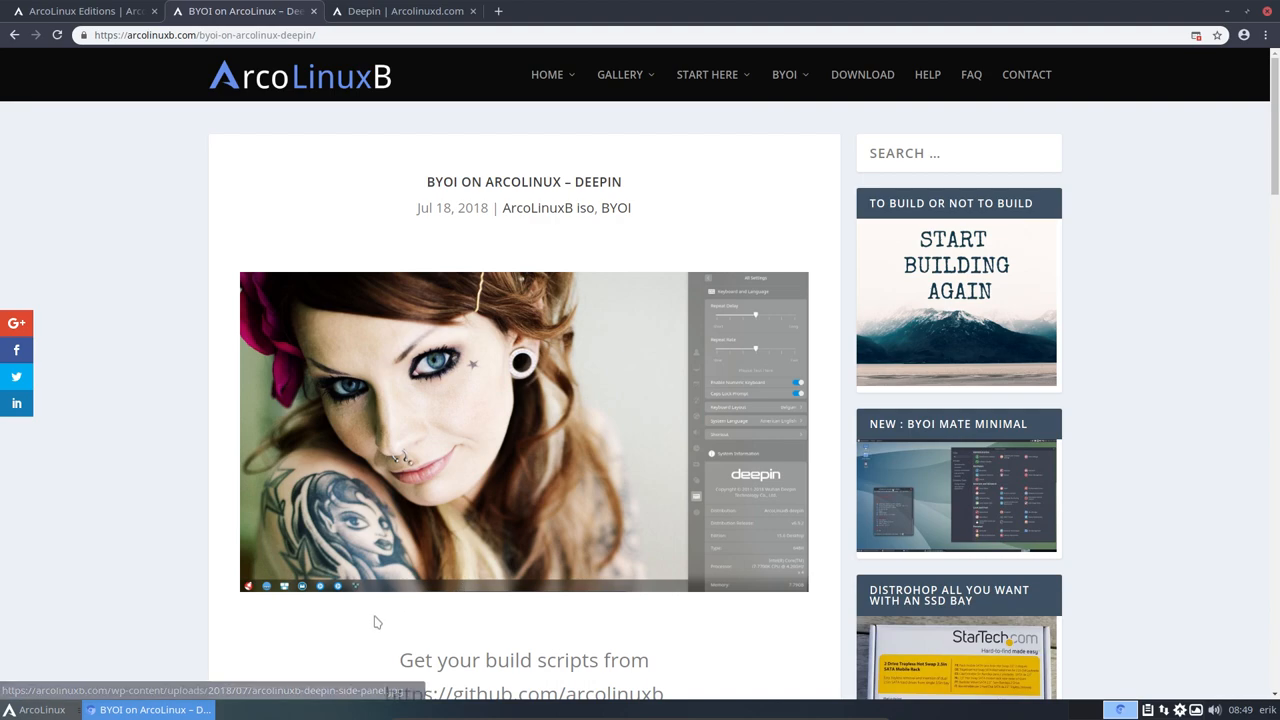
pyautogui.scroll(-3)
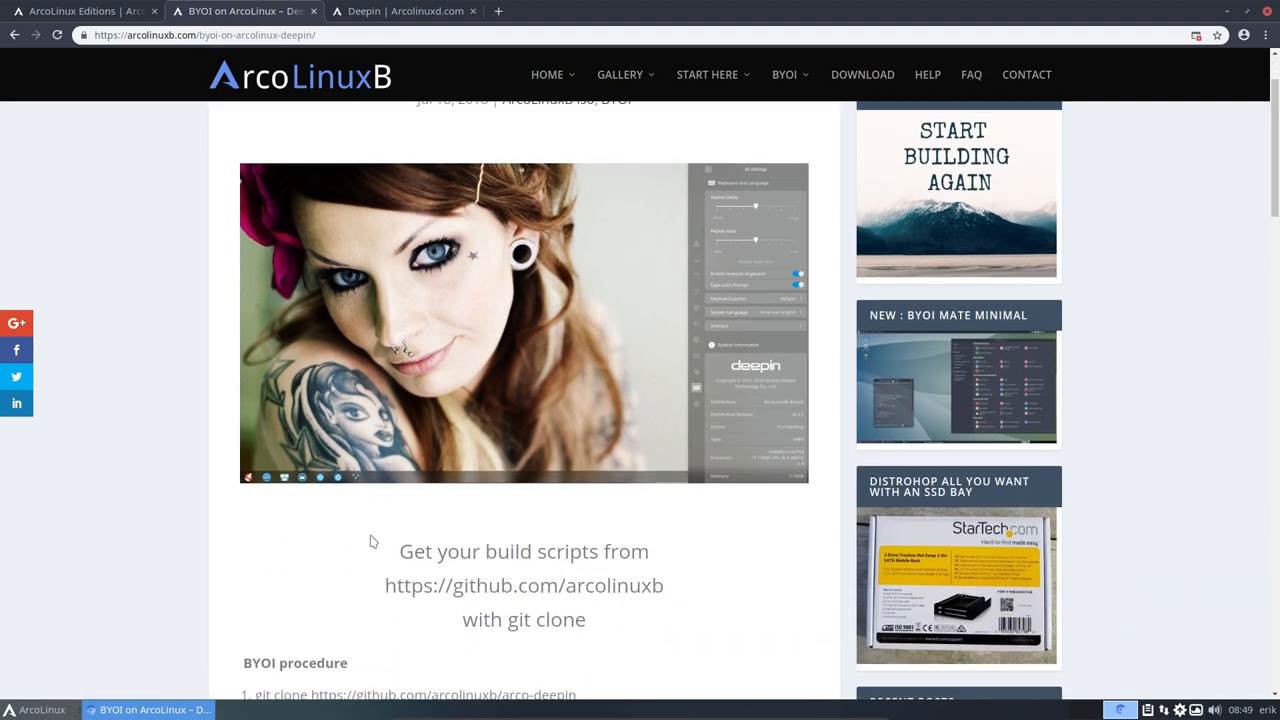
pyautogui.scroll(-3)
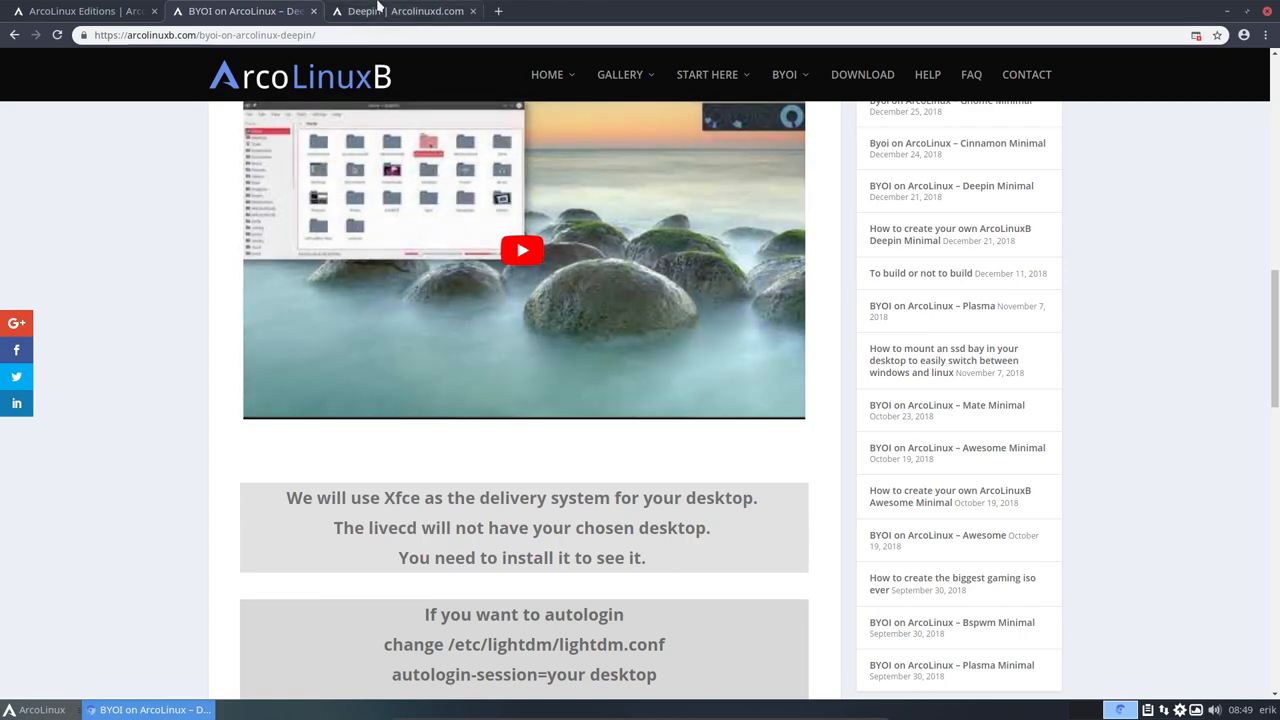
pyautogui.moveTo(243, 11)
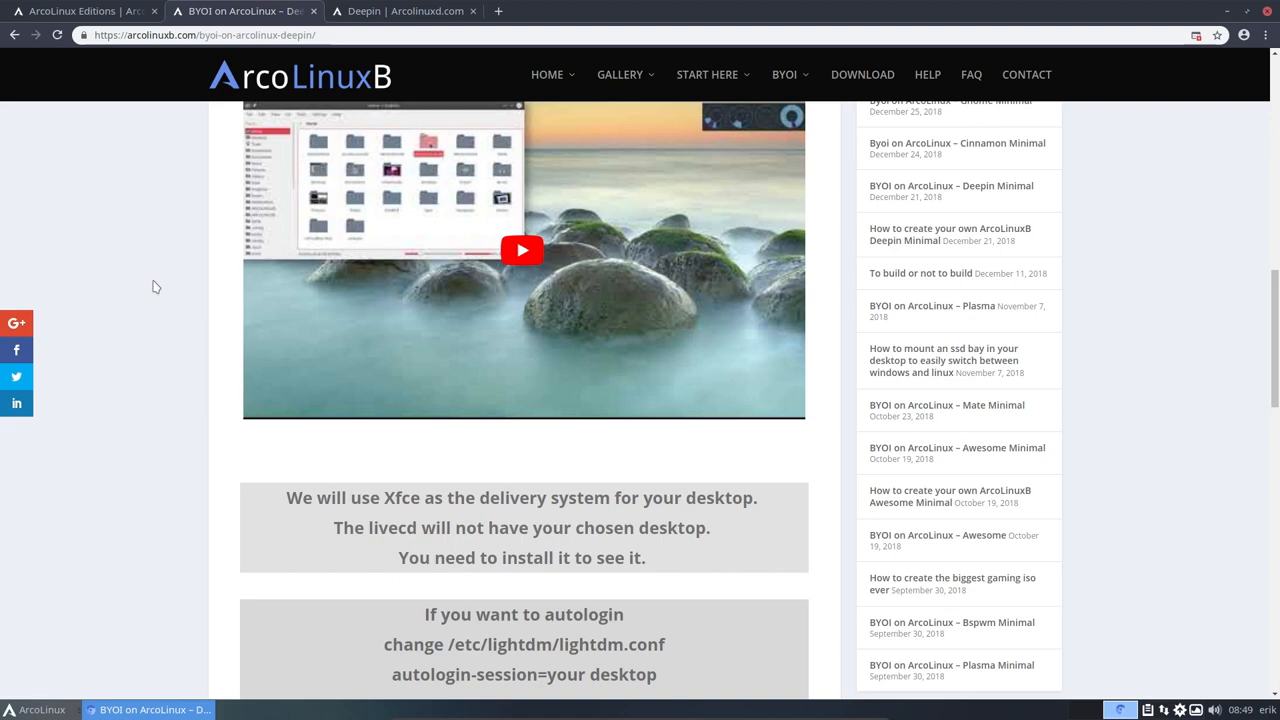
pyautogui.moveTo(210, 273)
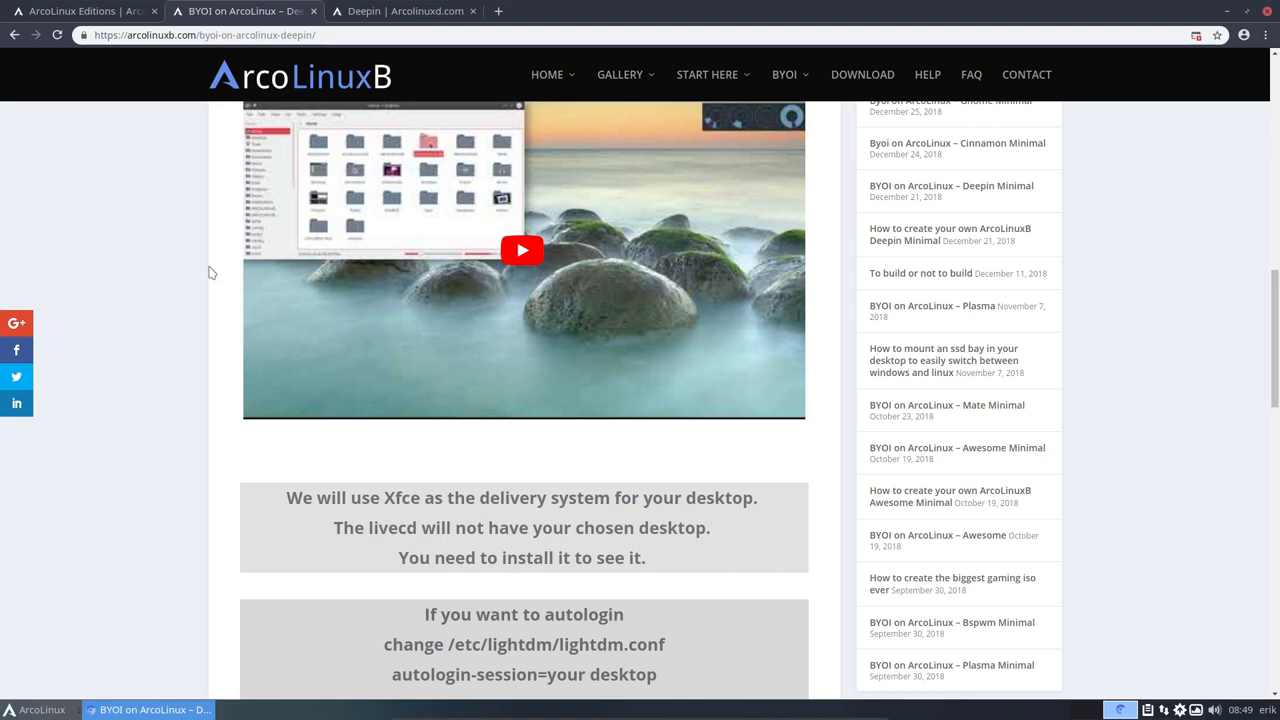
pyautogui.moveTo(922, 394)
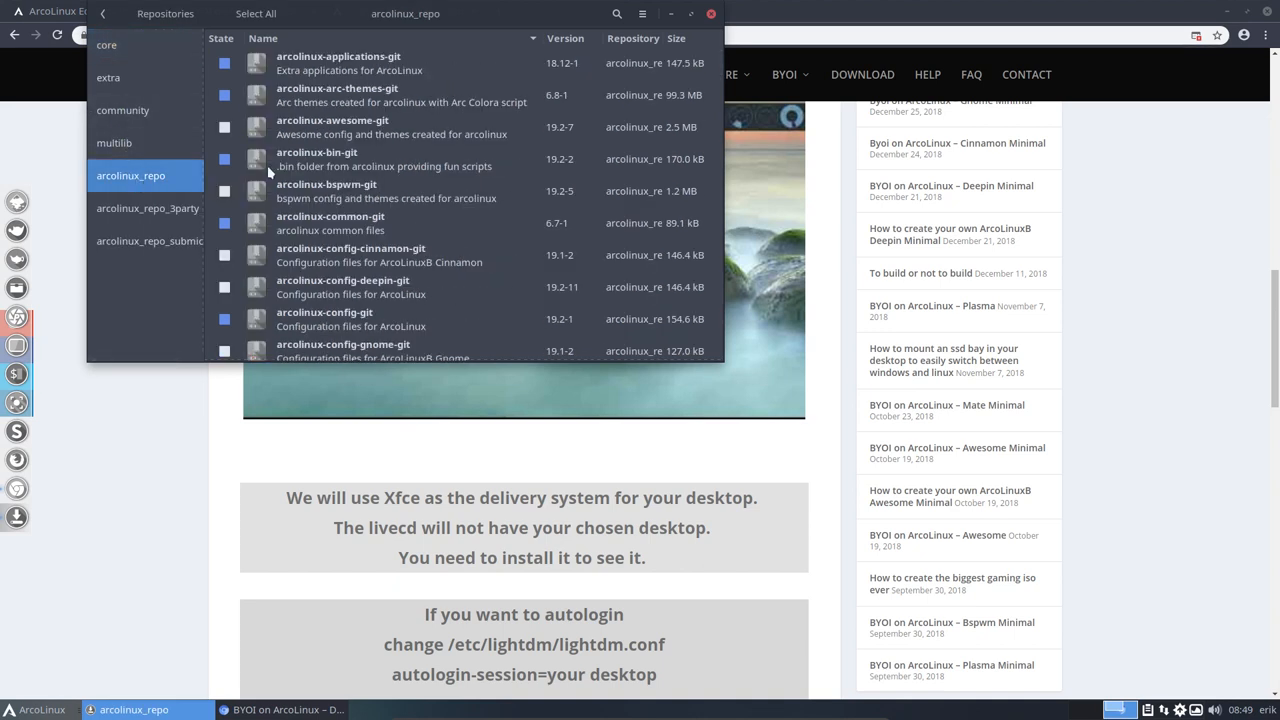
# Step: Scroll the arcolinux_repo package list and select arcolinux-config-deepin-git
pyautogui.scroll(-3)
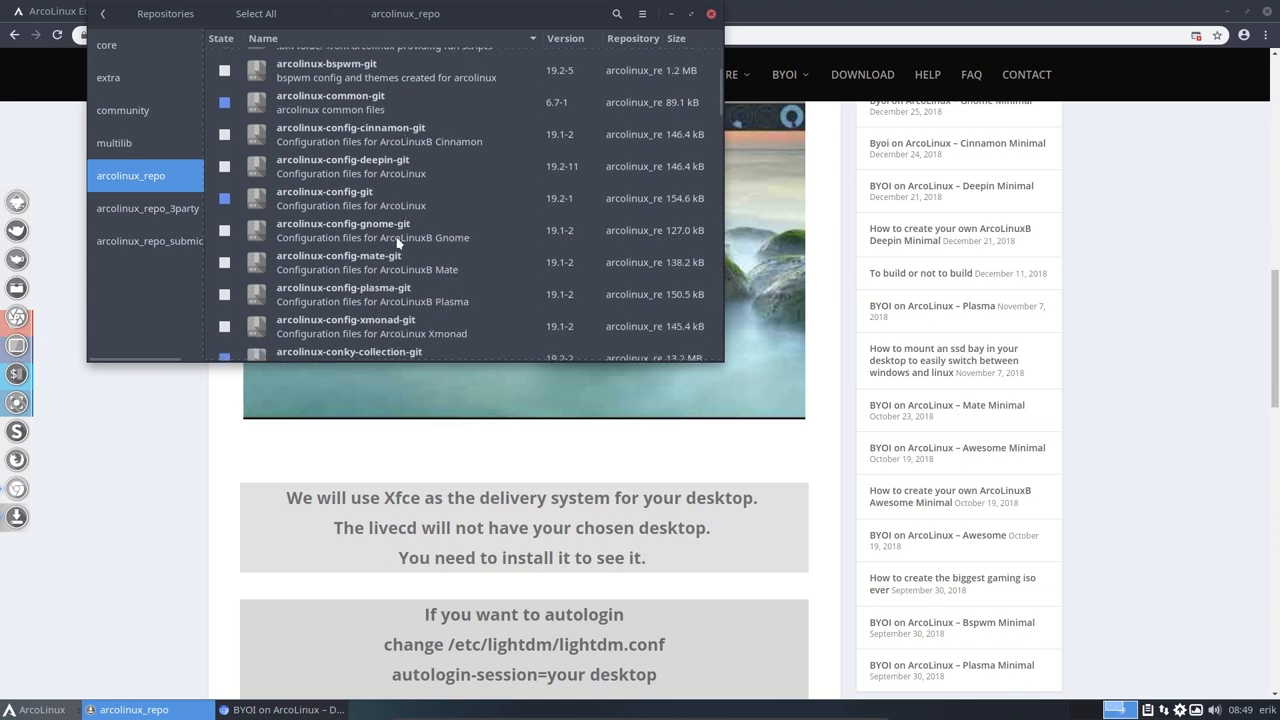
pyautogui.click(360, 166)
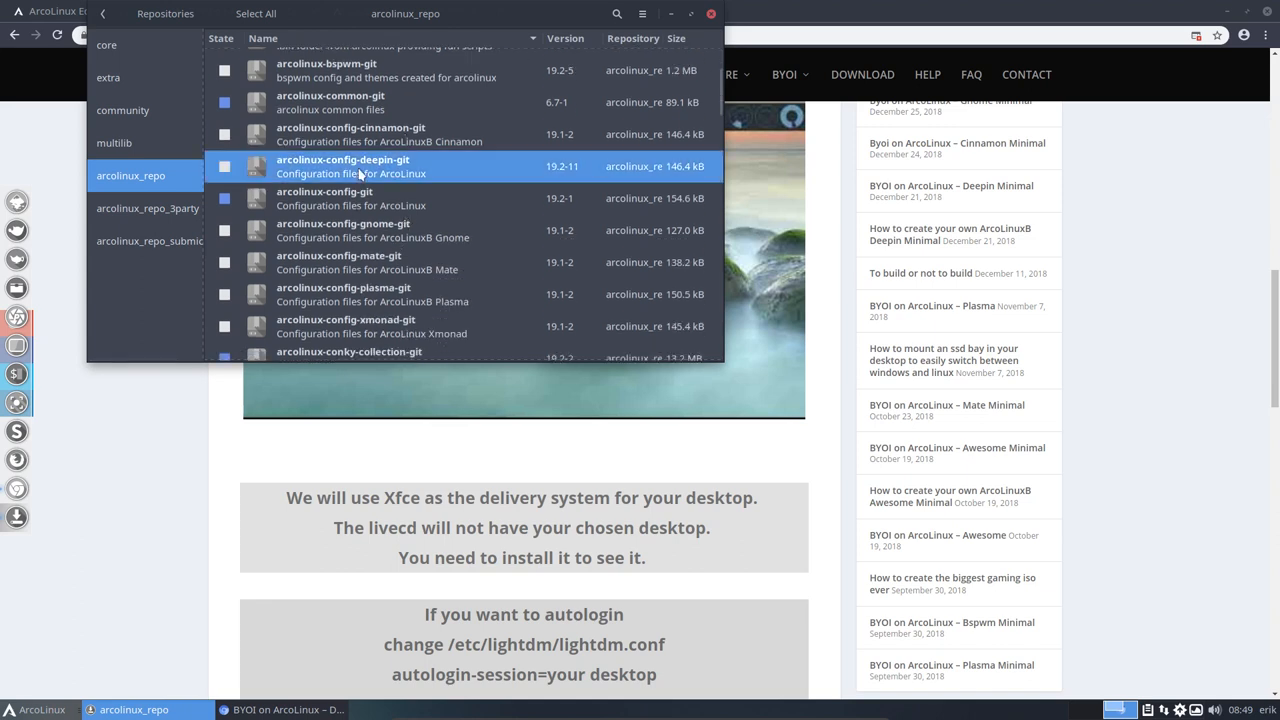
pyautogui.moveTo(360, 173)
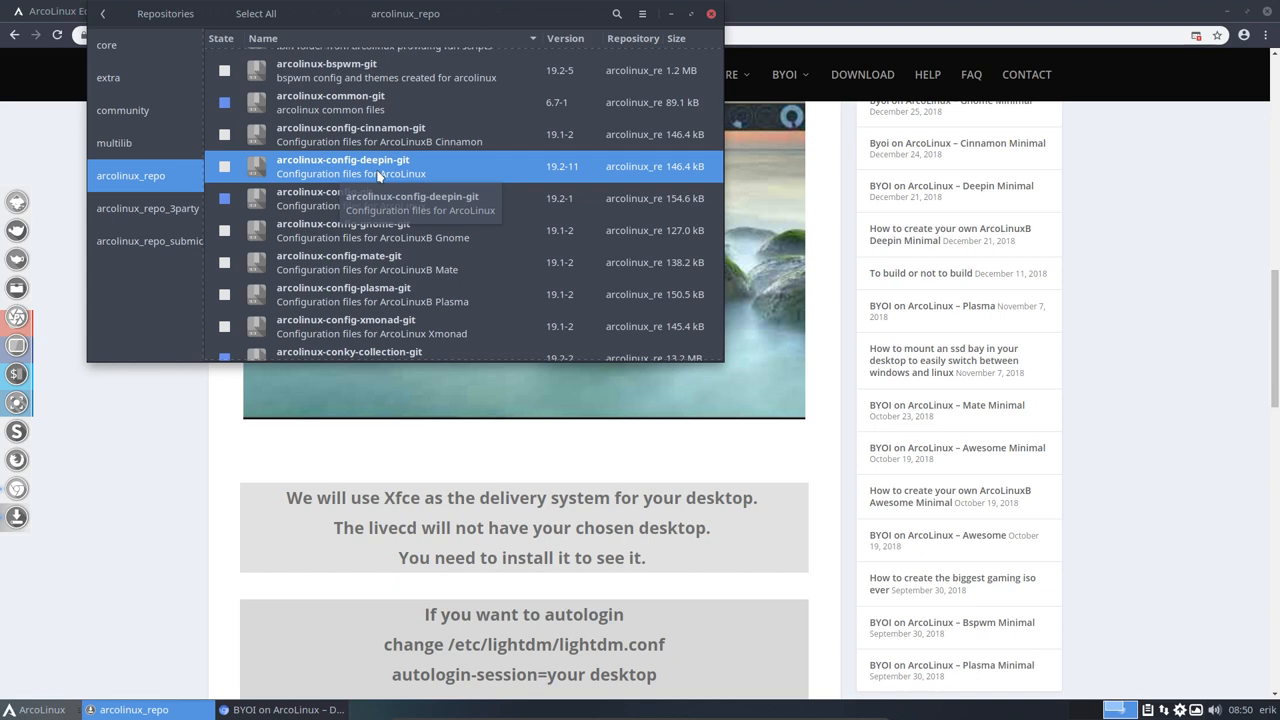
pyautogui.moveTo(445, 178)
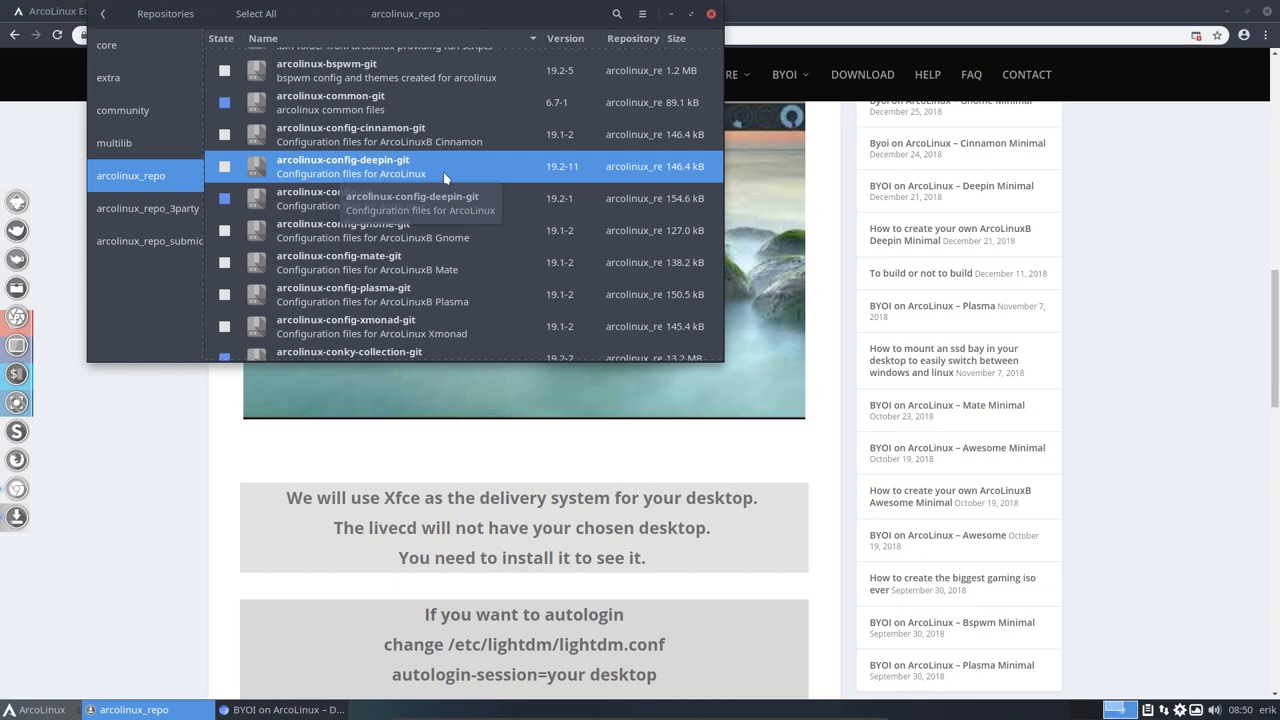
pyautogui.moveTo(560, 171)
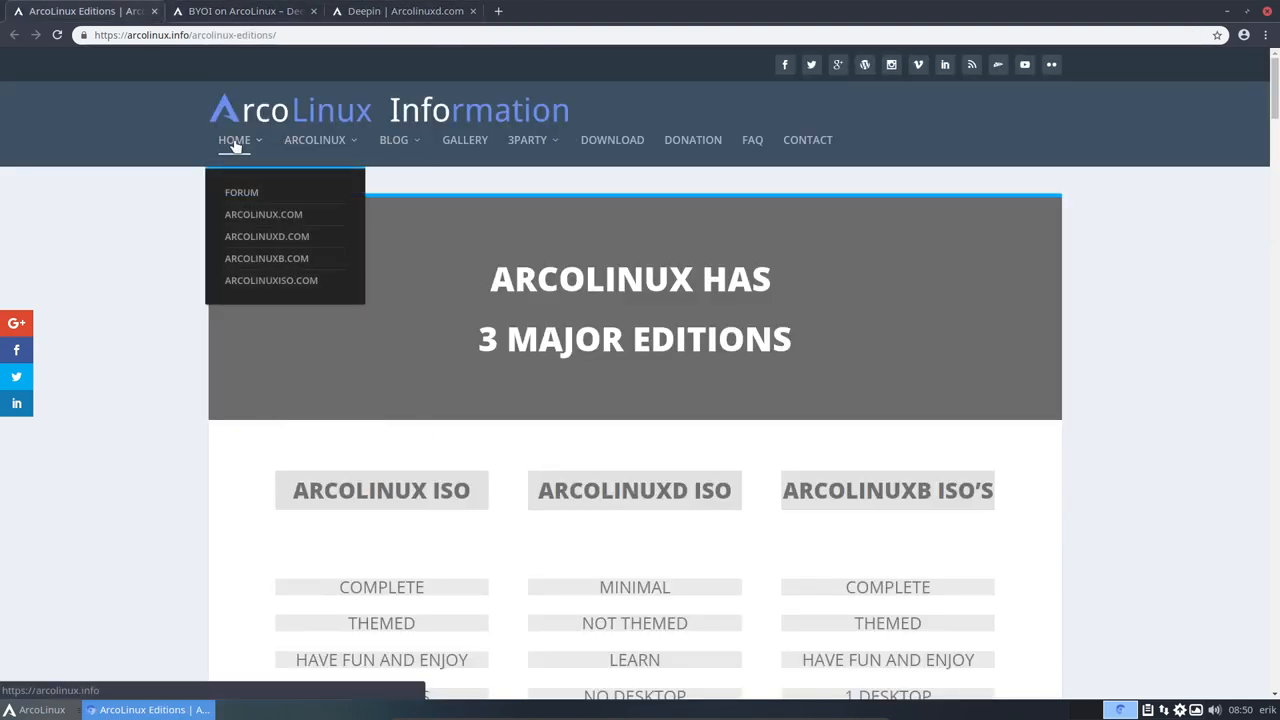
# Step: Choose ARCOLINUX.COM from the HOME menu to reach the arcolinux.info home page
pyautogui.click(234, 139)
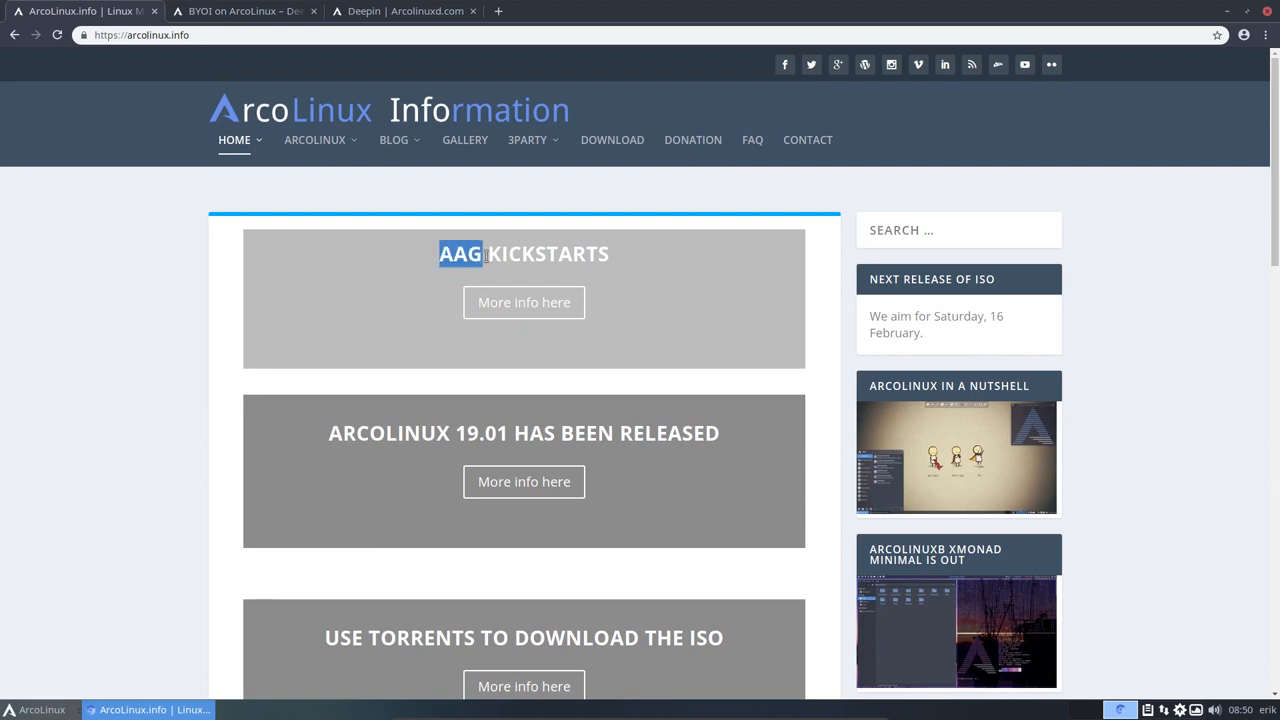
pyautogui.moveTo(515, 308)
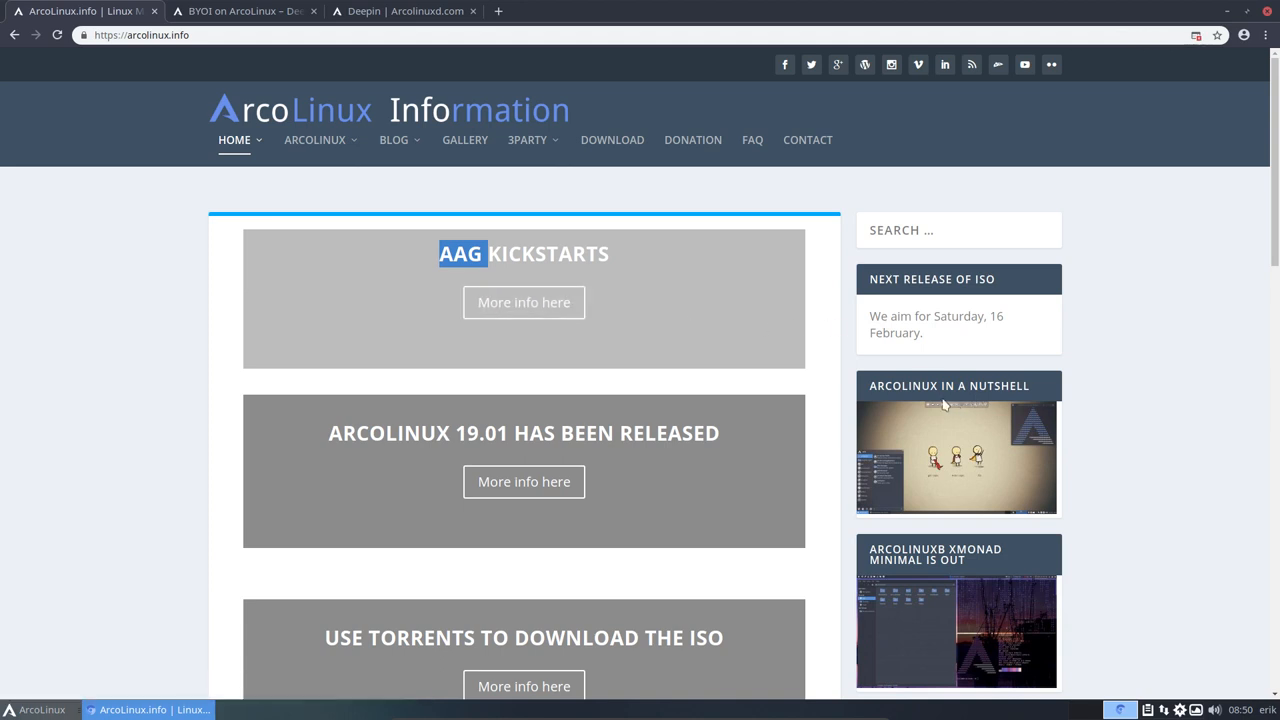
# Step: Open the AAG Kickstarts article, read down, and follow its master.seedhost.eu AAG link
pyautogui.click(509, 11)
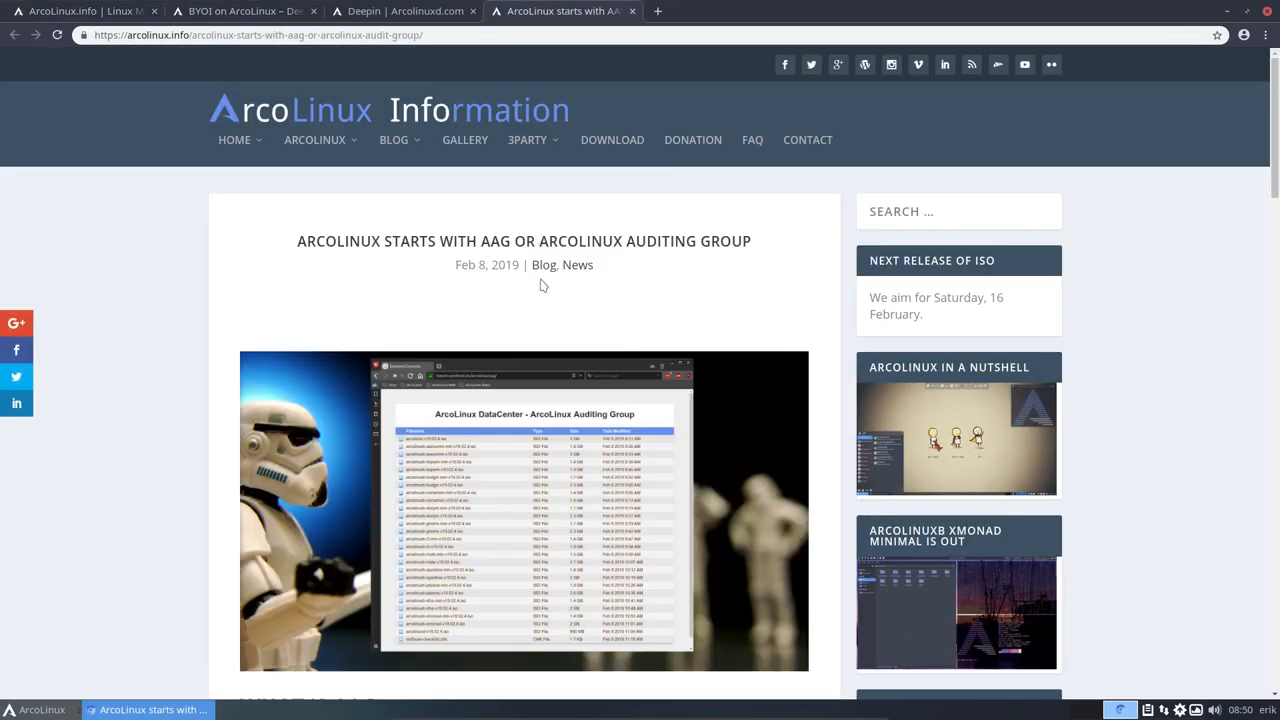
pyautogui.scroll(-3)
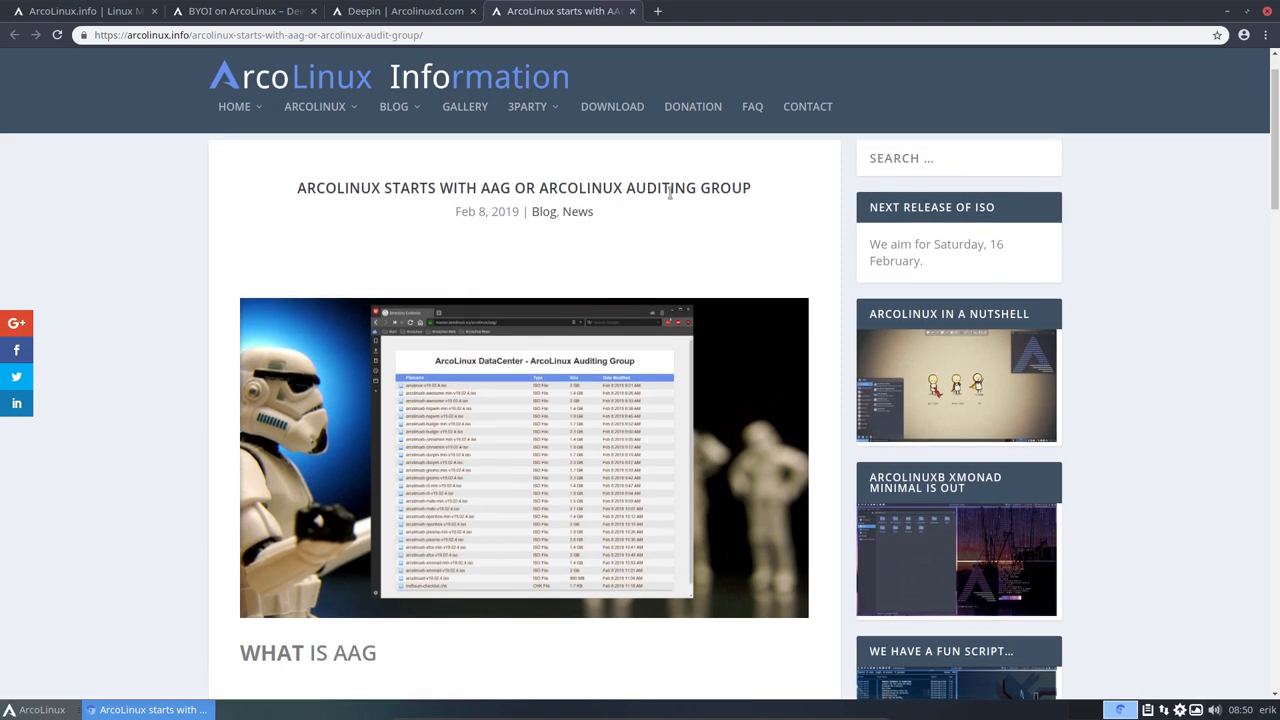
pyautogui.scroll(-3)
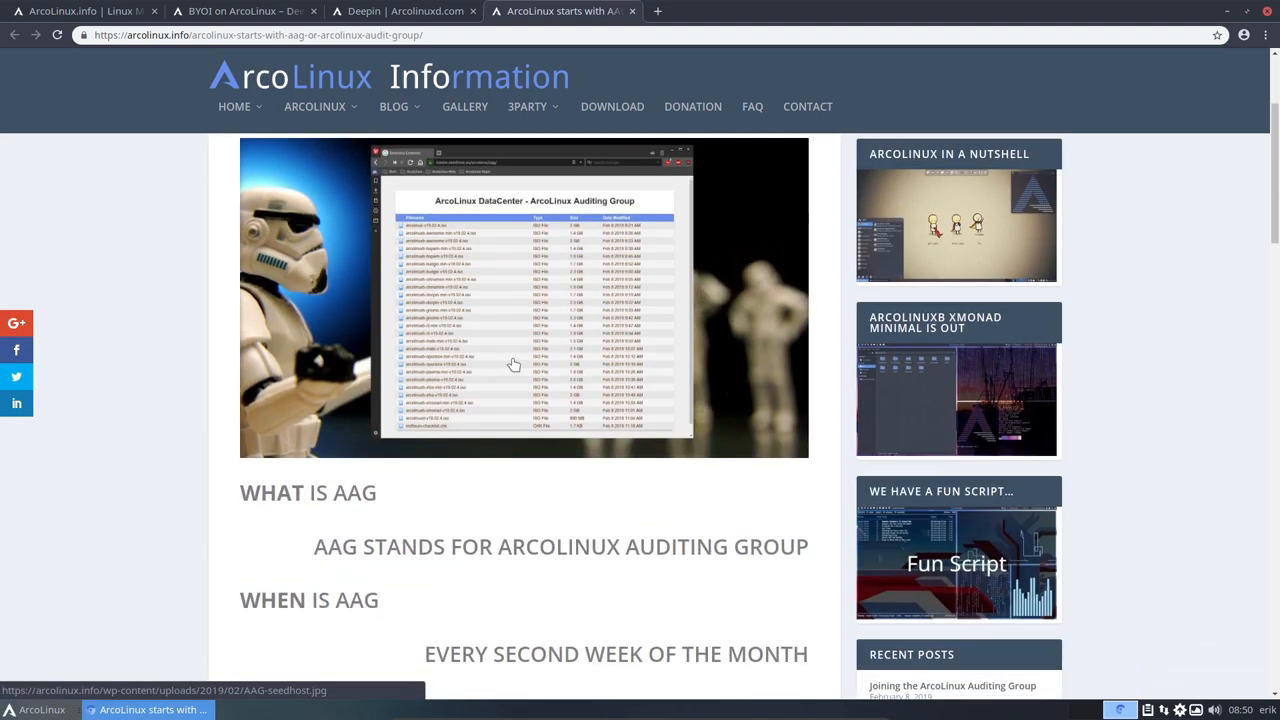
pyautogui.scroll(-3)
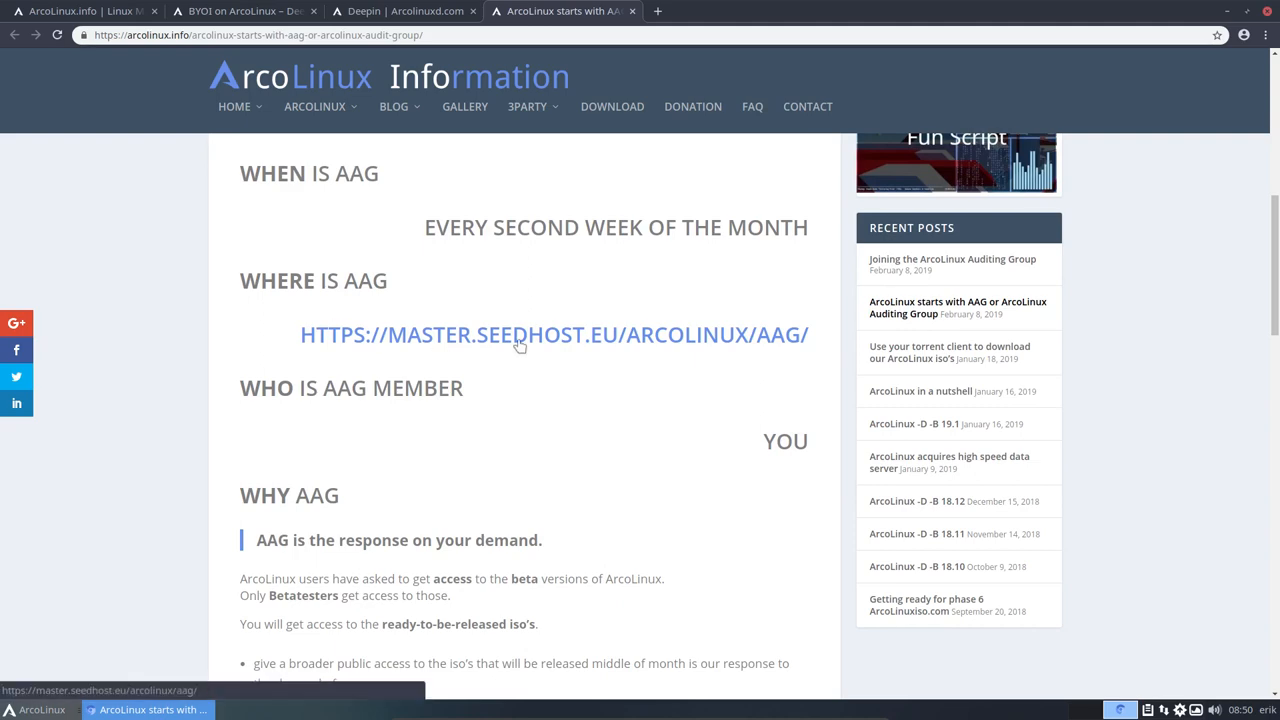
pyautogui.click(518, 334)
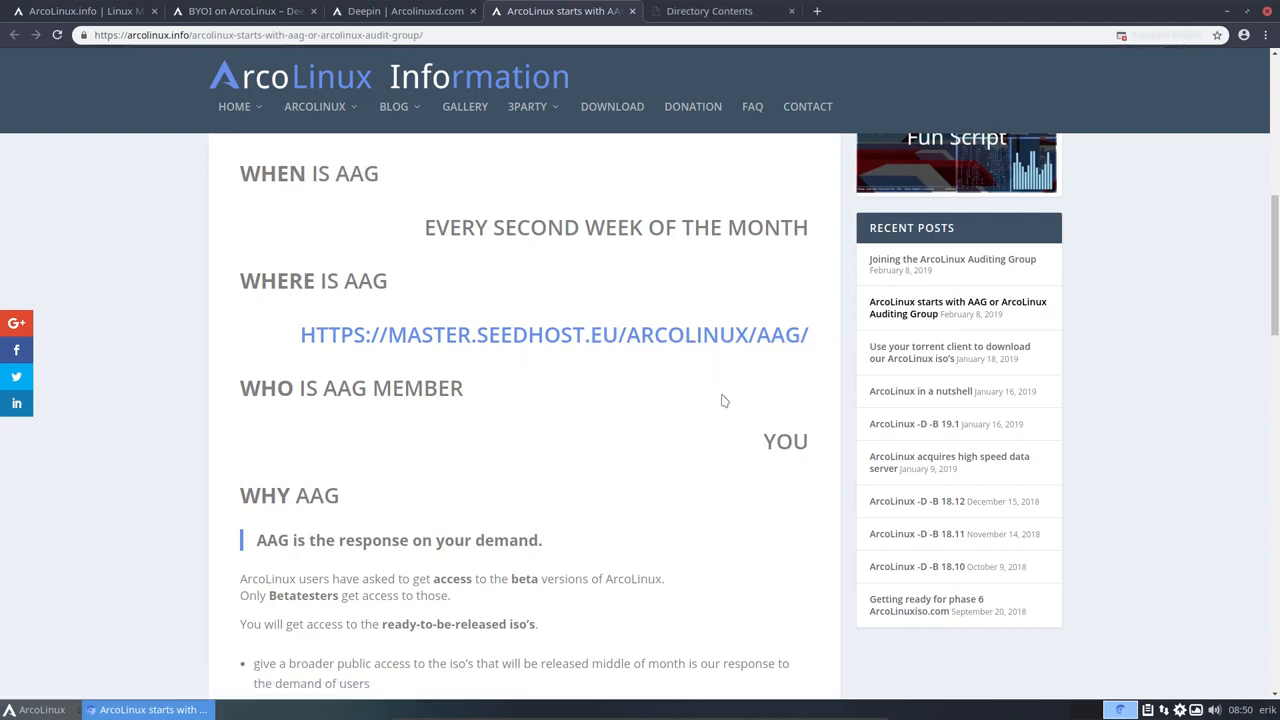
# Step: Browse the seedhost listing of v19.02.4 ISOs, then return to the AAG article tab
pyautogui.click(535, 334)
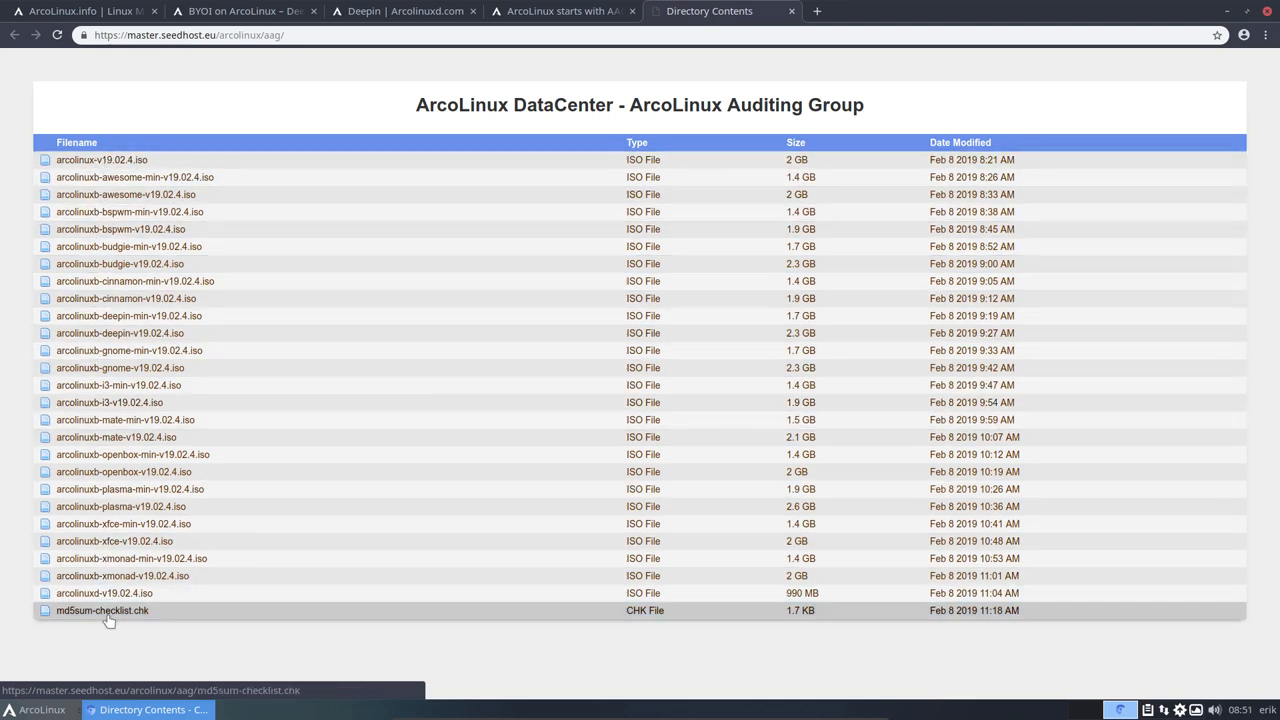
pyautogui.moveTo(113, 601)
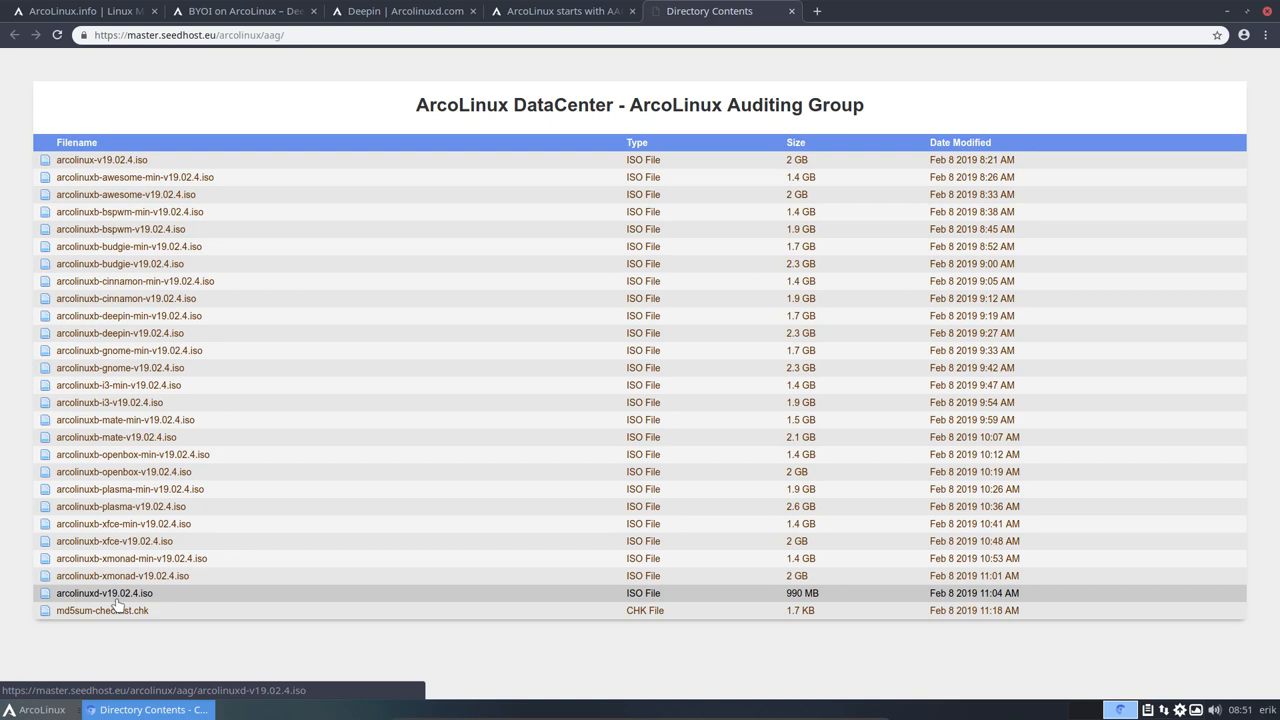
pyautogui.moveTo(135, 402)
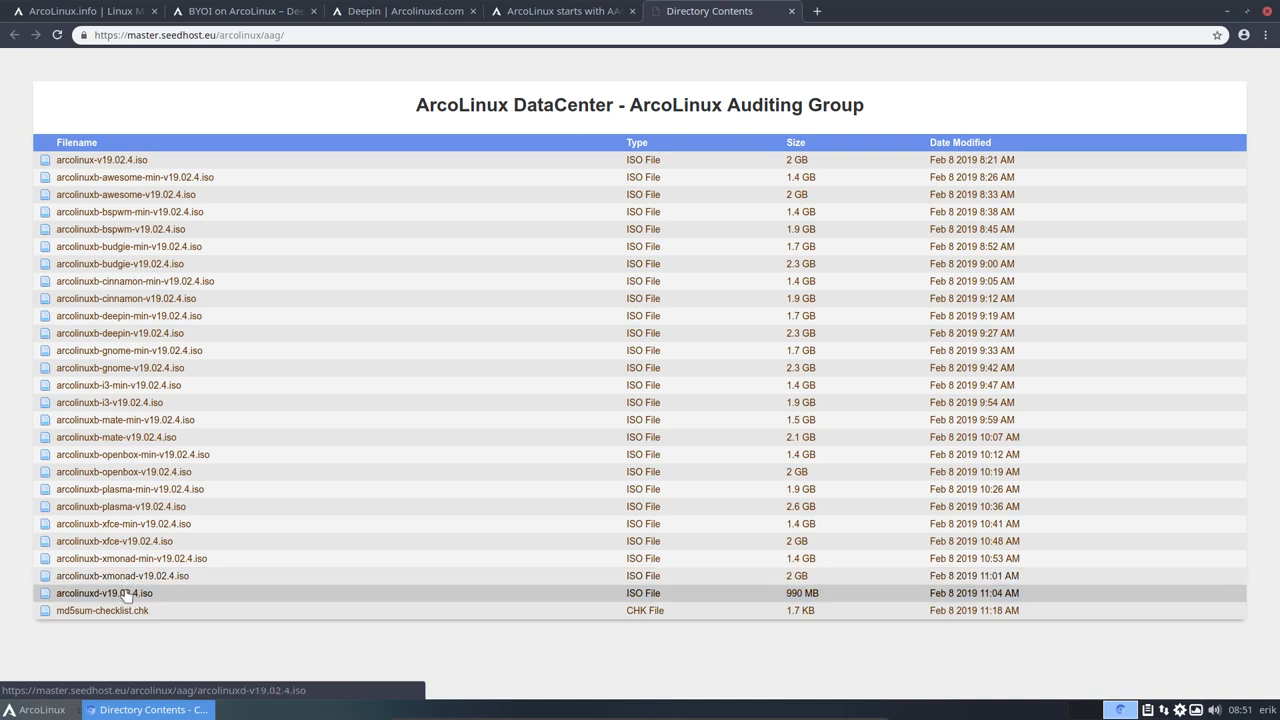
pyautogui.moveTo(332, 559)
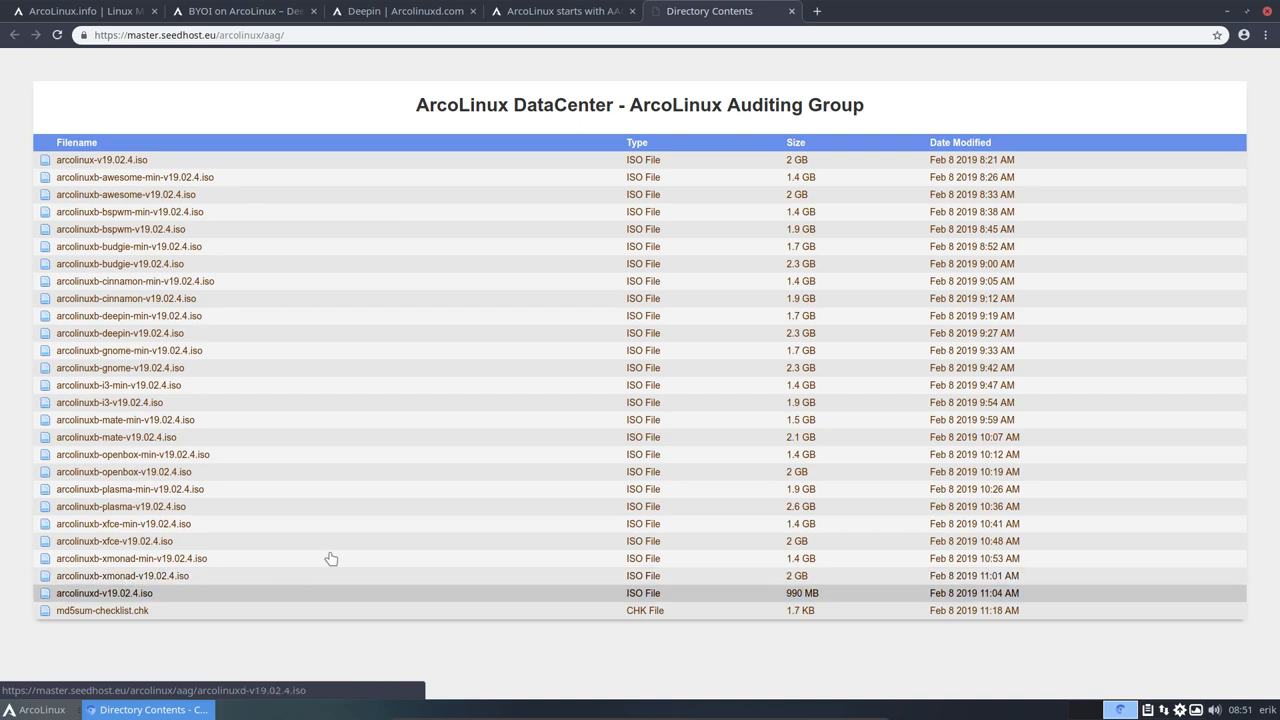
pyautogui.moveTo(140, 177)
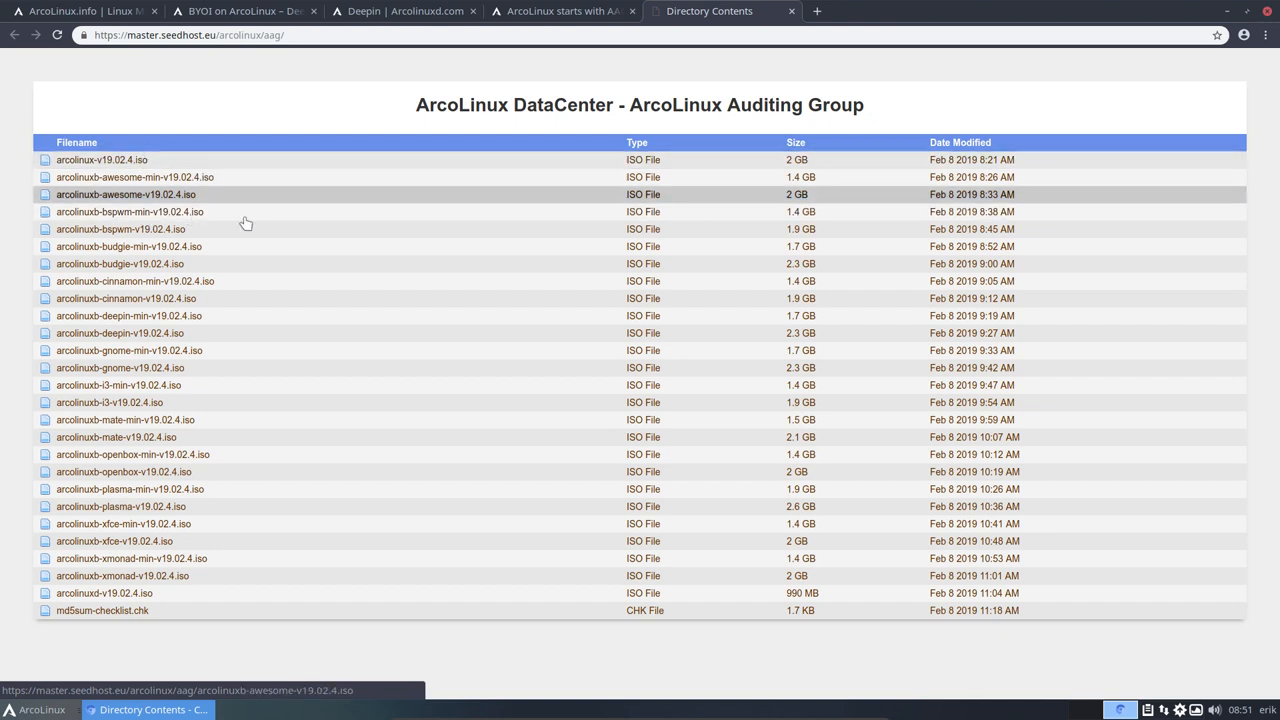
pyautogui.moveTo(293, 316)
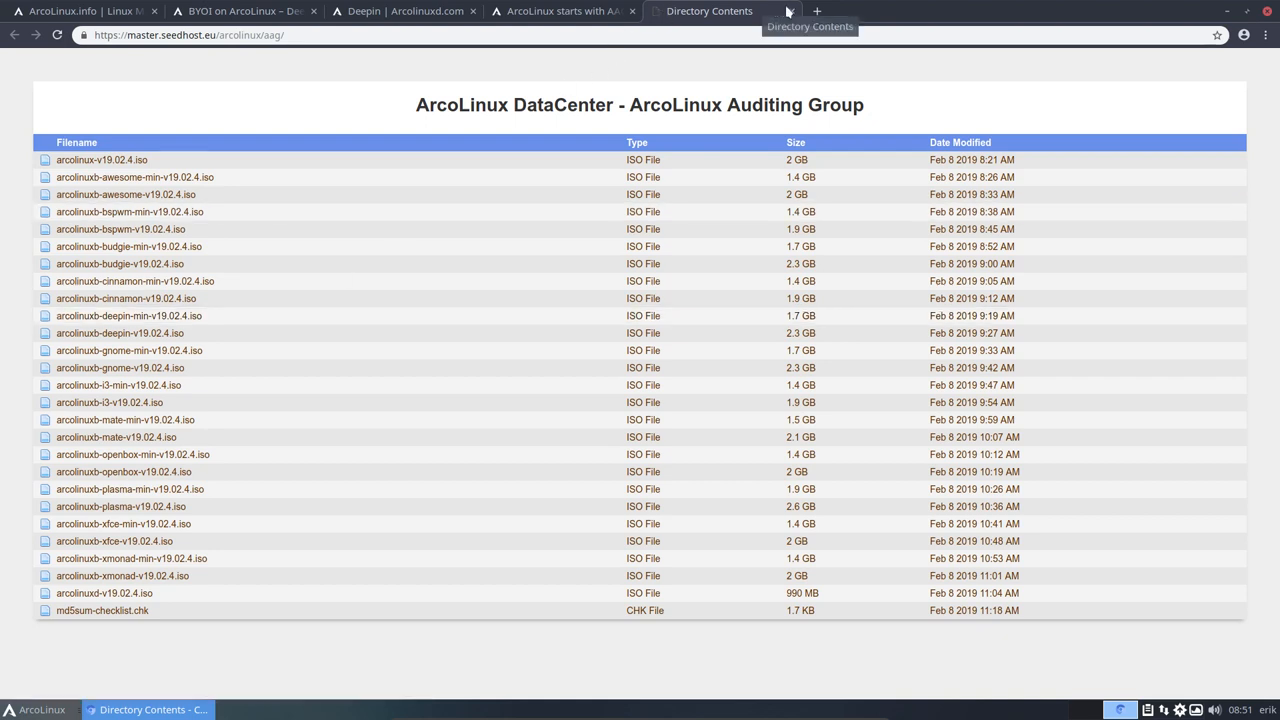
pyautogui.moveTo(140, 135)
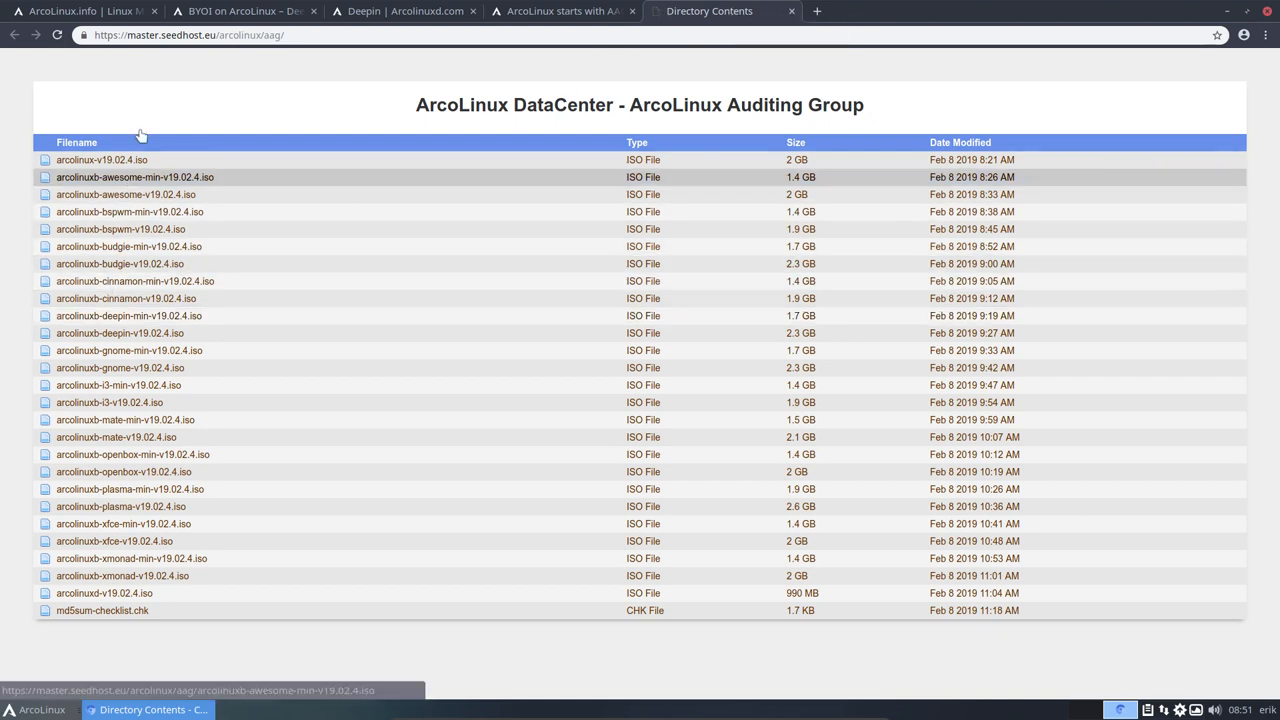
pyautogui.click(575, 12)
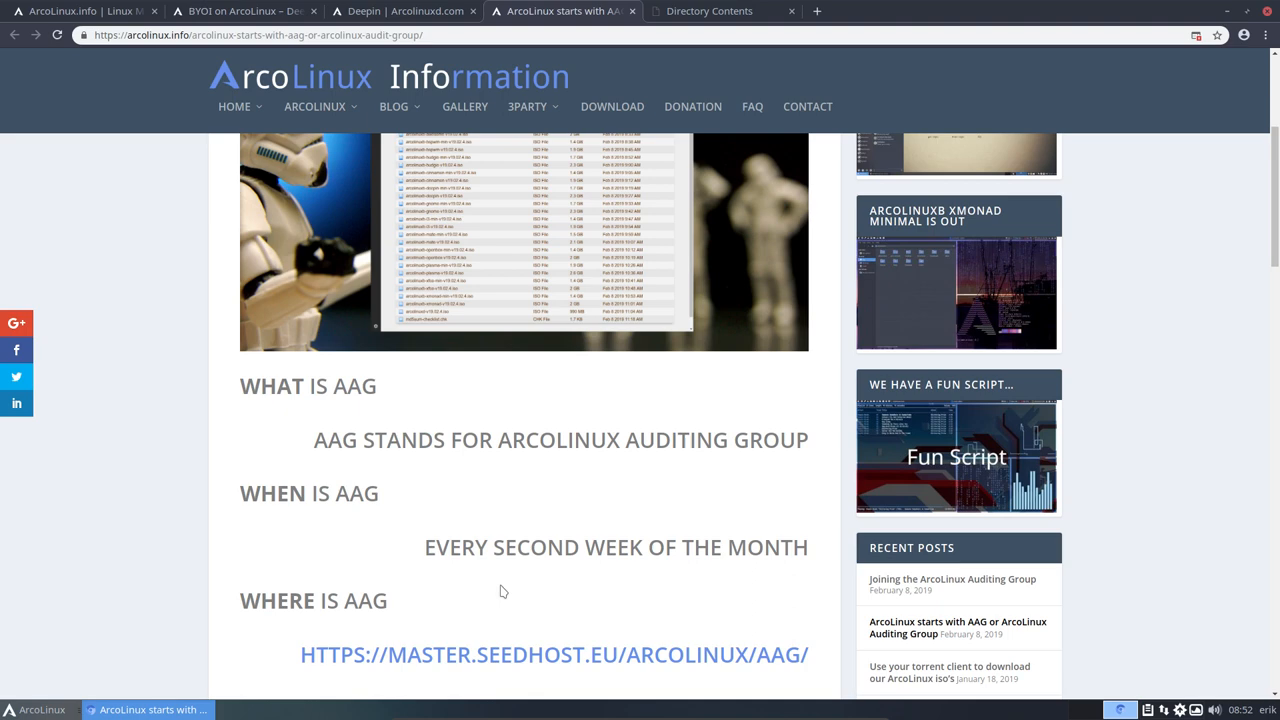
pyautogui.moveTo(470, 540)
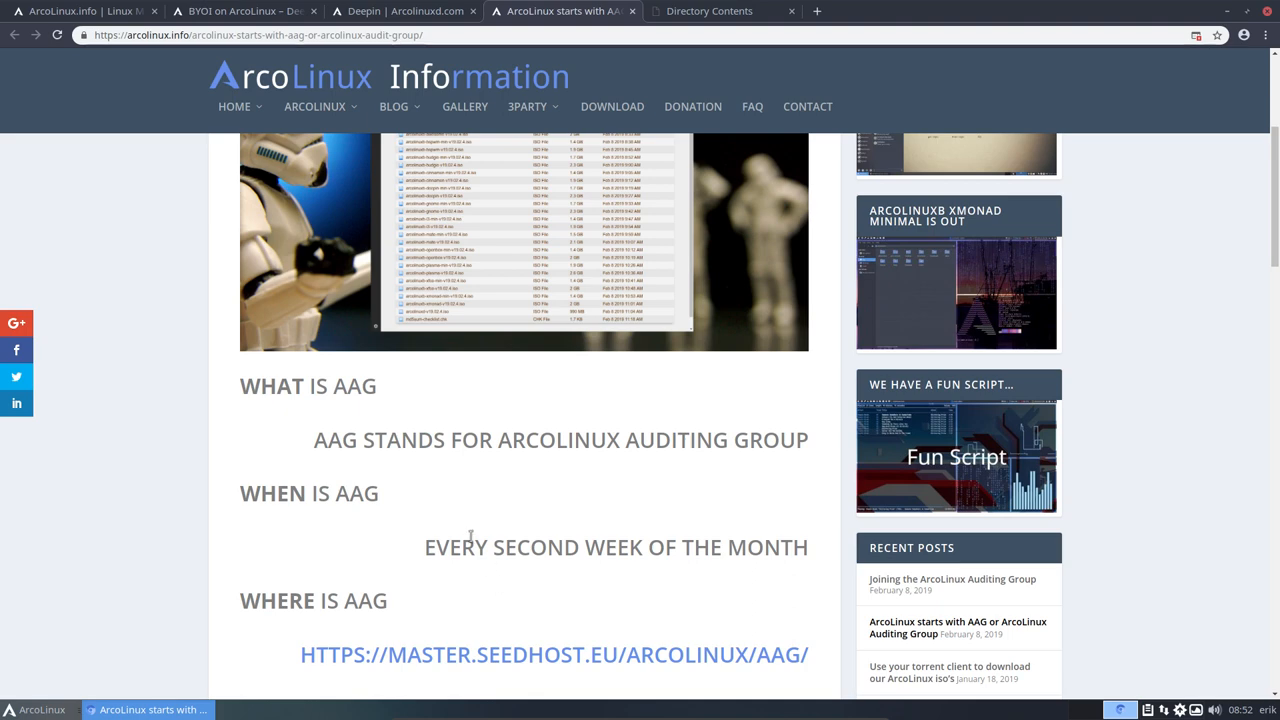
pyautogui.scroll(-3)
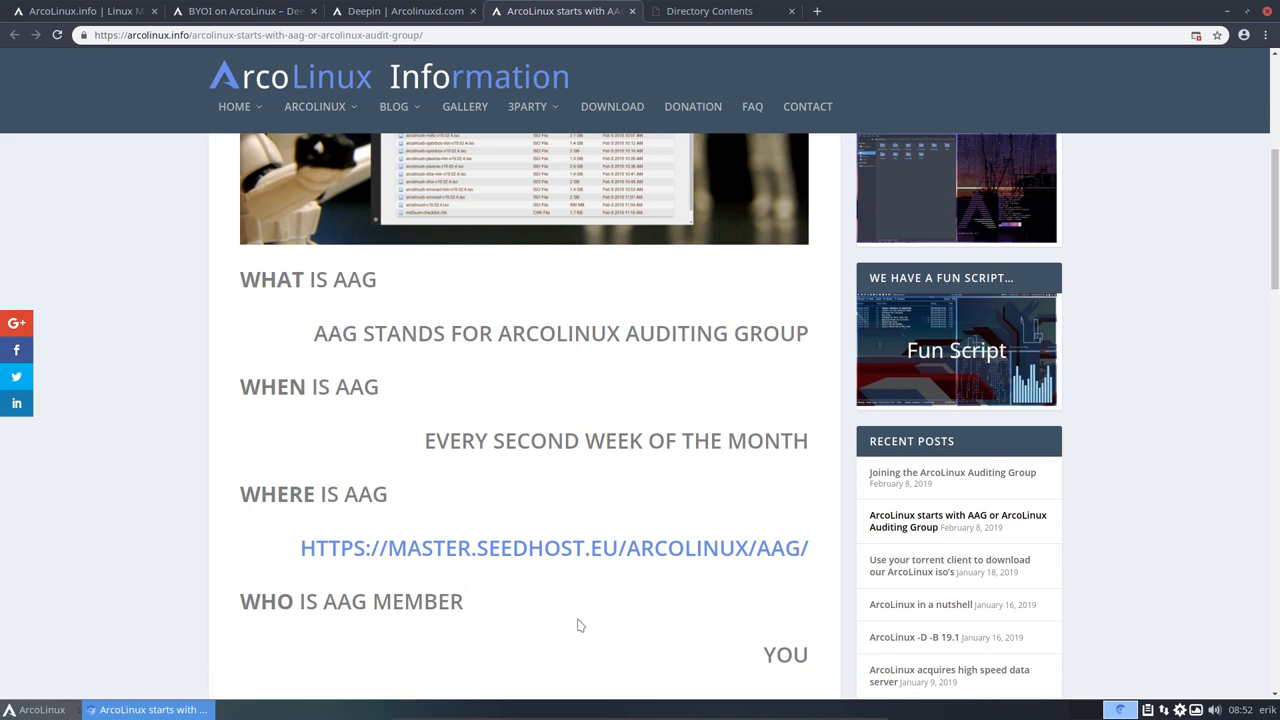
pyautogui.moveTo(562, 607)
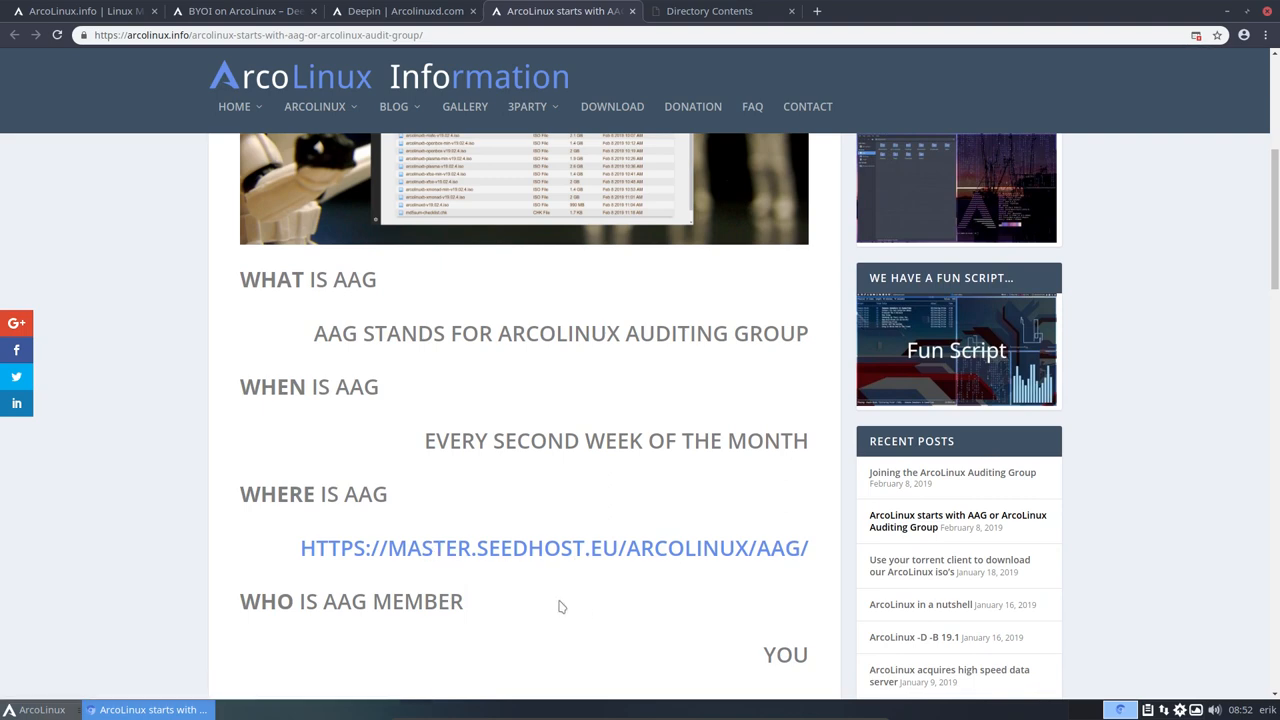
pyautogui.moveTo(557, 617)
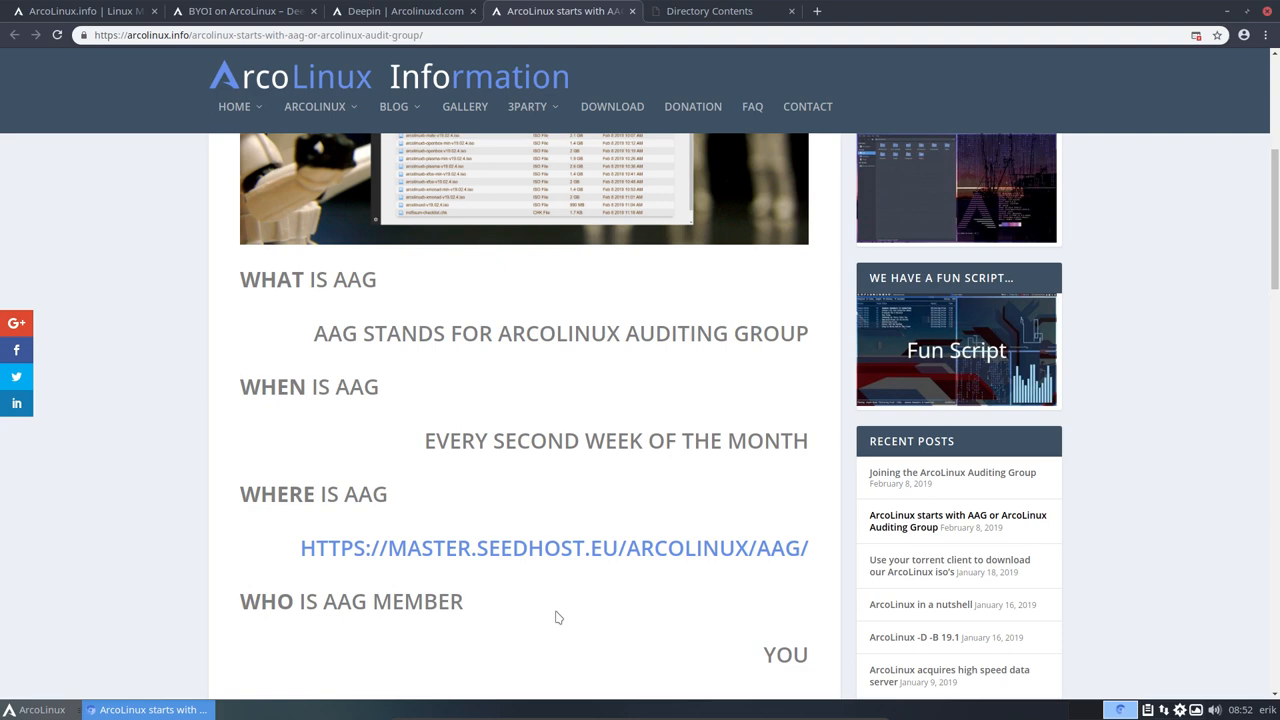
pyautogui.click(709, 11)
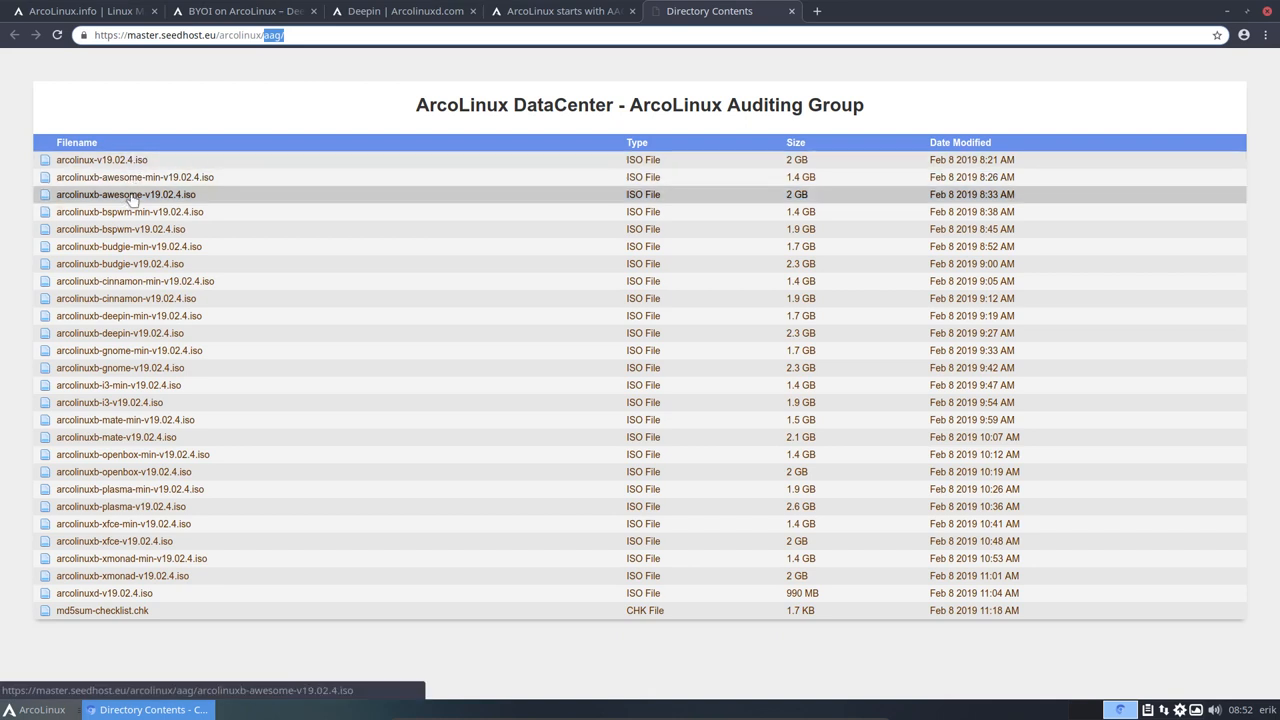
pyautogui.moveTo(144, 190)
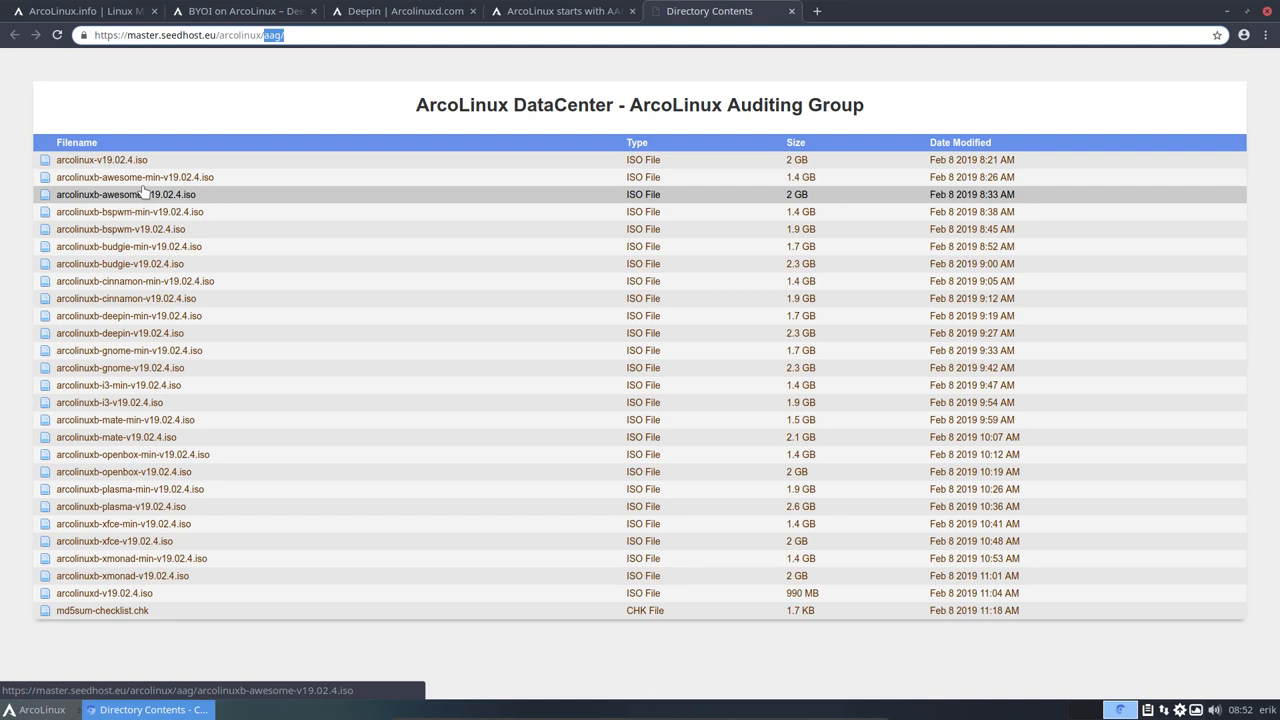
pyautogui.moveTo(150, 177)
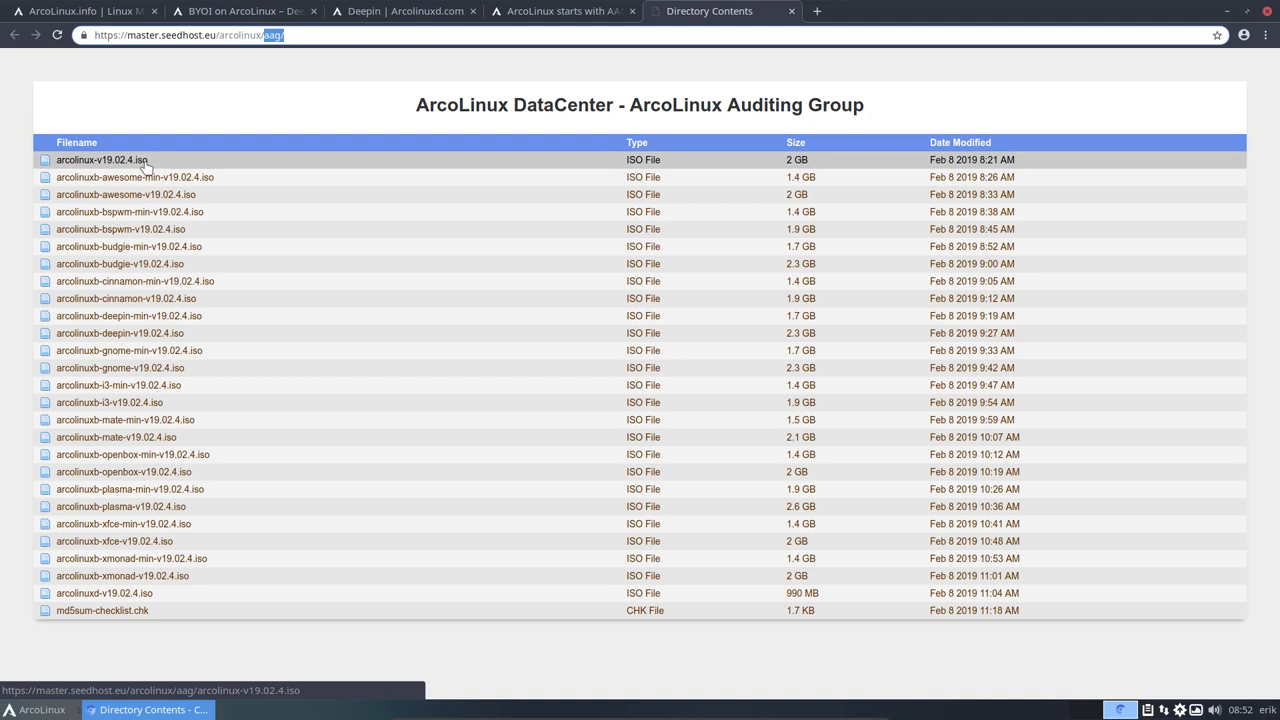
pyautogui.moveTo(266, 159)
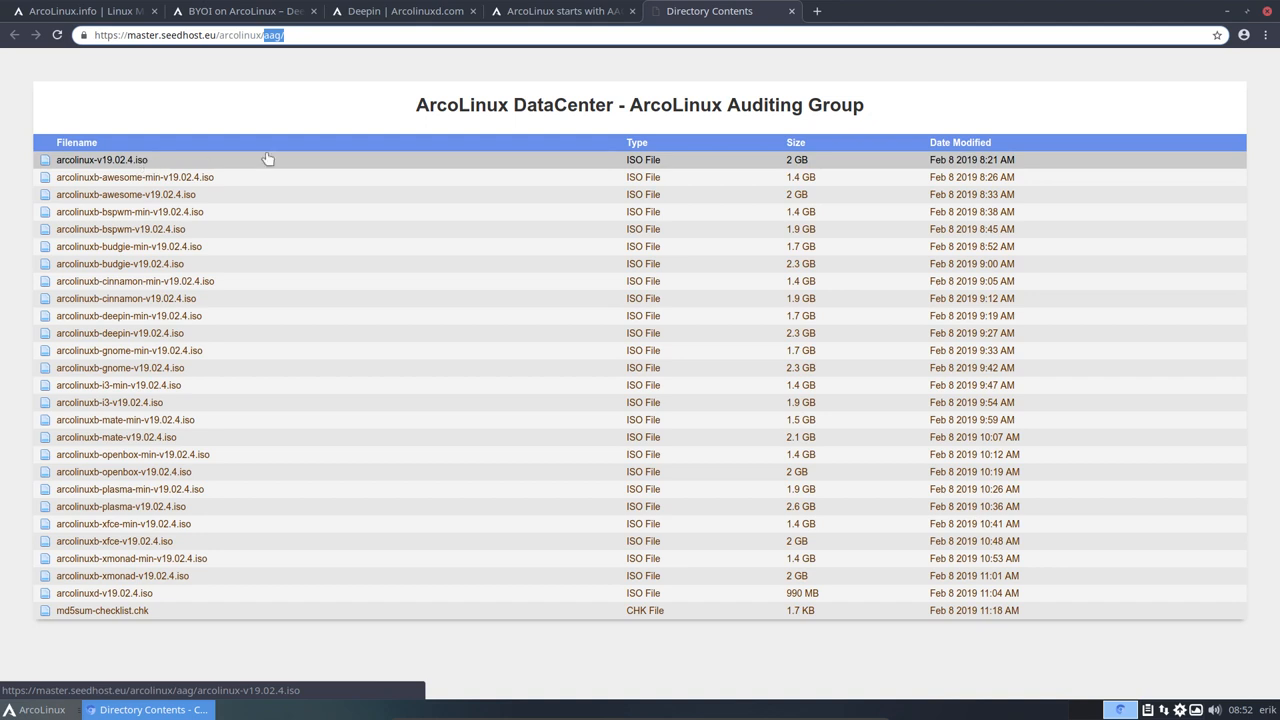
pyautogui.moveTo(110, 158)
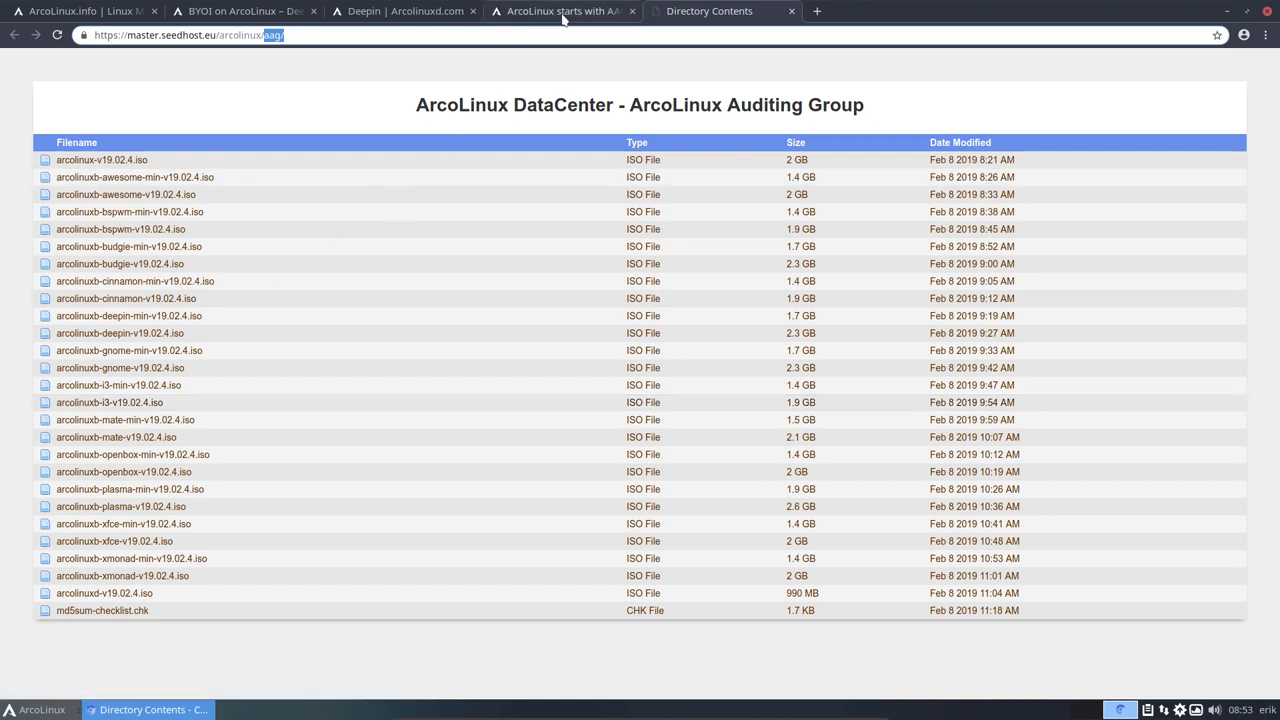
# Step: Switch back to the 'ArcoLinux starts with AAG' article tab
pyautogui.click(560, 11)
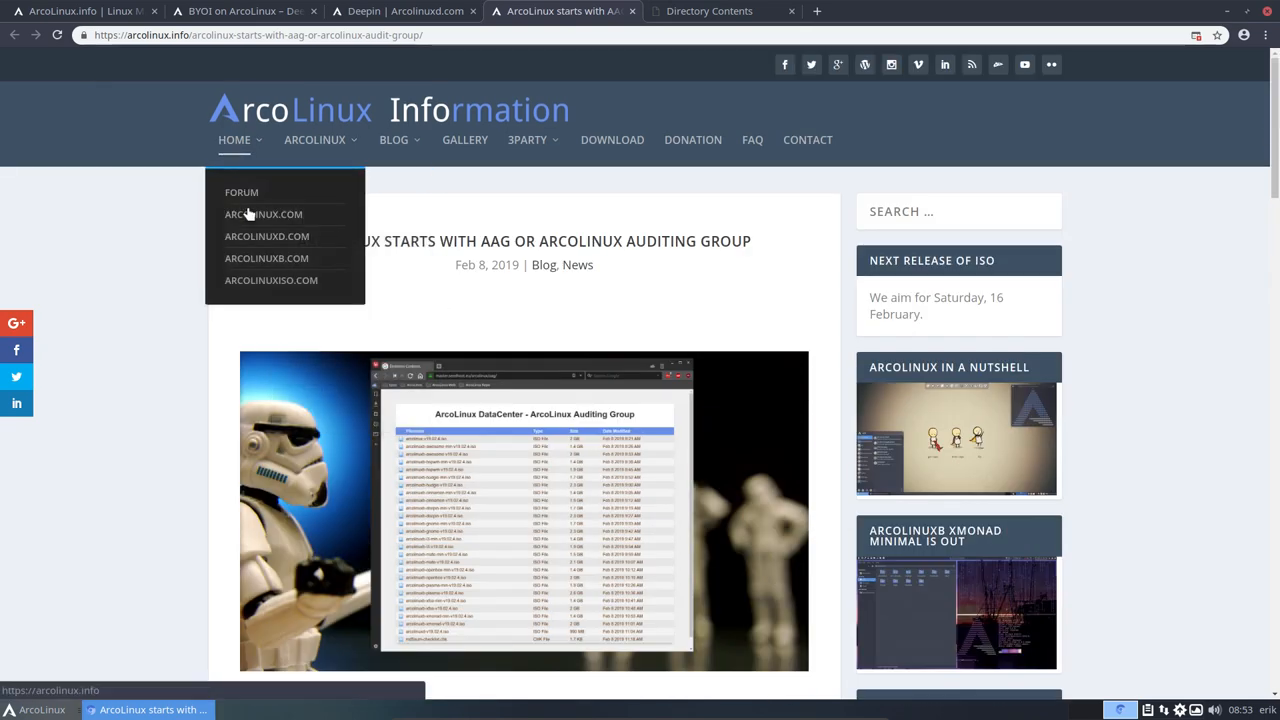
# Step: Choose ARCOLINUX.COM from the HOME menu to load the grub start screen post
pyautogui.click(263, 214)
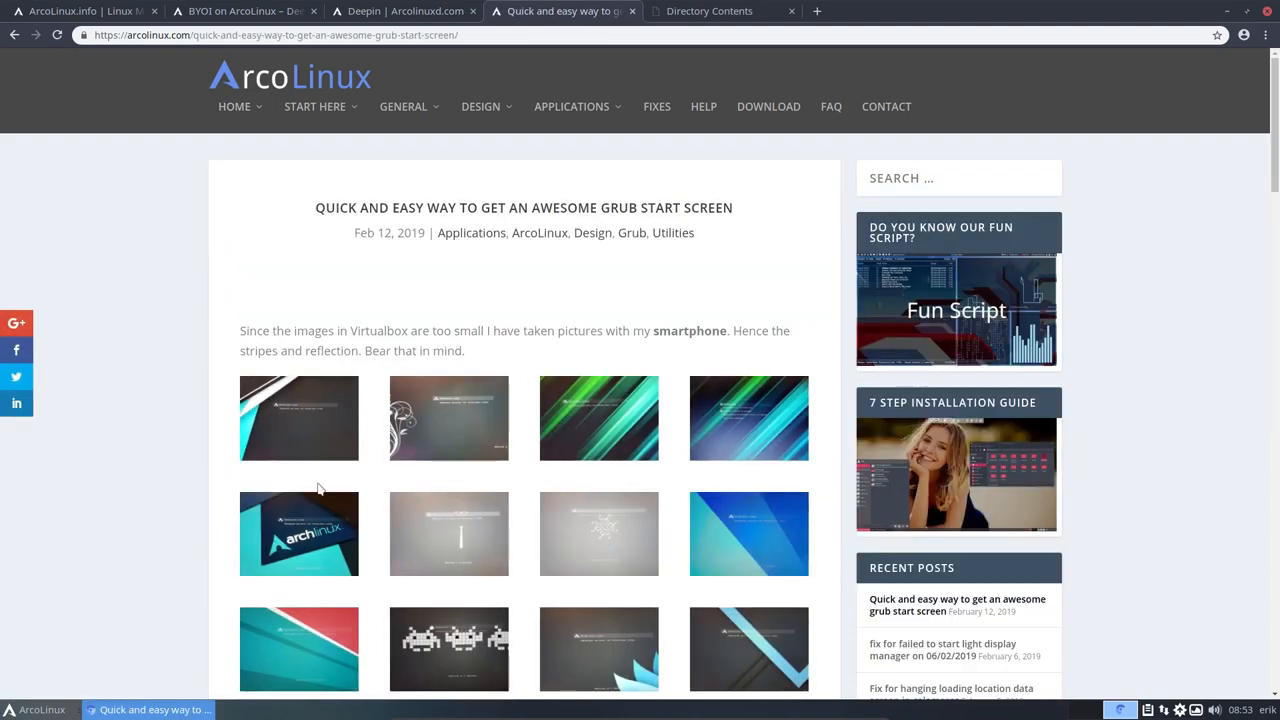
pyautogui.click(298, 418)
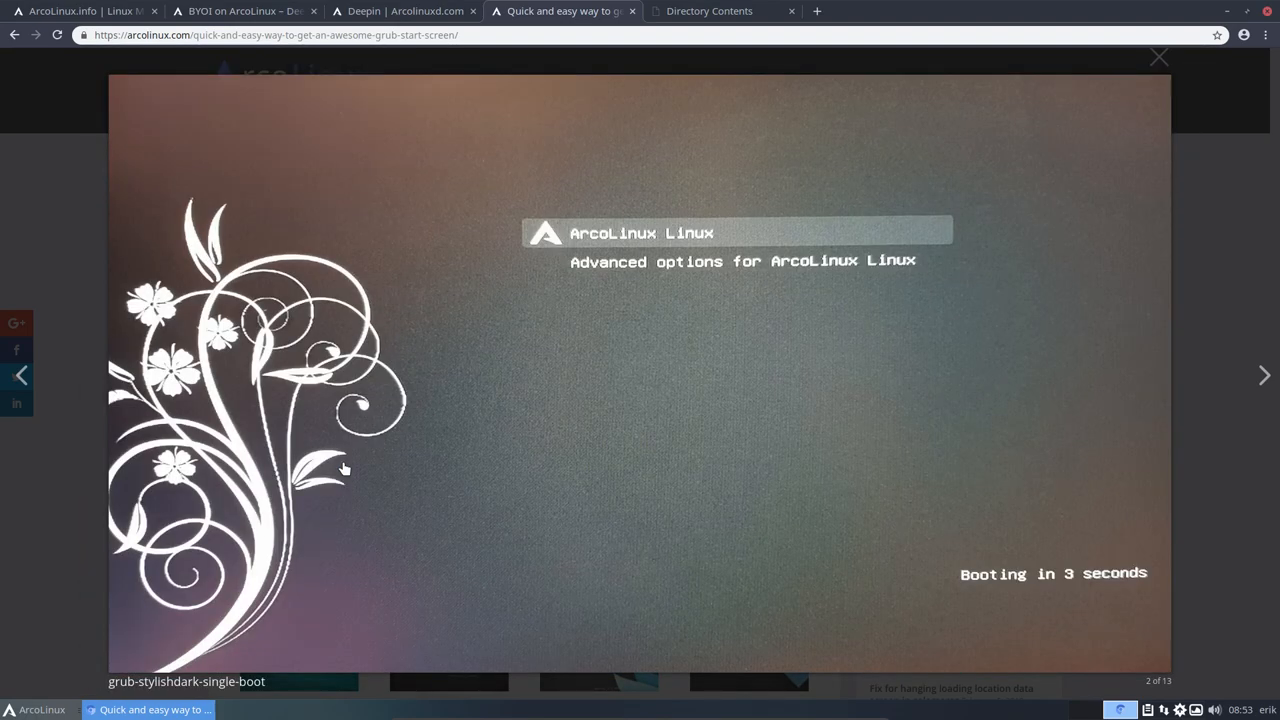
pyautogui.click(1263, 375)
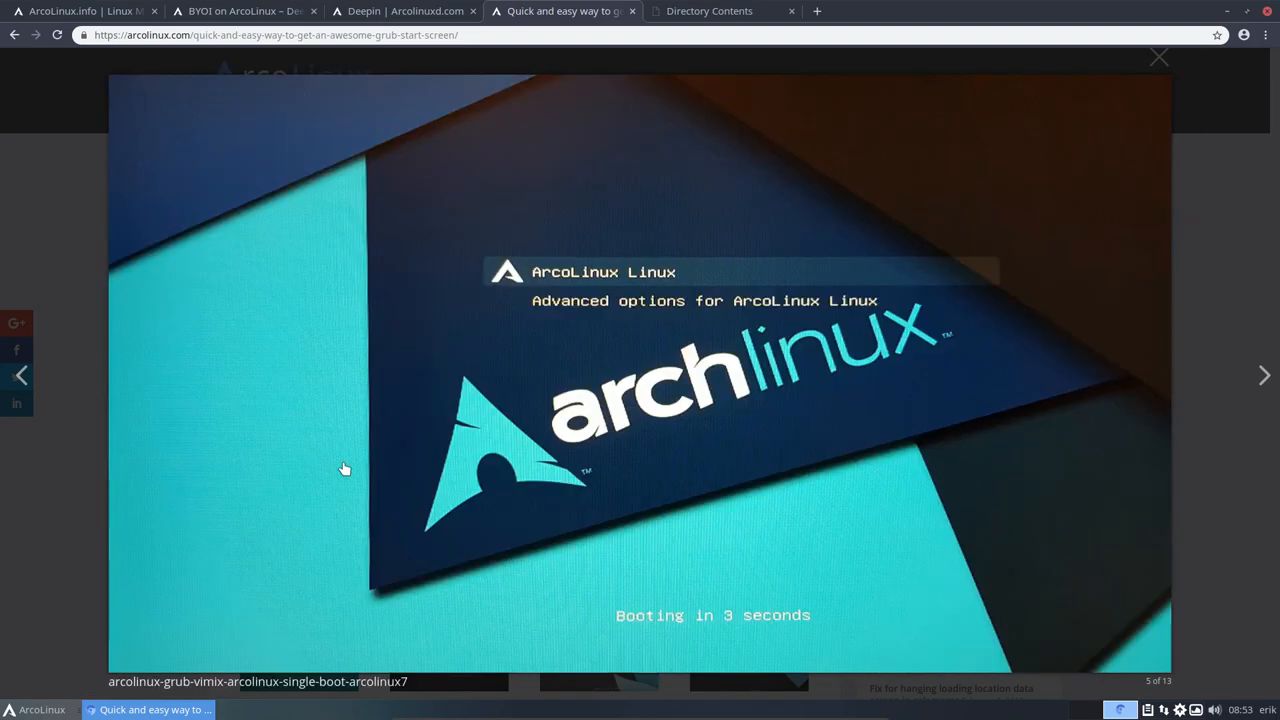
pyautogui.click(1154, 57)
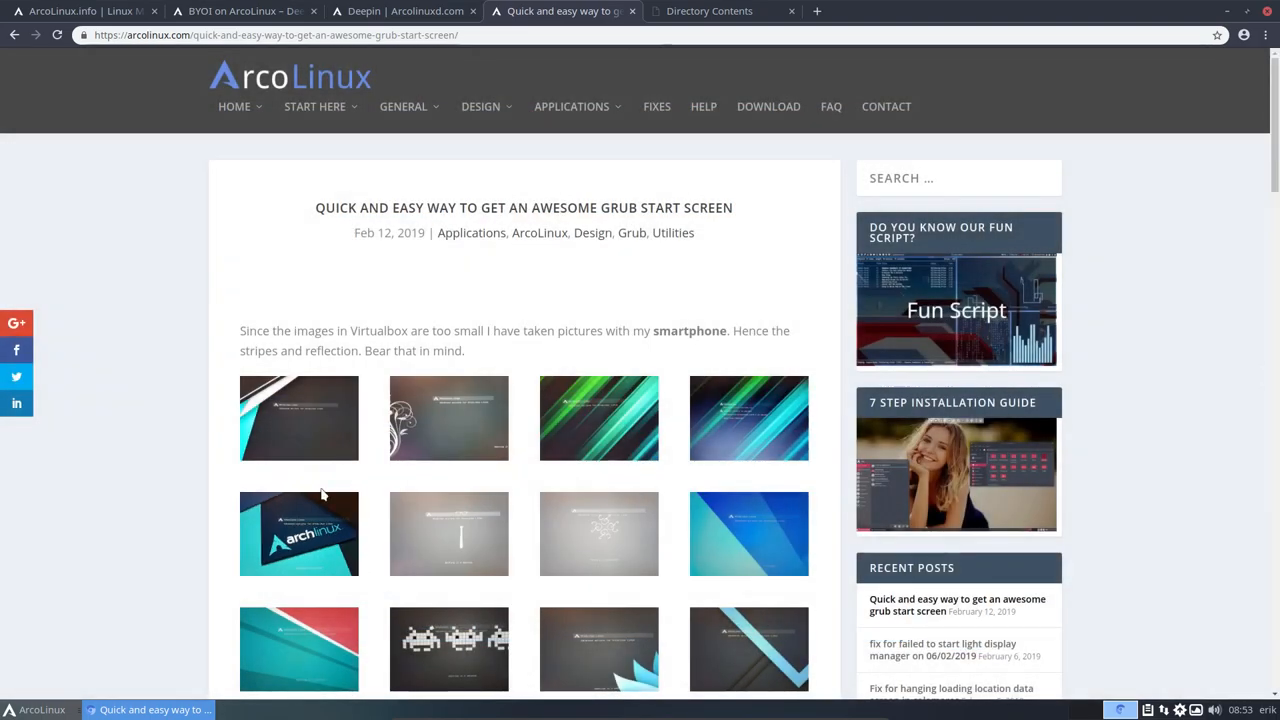
pyautogui.scroll(-3)
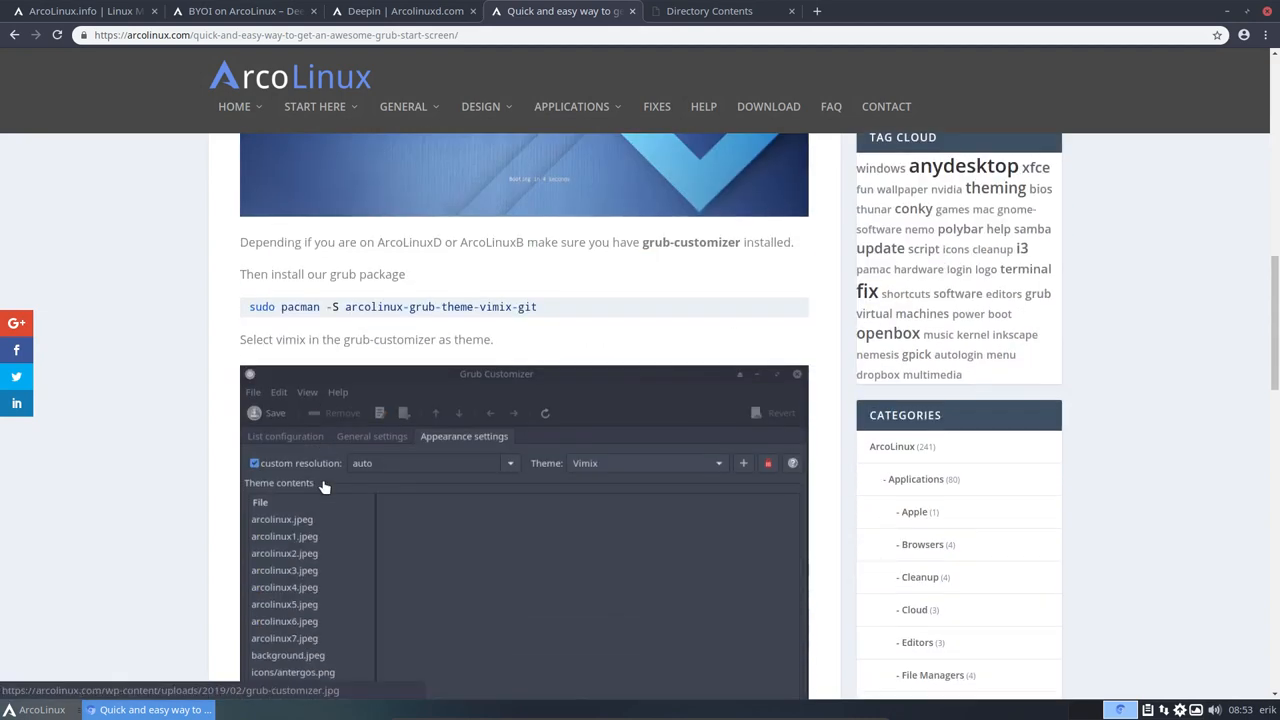
pyautogui.scroll(-3)
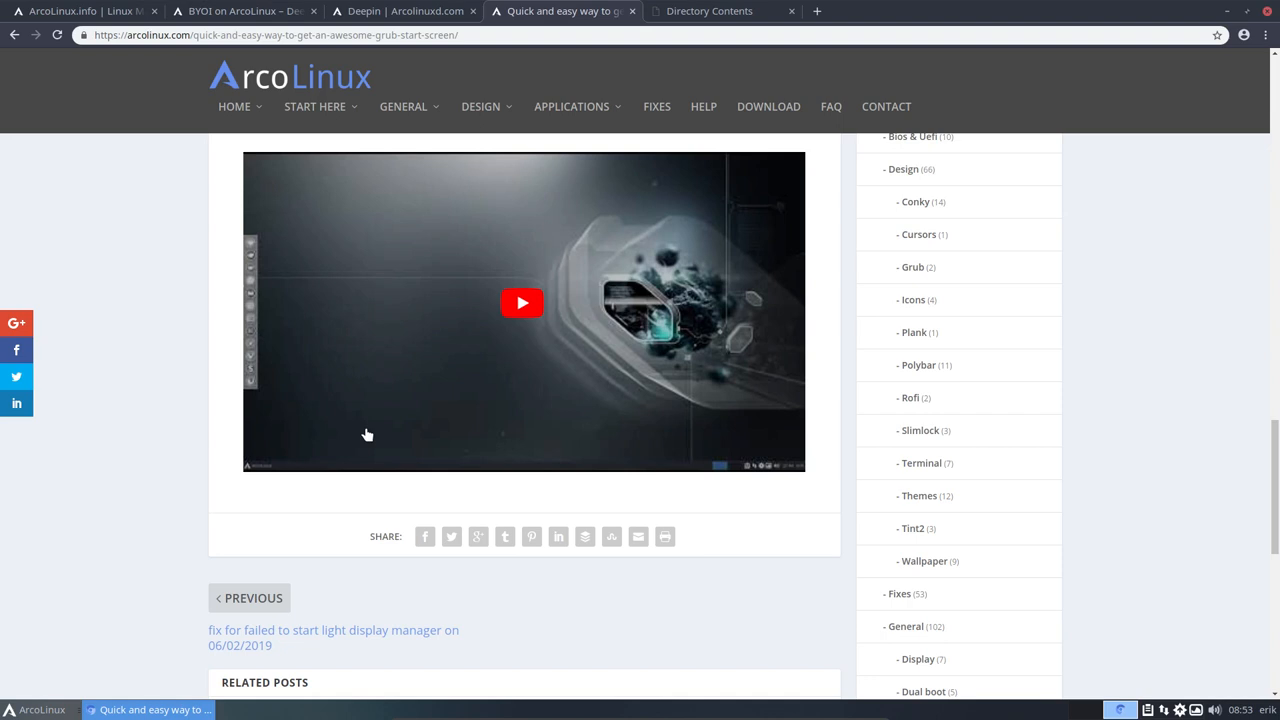
pyautogui.moveTo(255, 438)
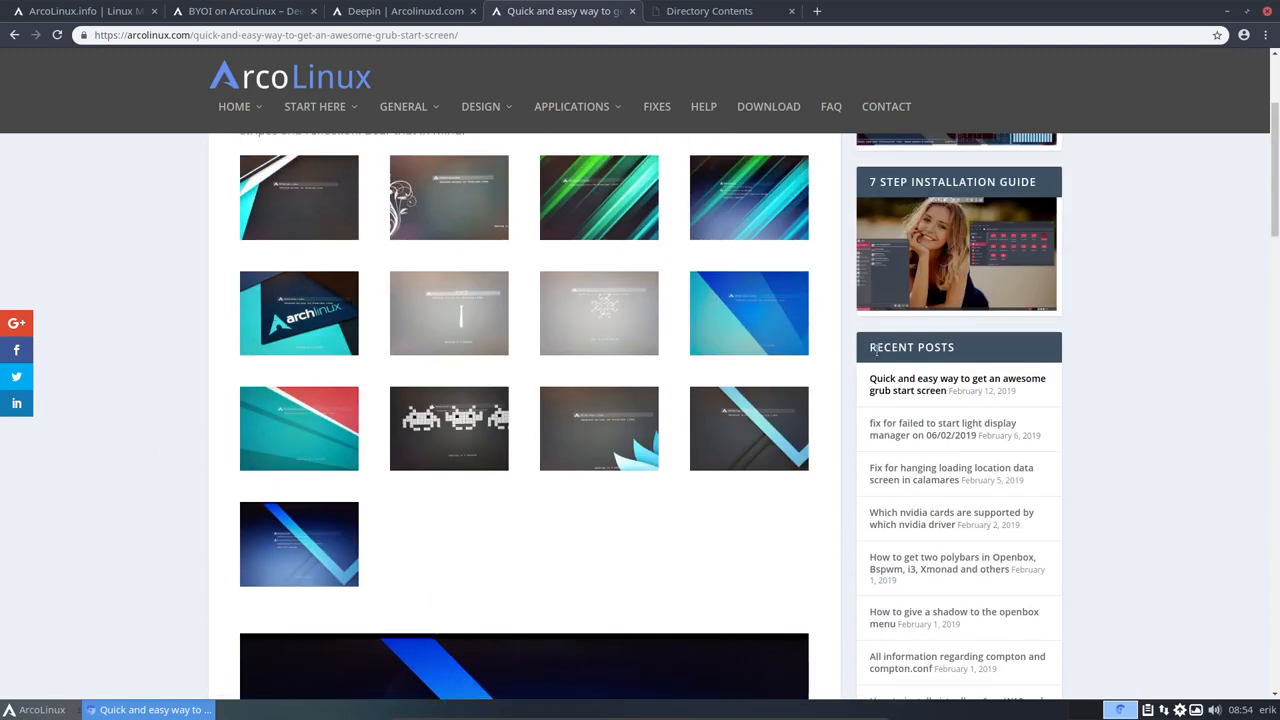
pyautogui.moveTo(930, 238)
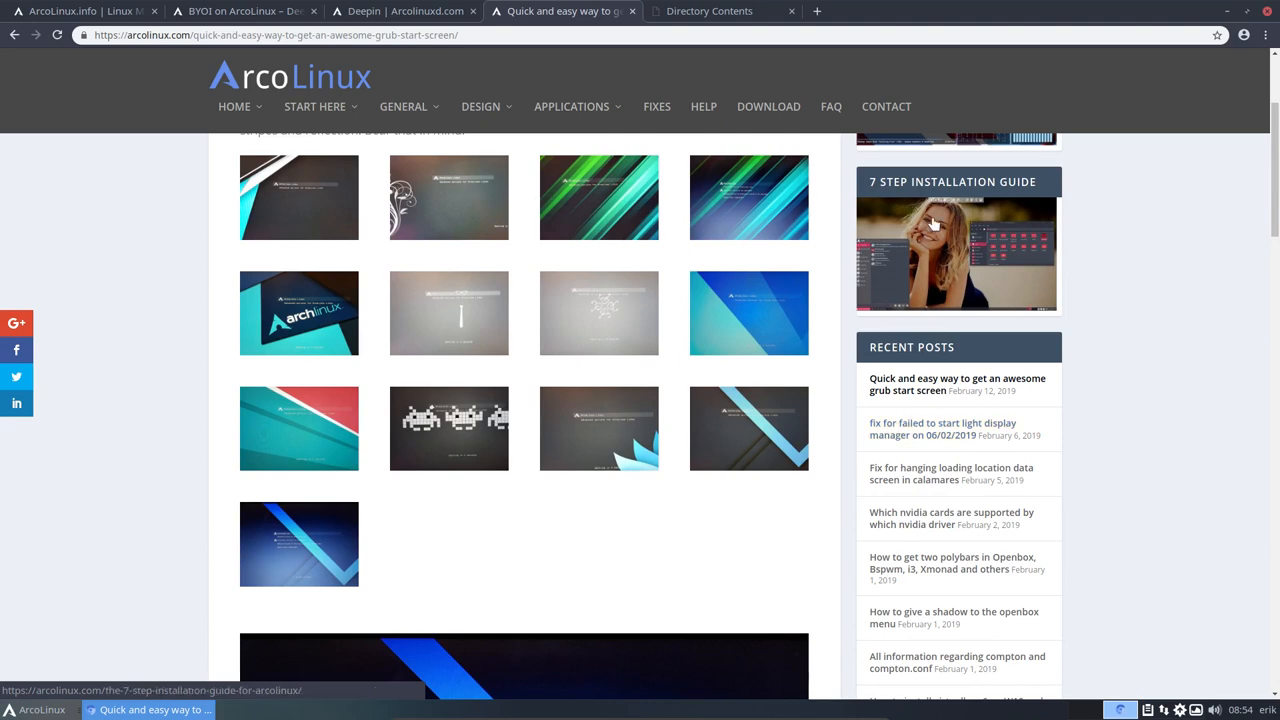
pyautogui.click(402, 106)
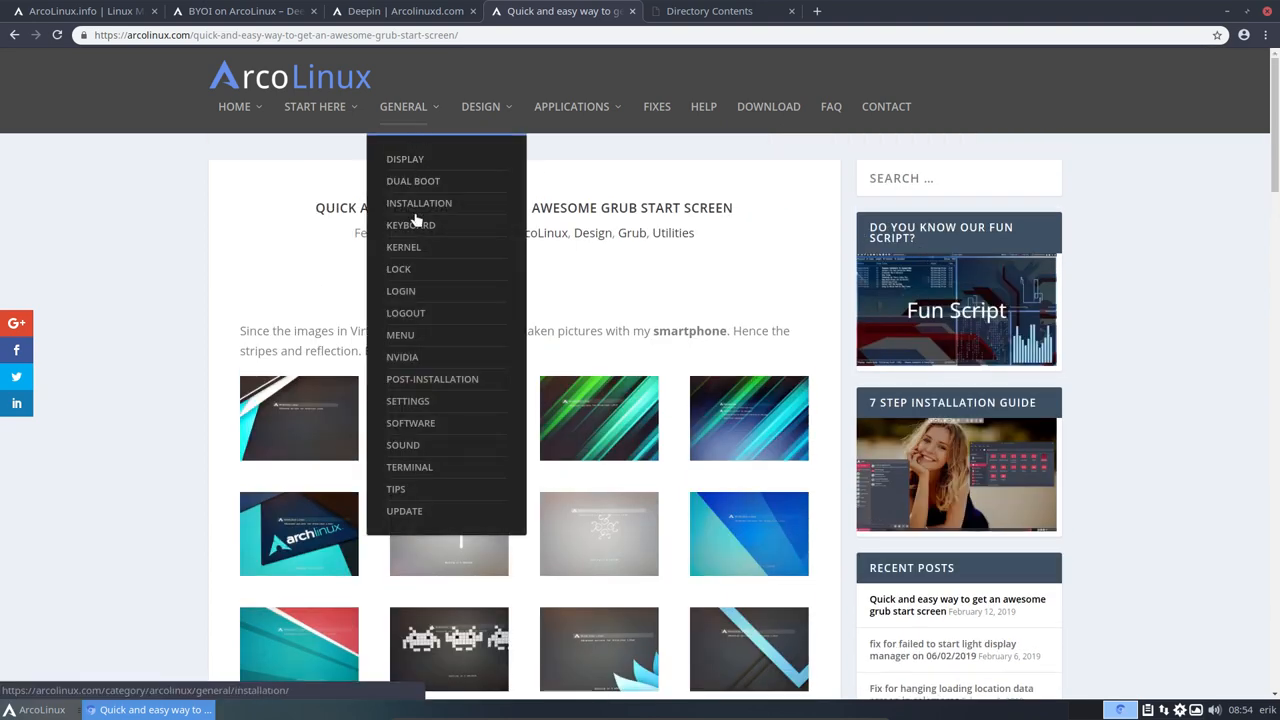
# Step: Search the site for 'compton' and open the compton and compton.conf article
pyautogui.click(880, 178)
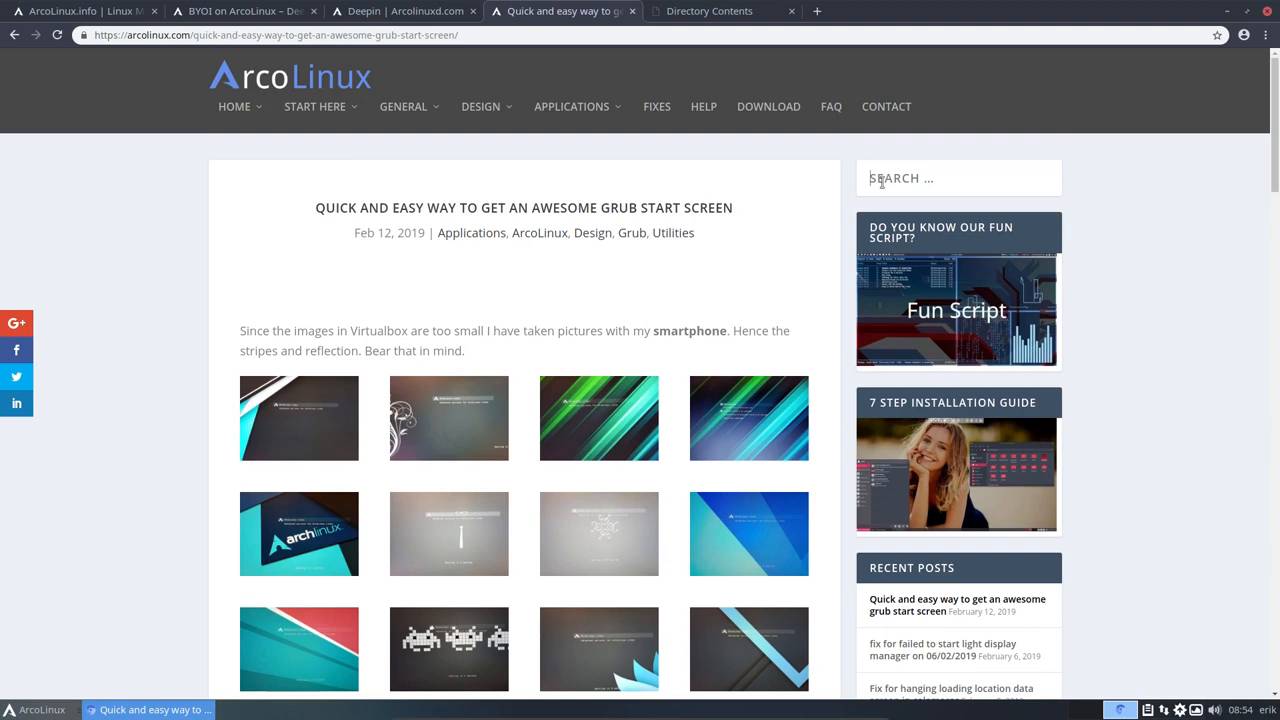
pyautogui.write('compton')
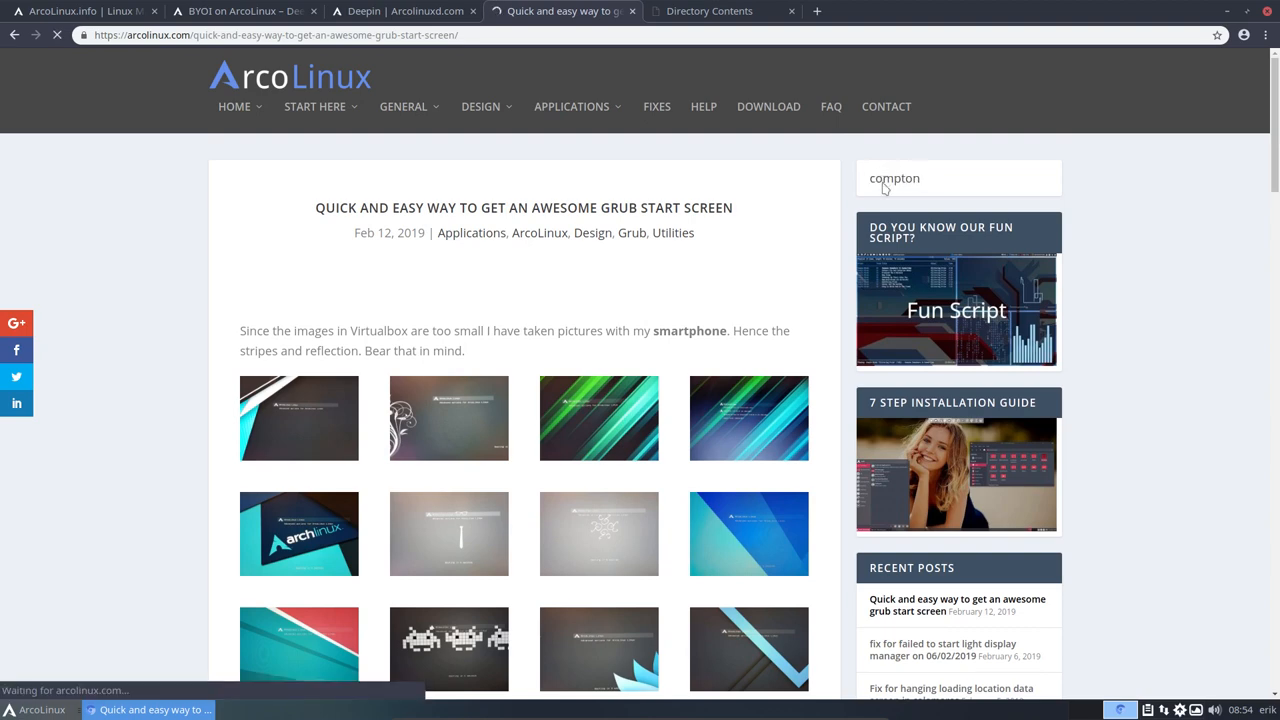
pyautogui.click(934, 178)
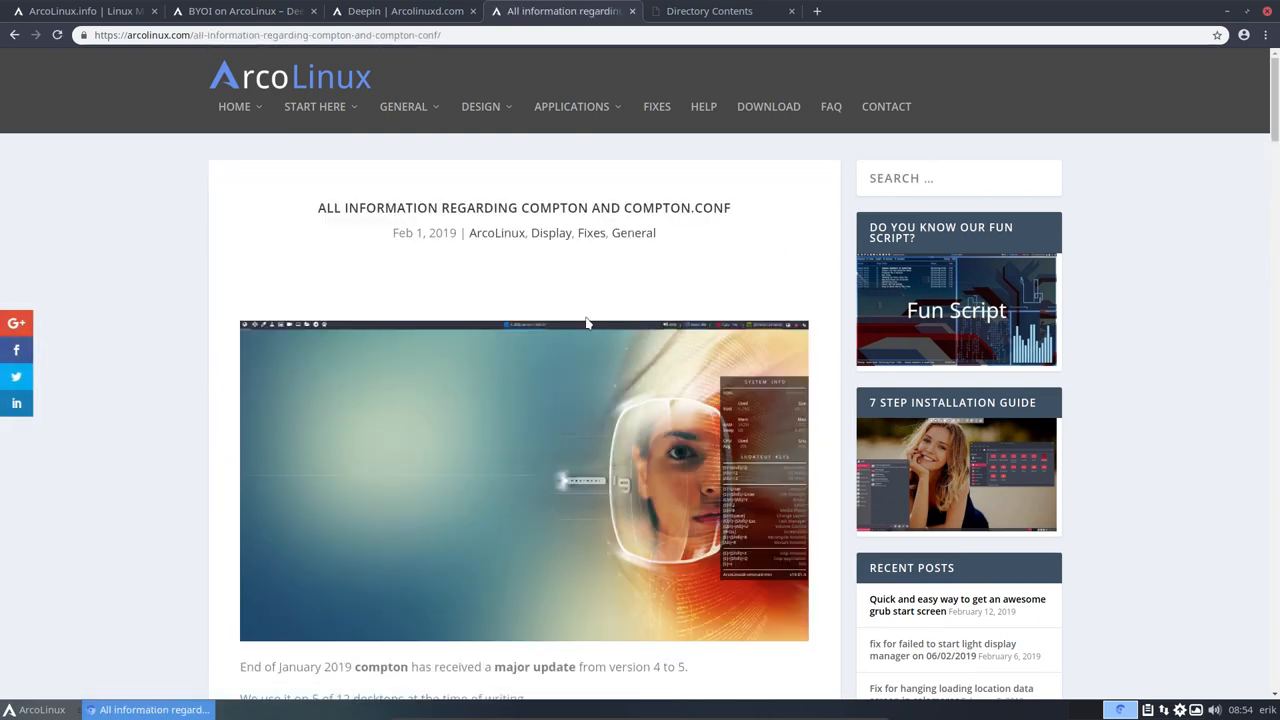
# Step: Read through the Compton article's compton.conf locations for each desktop
pyautogui.scroll(-3)
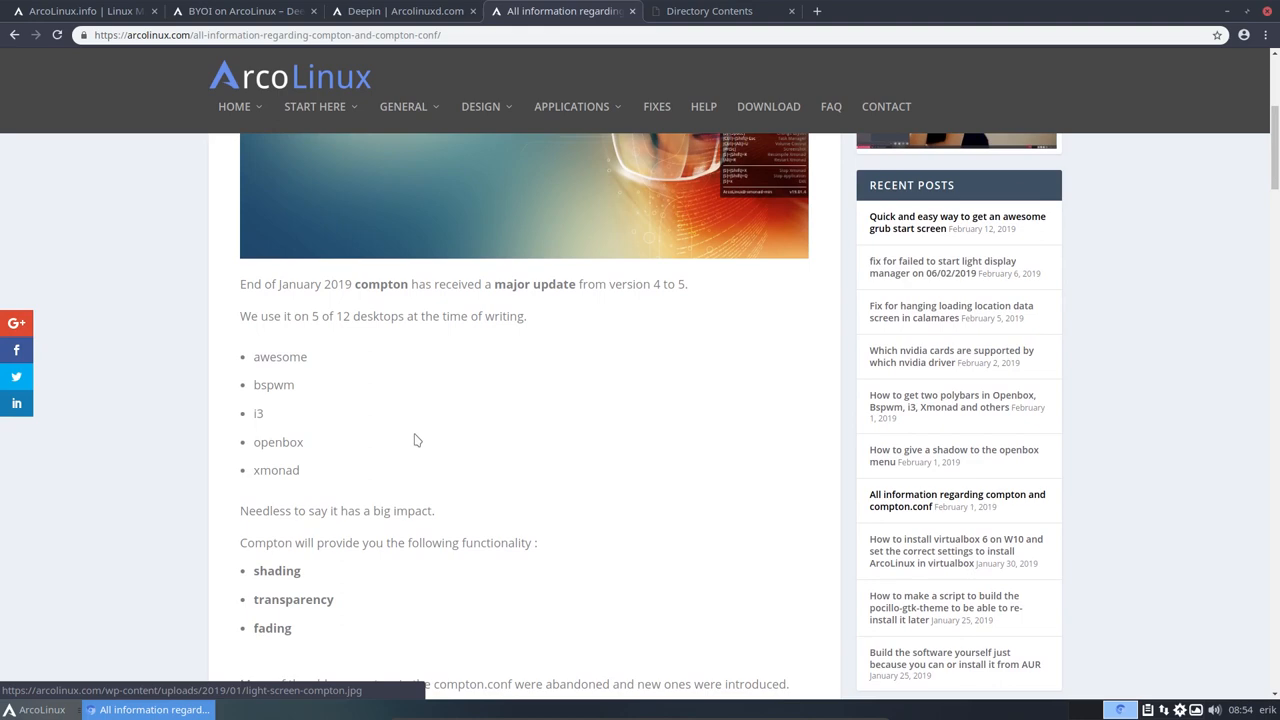
pyautogui.scroll(-3)
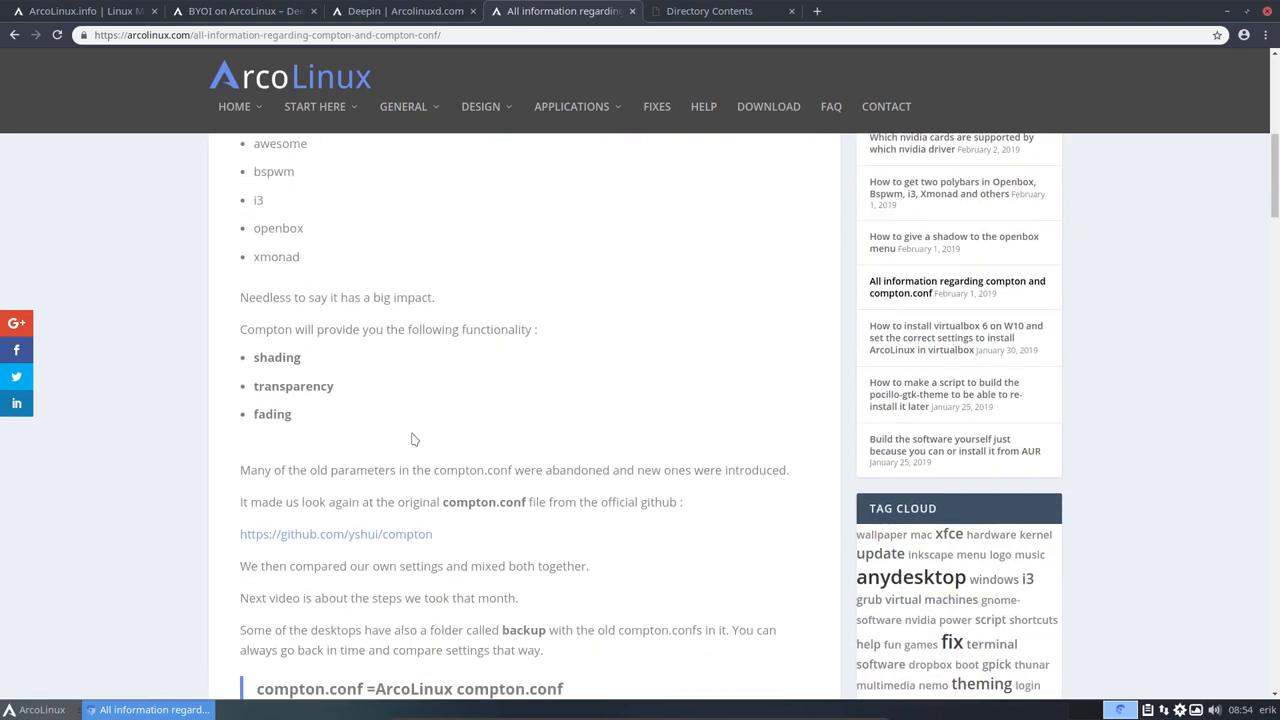
pyautogui.scroll(-3)
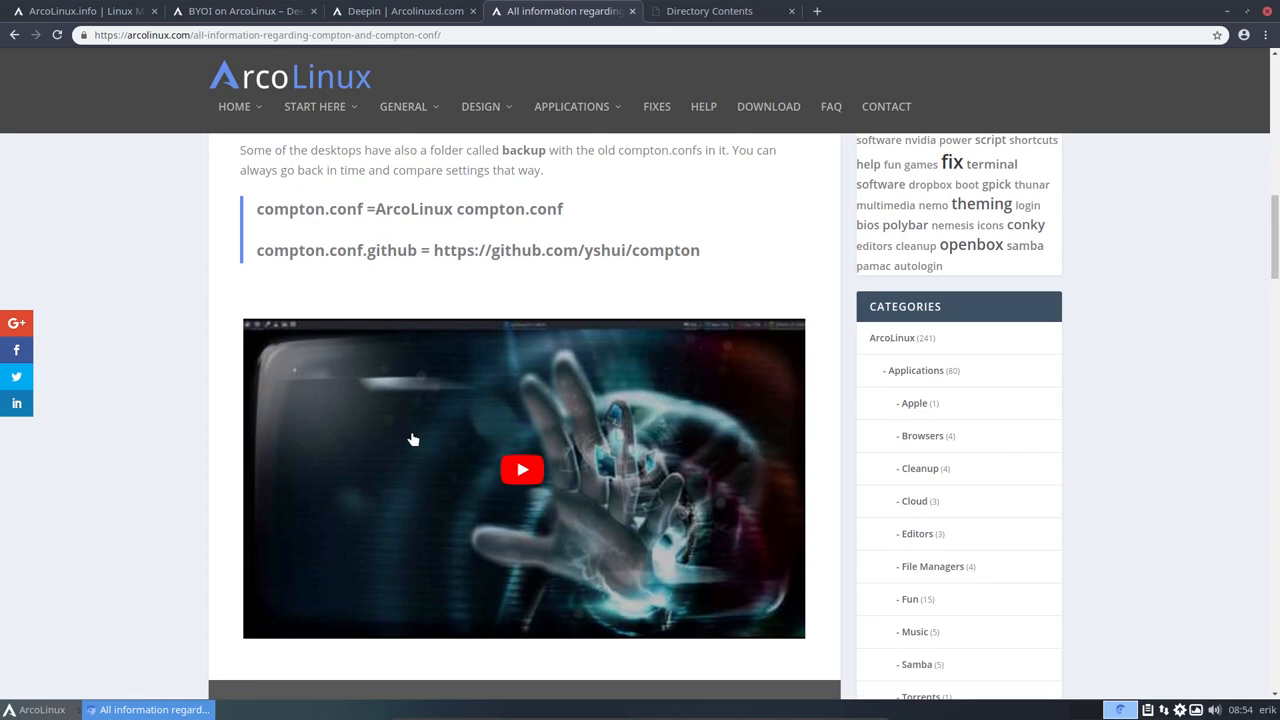
pyautogui.scroll(-3)
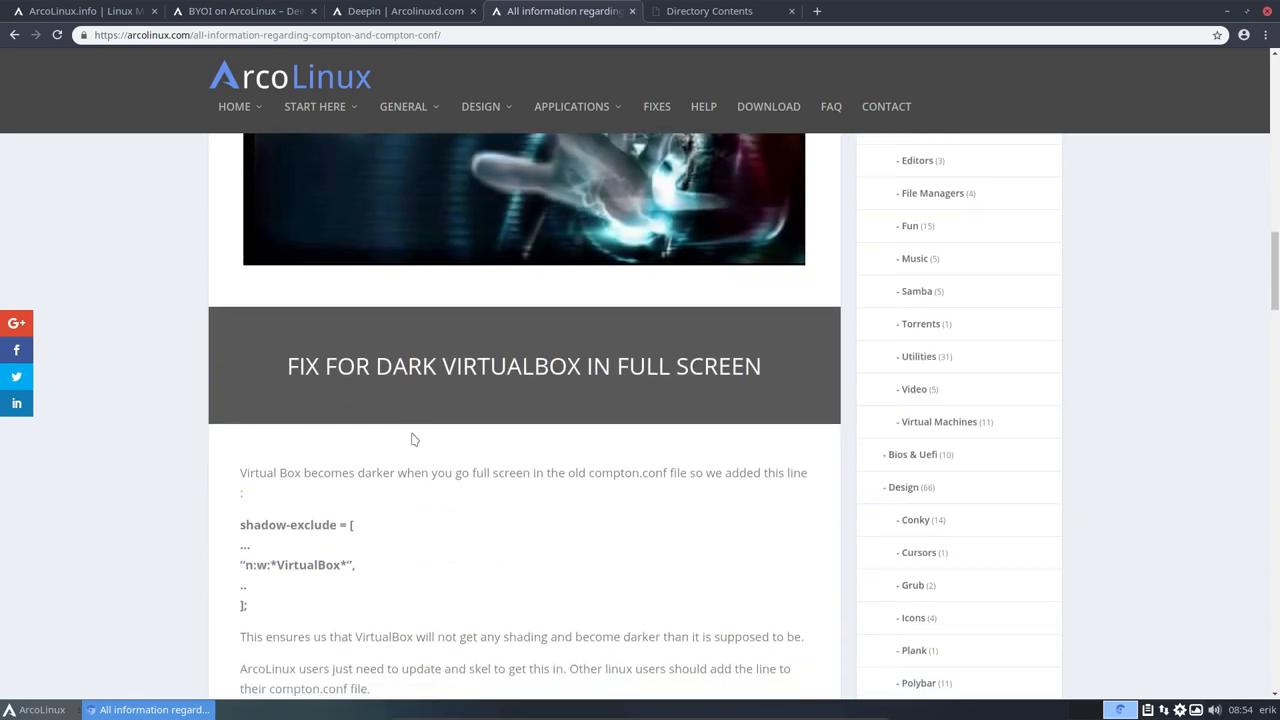
pyautogui.scroll(-3)
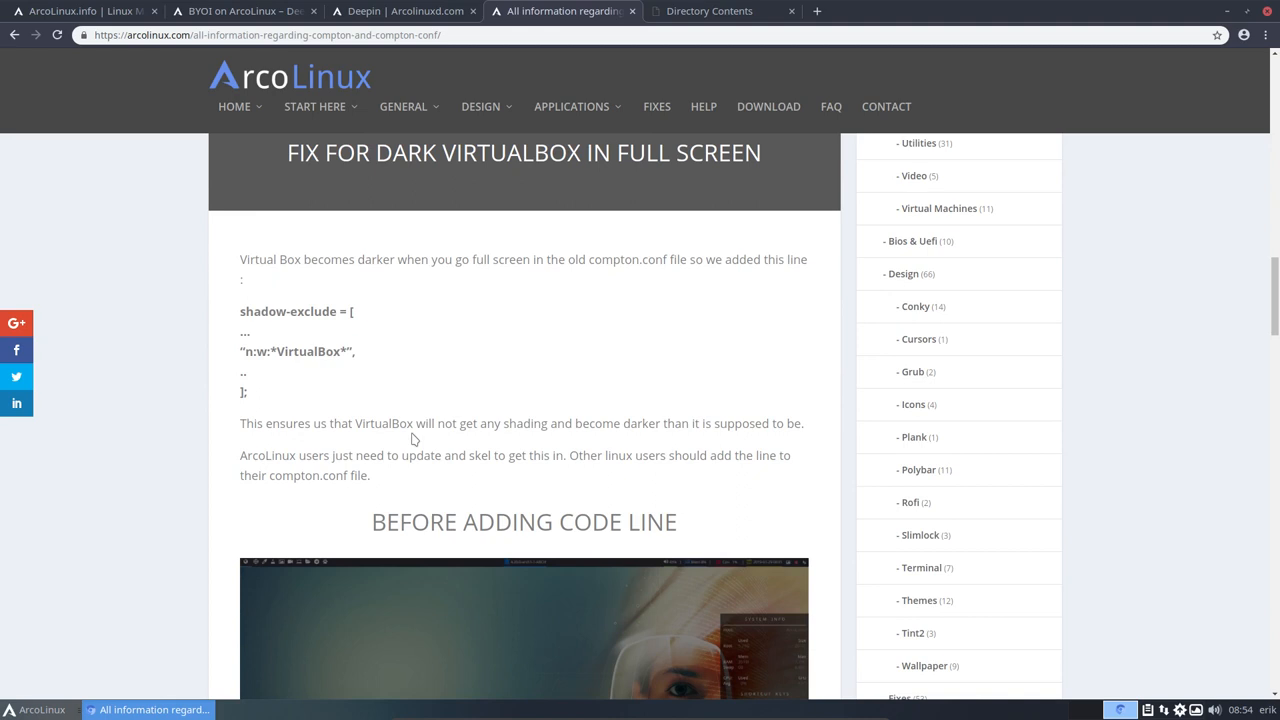
pyautogui.scroll(-3)
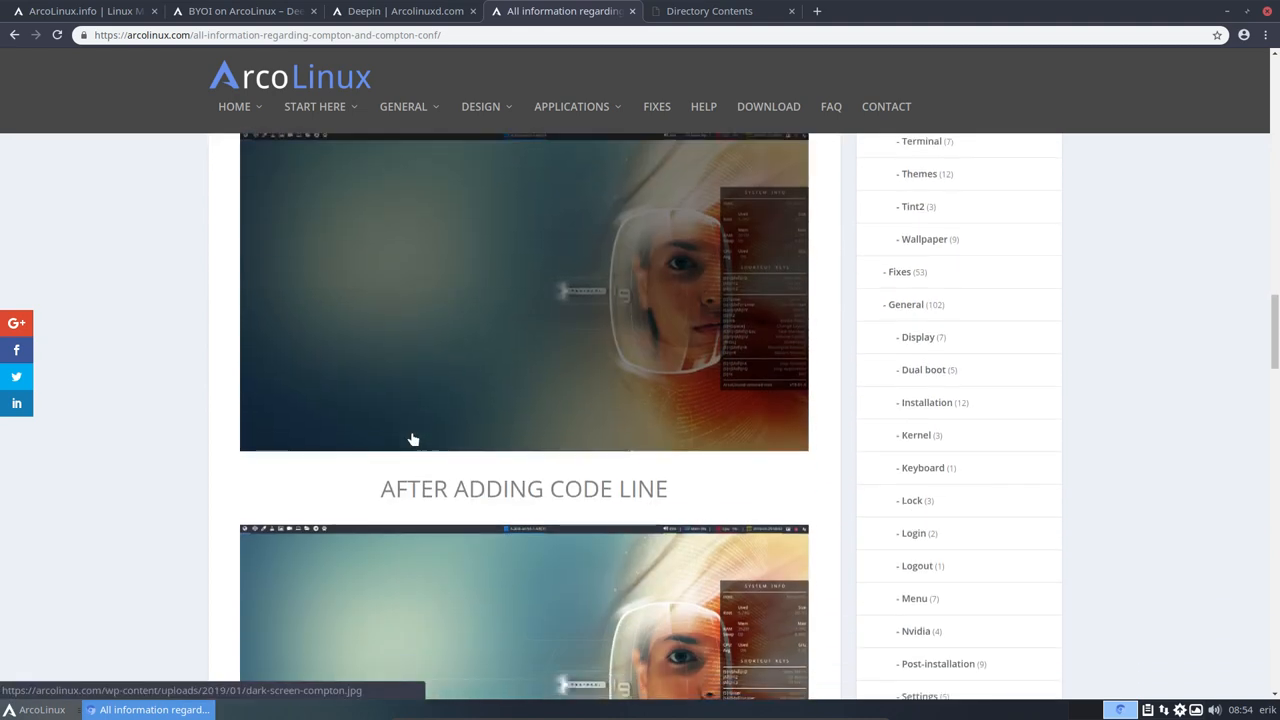
pyautogui.scroll(-3)
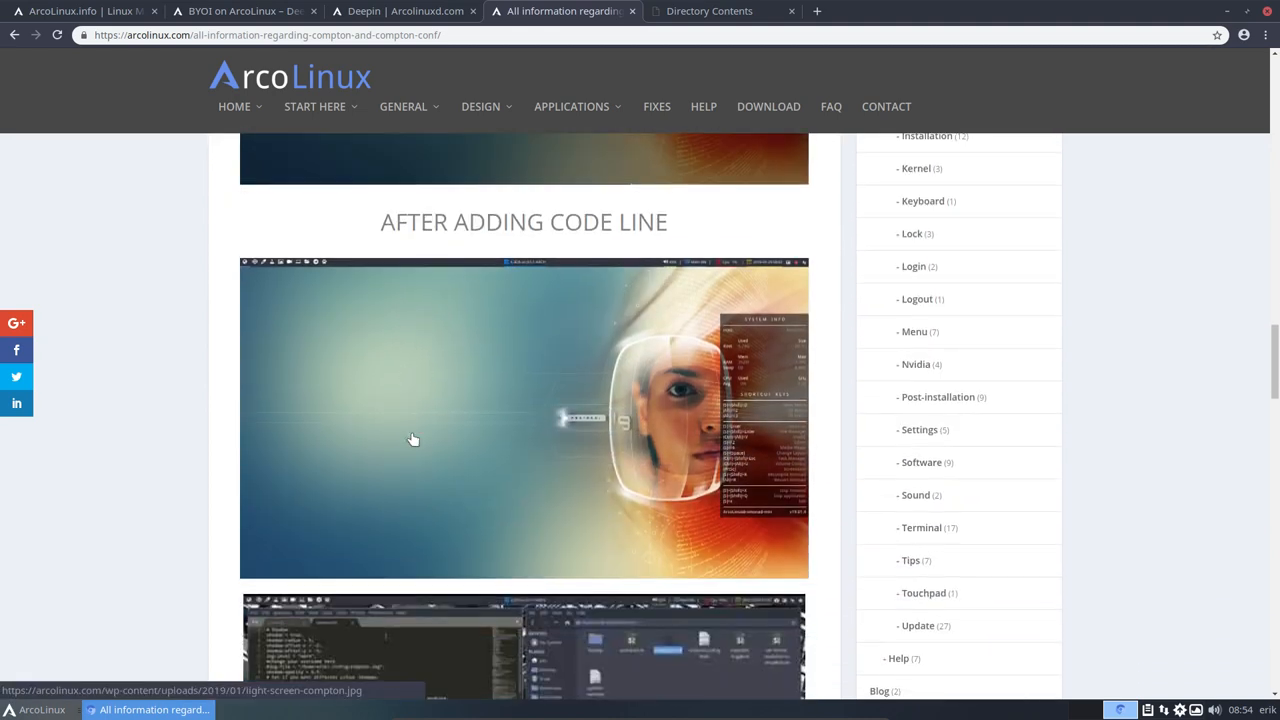
pyautogui.scroll(-3)
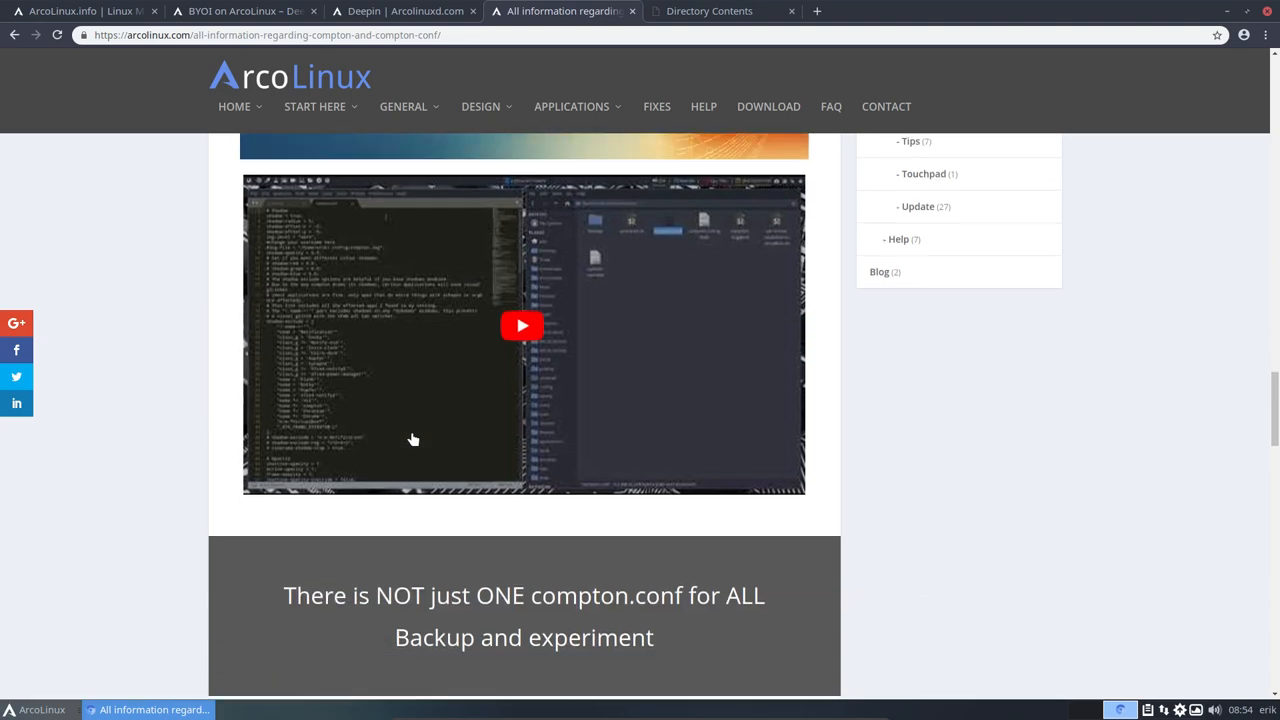
pyautogui.scroll(-3)
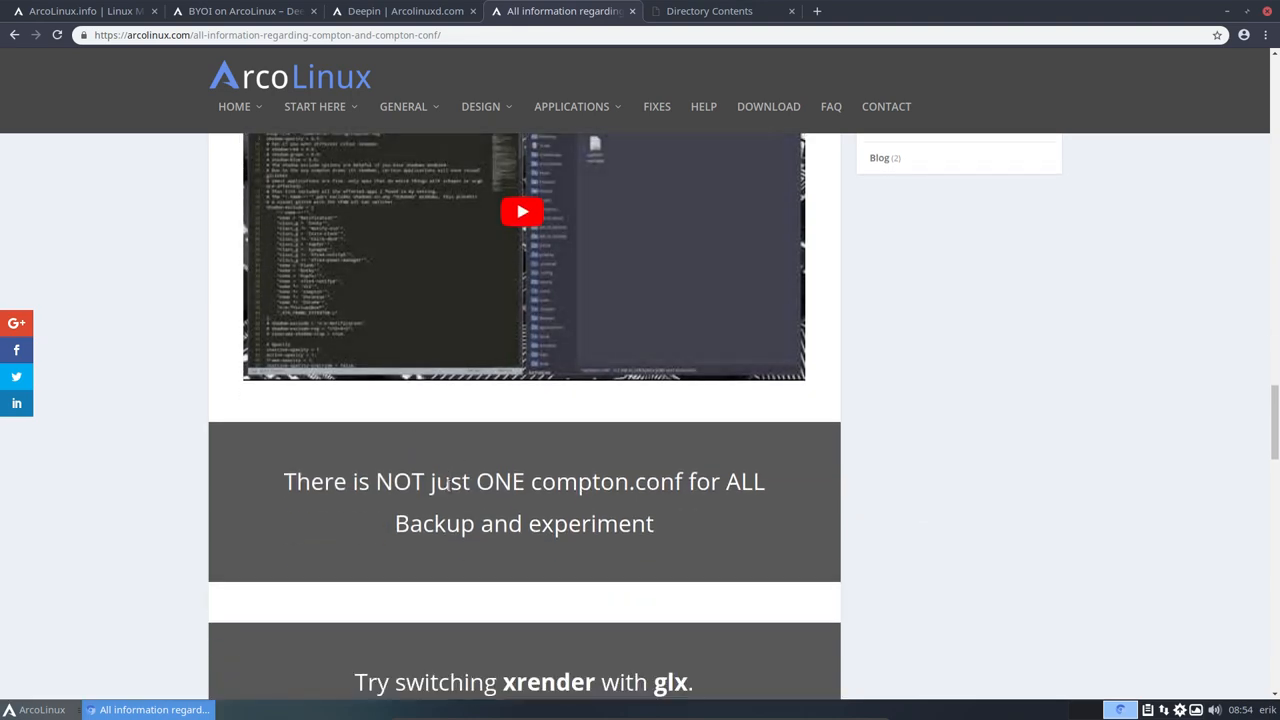
pyautogui.scroll(-3)
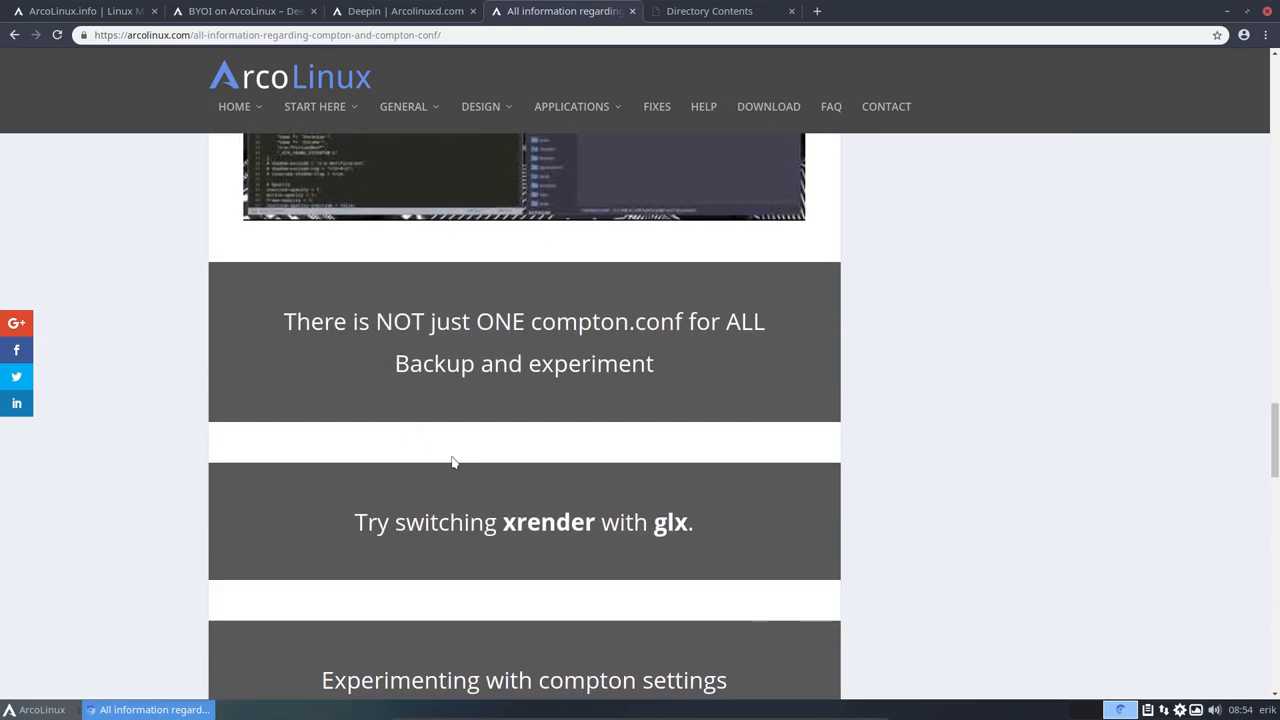
pyautogui.scroll(-3)
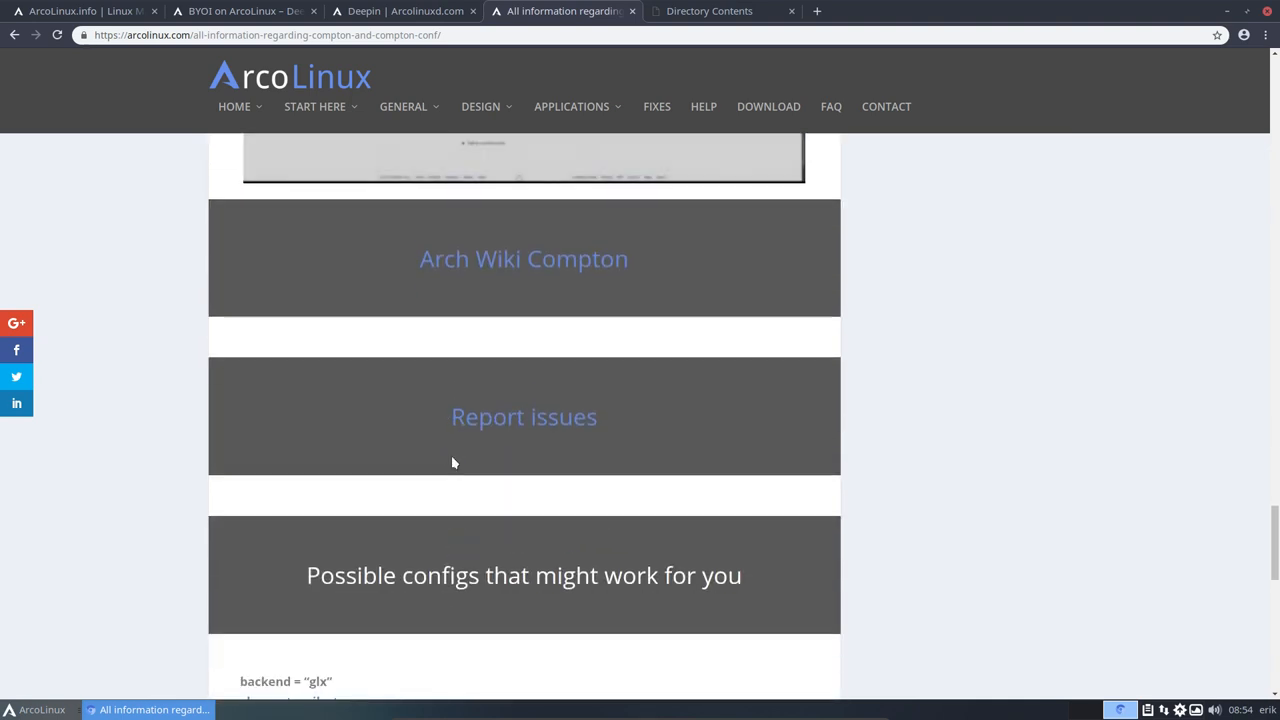
pyautogui.scroll(-3)
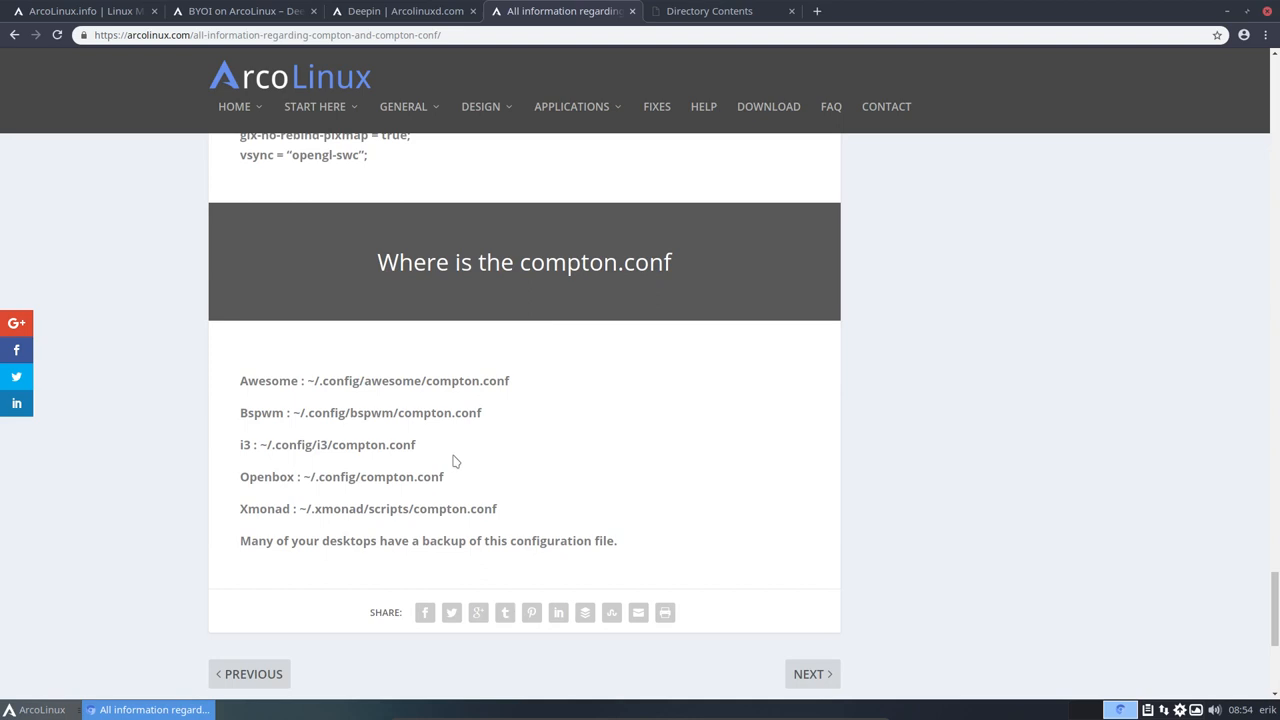
pyautogui.moveTo(476, 409)
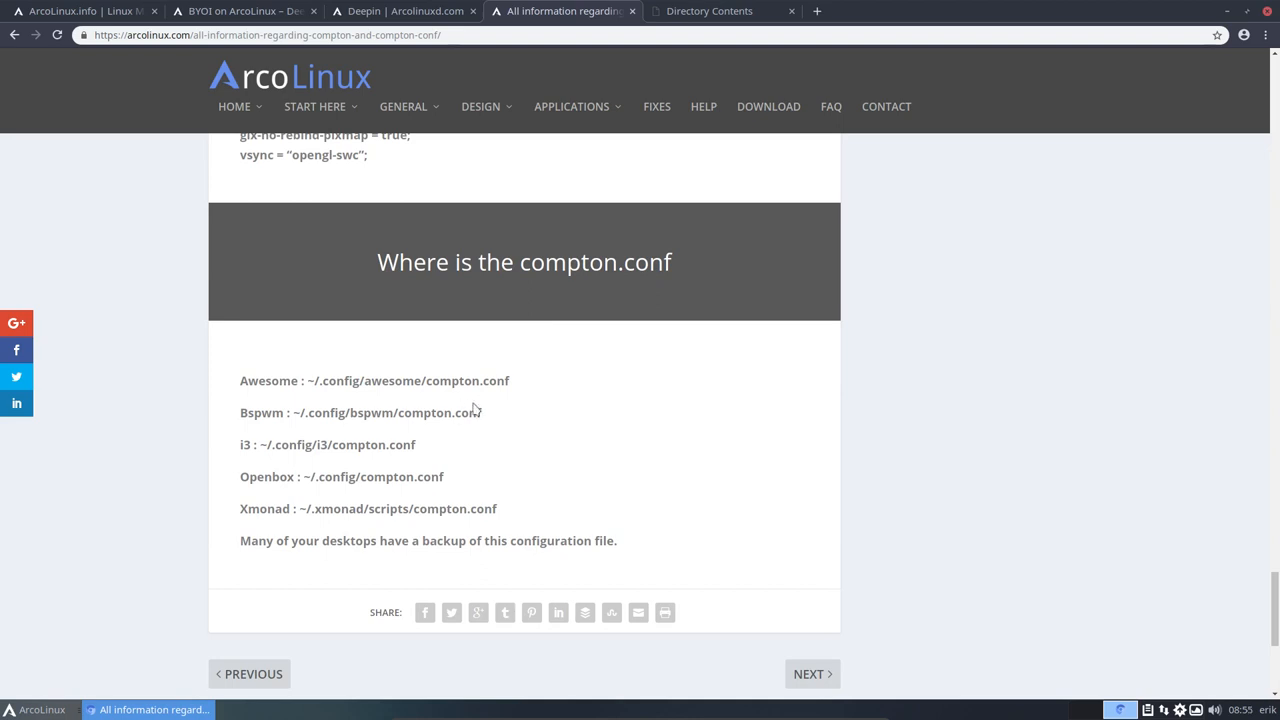
pyautogui.moveTo(313, 354)
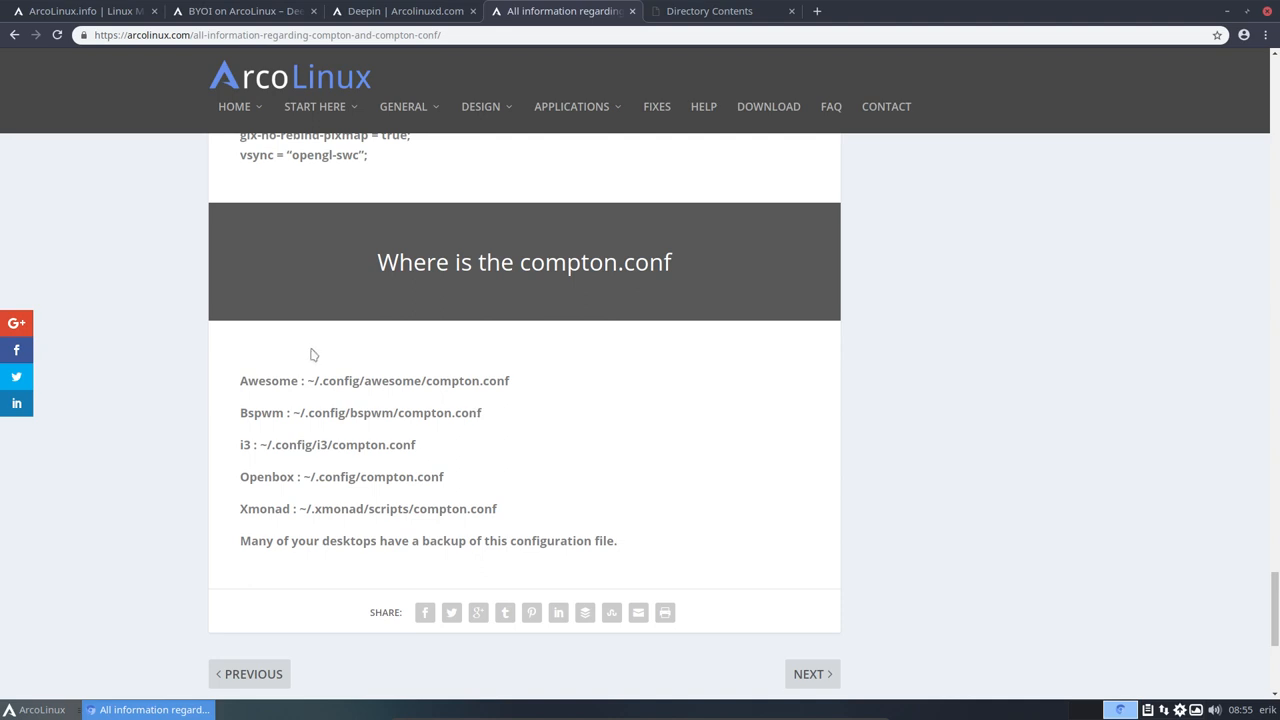
pyautogui.moveTo(510, 310)
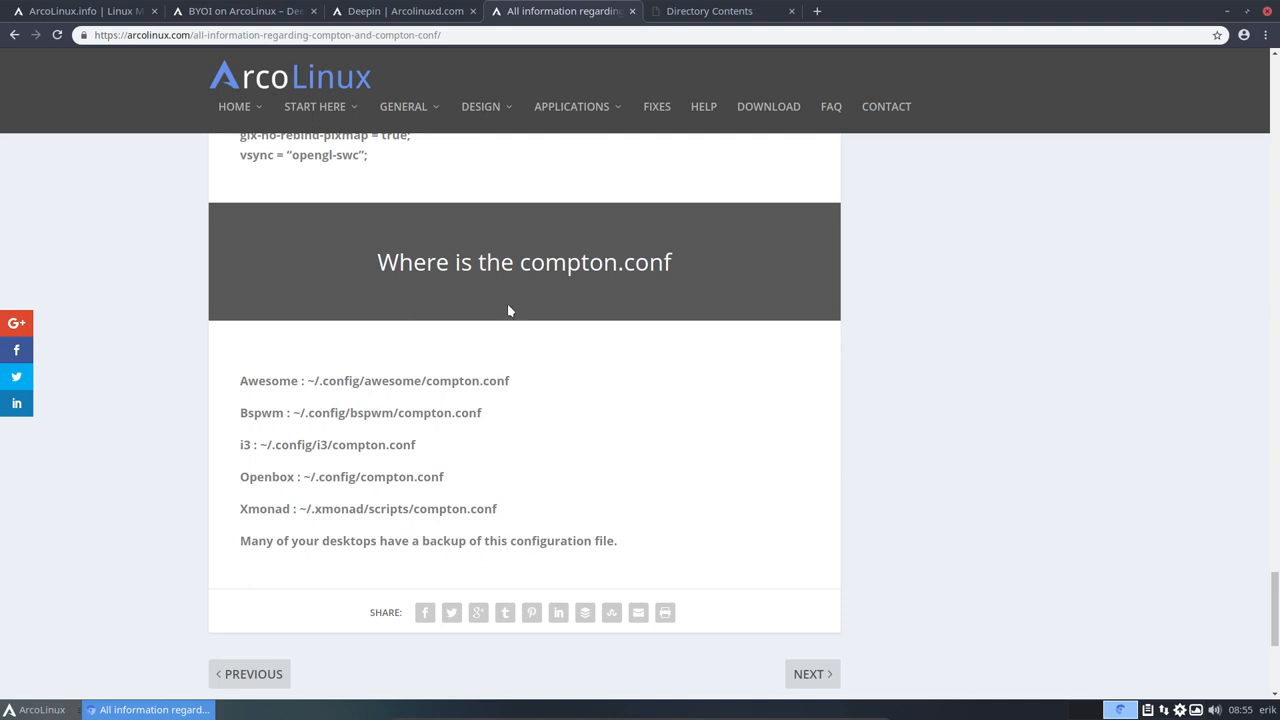
# Step: Scroll past the article's videos and bring up the application menu
pyautogui.scroll(-3)
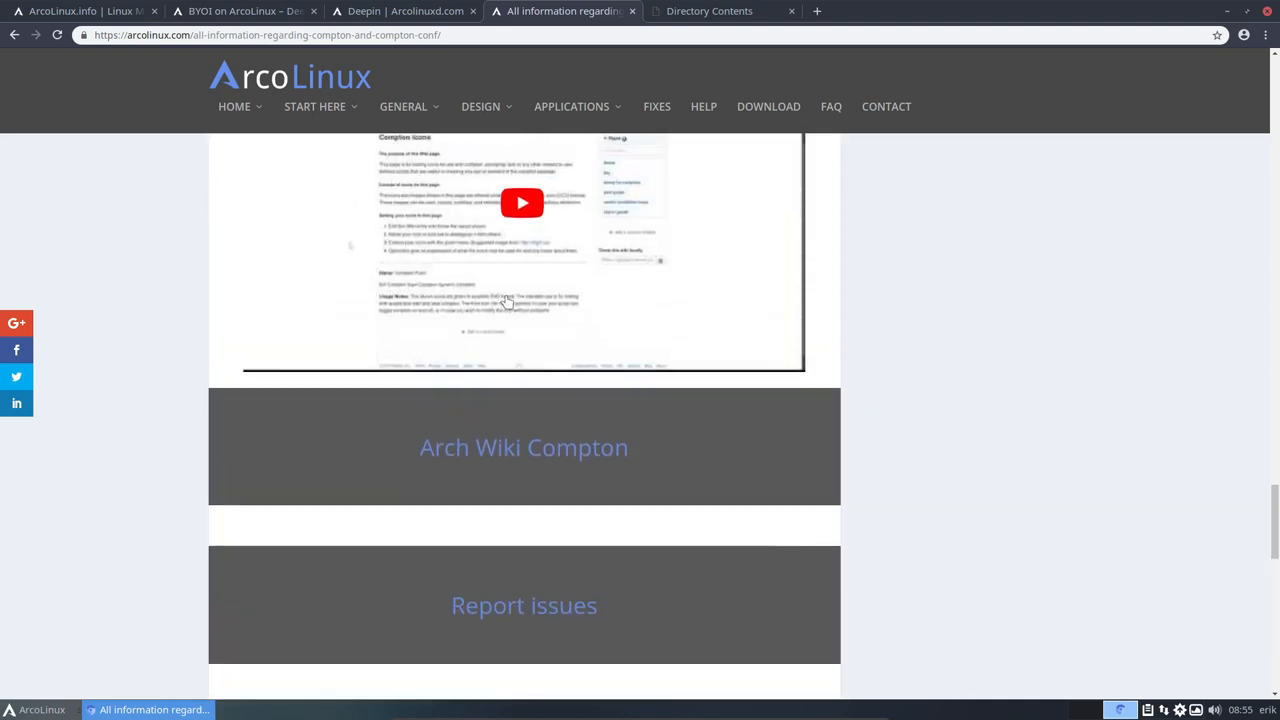
pyautogui.scroll(-3)
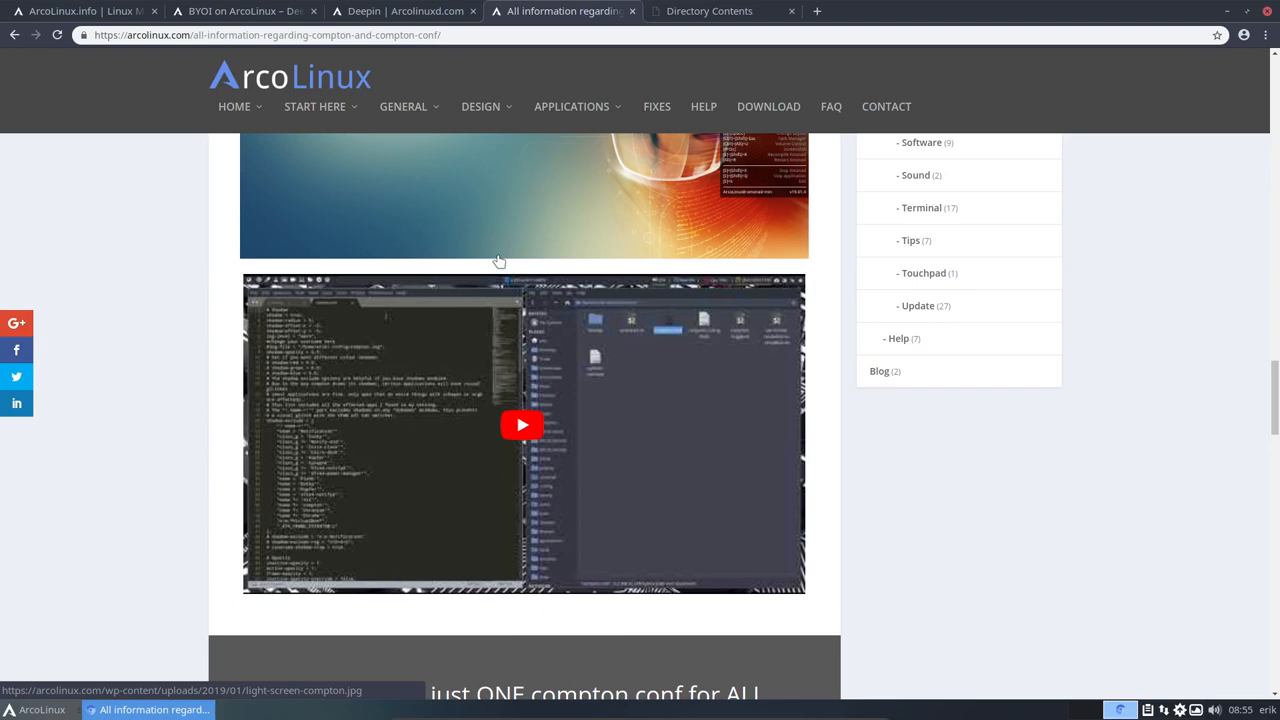
pyautogui.moveTo(299, 260)
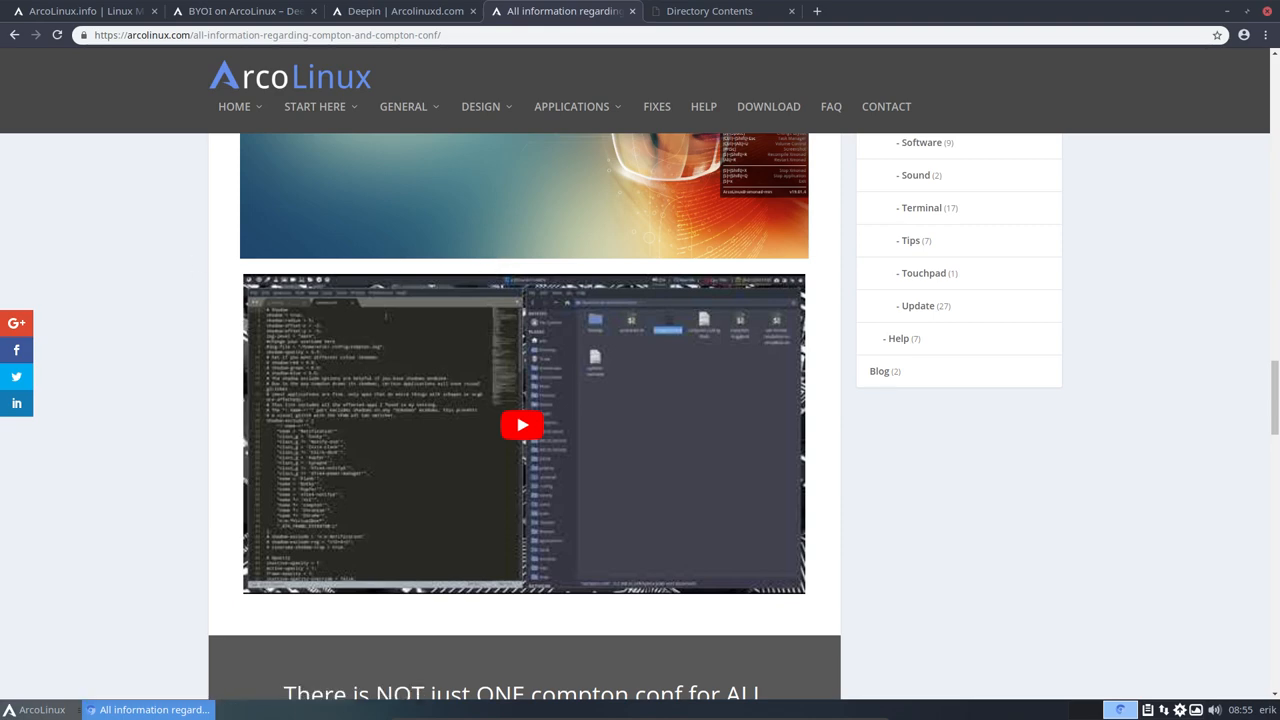
pyautogui.moveTo(16, 403)
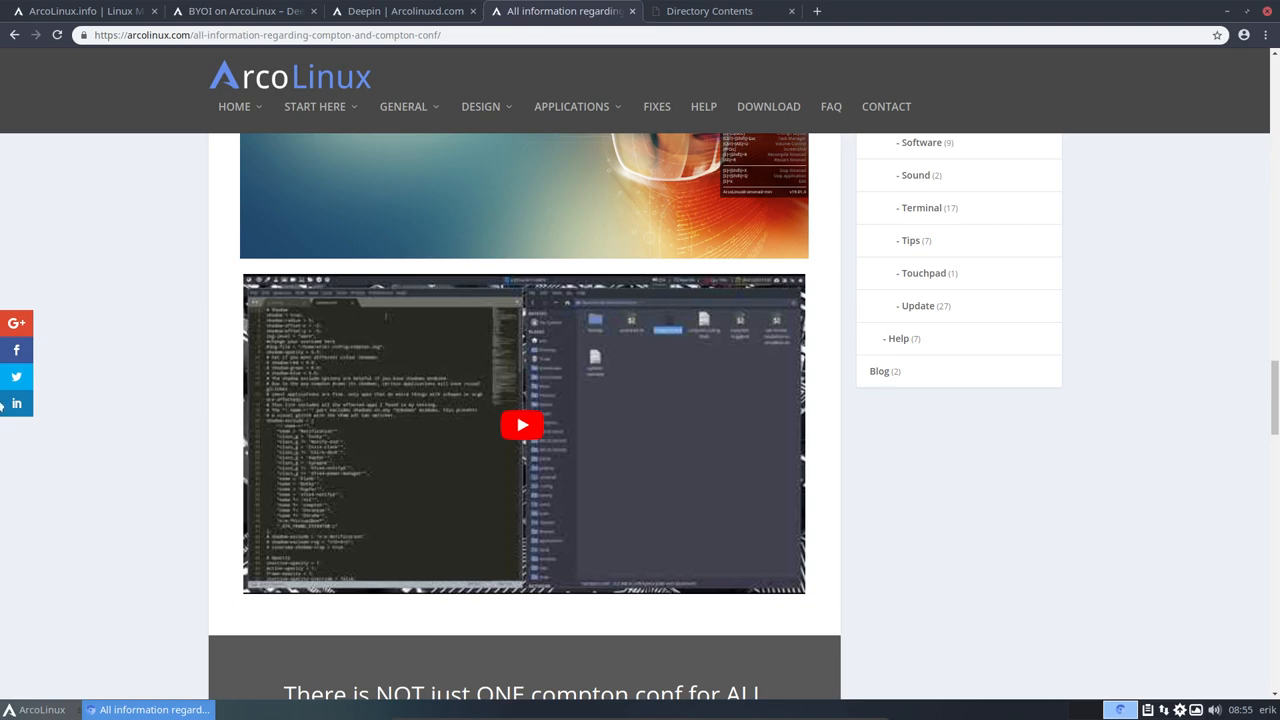
pyautogui.click(40, 706)
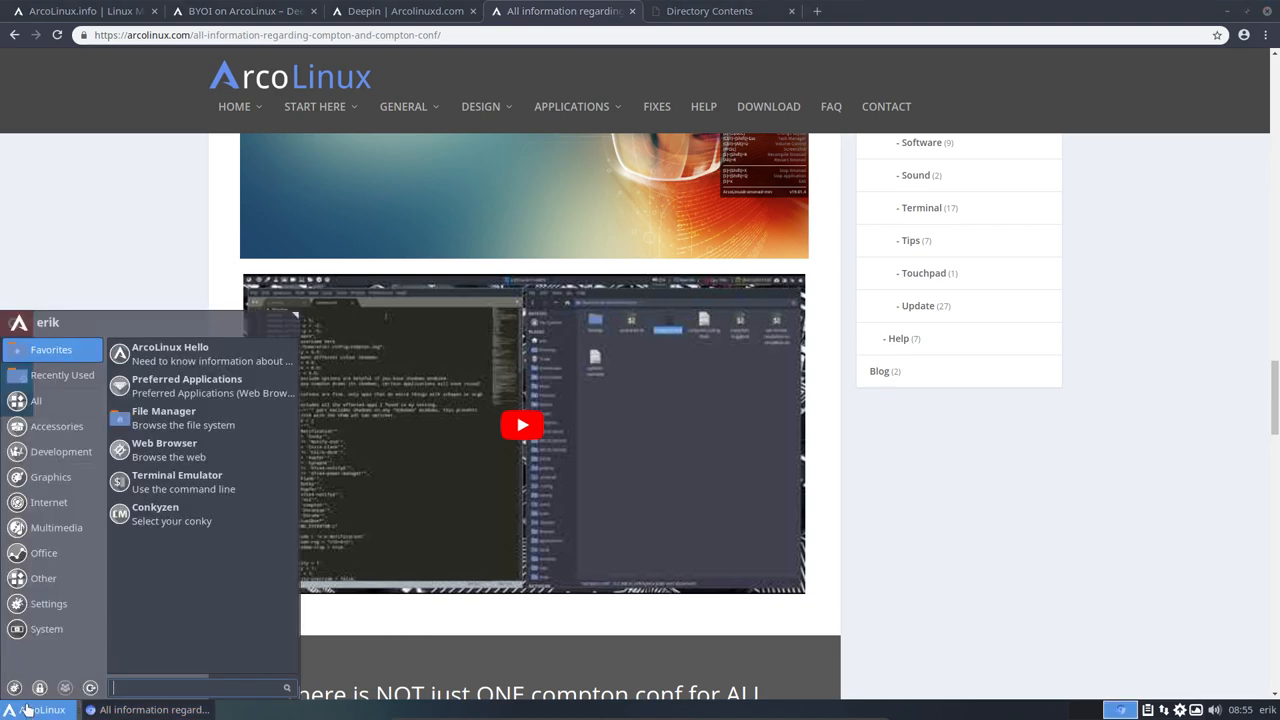
pyautogui.write('qb')
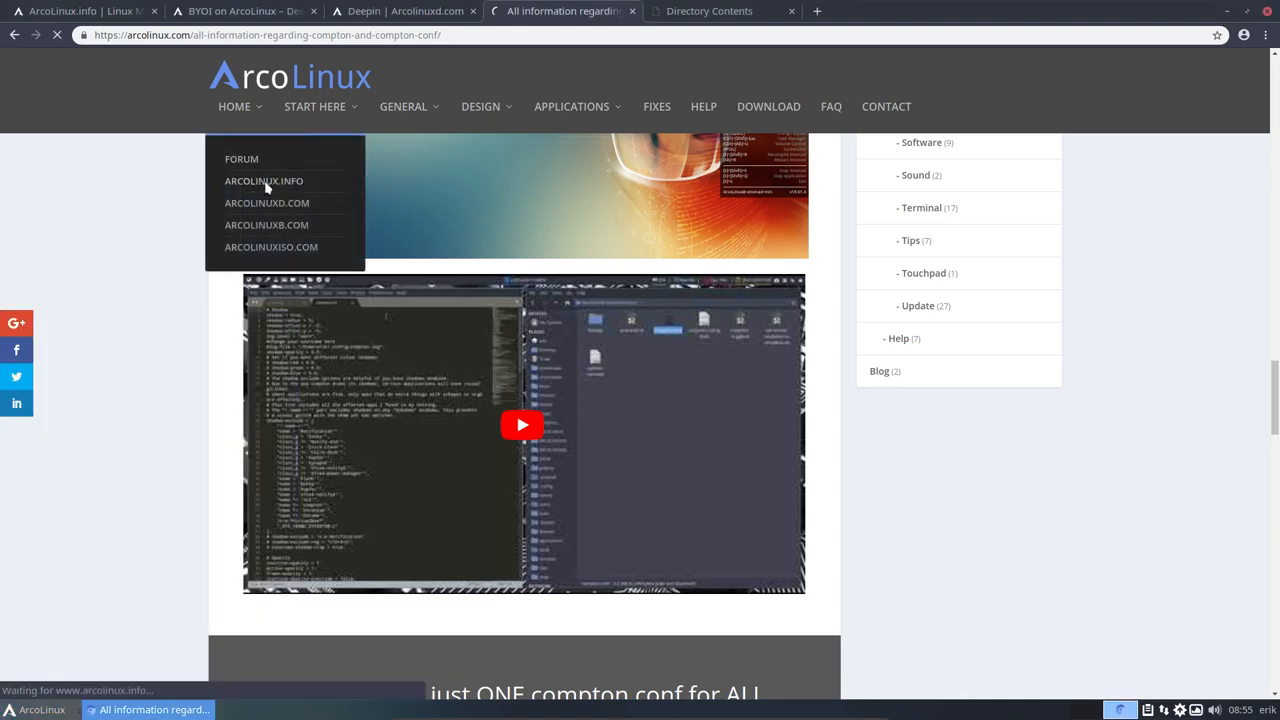
# Step: Open the ArcoLinux.info Download page and read its SourceForge ISOs, torrents and FAQ
pyautogui.click(264, 181)
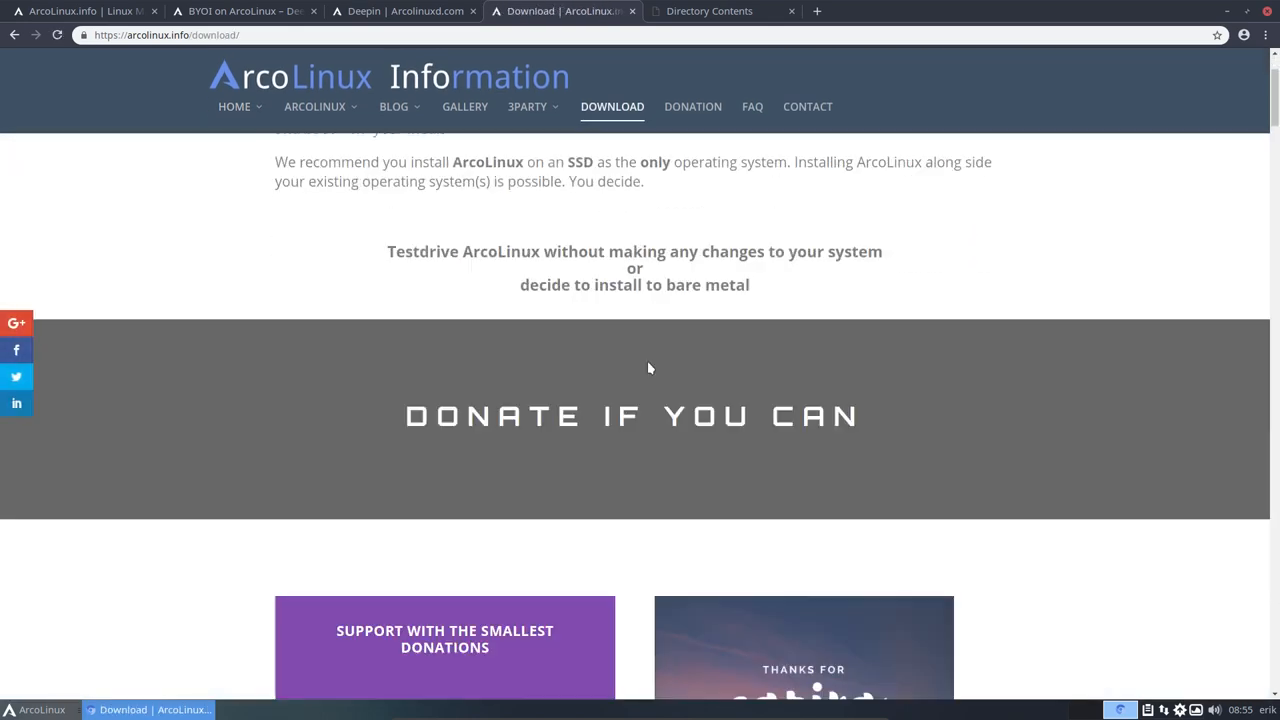
pyautogui.scroll(-3)
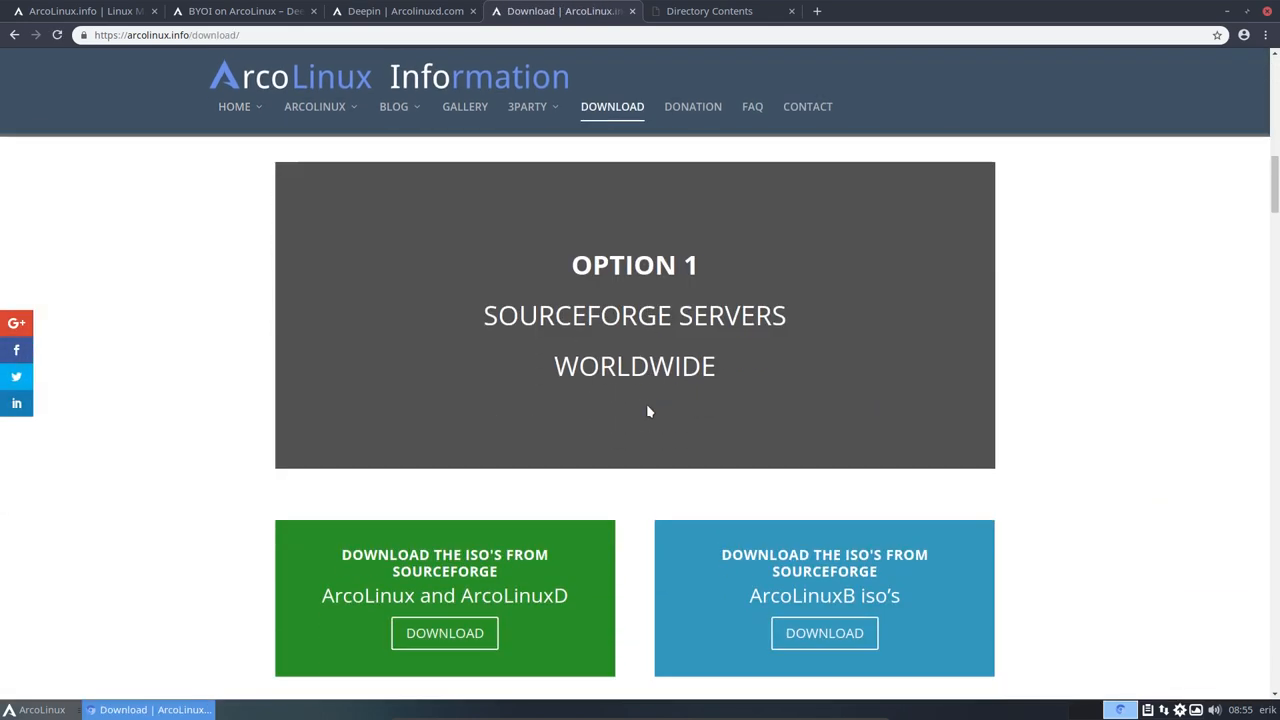
pyautogui.scroll(-3)
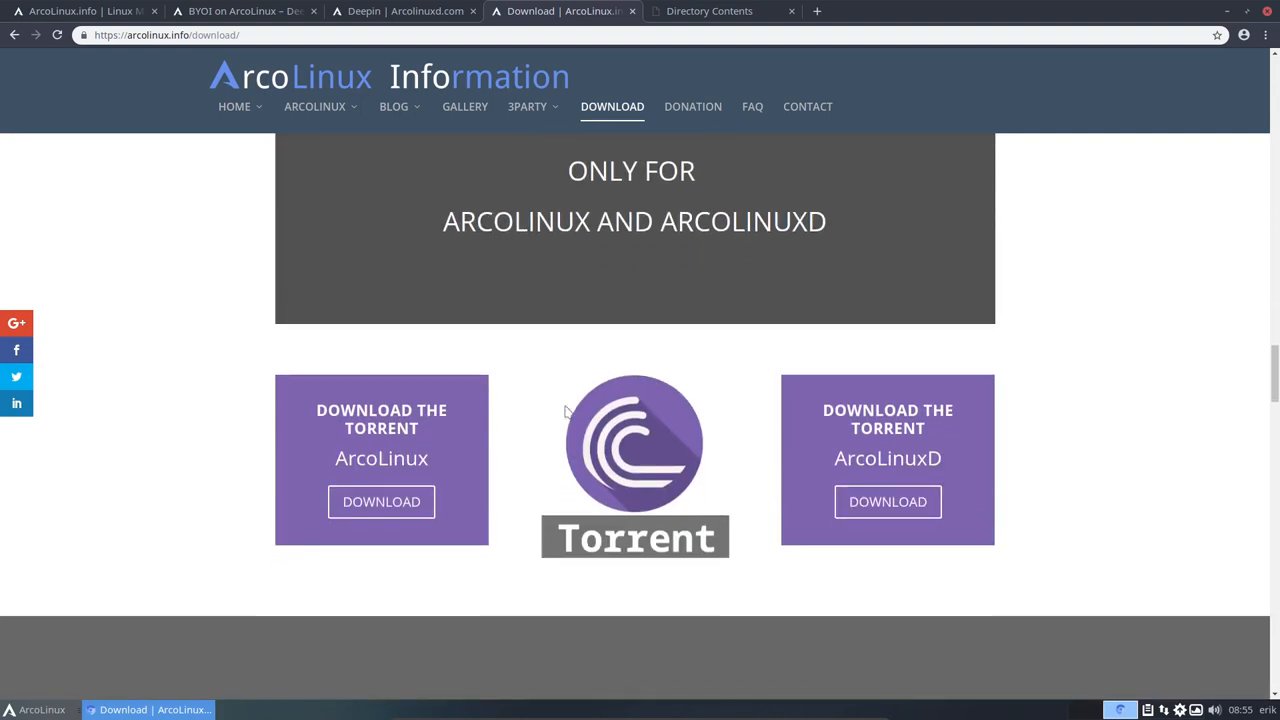
pyautogui.moveTo(366, 504)
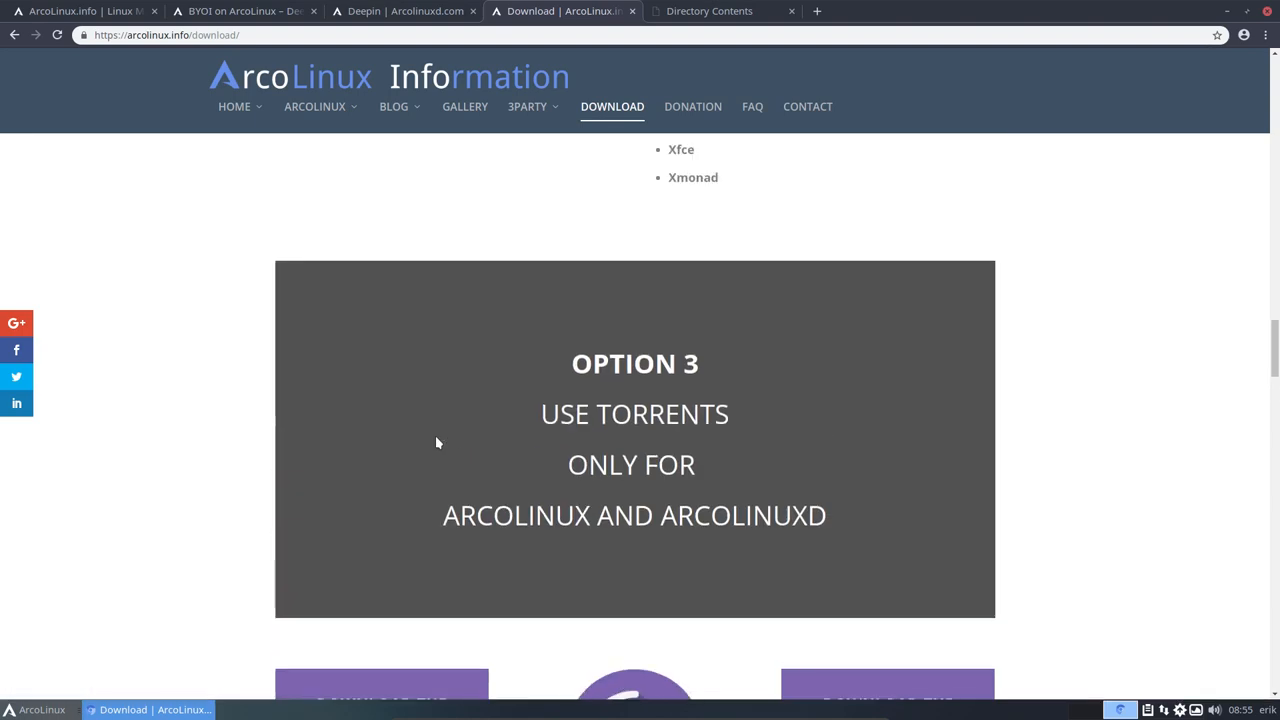
pyautogui.scroll(-3)
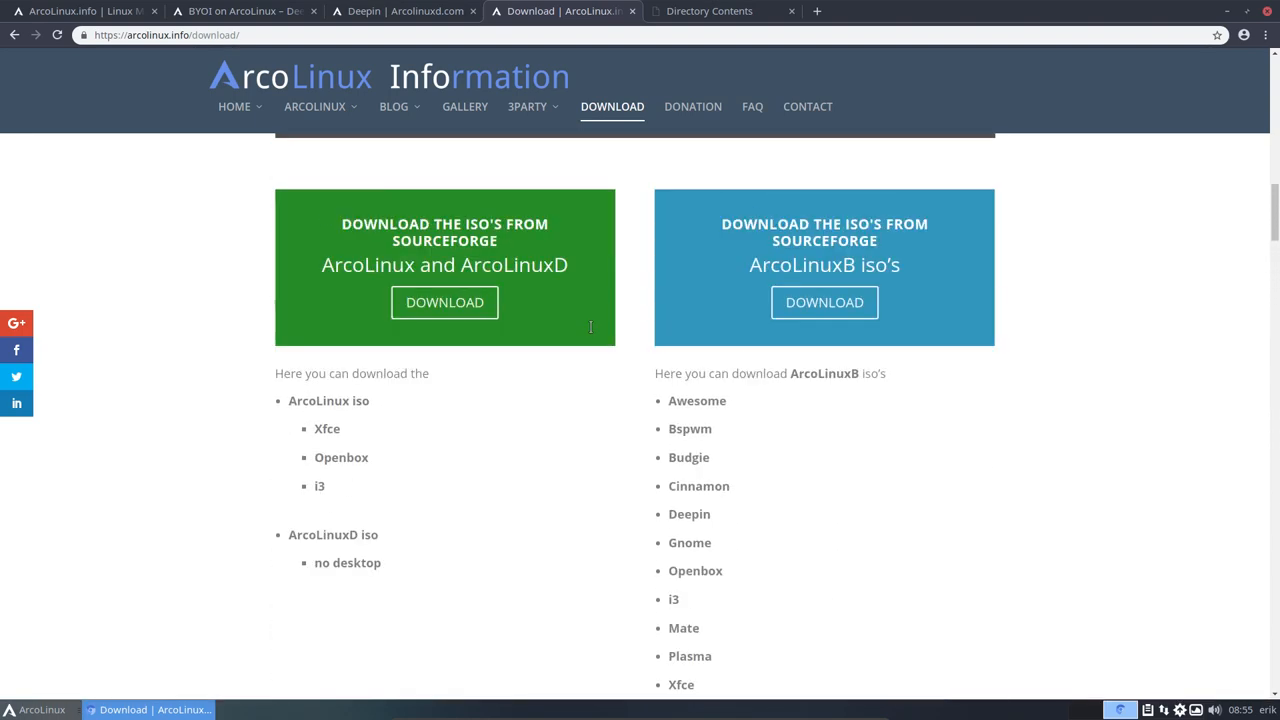
pyautogui.scroll(-3)
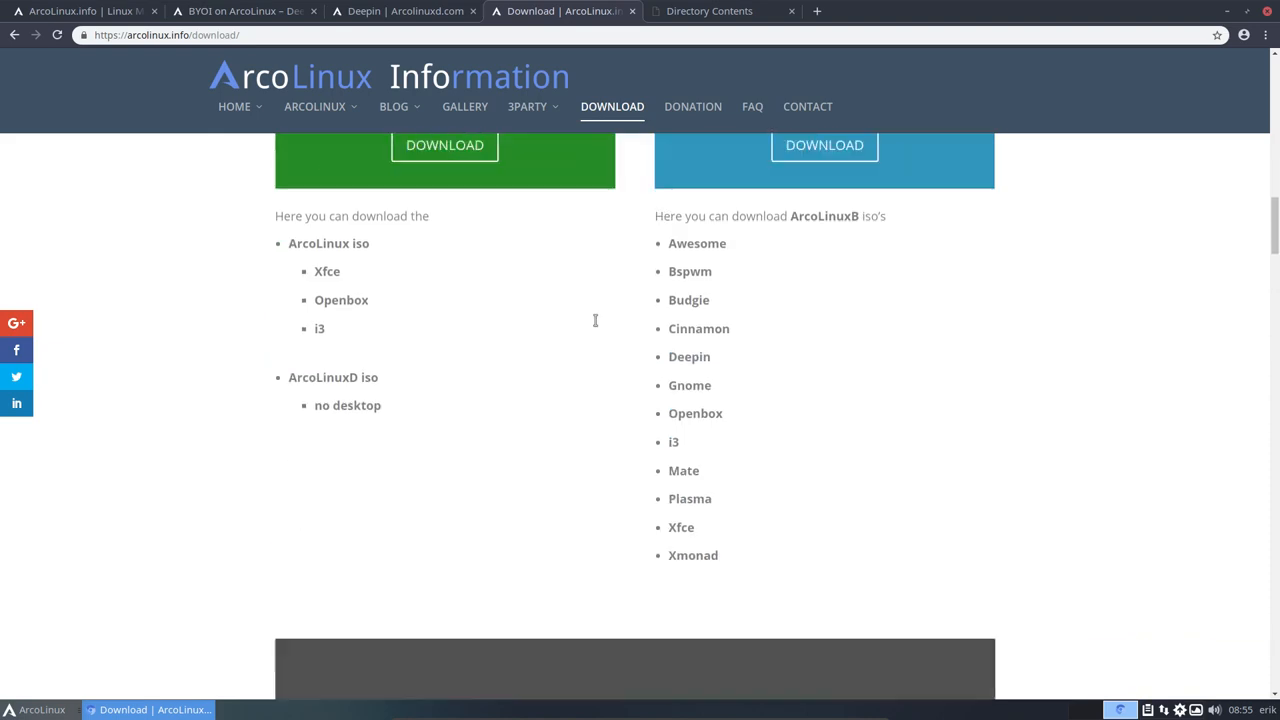
pyautogui.scroll(-3)
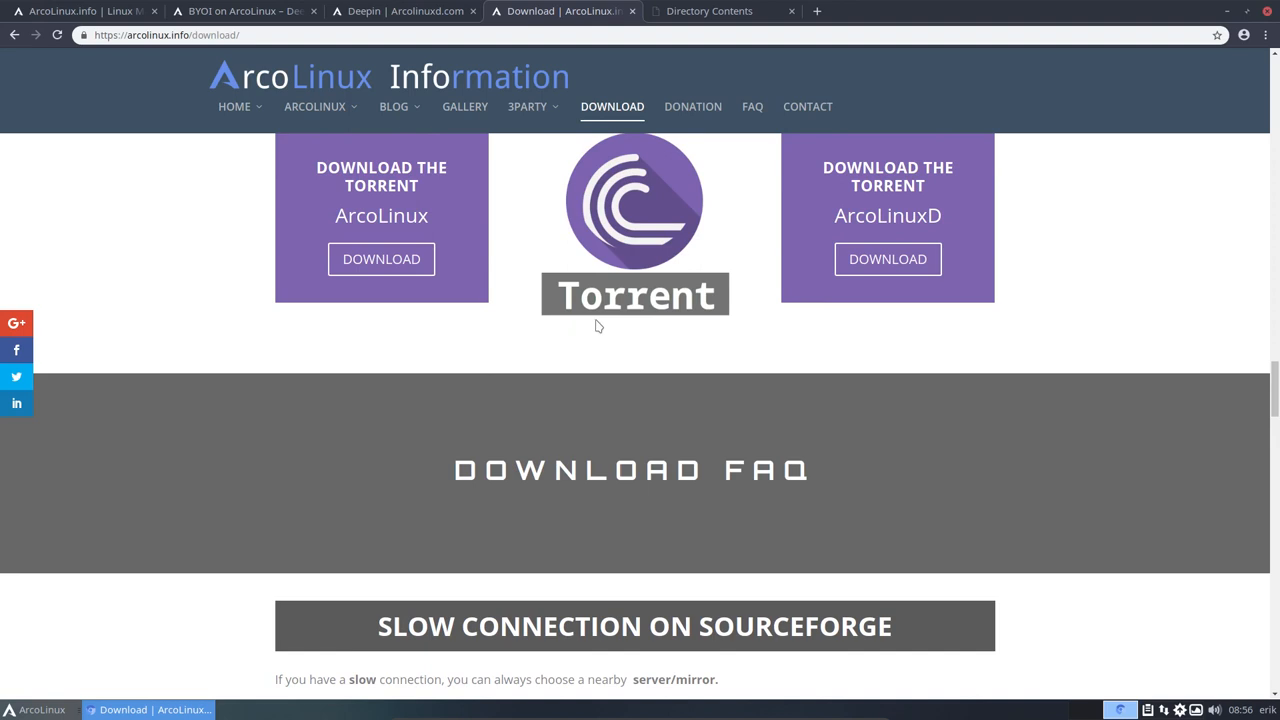
pyautogui.moveTo(1080, 34)
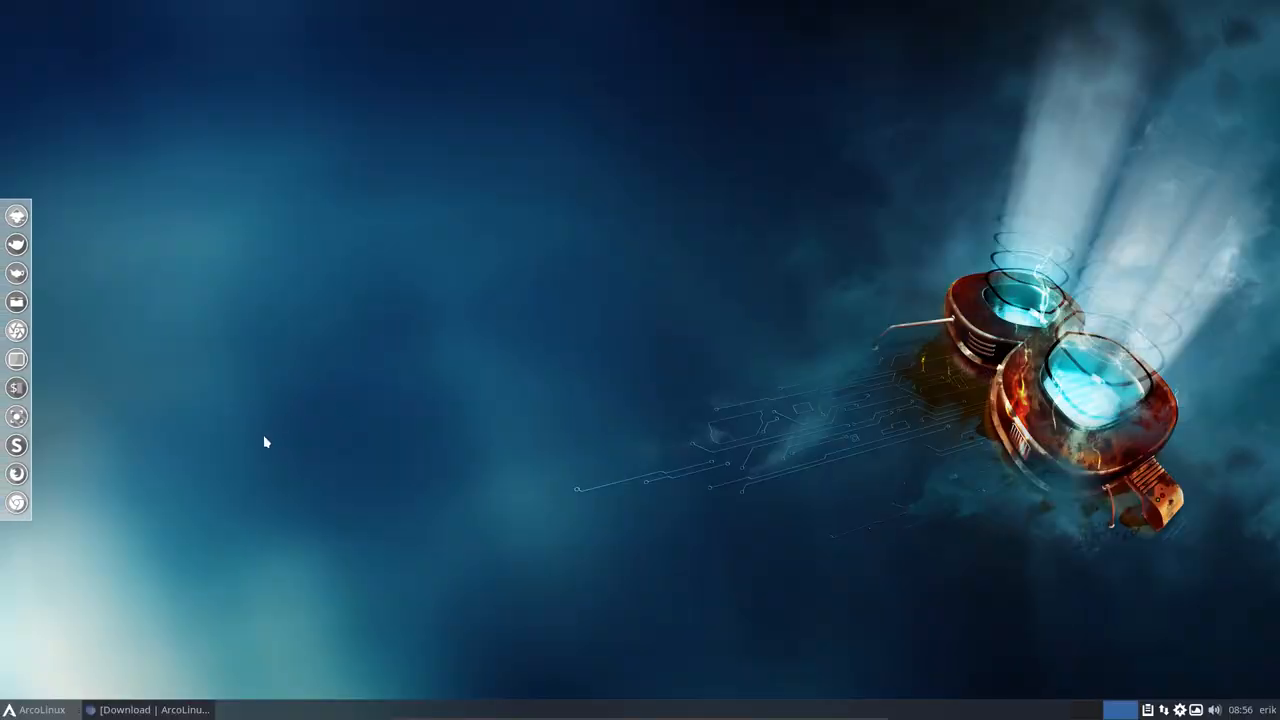
# Step: Launch Conkyzen and apply the conky/MOWGLI-qlocktwo.conkyrc word clock
pyautogui.click(38, 709)
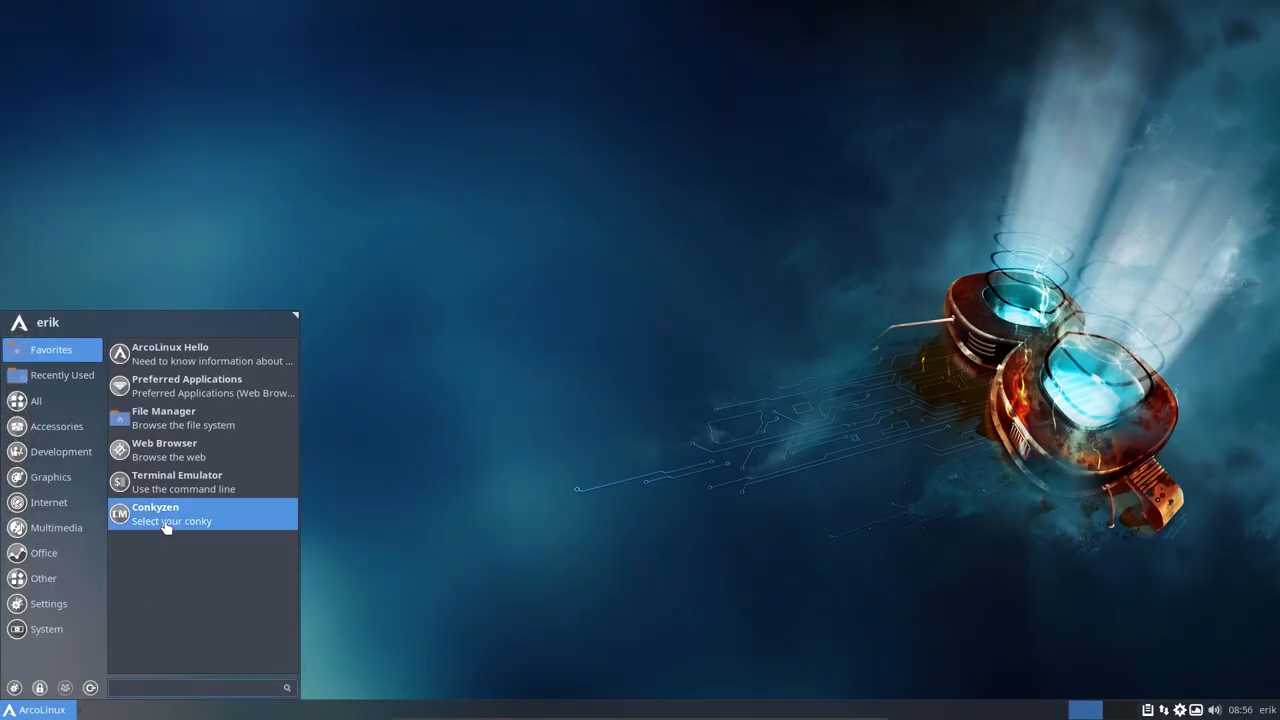
pyautogui.click(167, 513)
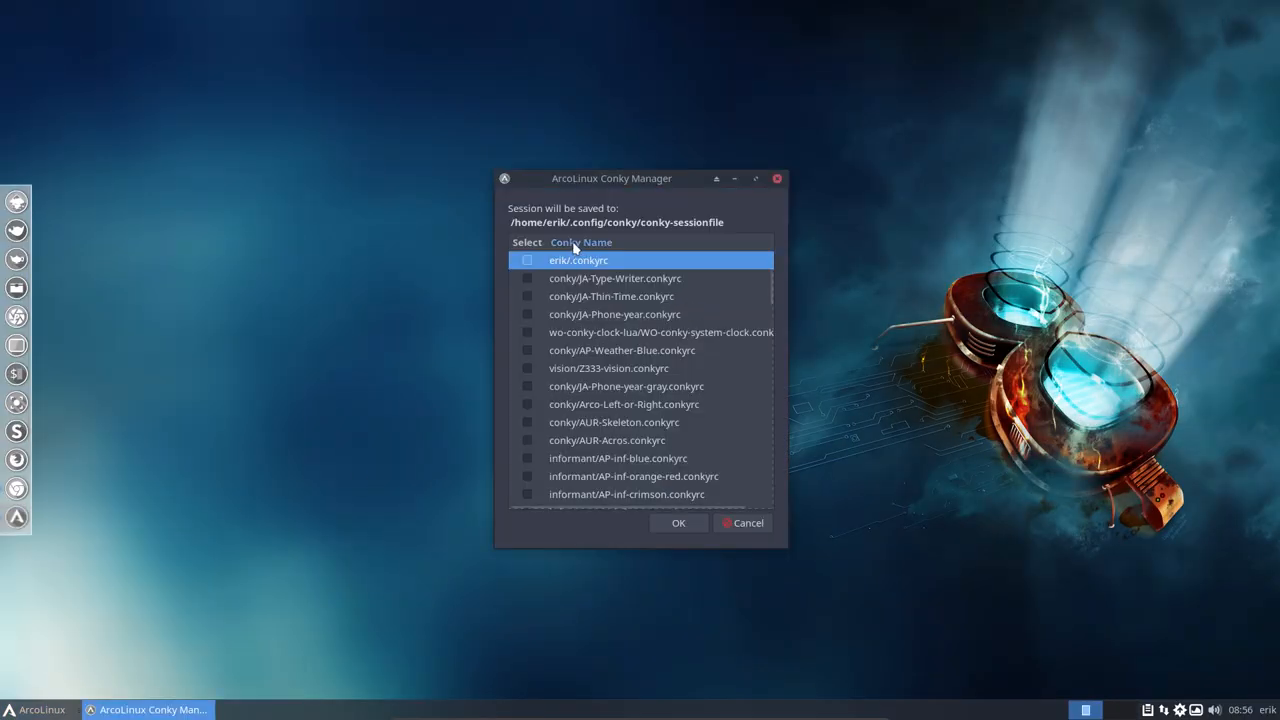
pyautogui.scroll(-3)
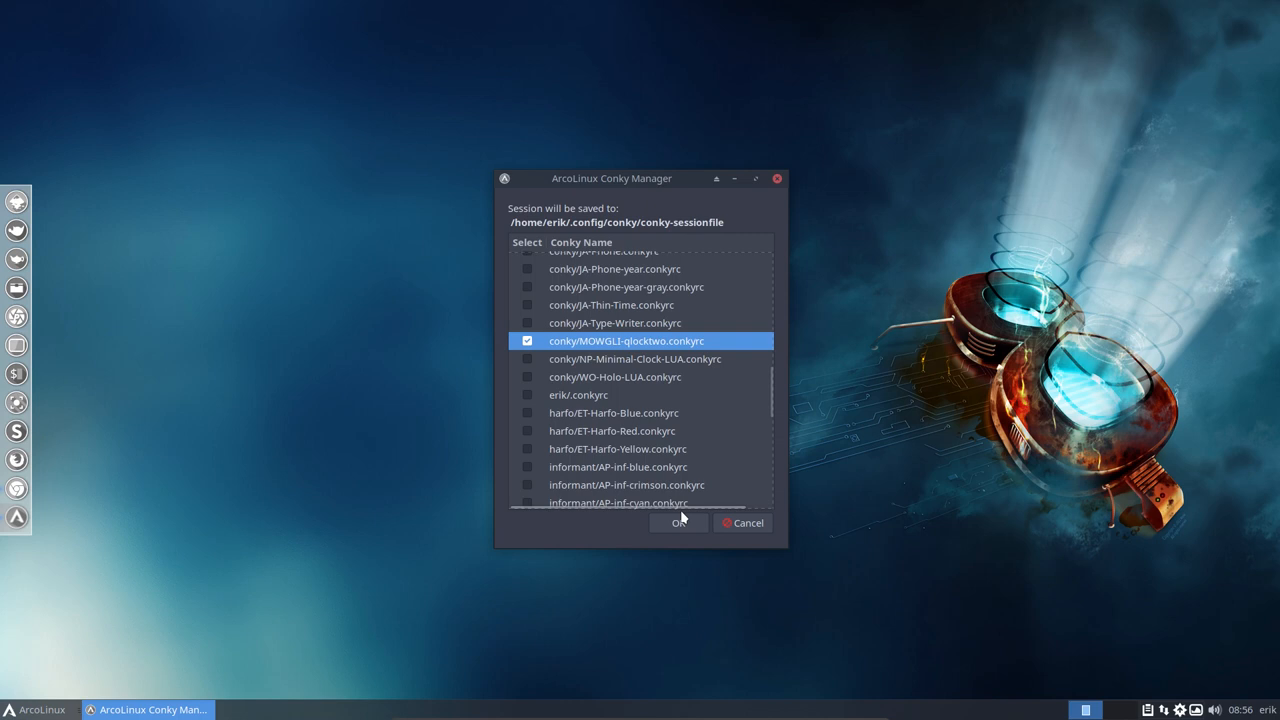
pyautogui.click(677, 522)
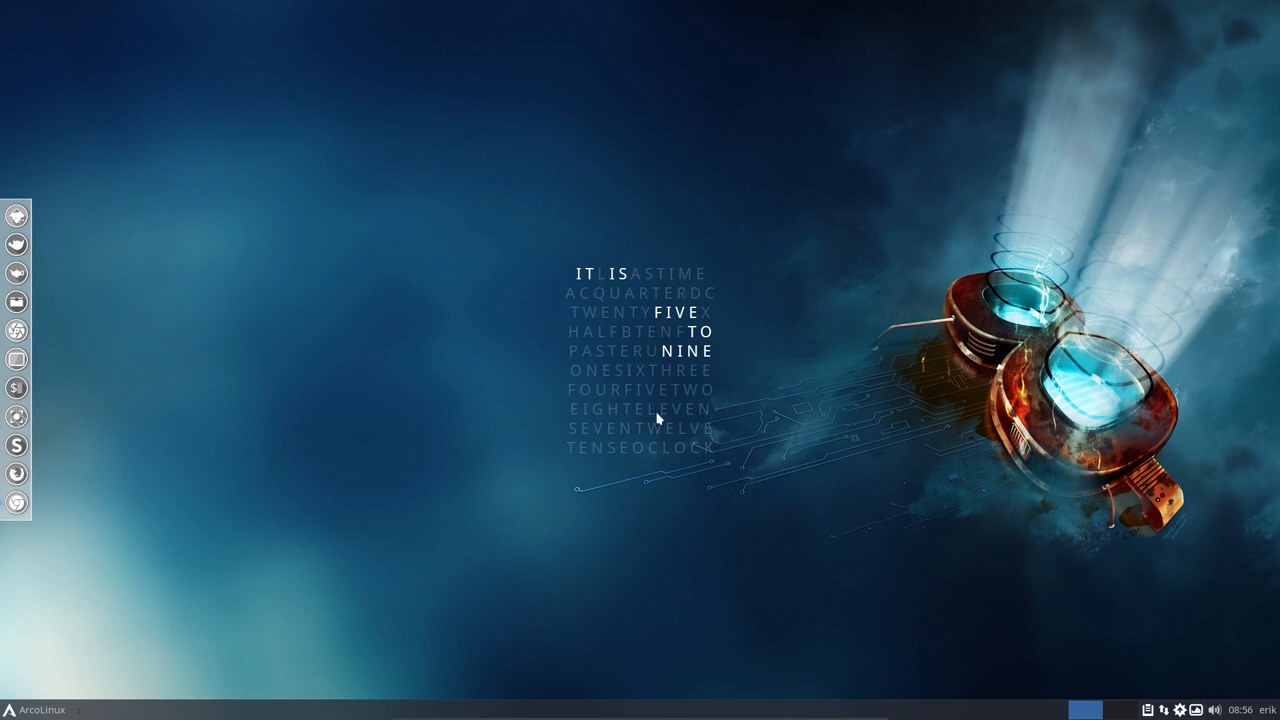
pyautogui.moveTo(650, 473)
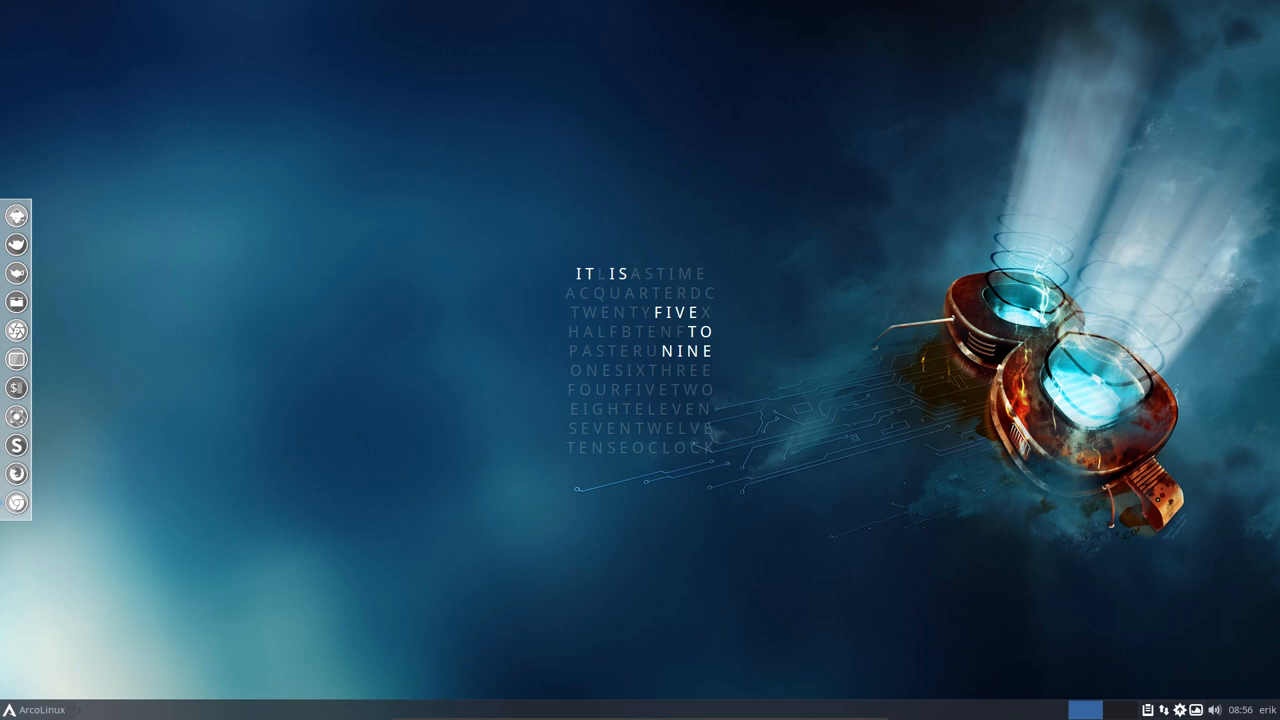
pyautogui.moveTo(283, 537)
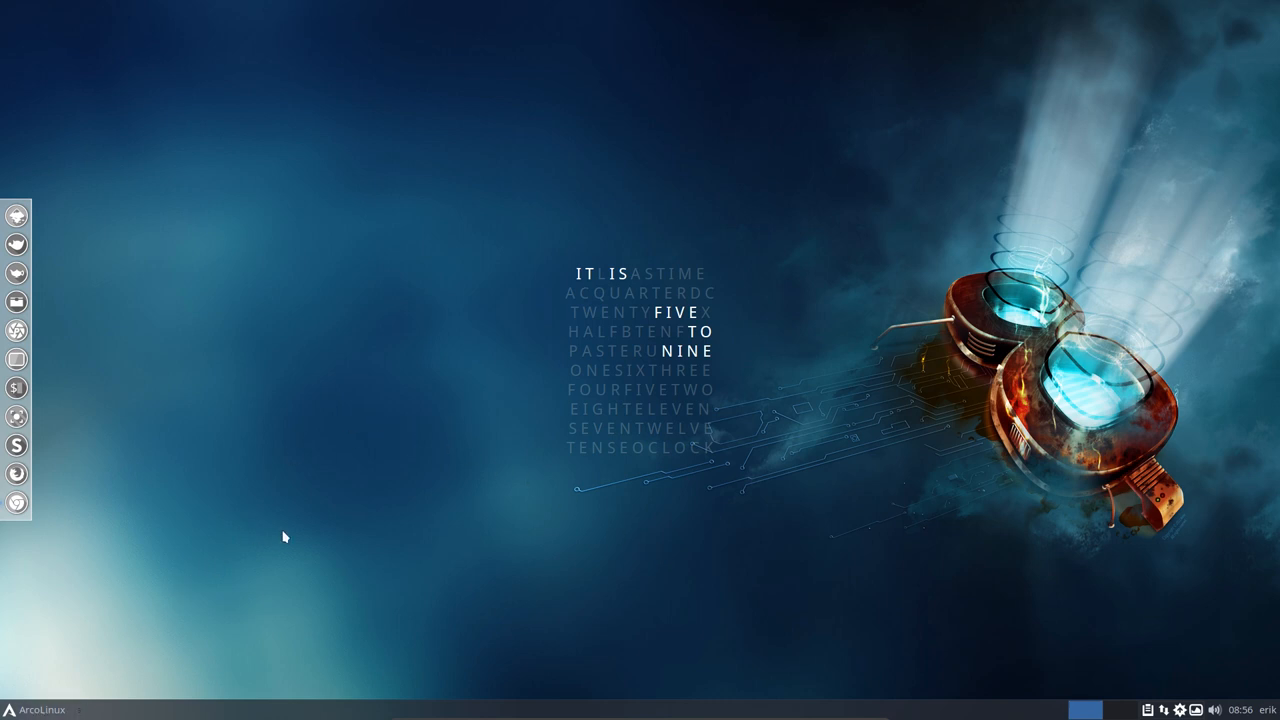
pyautogui.moveTo(44, 705)
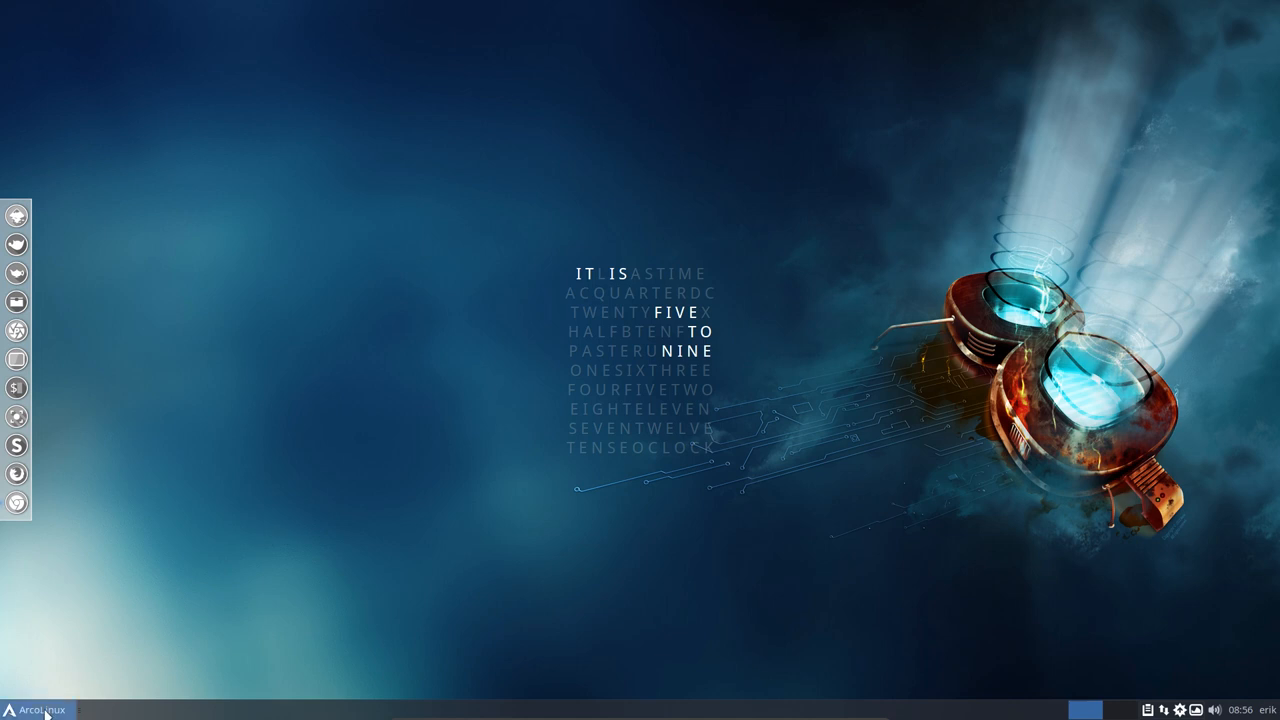
# Step: View the ArcoLinux v19.02.4 neofetch summary, then return to the browser
pyautogui.click(38, 710)
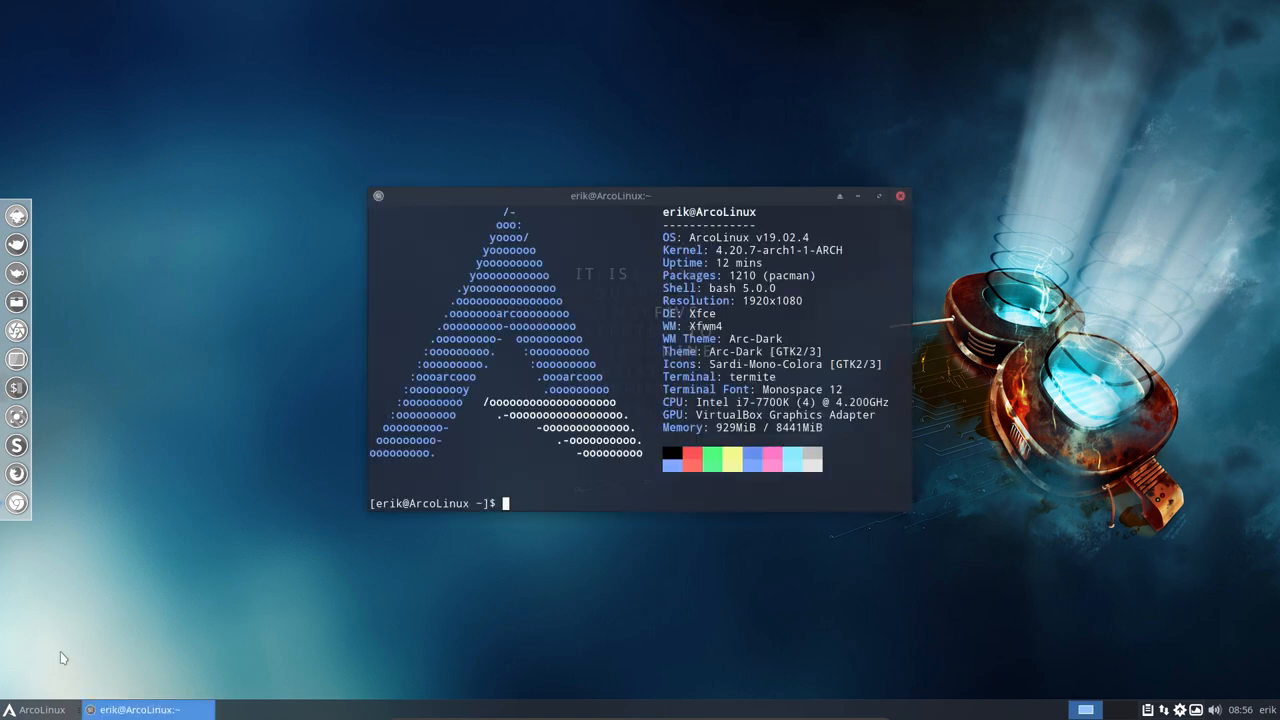
pyautogui.click(38, 710)
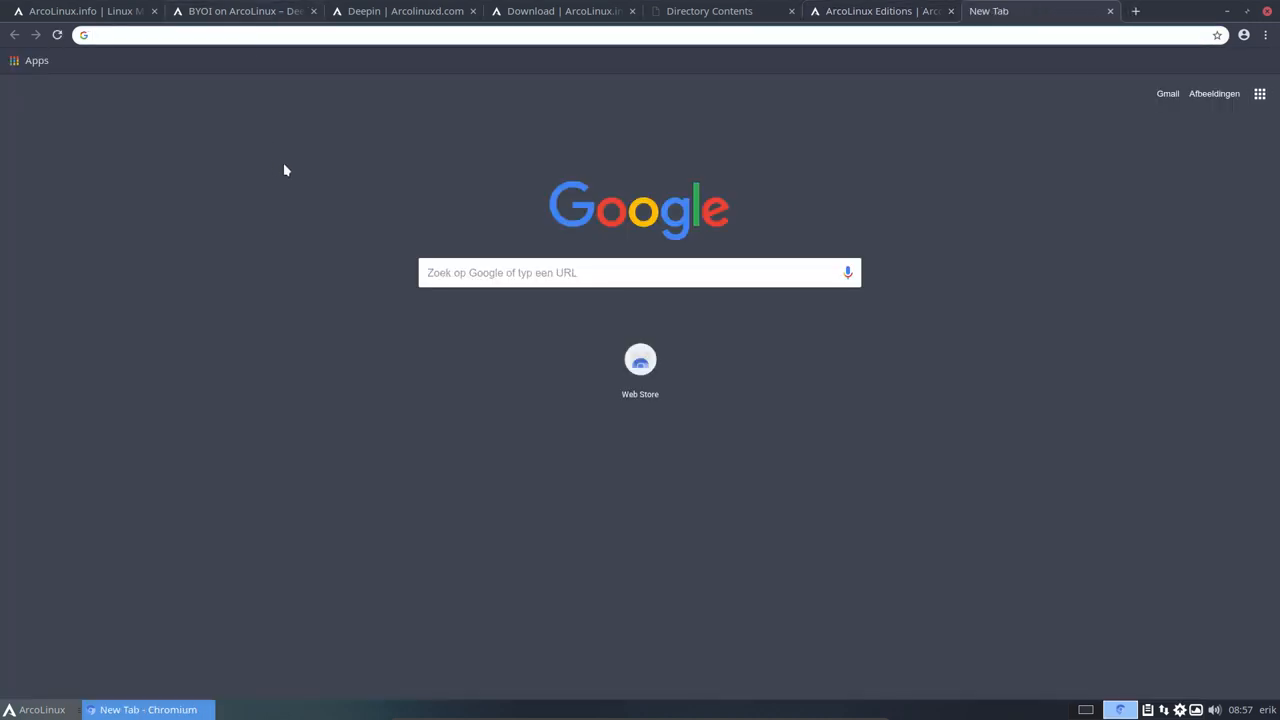
# Step: Search 'hbl' and scroll the hectorm/hblock page to its README table of contents
pyautogui.write('hblock')
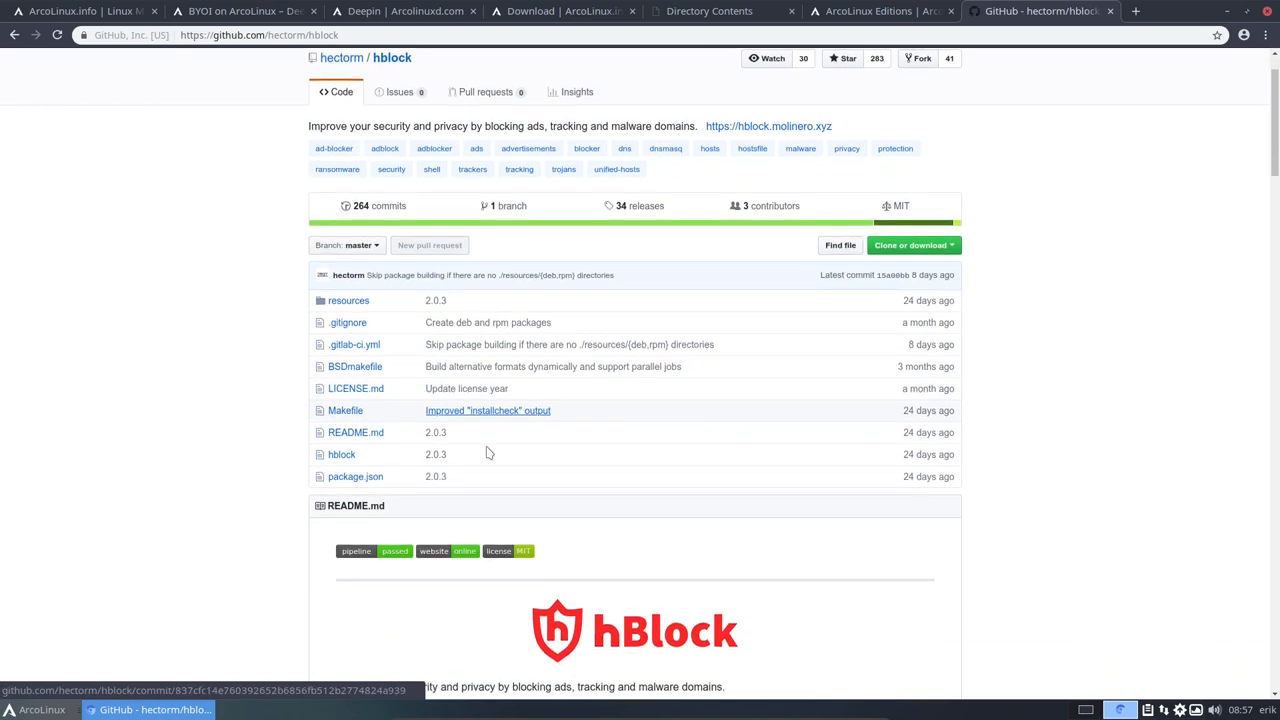
pyautogui.scroll(-3)
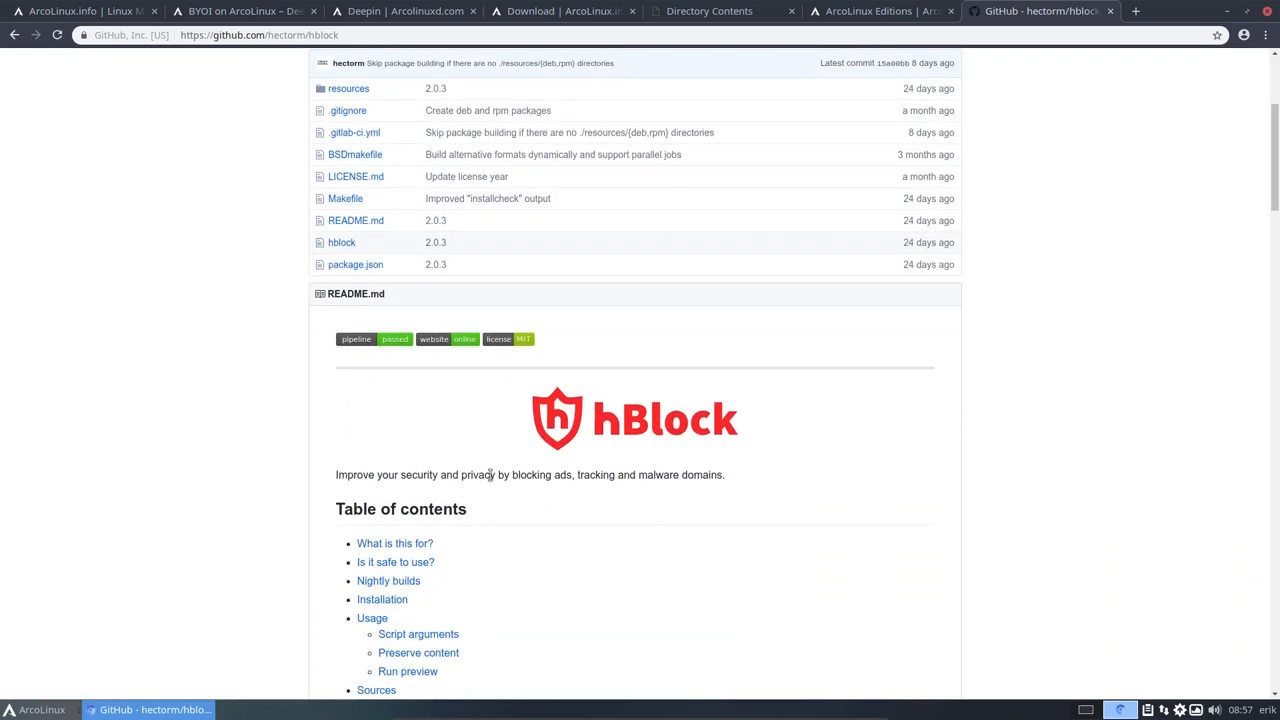
pyautogui.moveTo(738, 480)
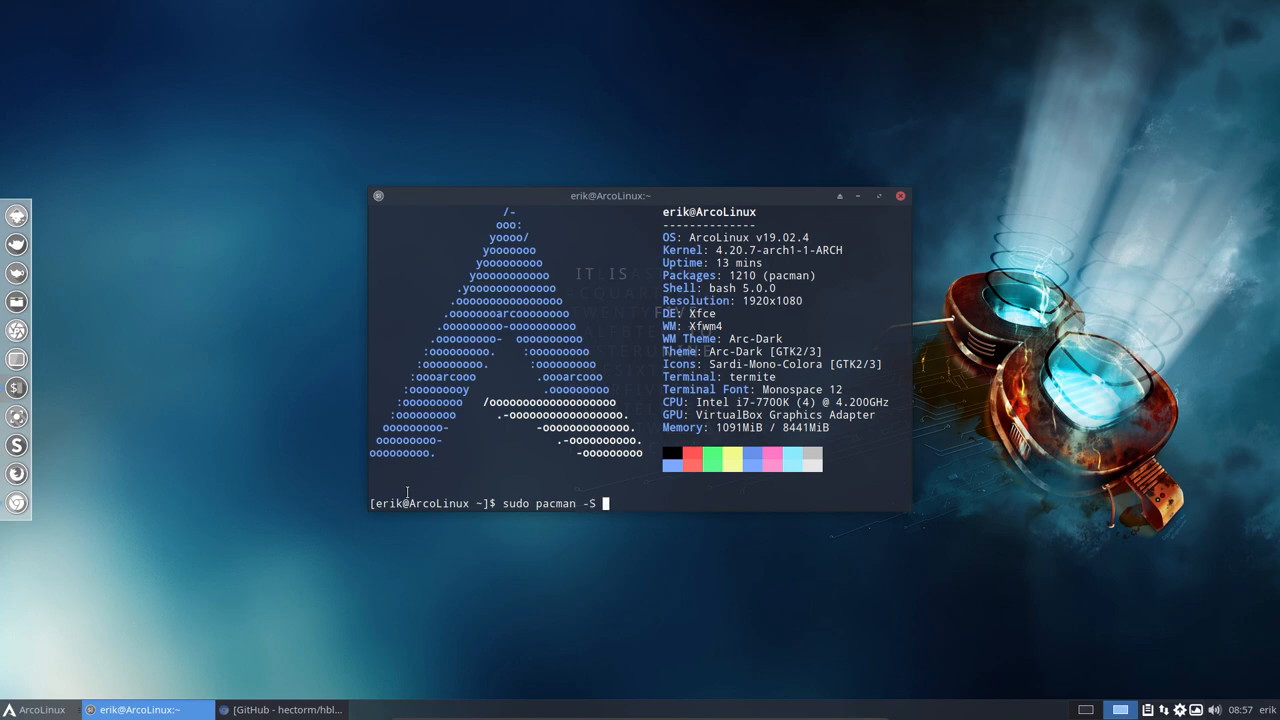
# Step: Install hblock-git 2.0.3-1 with sudo pacman and close termite afterwards
pyautogui.write('hblock-git')
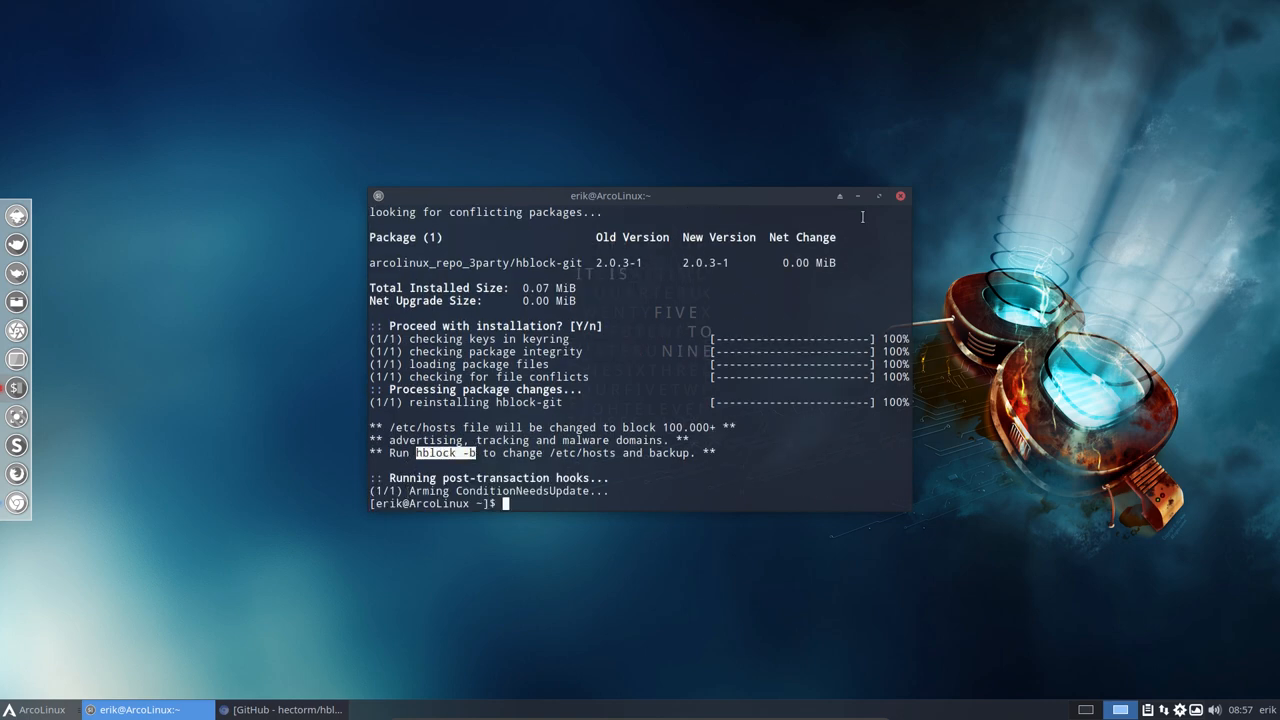
pyautogui.click(898, 195)
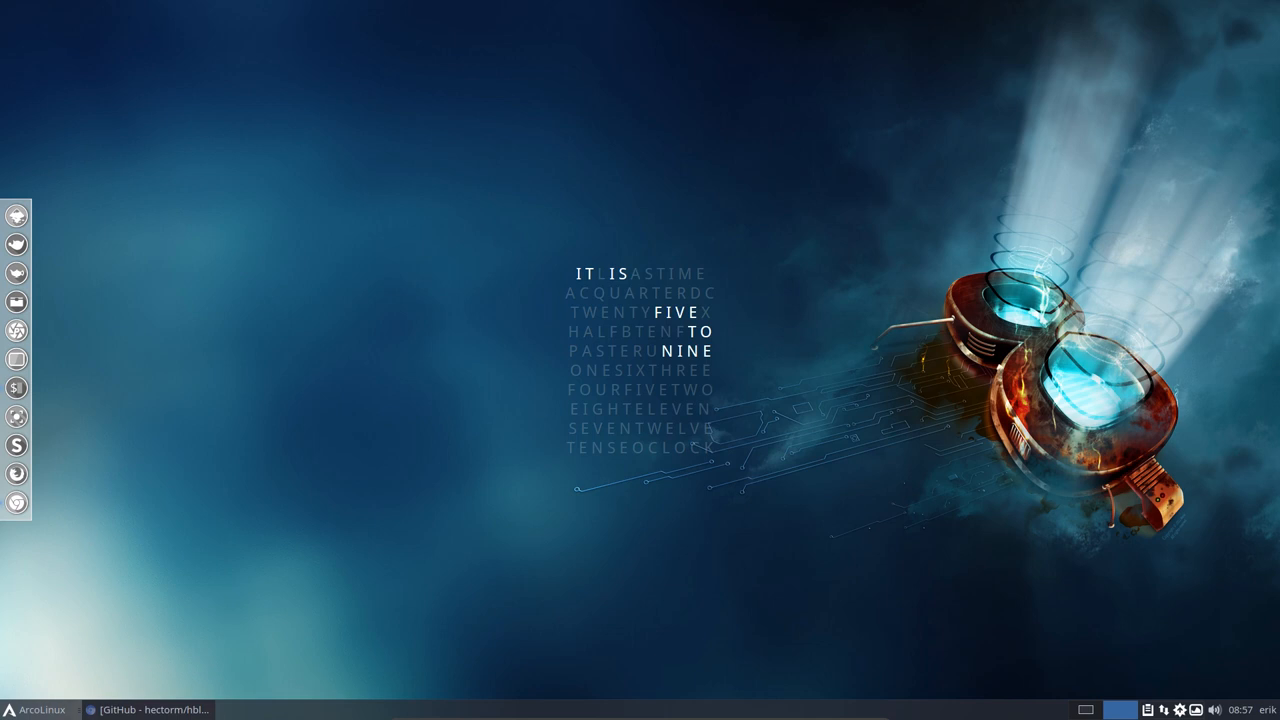
pyautogui.moveTo(84, 685)
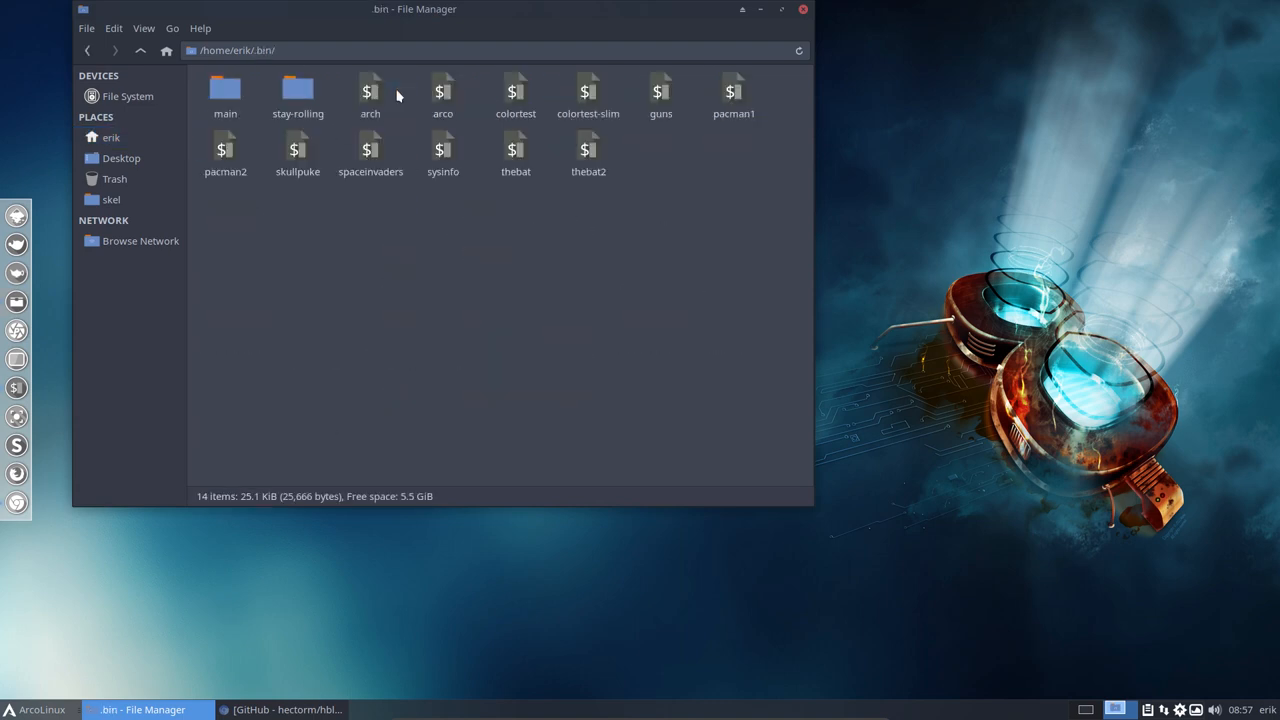
pyautogui.moveTo(288, 63)
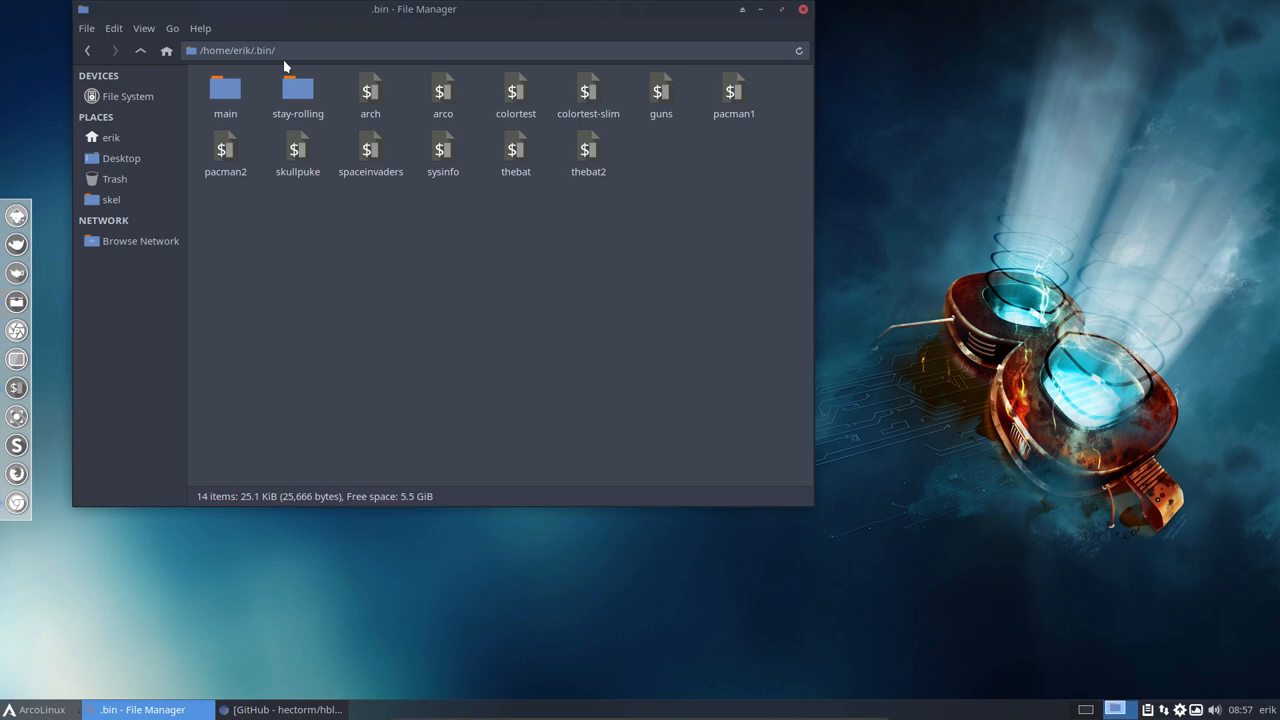
pyautogui.moveTo(514, 203)
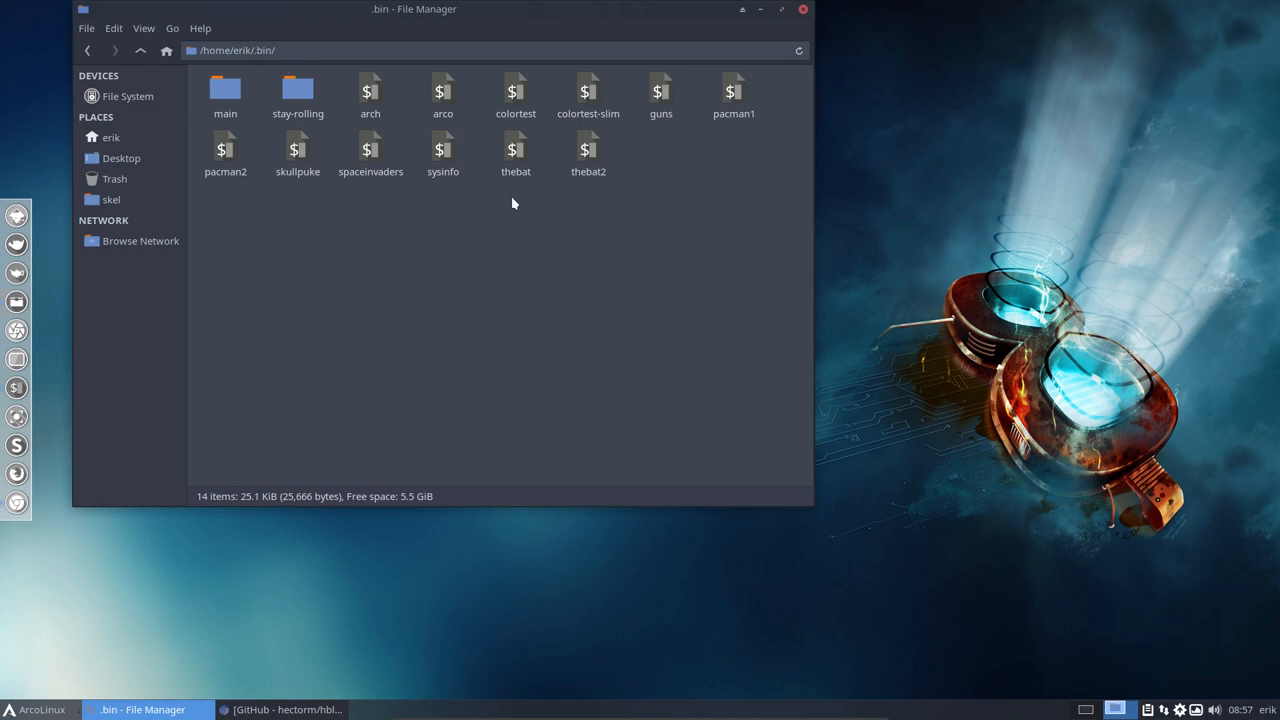
# Step: Open a terminal in ~/.bin, run thebat and thebat2, then close the terminal
pyautogui.rightClick(514, 204)
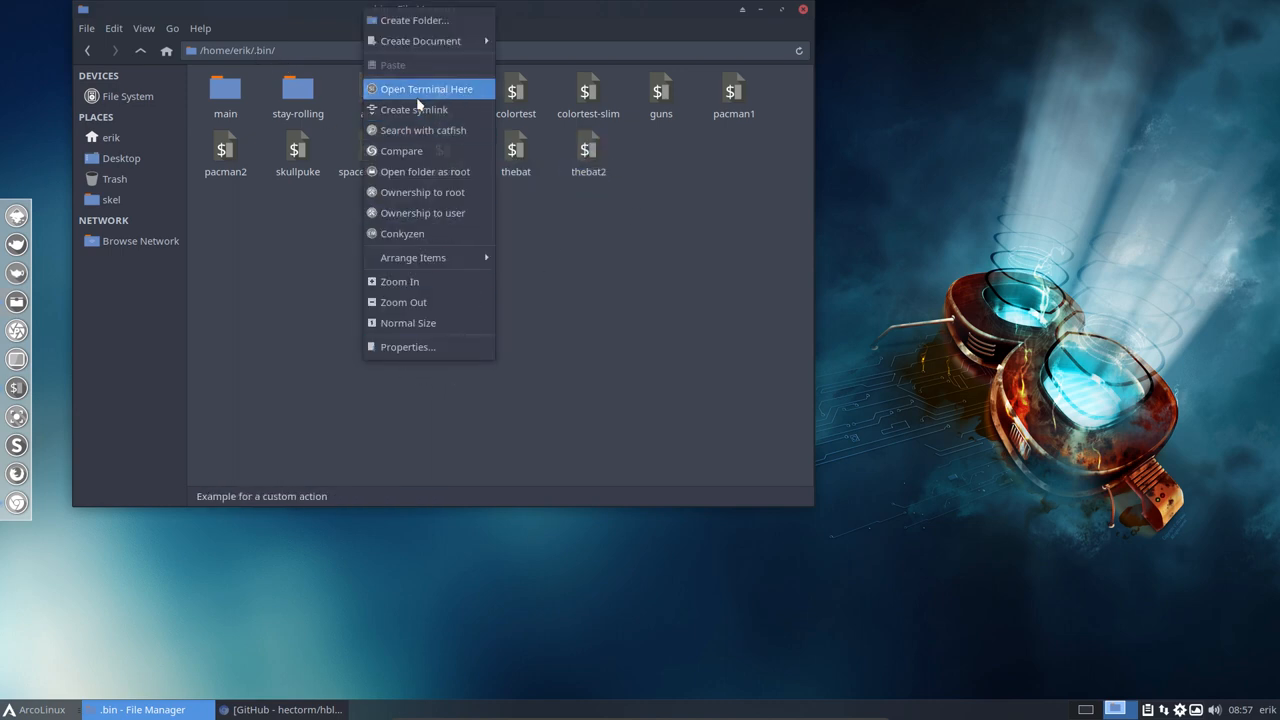
pyautogui.click(433, 88)
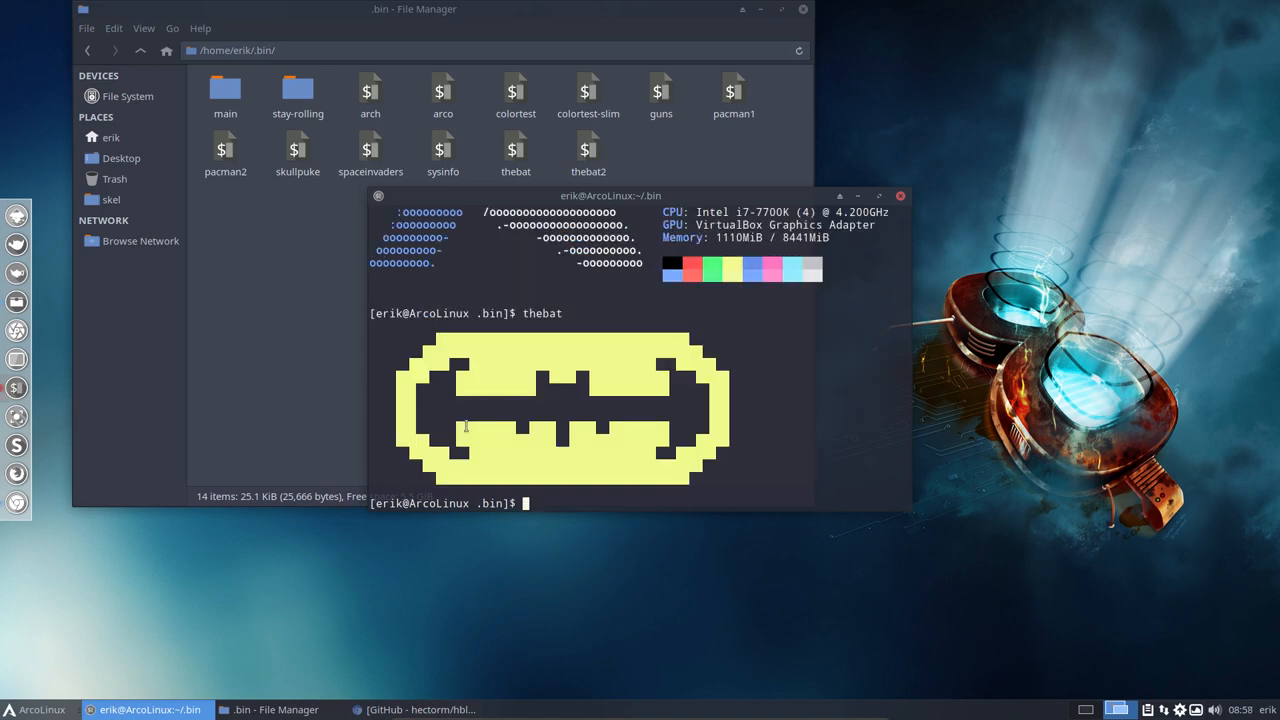
pyautogui.write('thebat2')
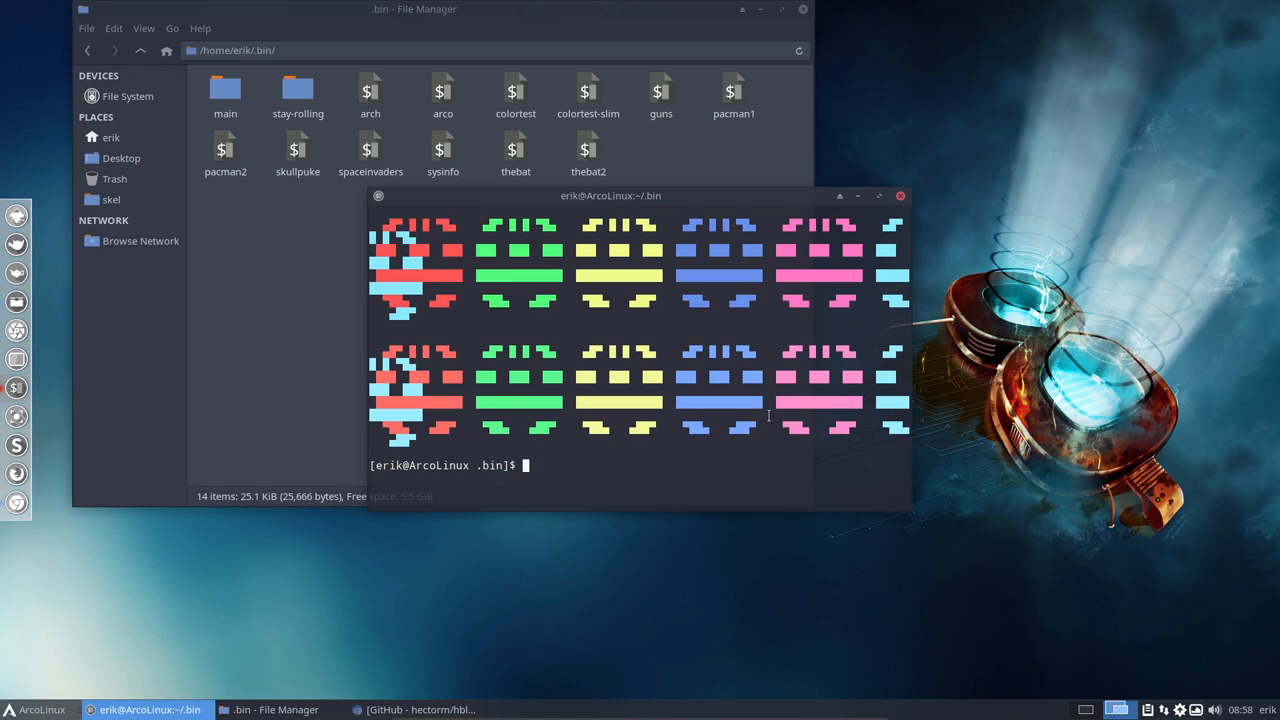
pyautogui.rightClick(951, 530)
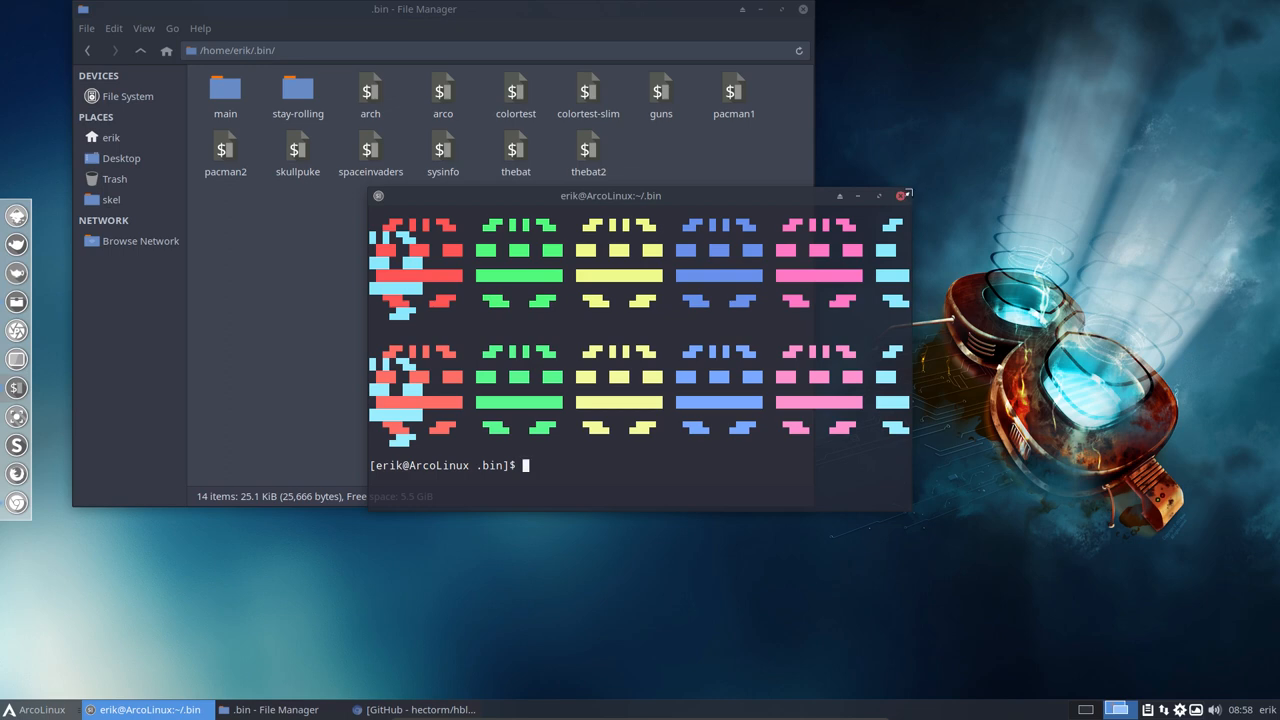
pyautogui.write('thebat2')
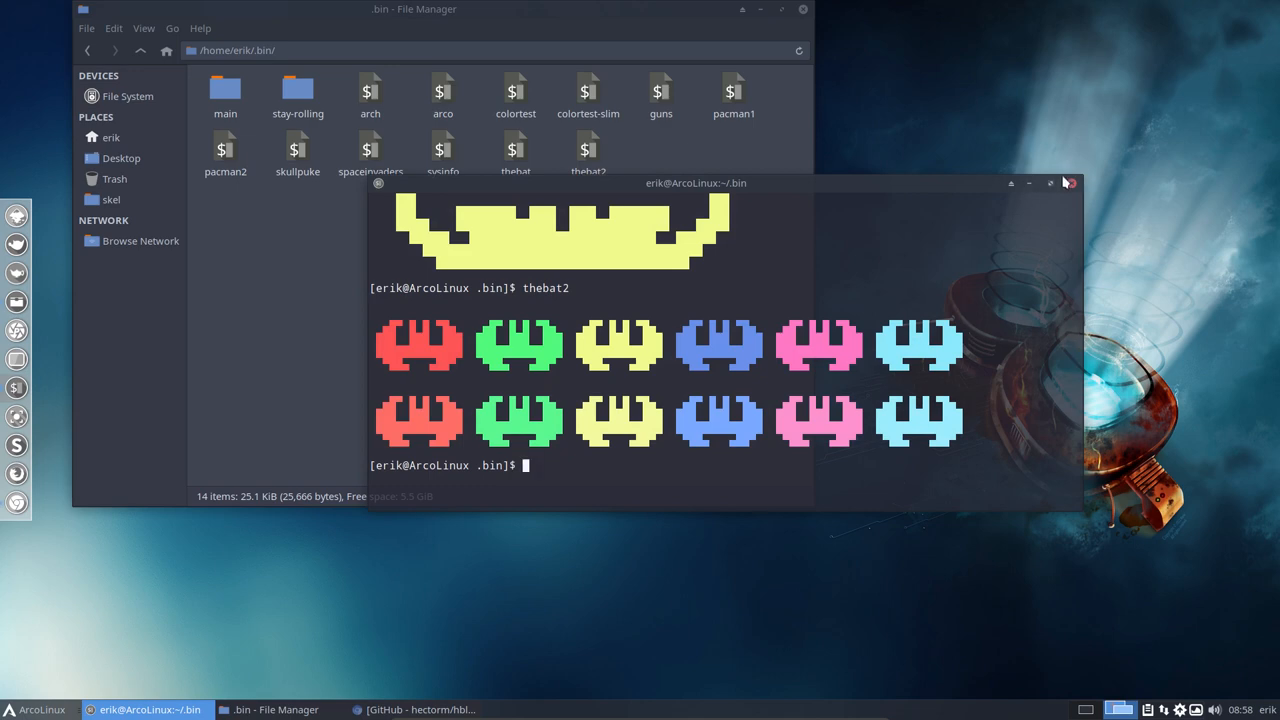
pyautogui.click(1069, 183)
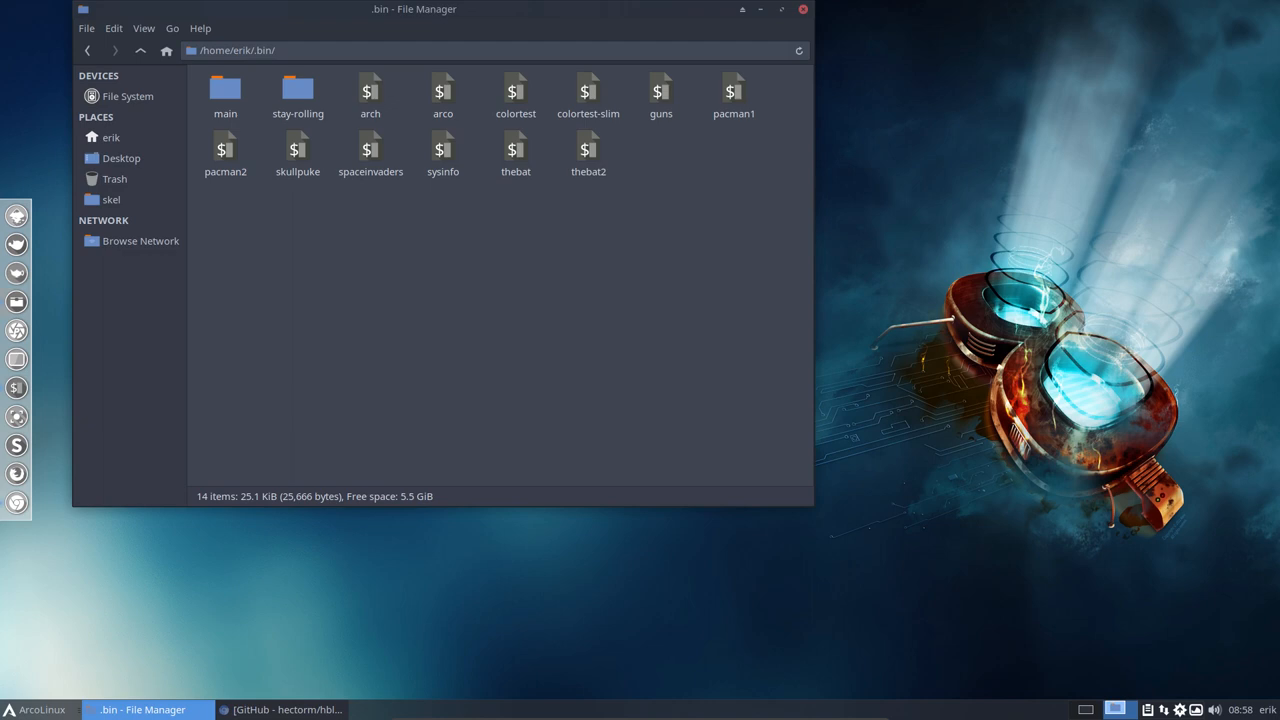
pyautogui.moveTo(177, 479)
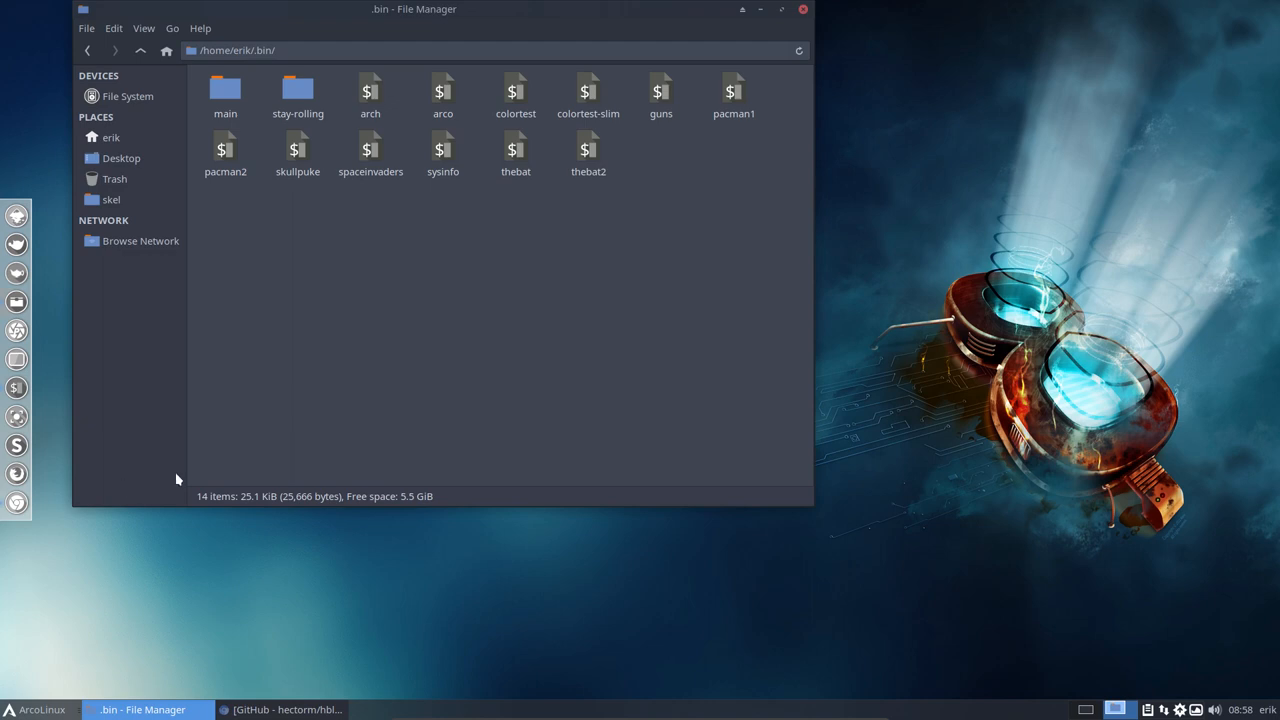
# Step: Return to the Deepin | Arcolinuxd.com tab and search the site for 'polybar'
pyautogui.click(285, 709)
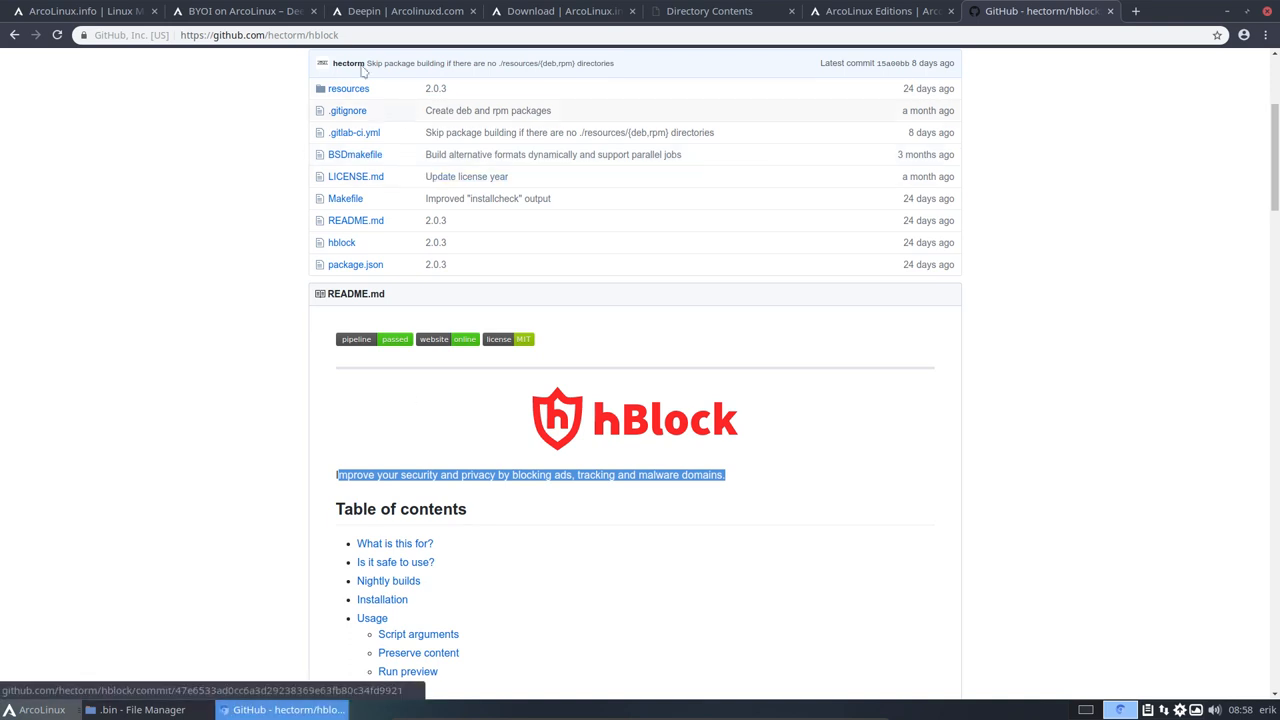
pyautogui.click(404, 11)
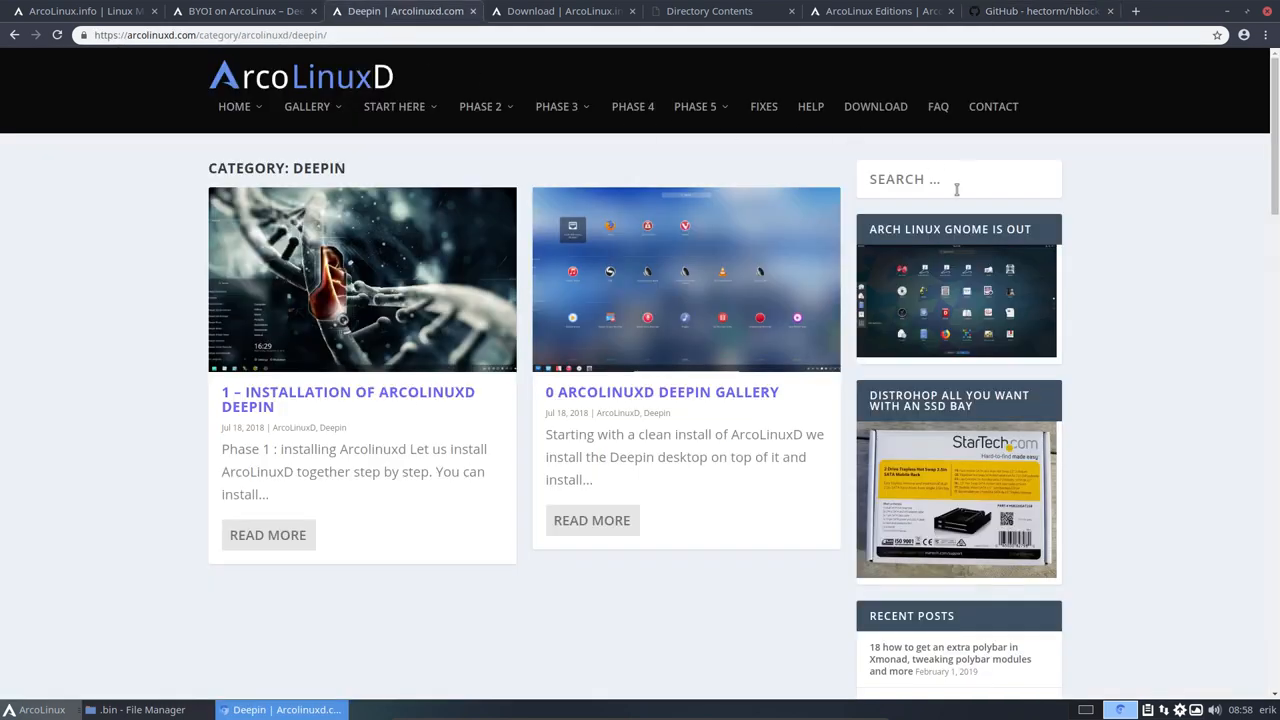
pyautogui.moveTo(244, 11)
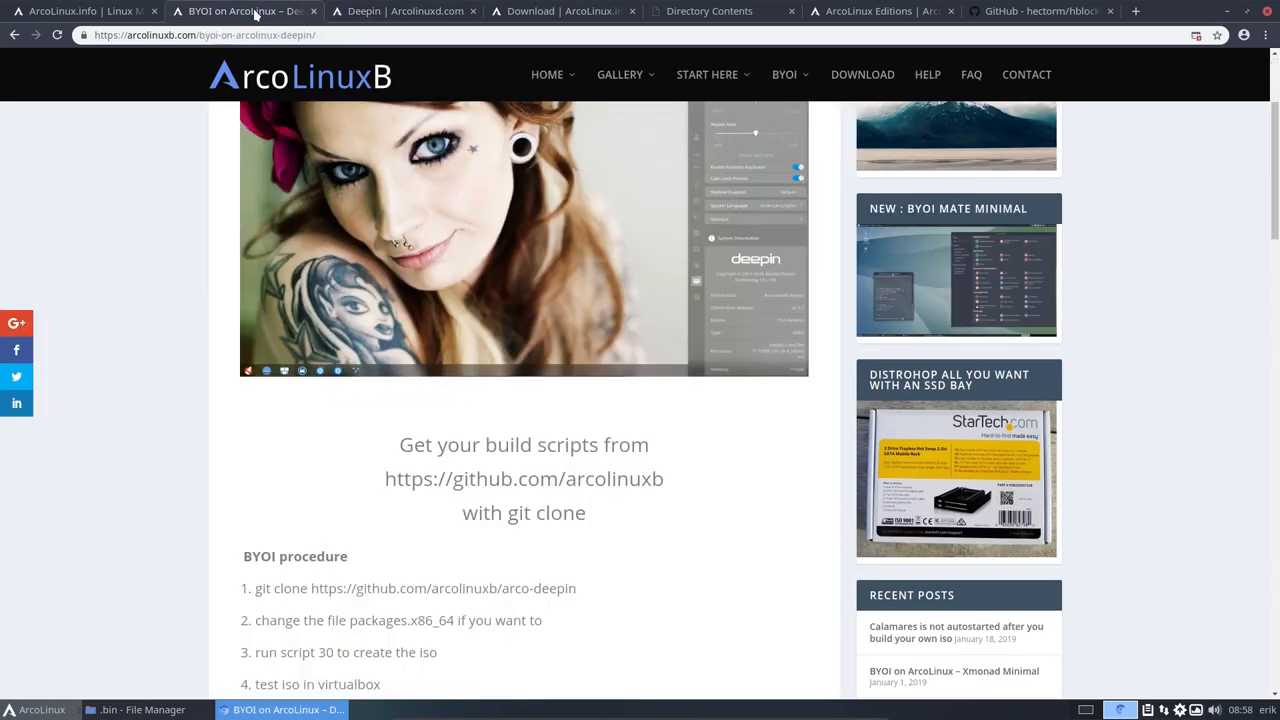
pyautogui.moveTo(328, 93)
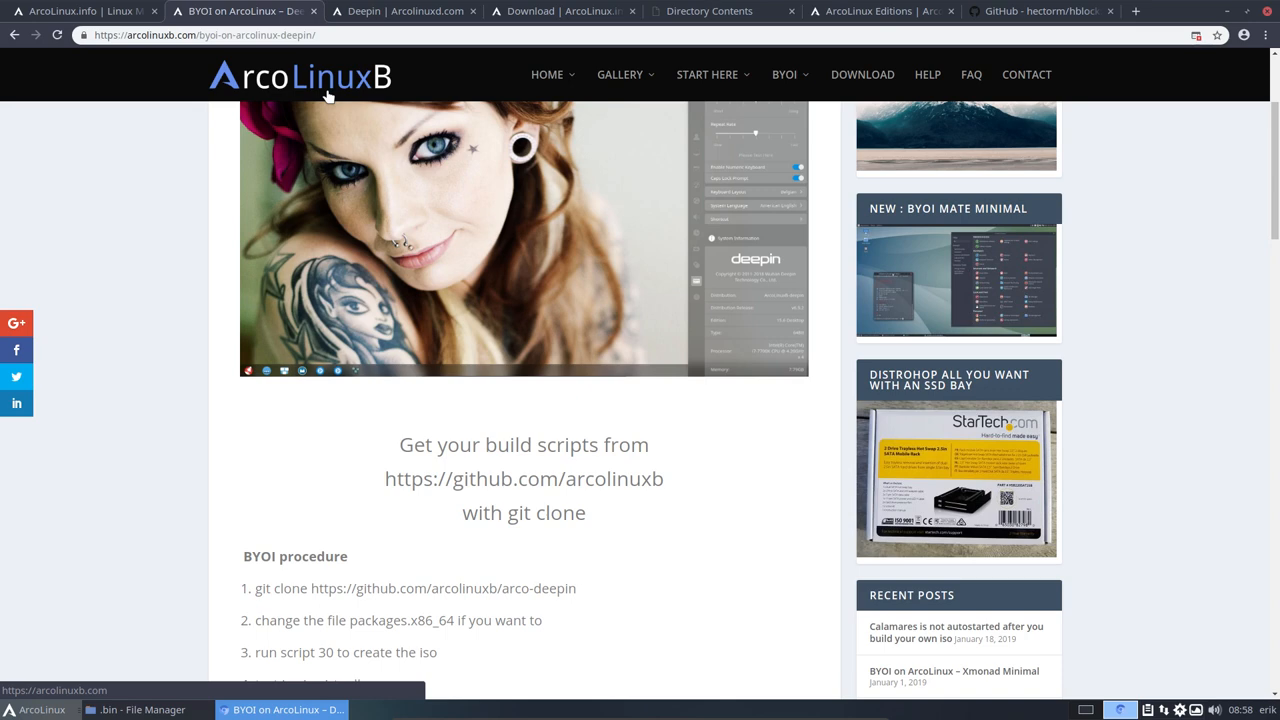
pyautogui.click(414, 11)
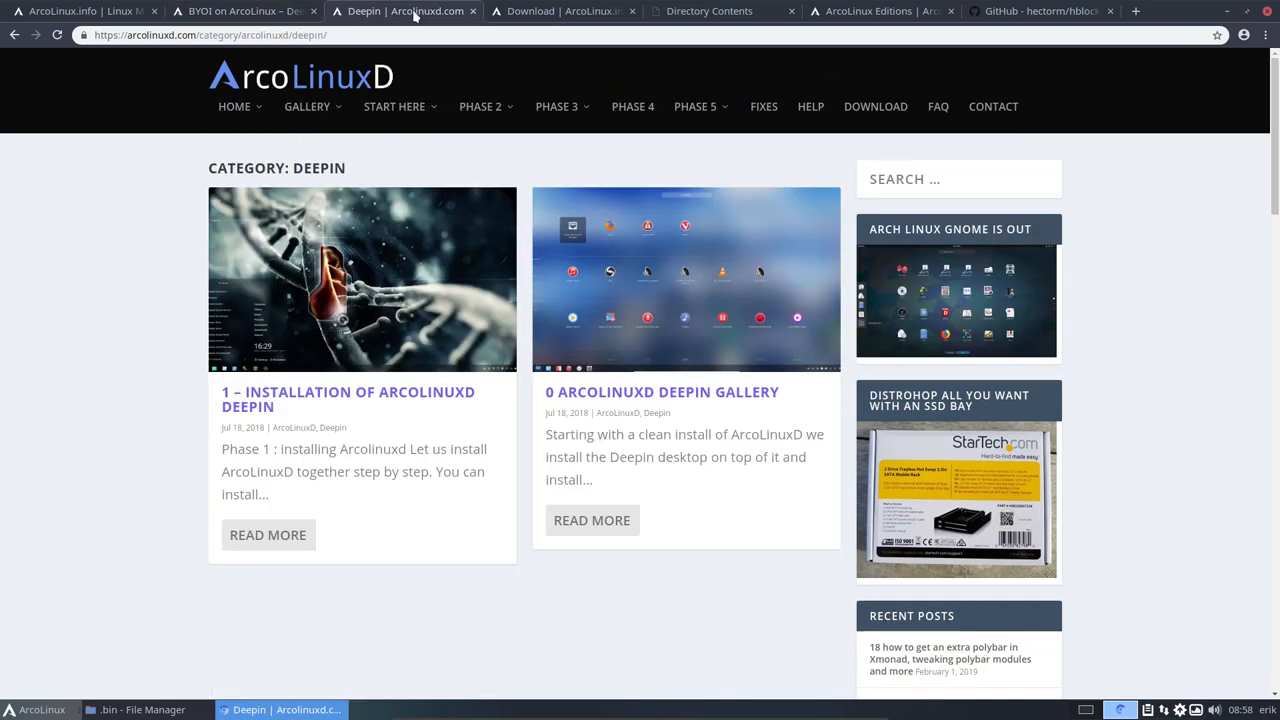
pyautogui.write('p')
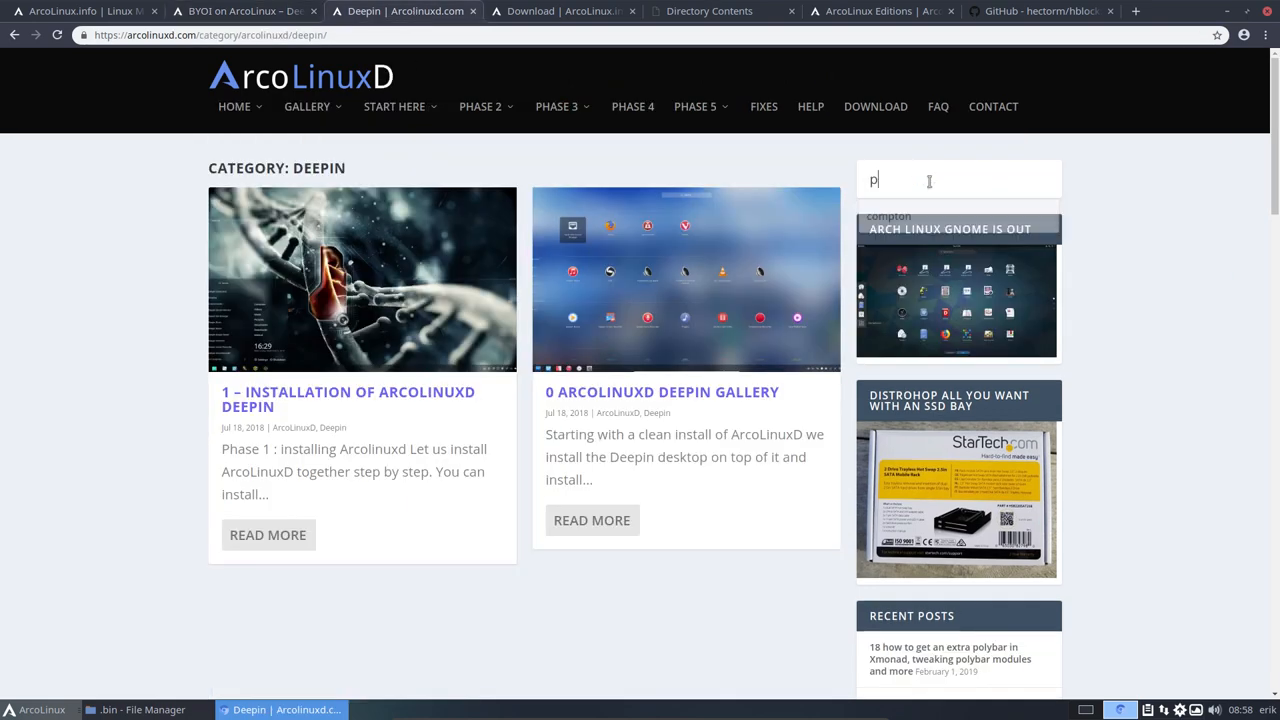
pyautogui.write('olybar')
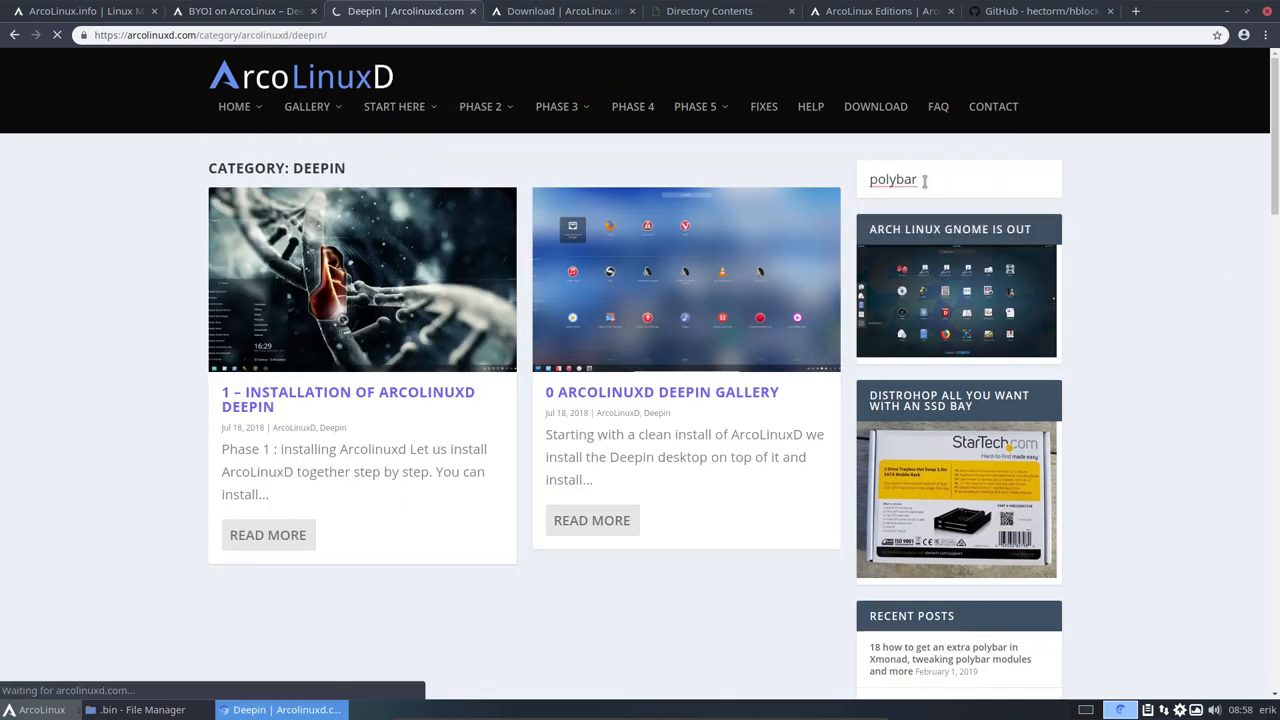
pyautogui.click(575, 11)
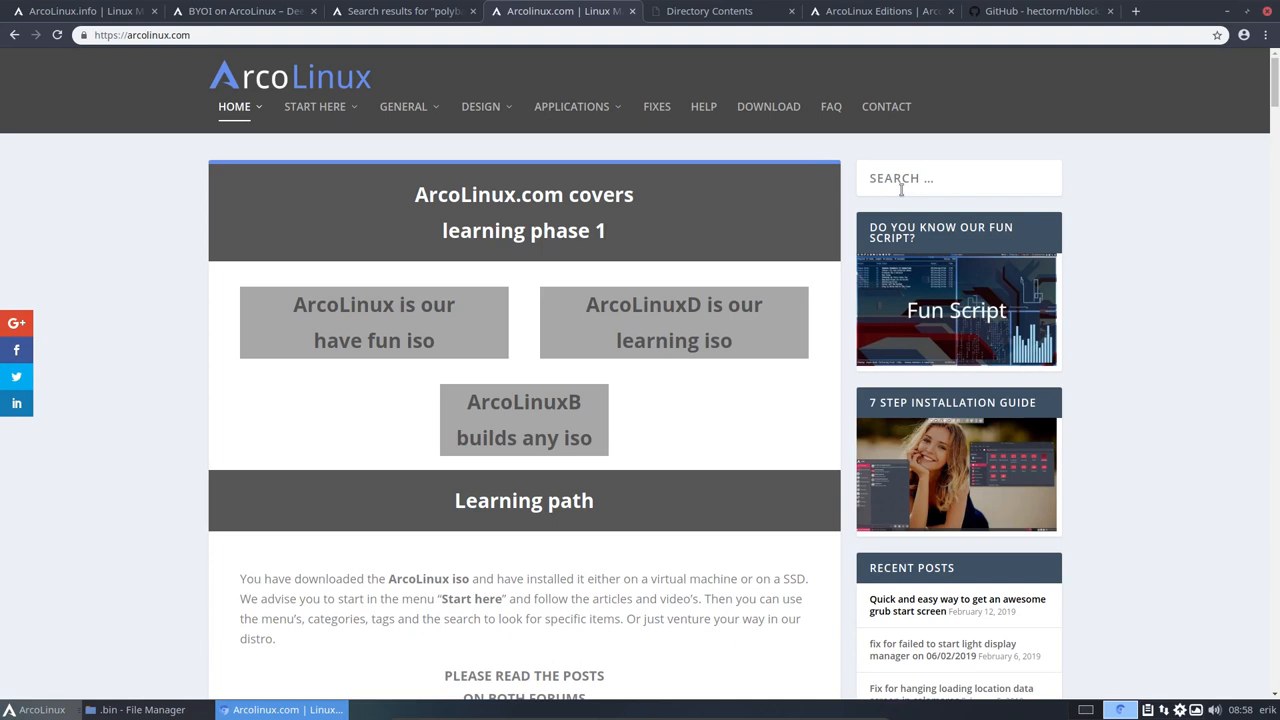
# Step: Open and scroll the '18 How to get an extra polybar in Xmonad' article
pyautogui.write('polybar')
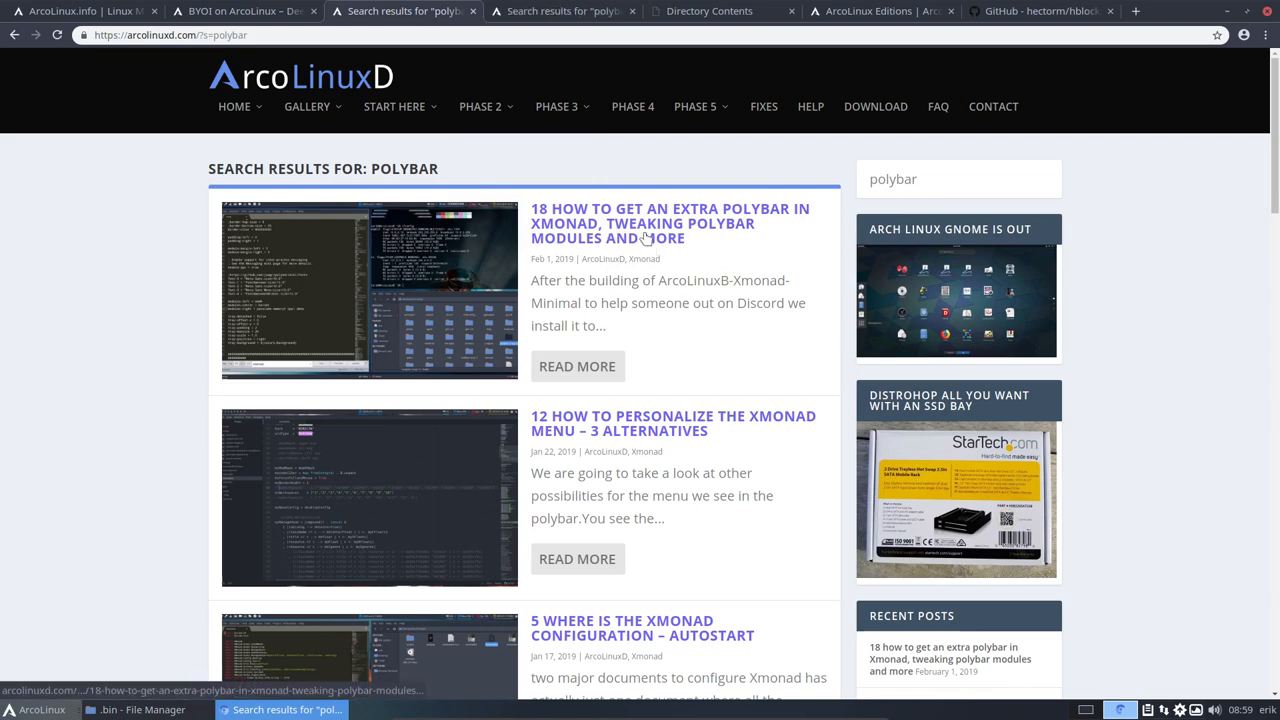
pyautogui.moveTo(443, 231)
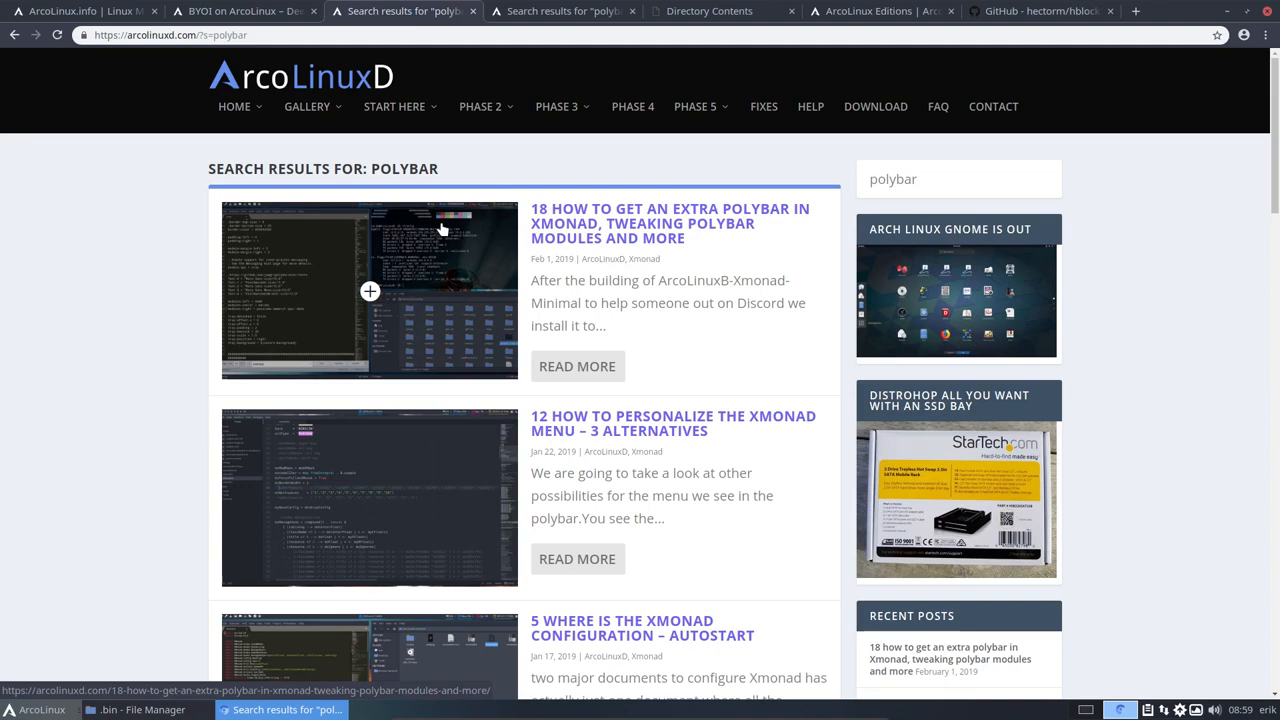
pyautogui.click(667, 223)
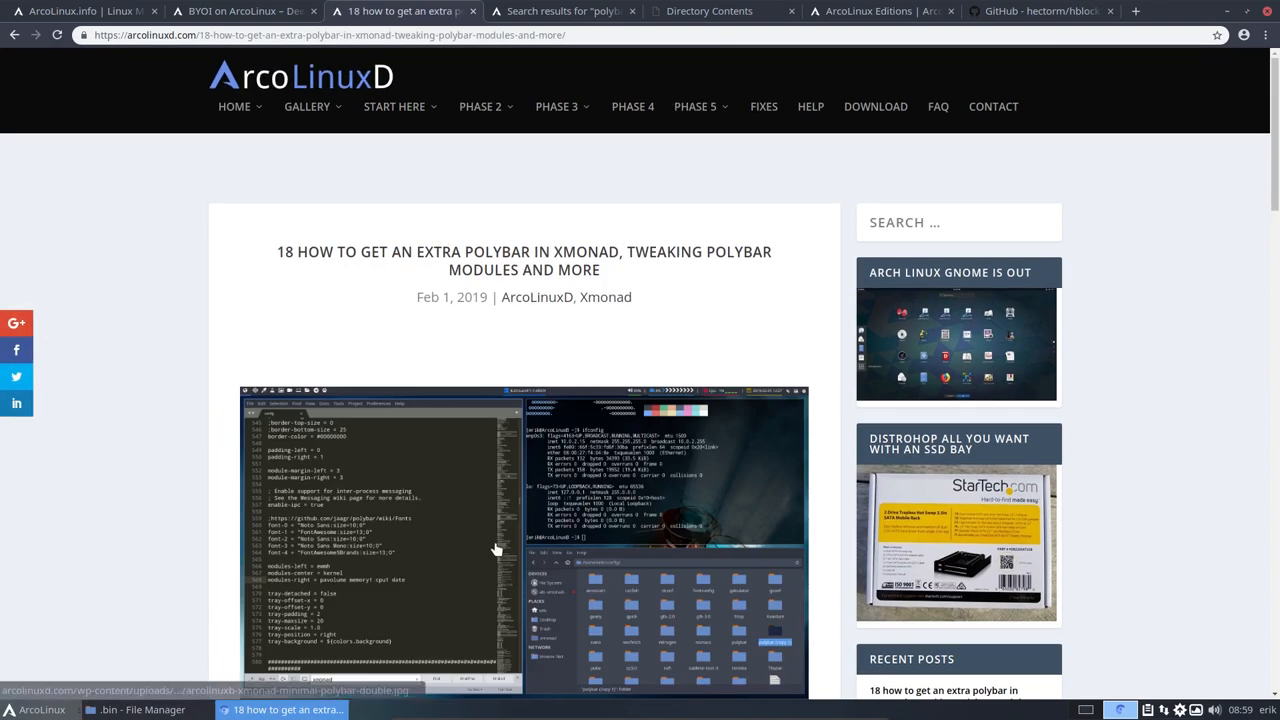
pyautogui.click(497, 551)
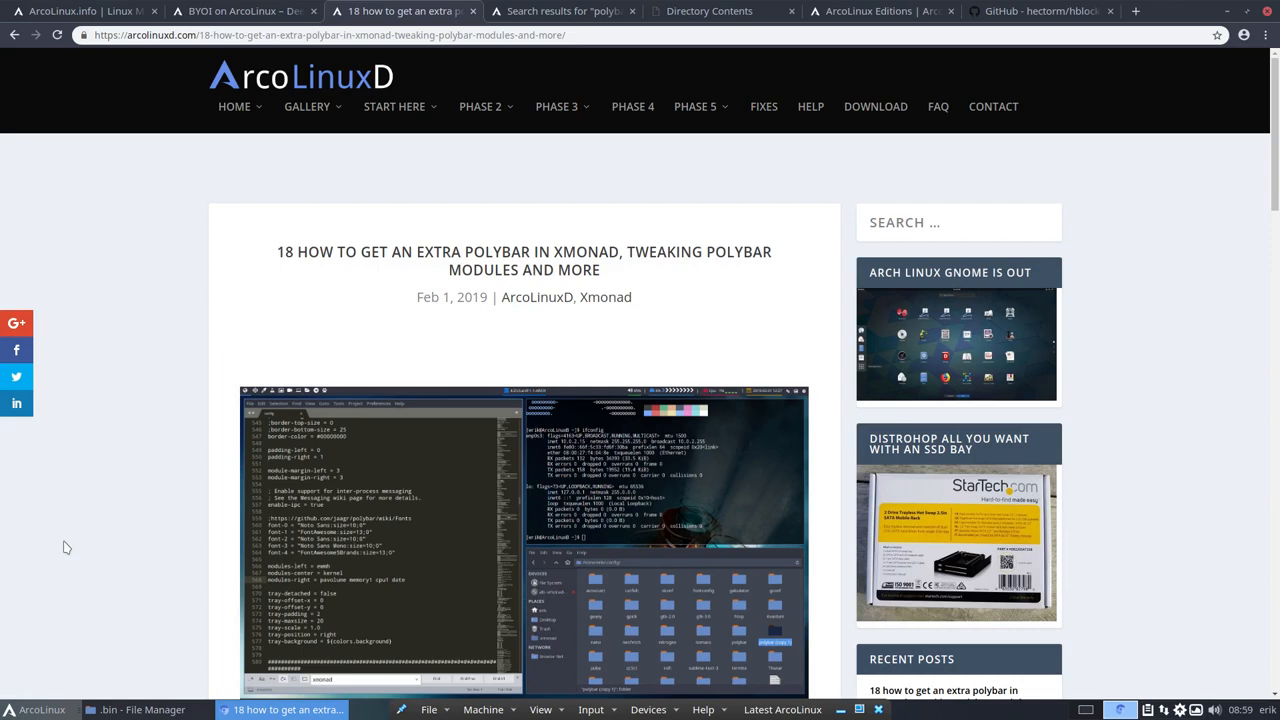
pyautogui.scroll(-3)
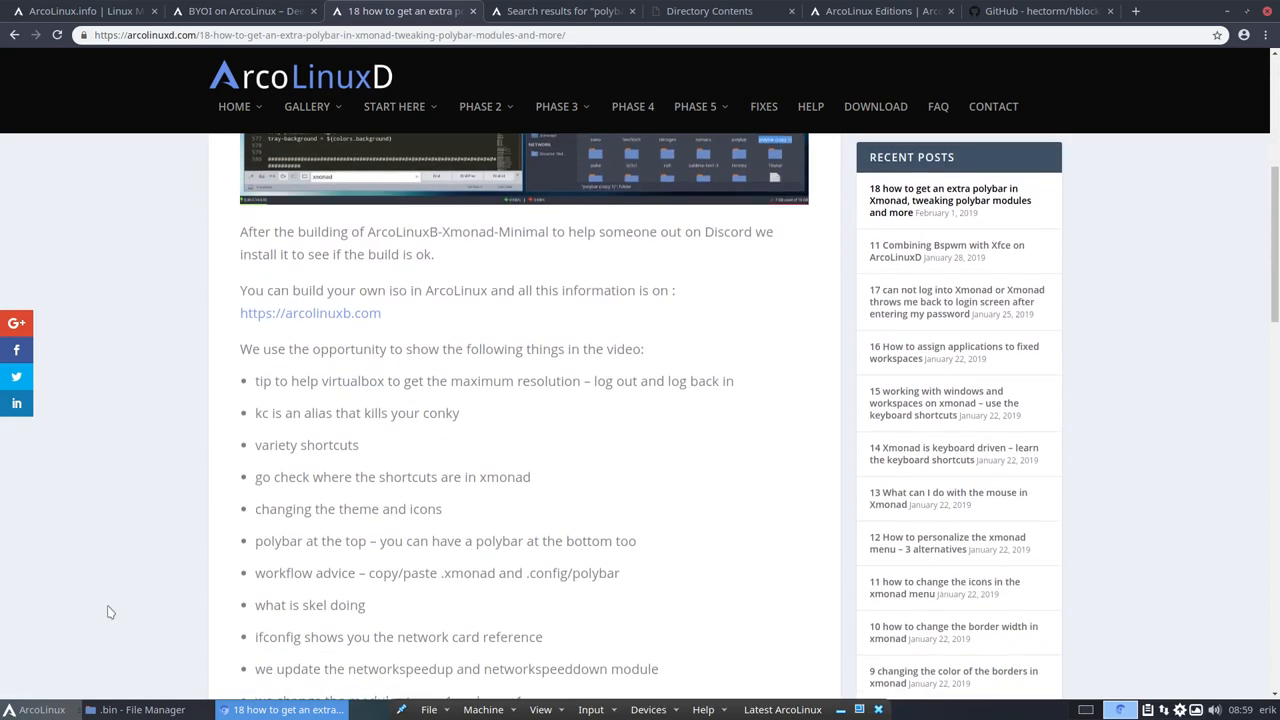
pyautogui.scroll(-3)
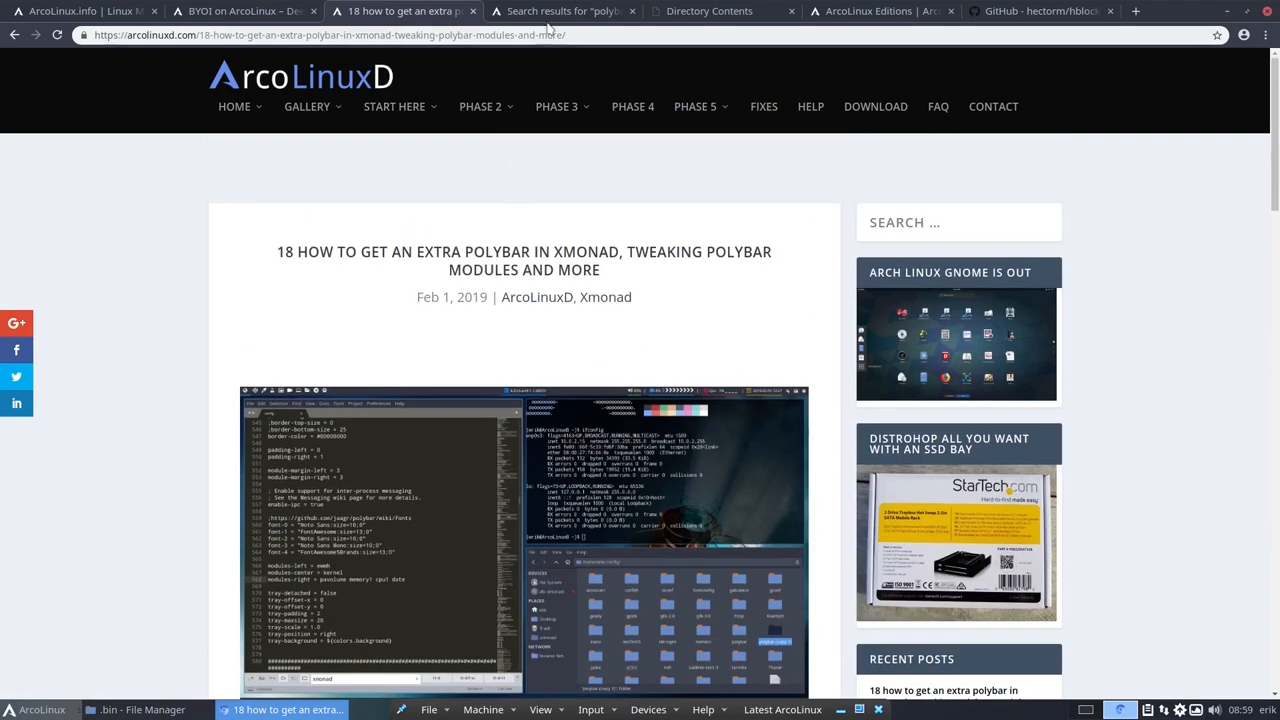
# Step: Scroll through the 'Search results for polybar' tab
pyautogui.click(565, 11)
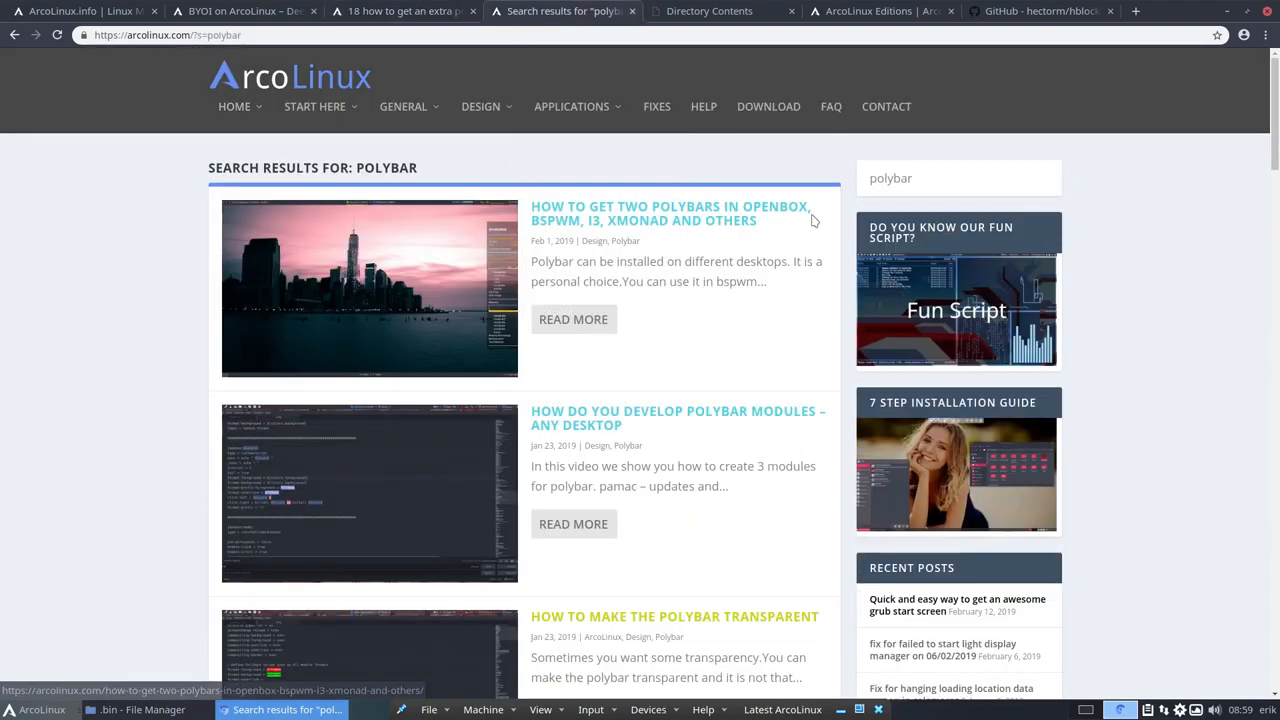
pyautogui.moveTo(658, 228)
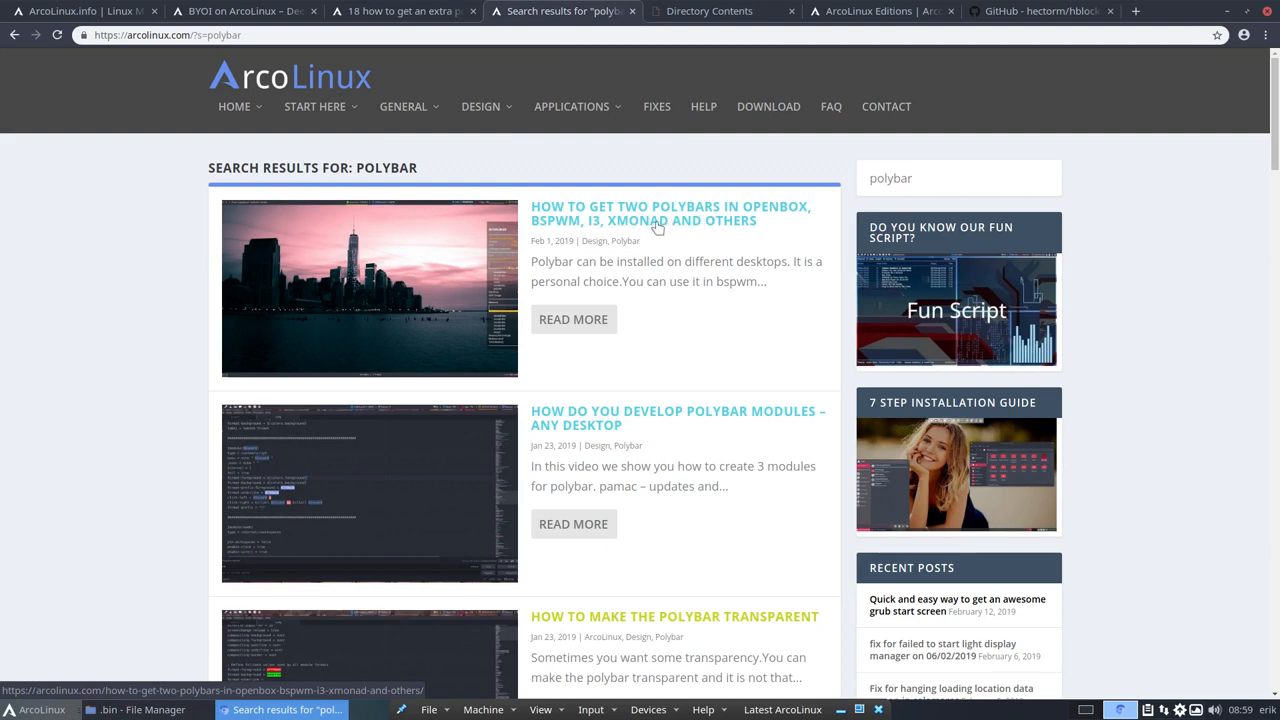
pyautogui.moveTo(718, 223)
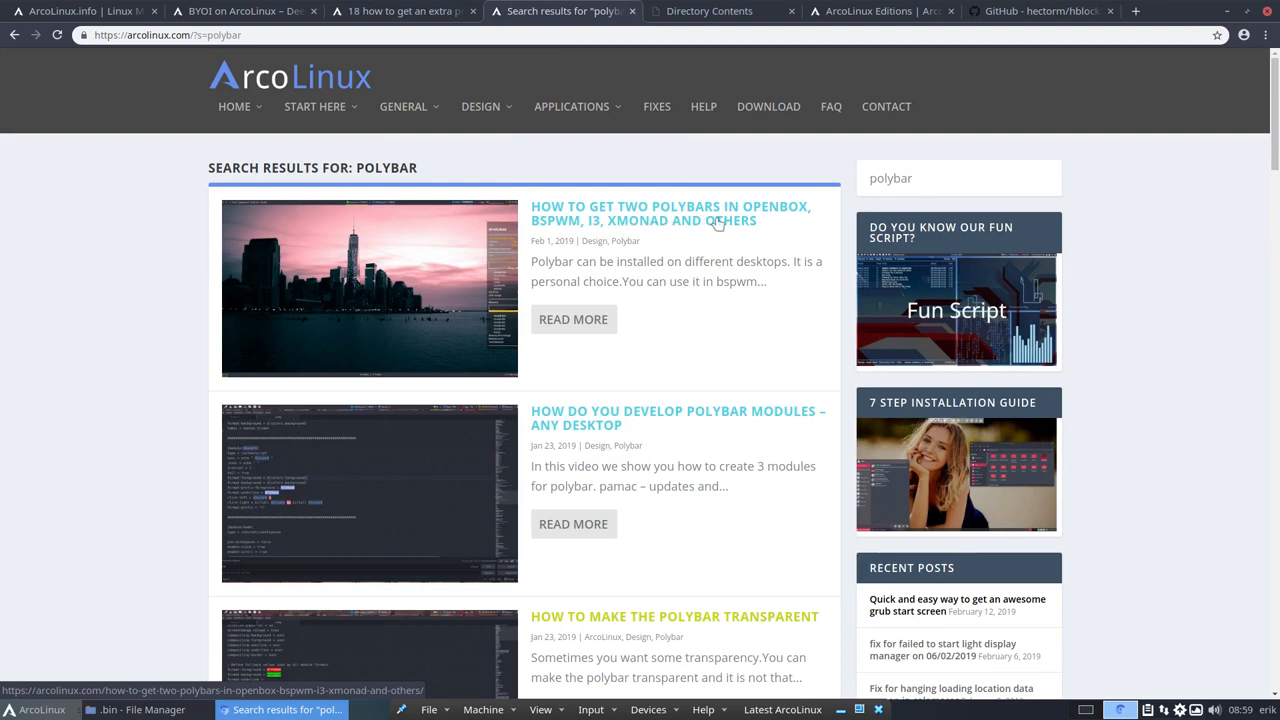
pyautogui.moveTo(737, 226)
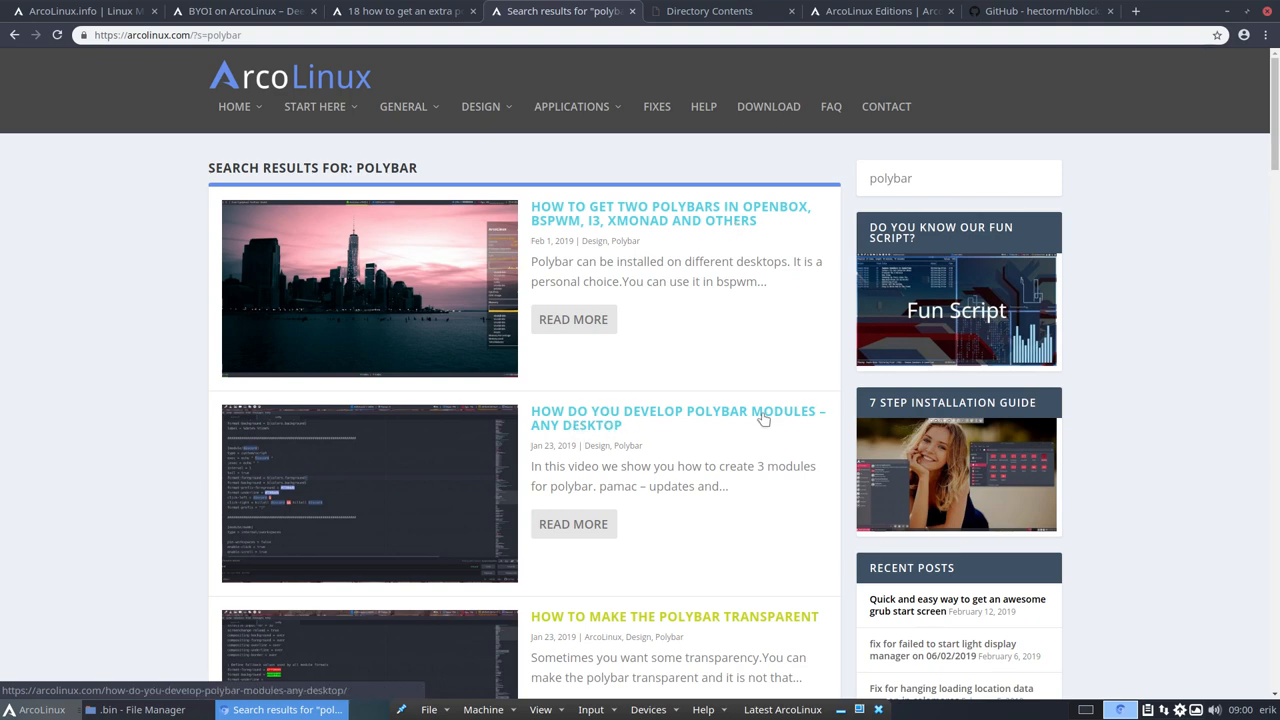
pyautogui.scroll(-3)
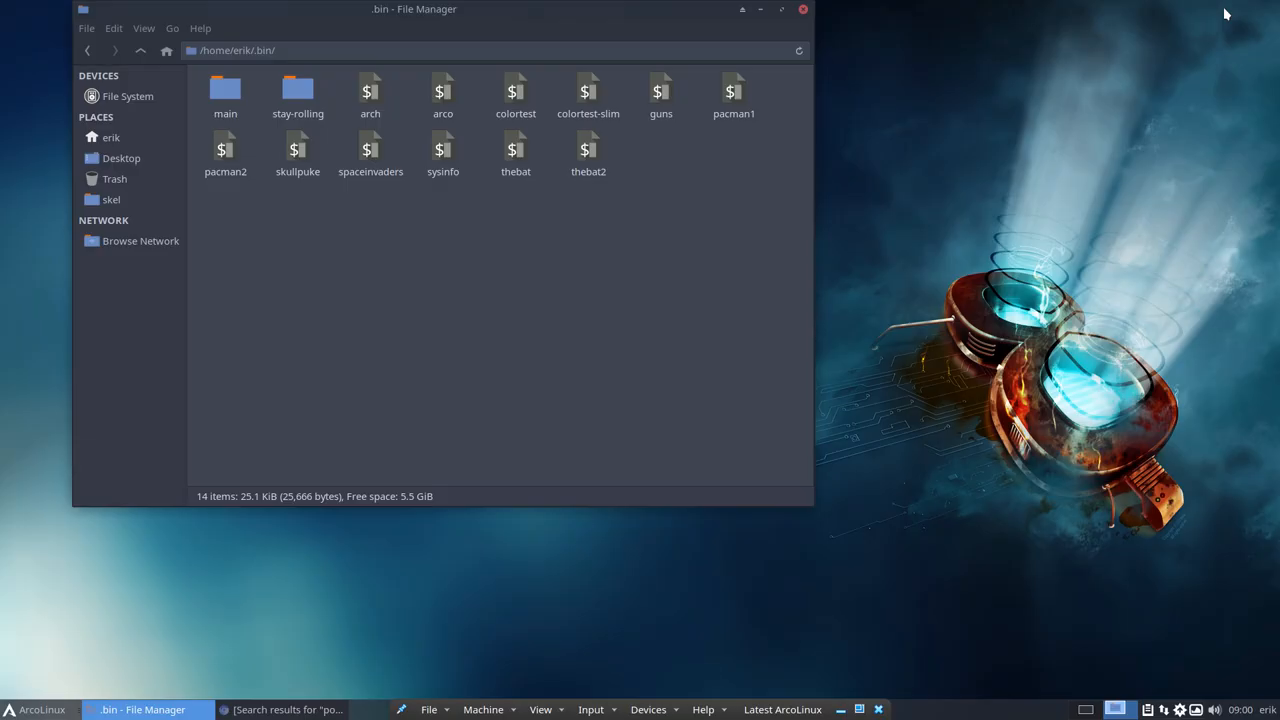
# Step: Open stay-rolling/19.1-to-19.2 in File Manager and select the stay-rolling-v1.sh script
pyautogui.doubleClick(297, 88)
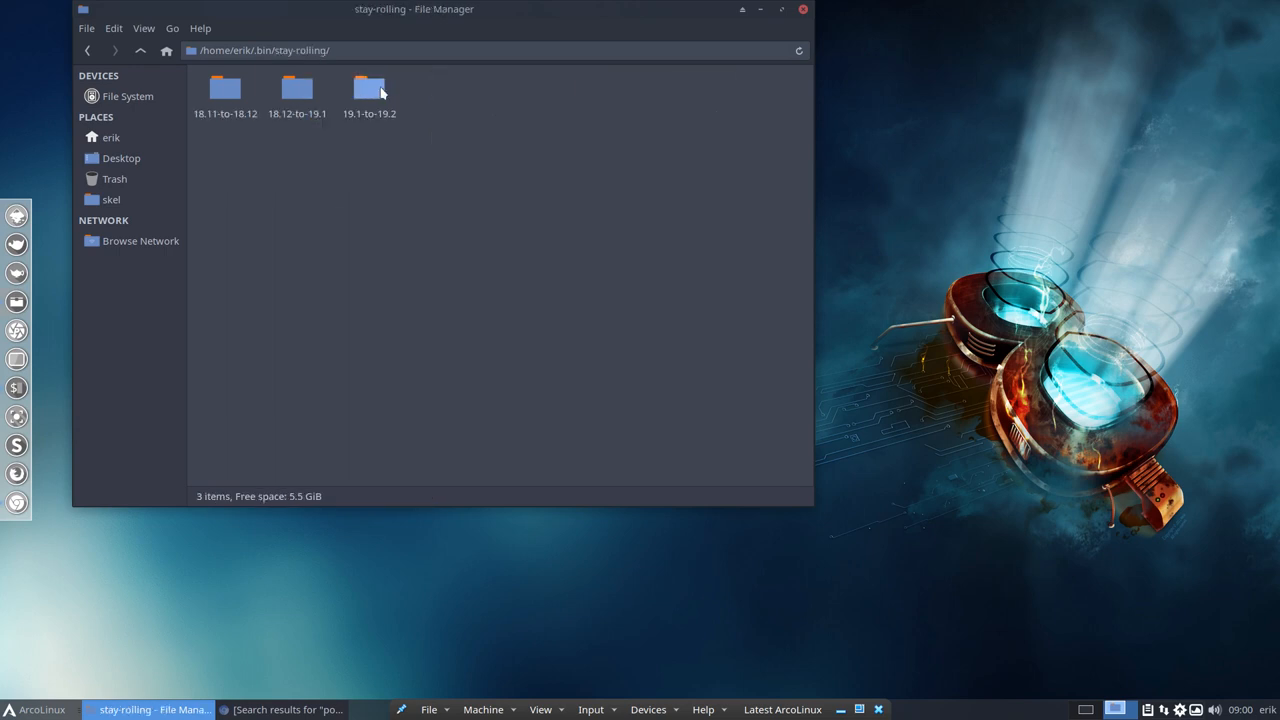
pyautogui.doubleClick(370, 88)
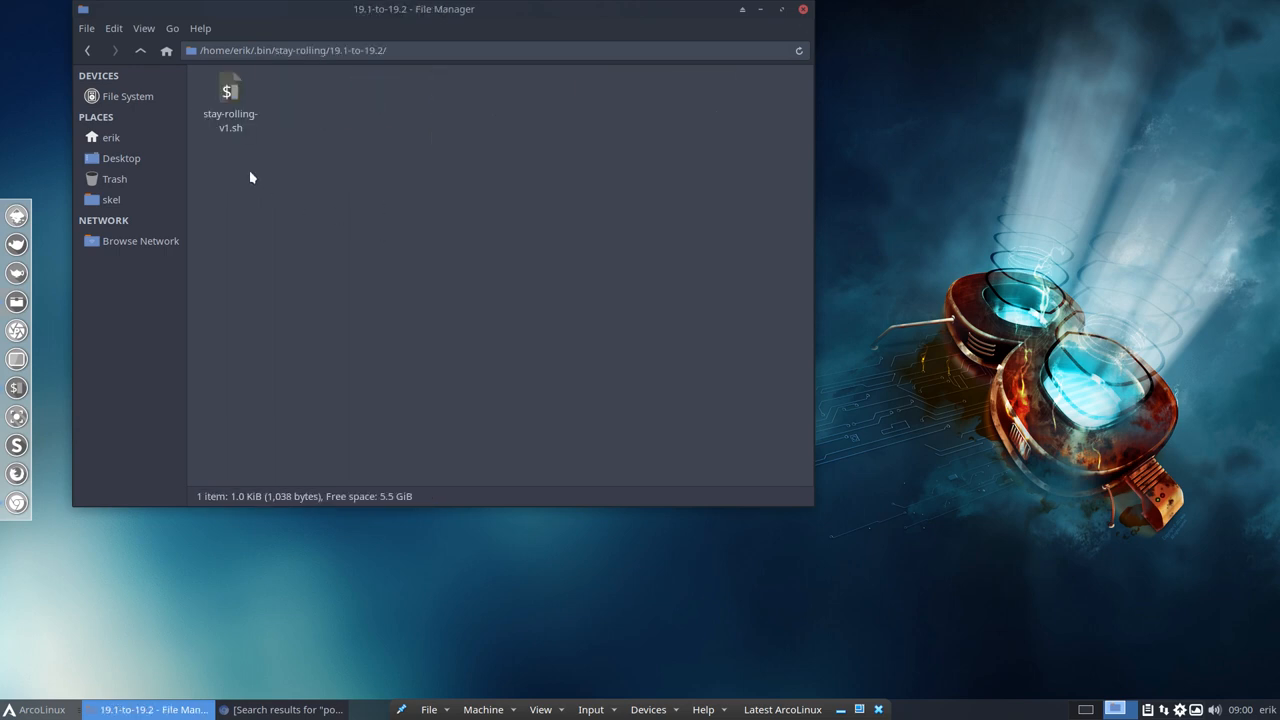
pyautogui.click(230, 95)
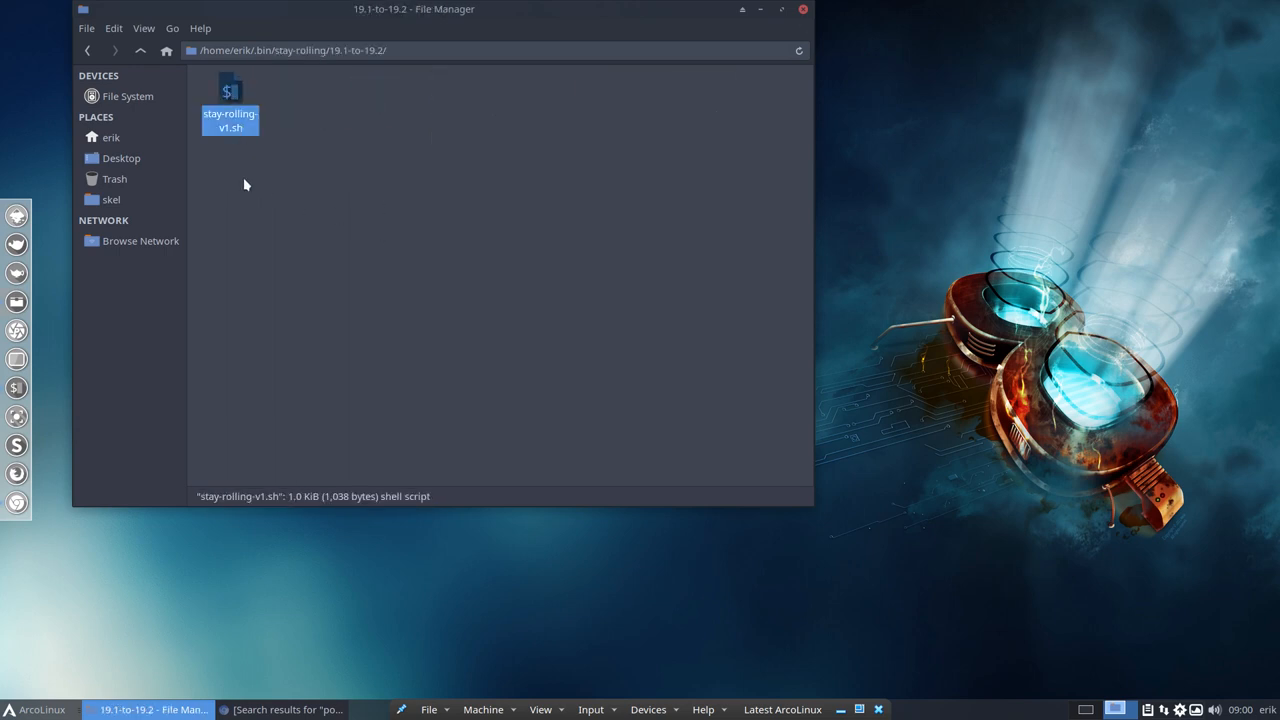
pyautogui.moveTo(140, 50)
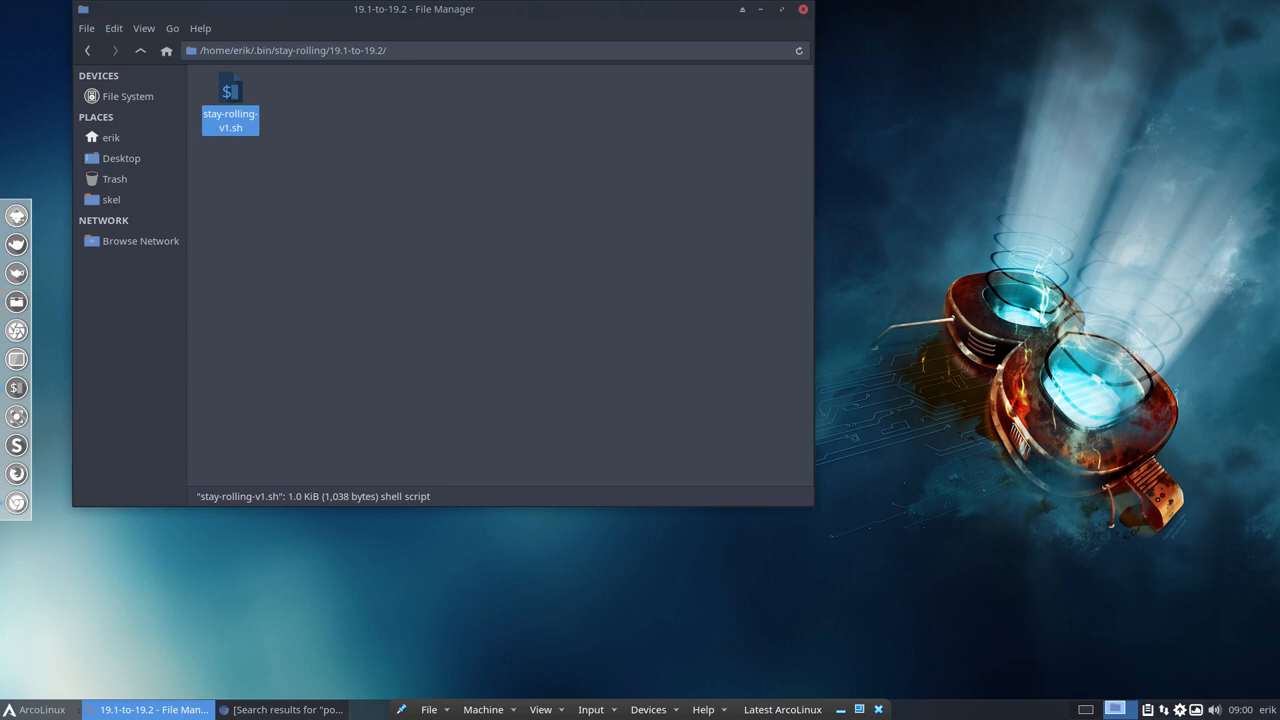
pyautogui.moveTo(278, 353)
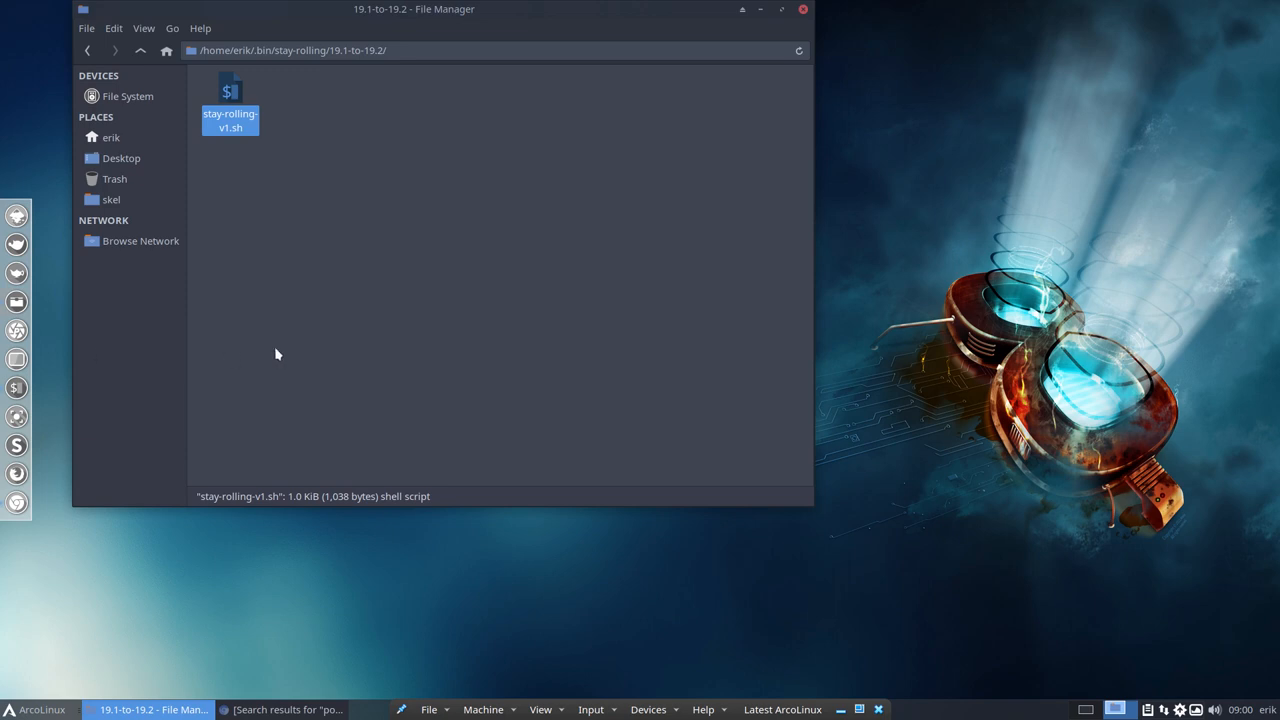
pyautogui.moveTo(296, 353)
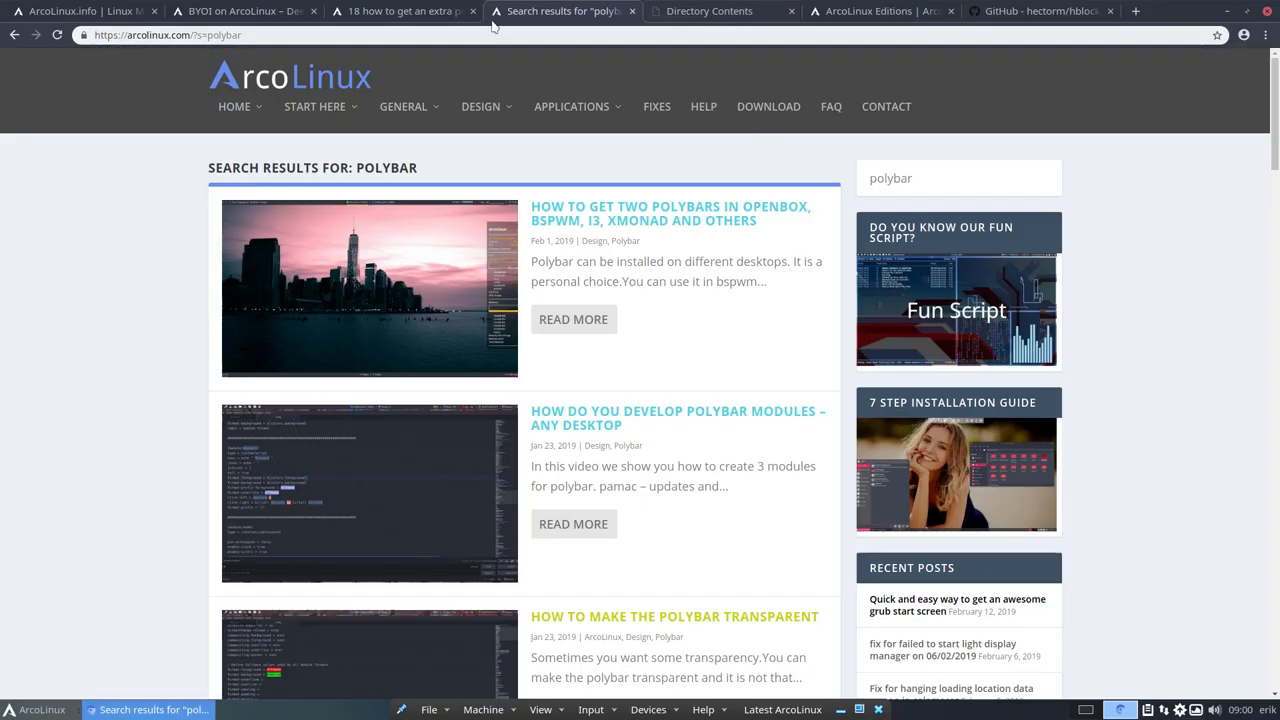
# Step: Switch to the ArcoLinuxD article tab and open its Deepin category page
pyautogui.click(403, 11)
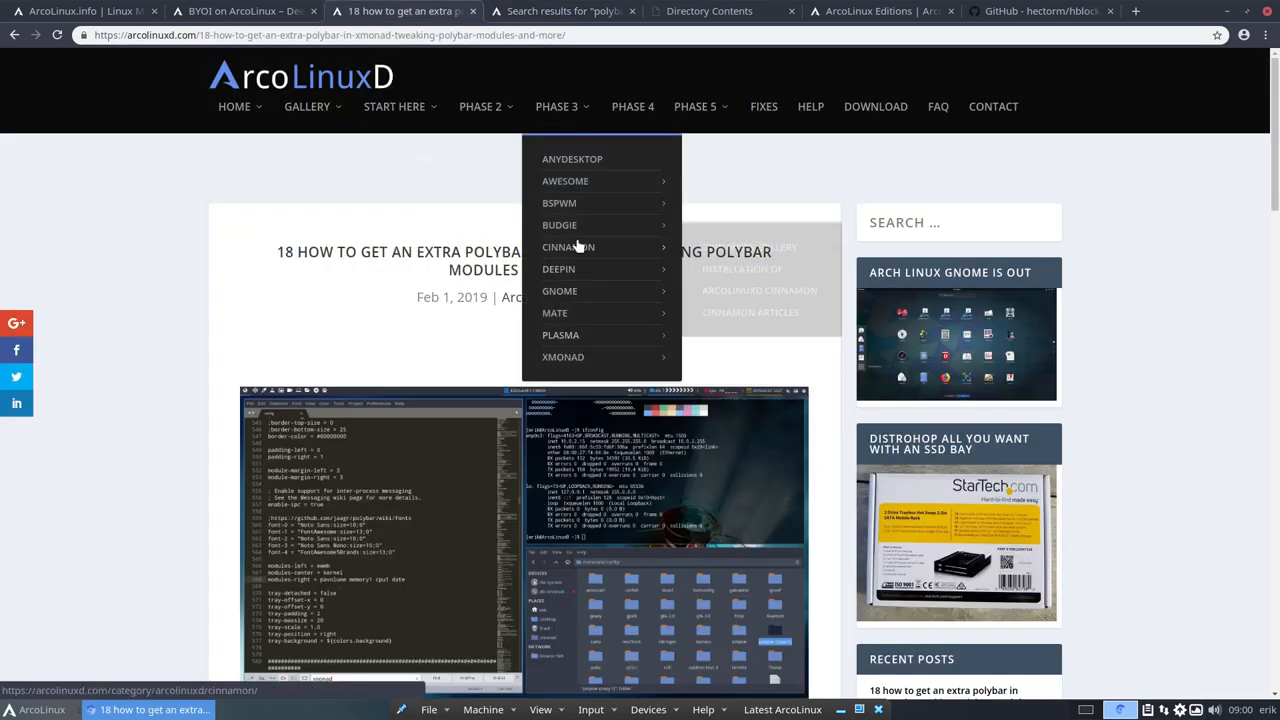
pyautogui.moveTo(558, 268)
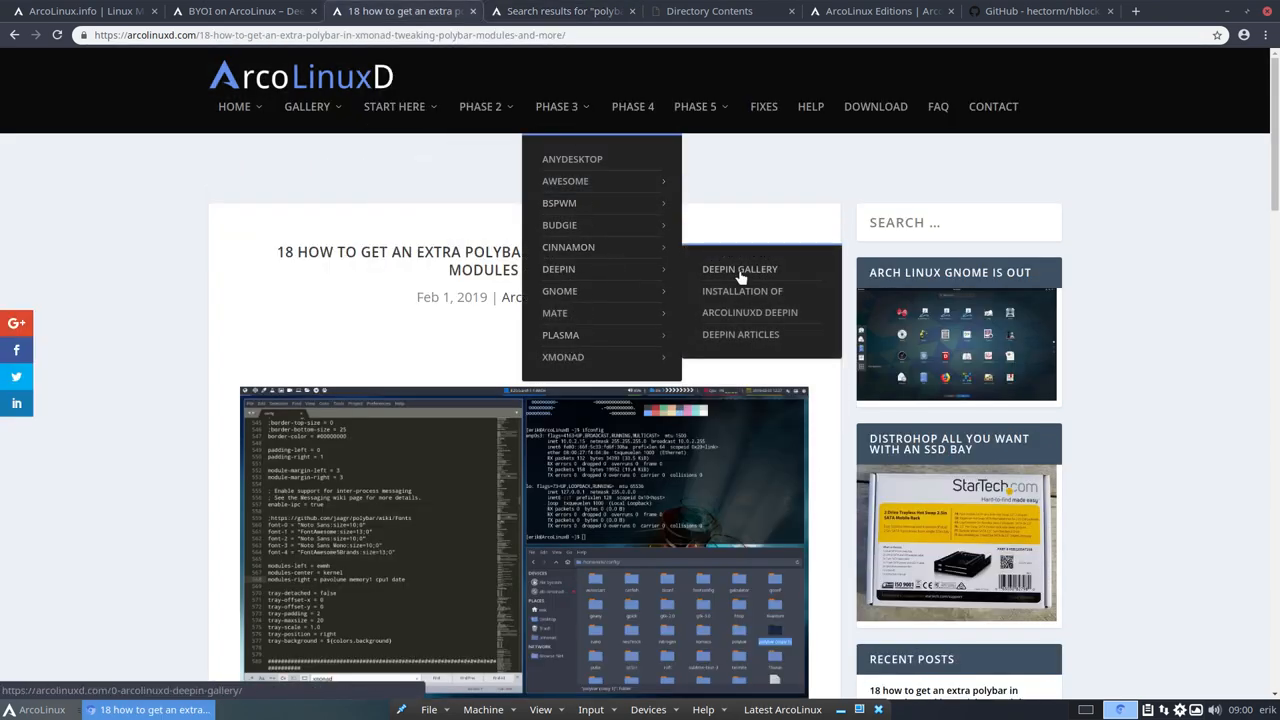
pyautogui.click(740, 268)
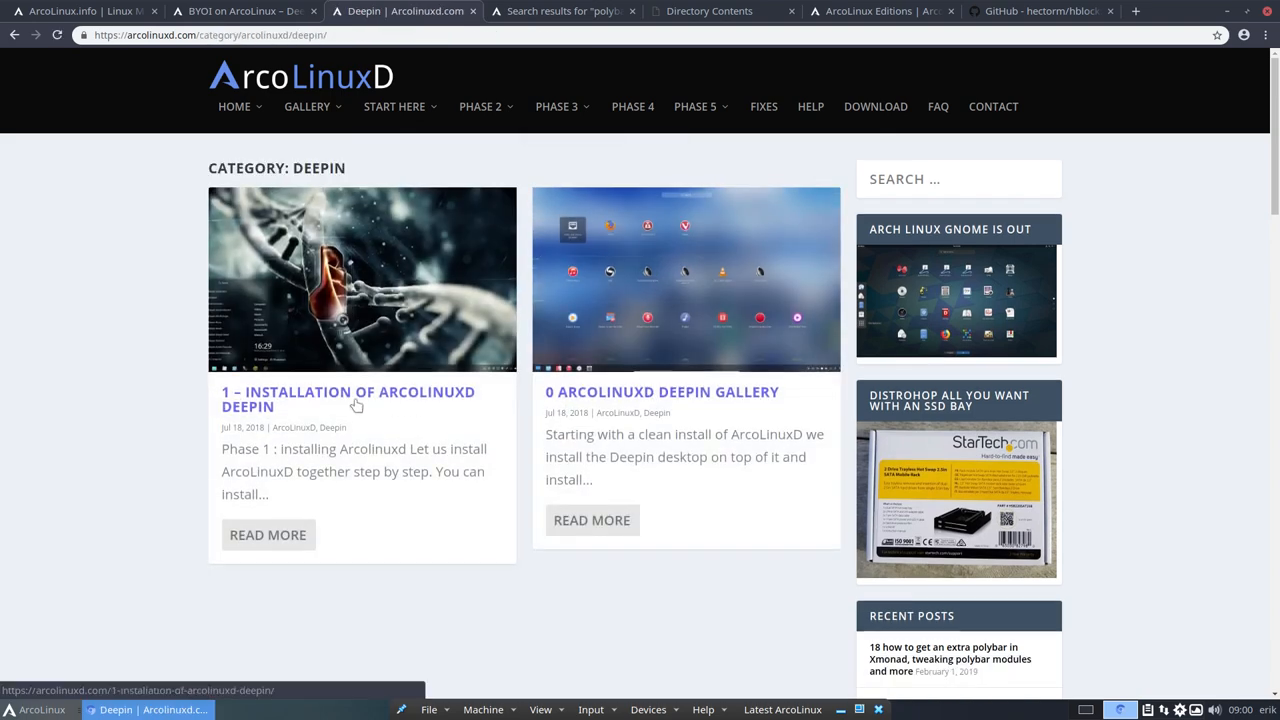
pyautogui.moveTo(637, 399)
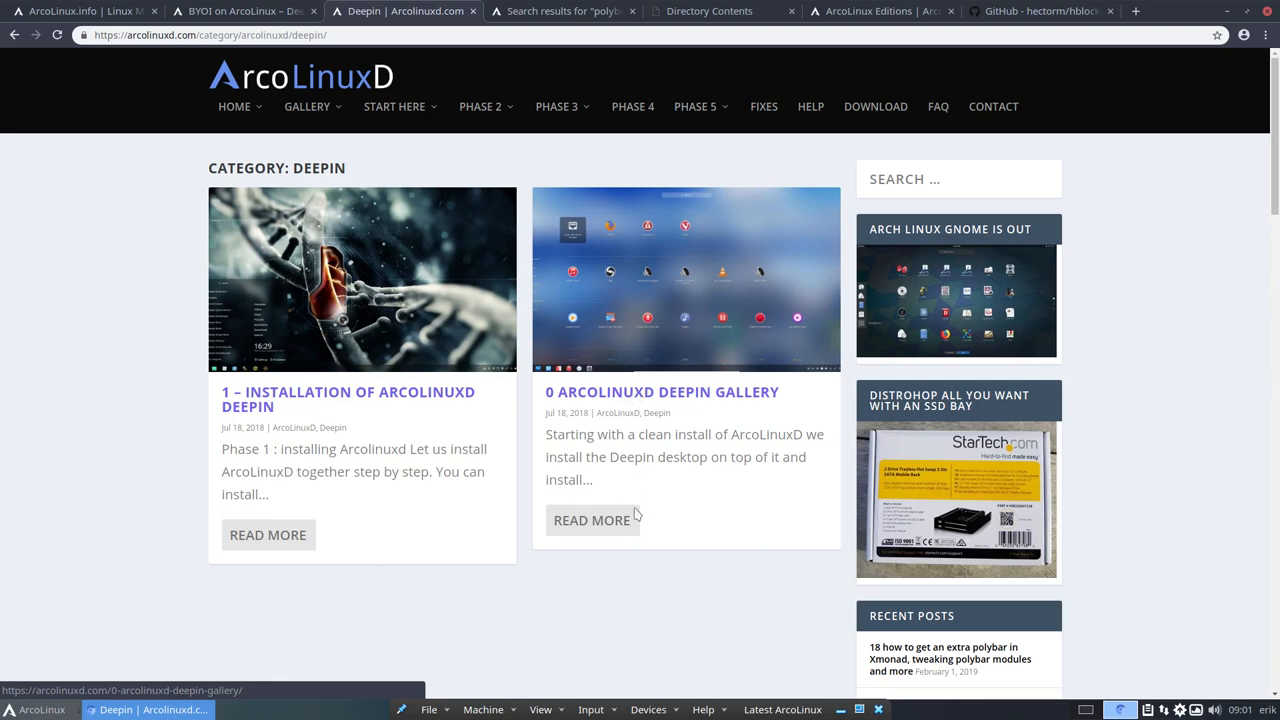
pyautogui.moveTo(563, 637)
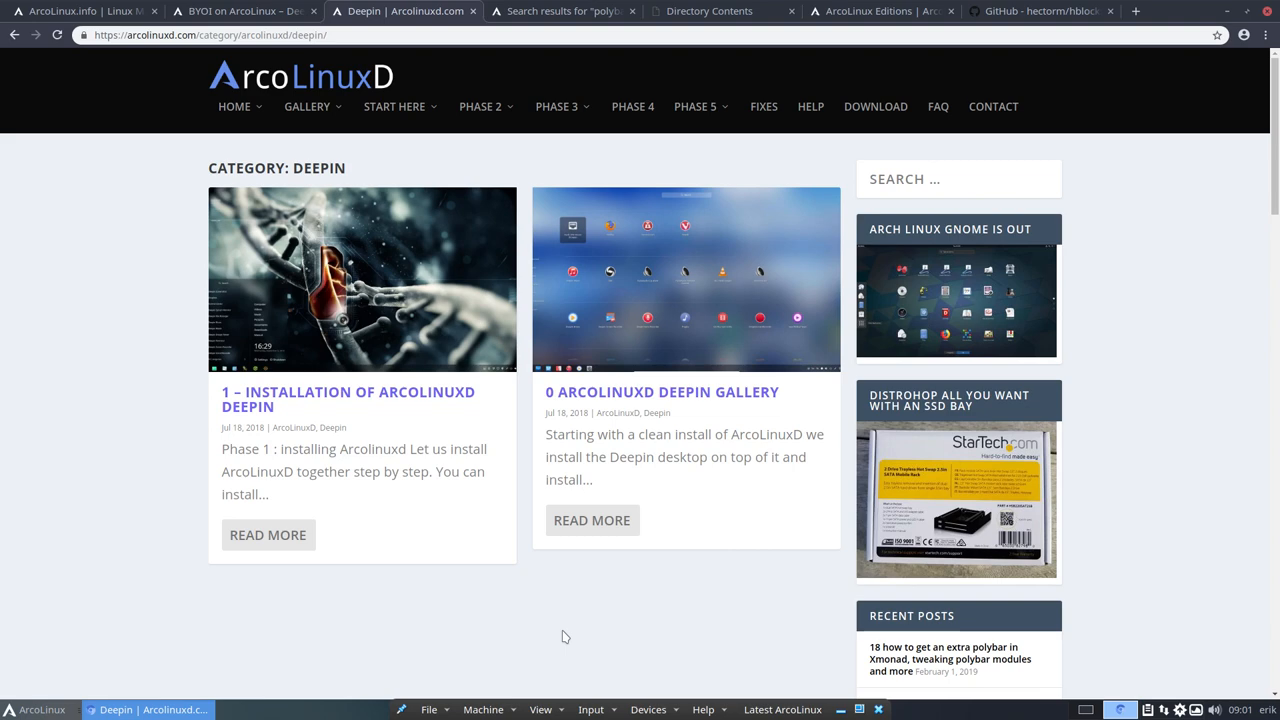
pyautogui.moveTo(728, 288)
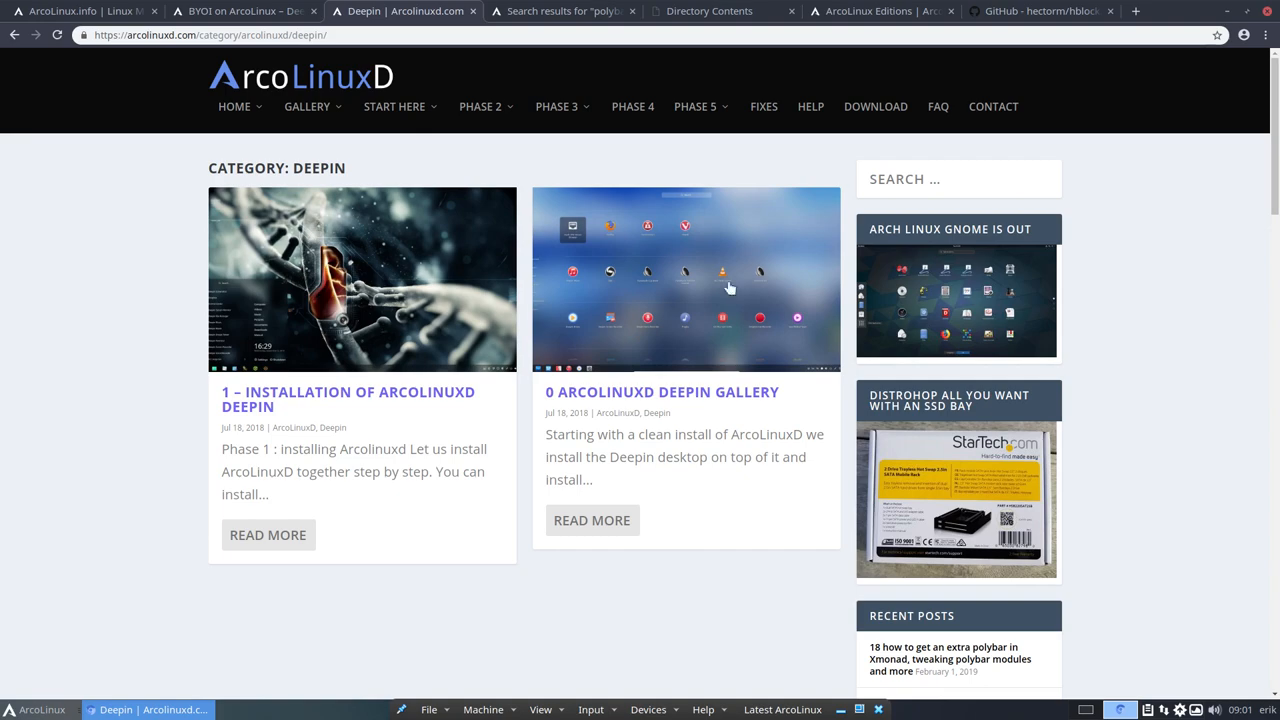
# Step: Go to the BYOI ArcoLinux – Deepin tab and play the Deepin sneak preview video
pyautogui.click(573, 11)
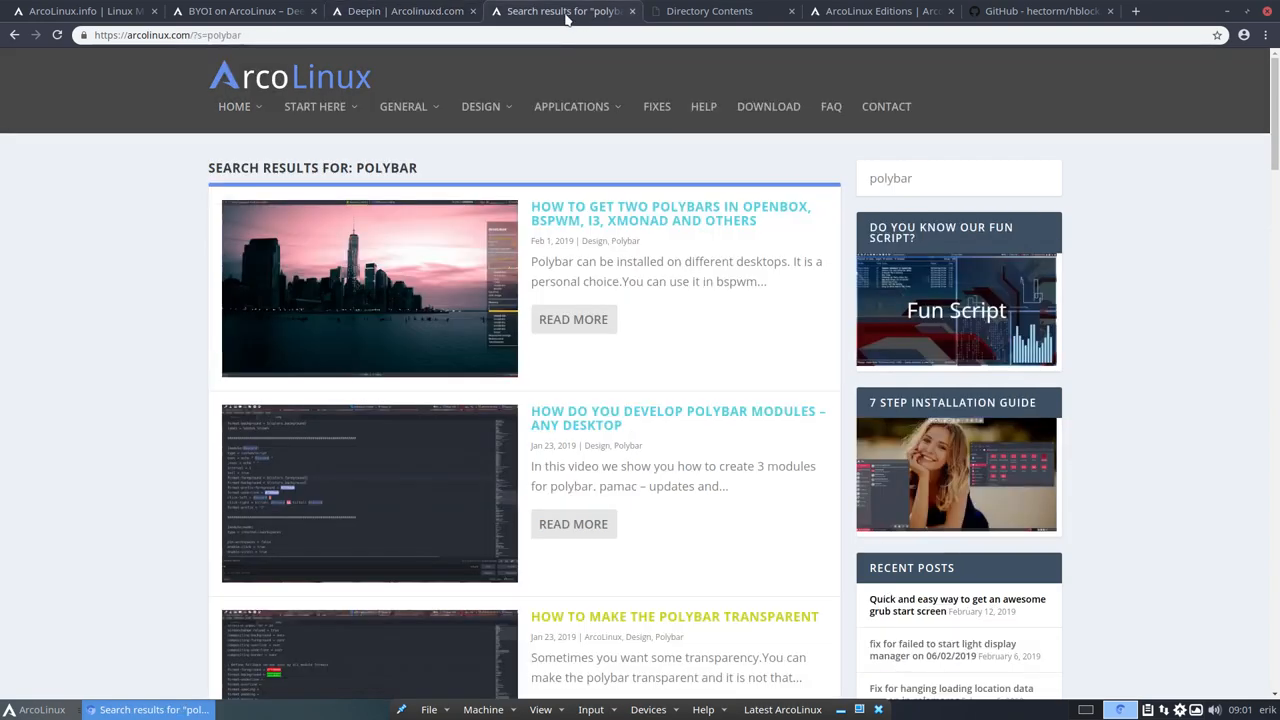
pyautogui.click(244, 11)
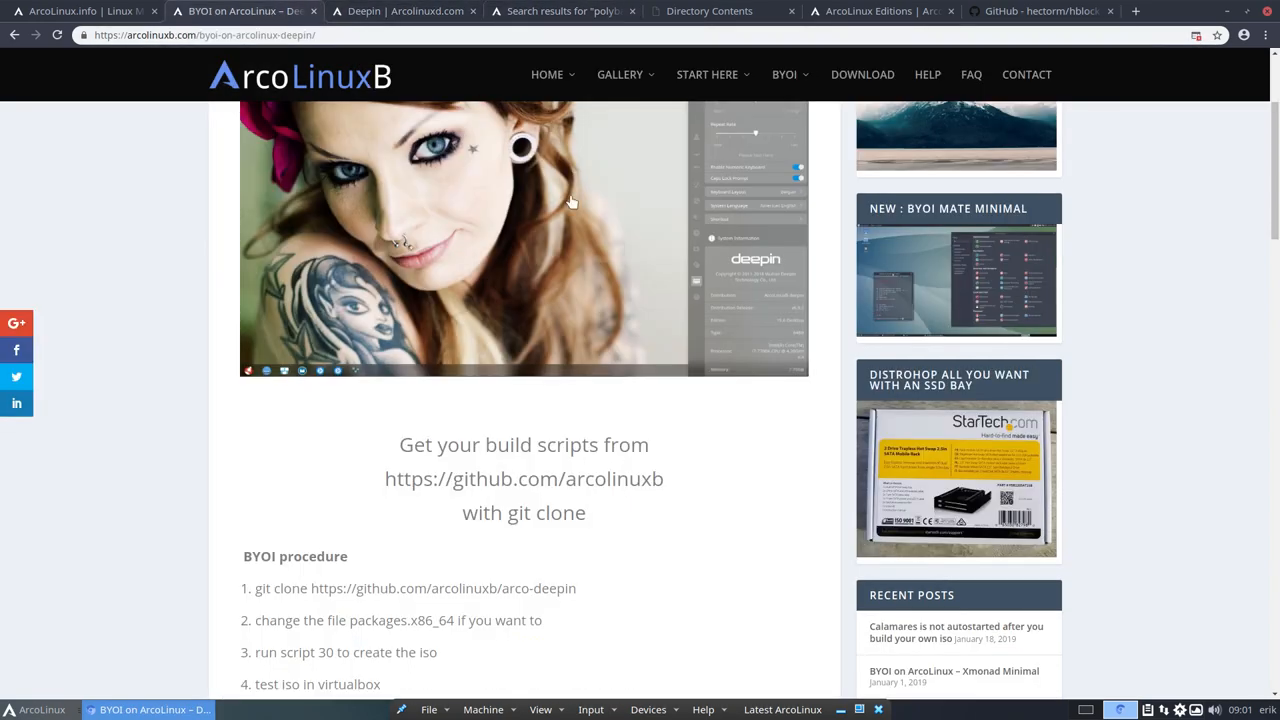
pyautogui.scroll(-3)
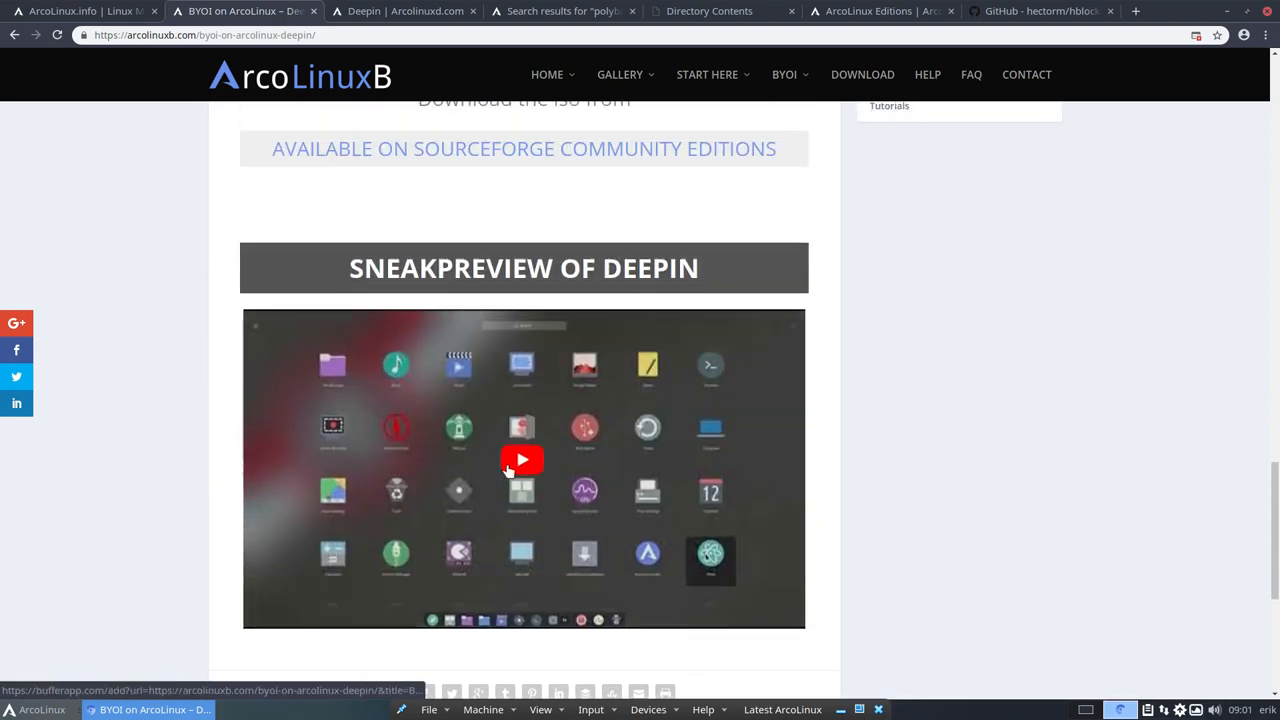
pyautogui.click(523, 459)
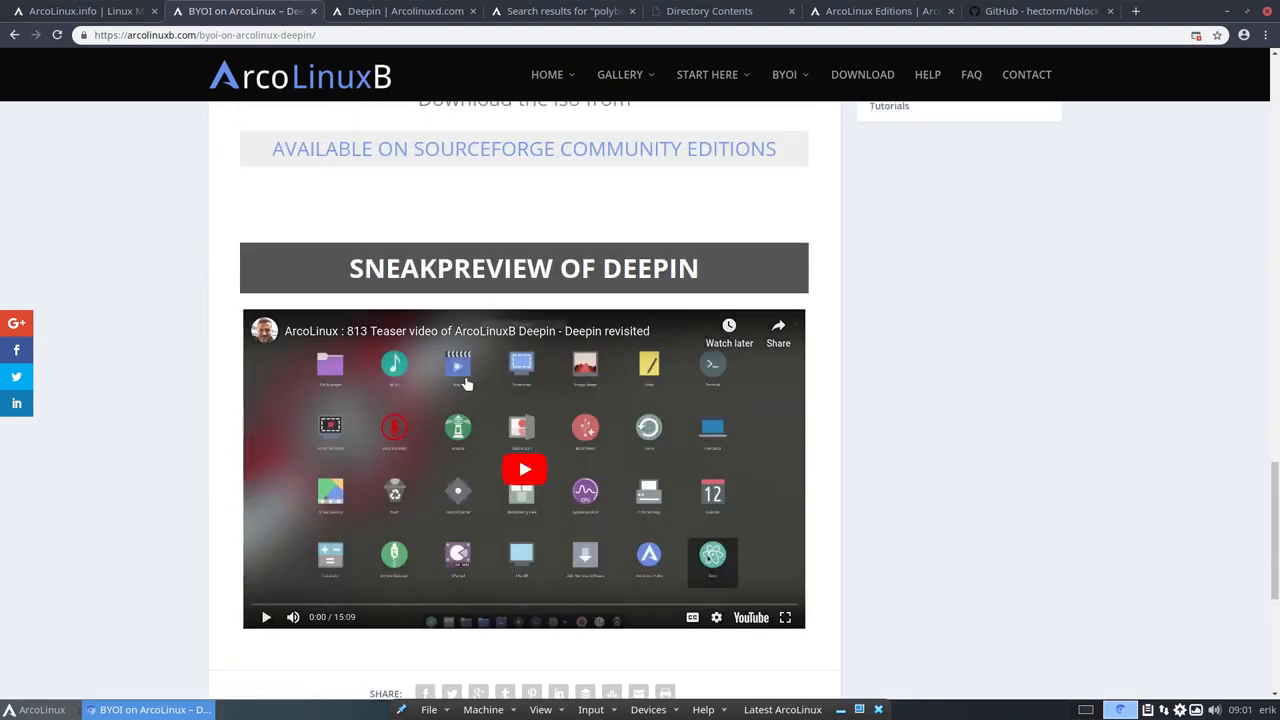
pyautogui.moveTo(517, 338)
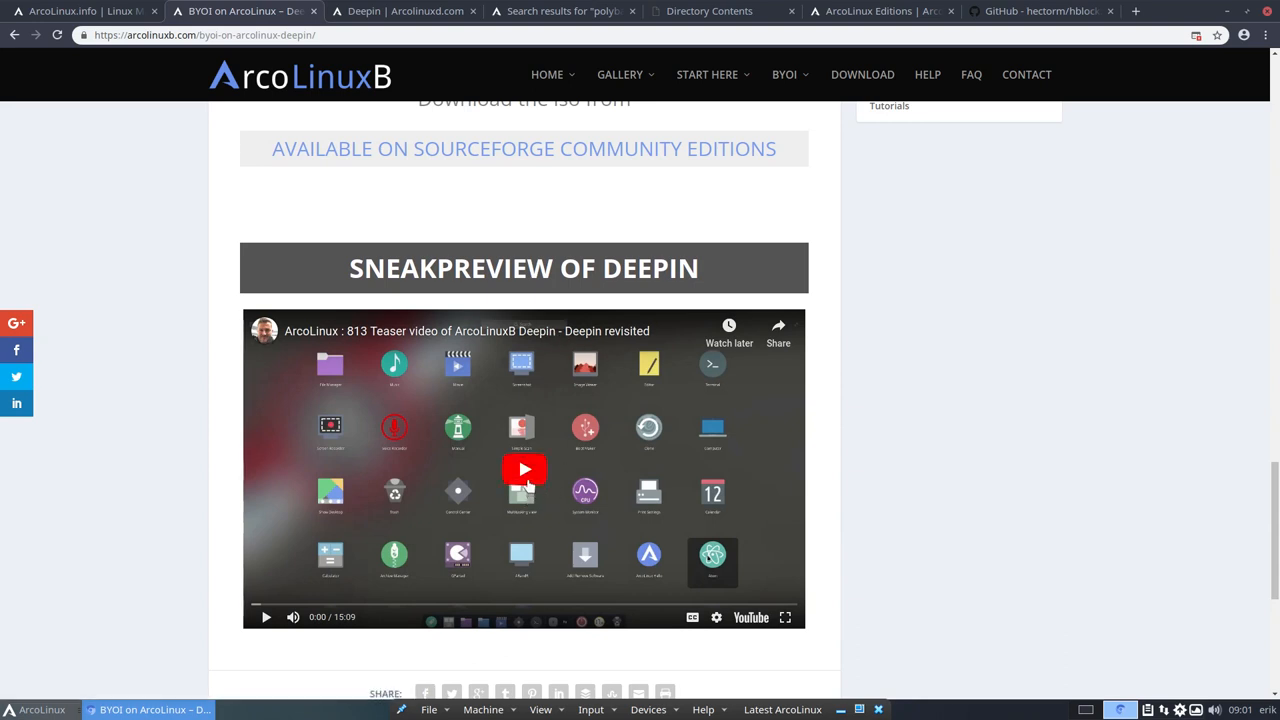
pyautogui.click(524, 469)
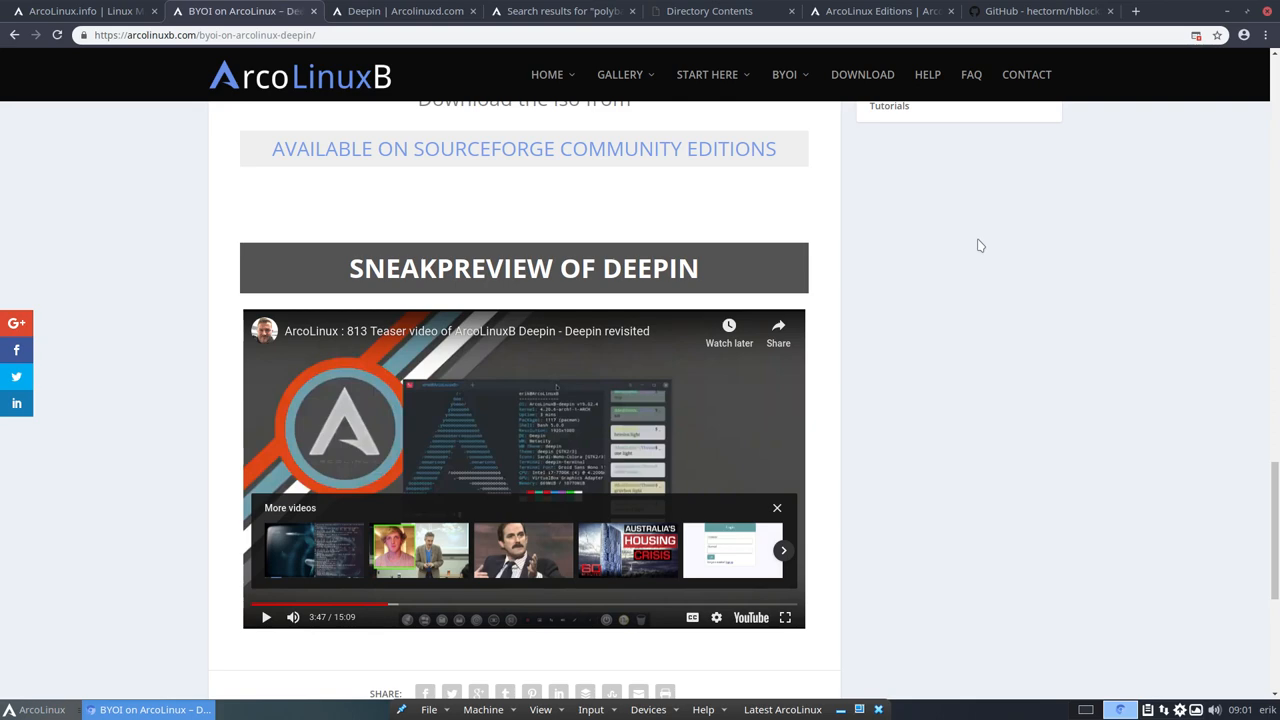
pyautogui.moveTo(113, 506)
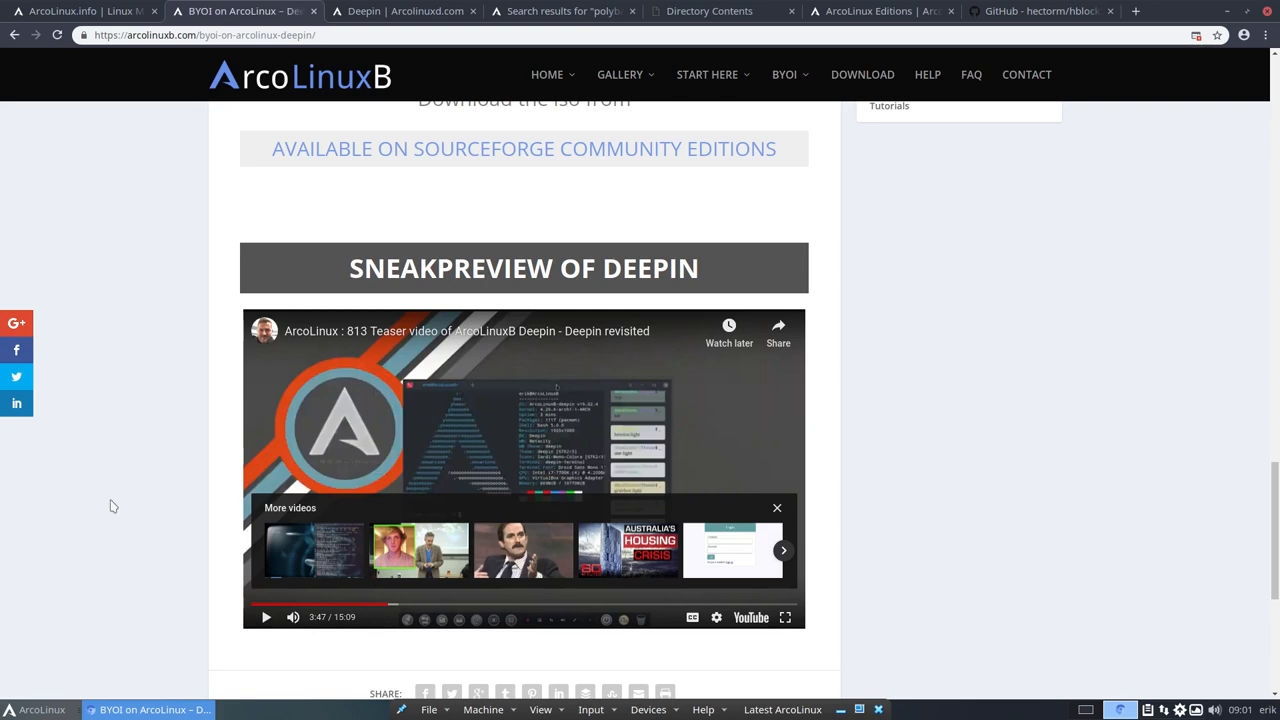